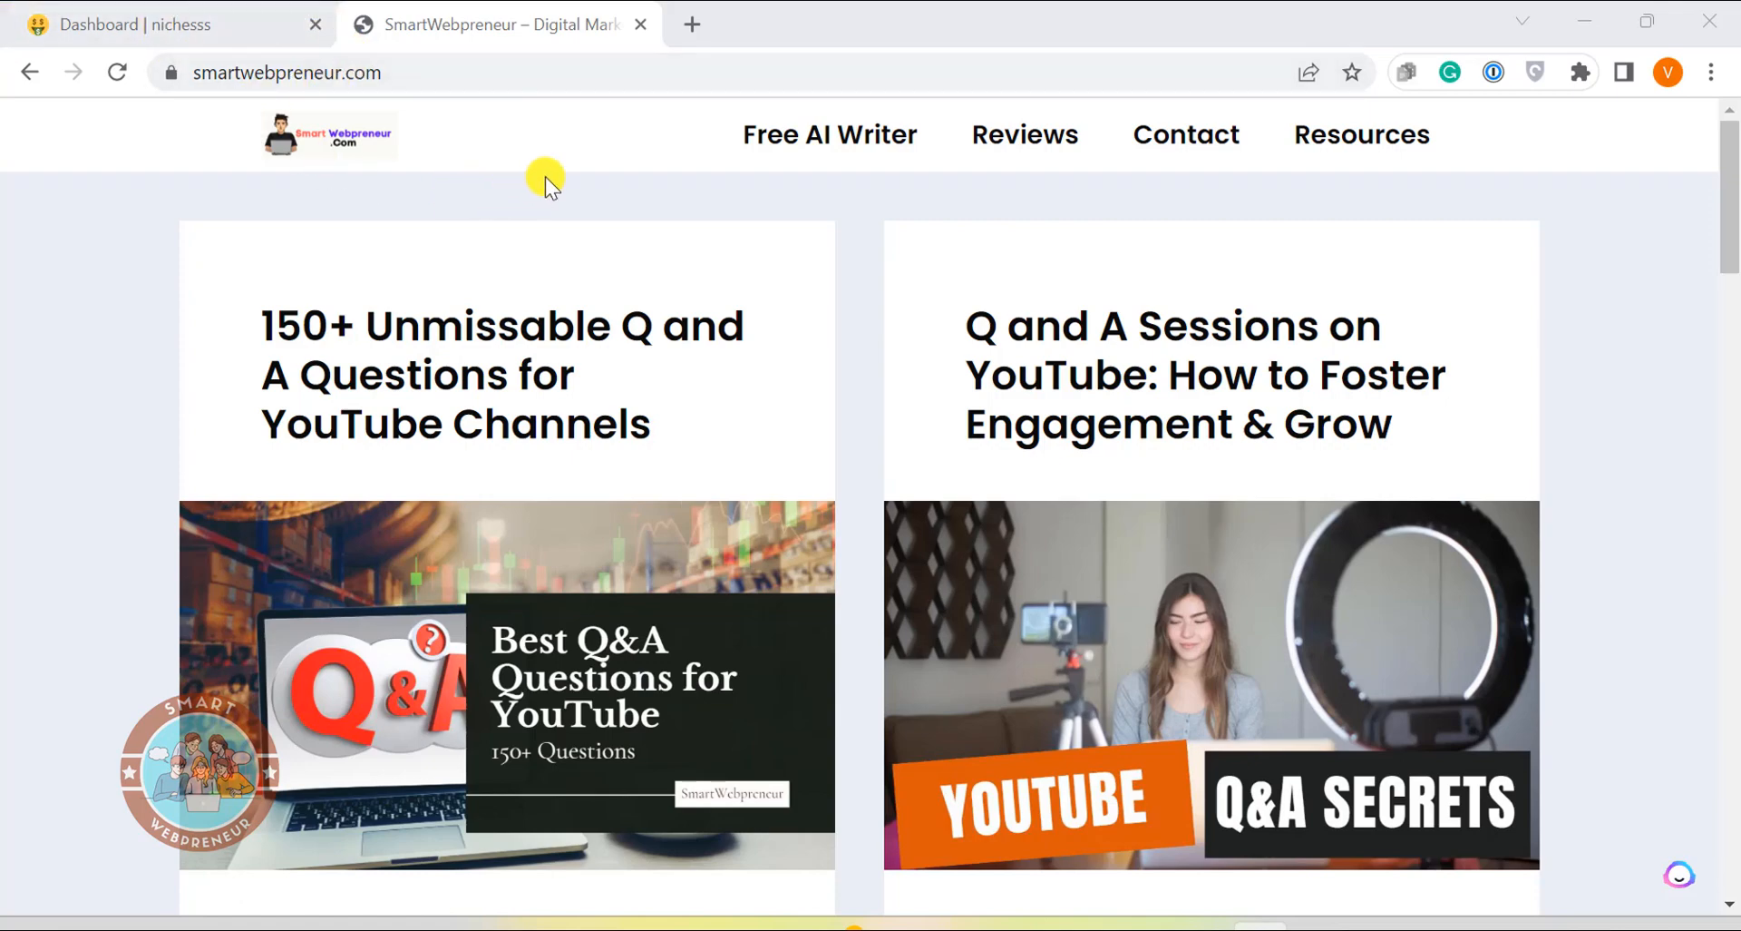
Open Free AI Writer, choose Blog Post Intro, and enter the title 'How to learn fly fishing'
left_click(828, 134)
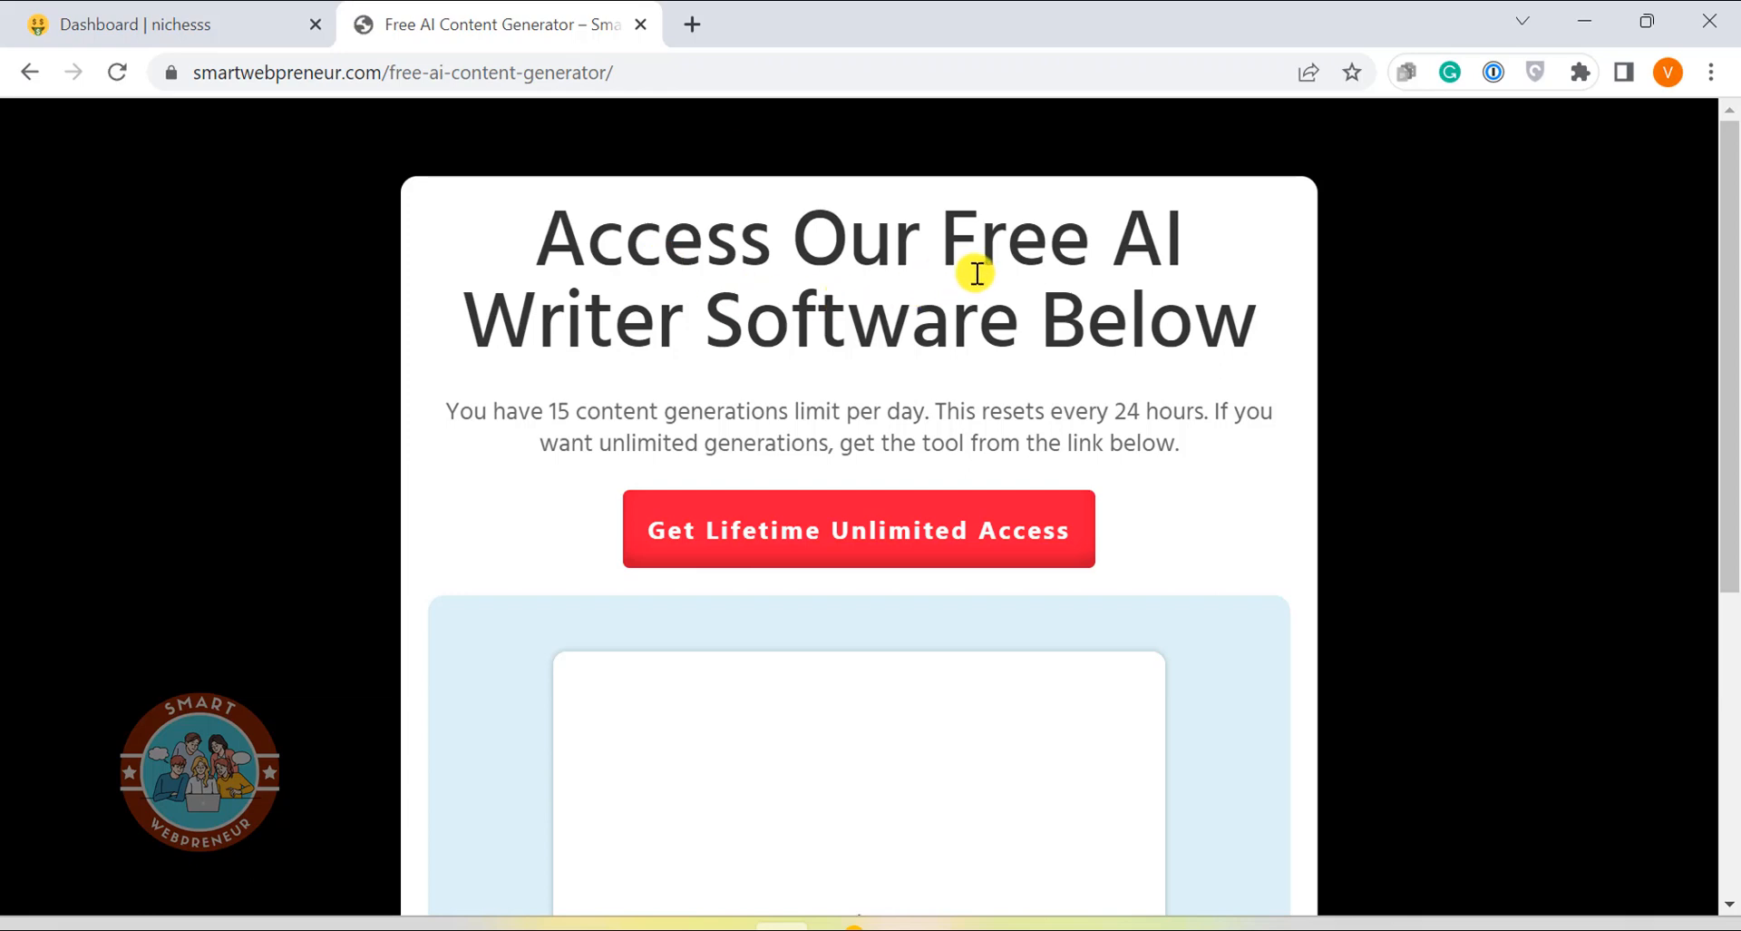
scroll("down", 3)
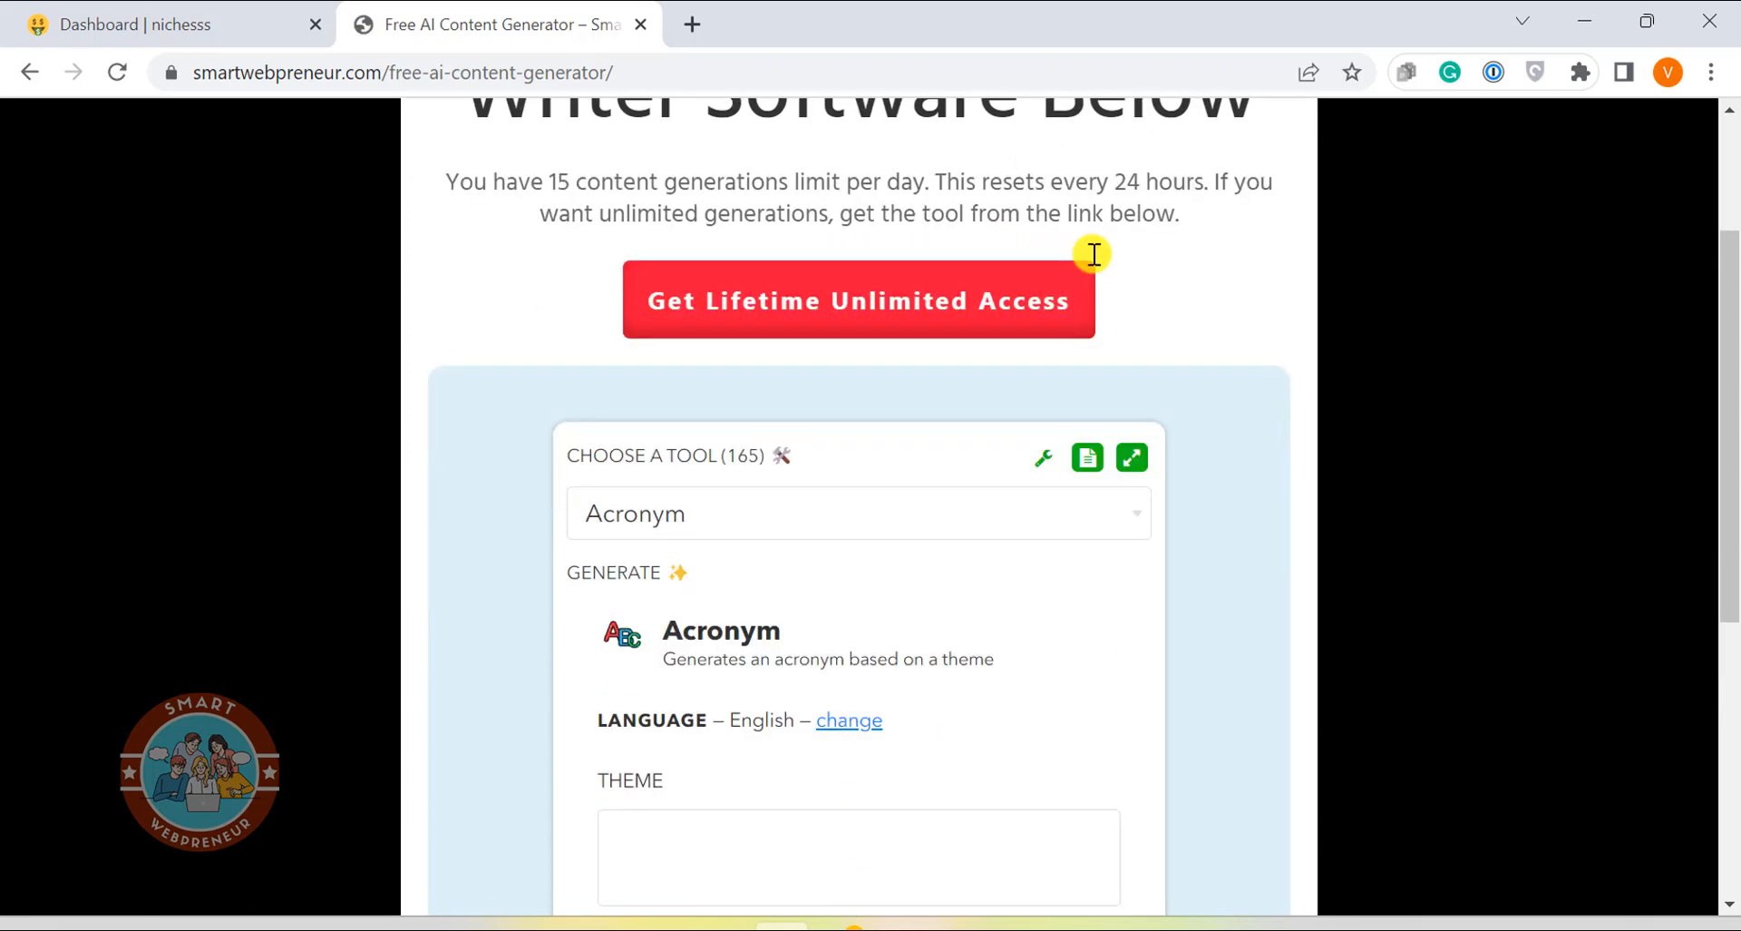
scroll("down", 3)
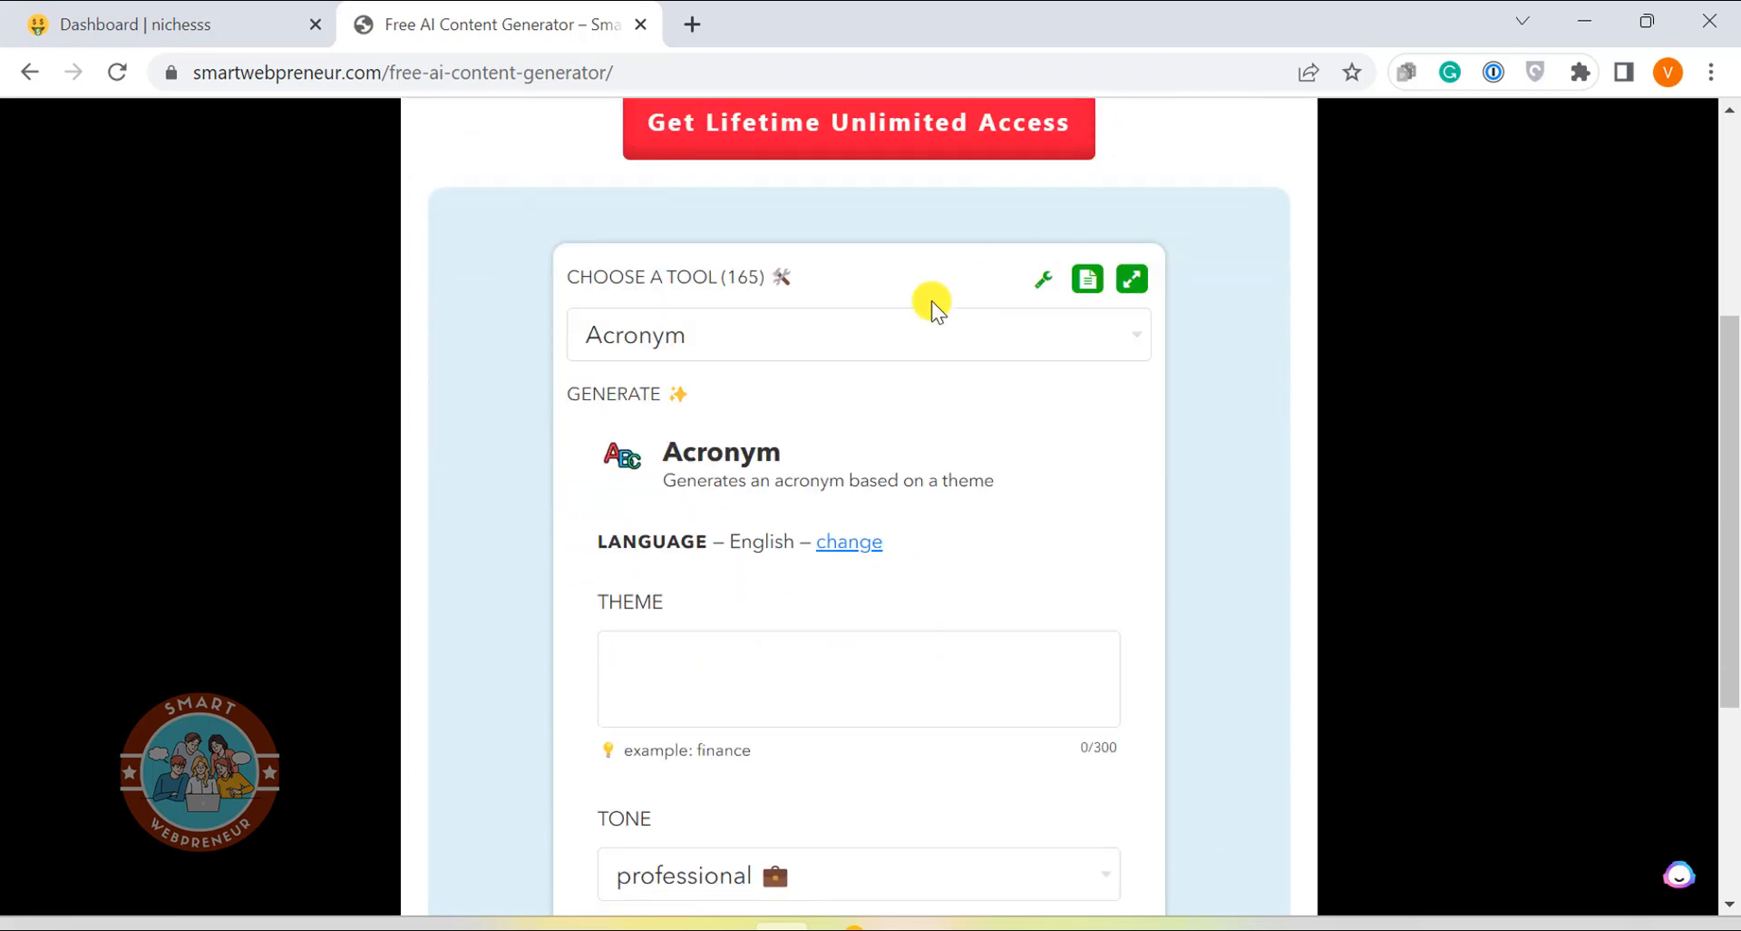
mouse_move(594, 555)
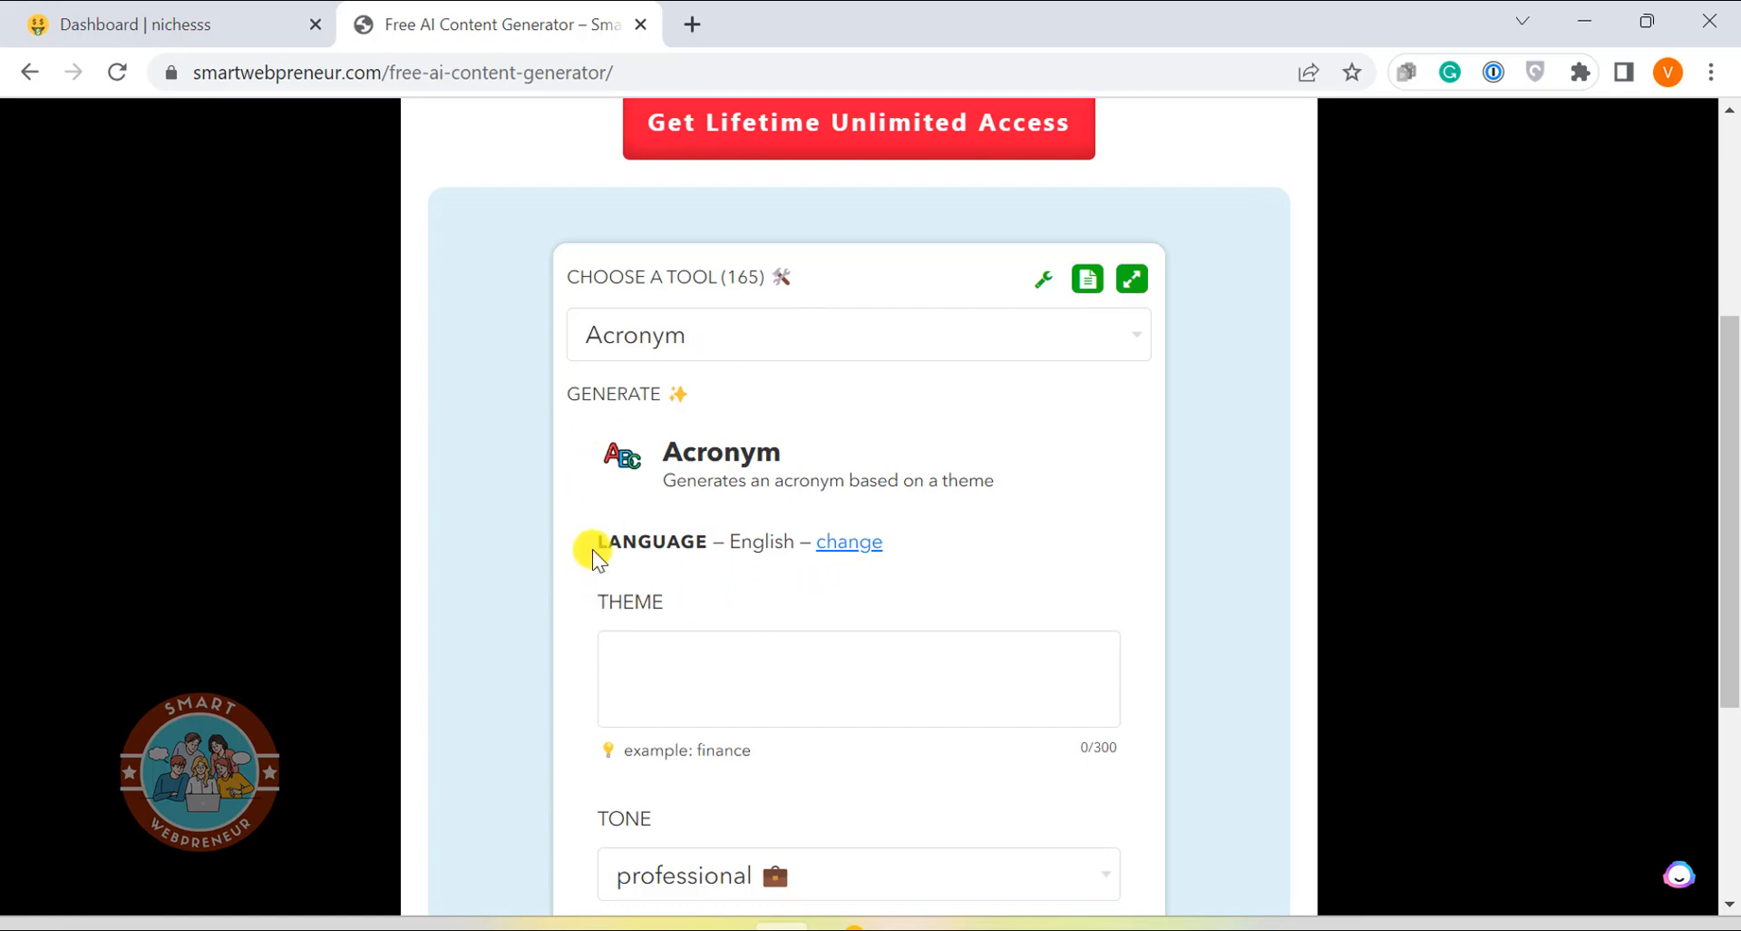
left_click(857, 335)
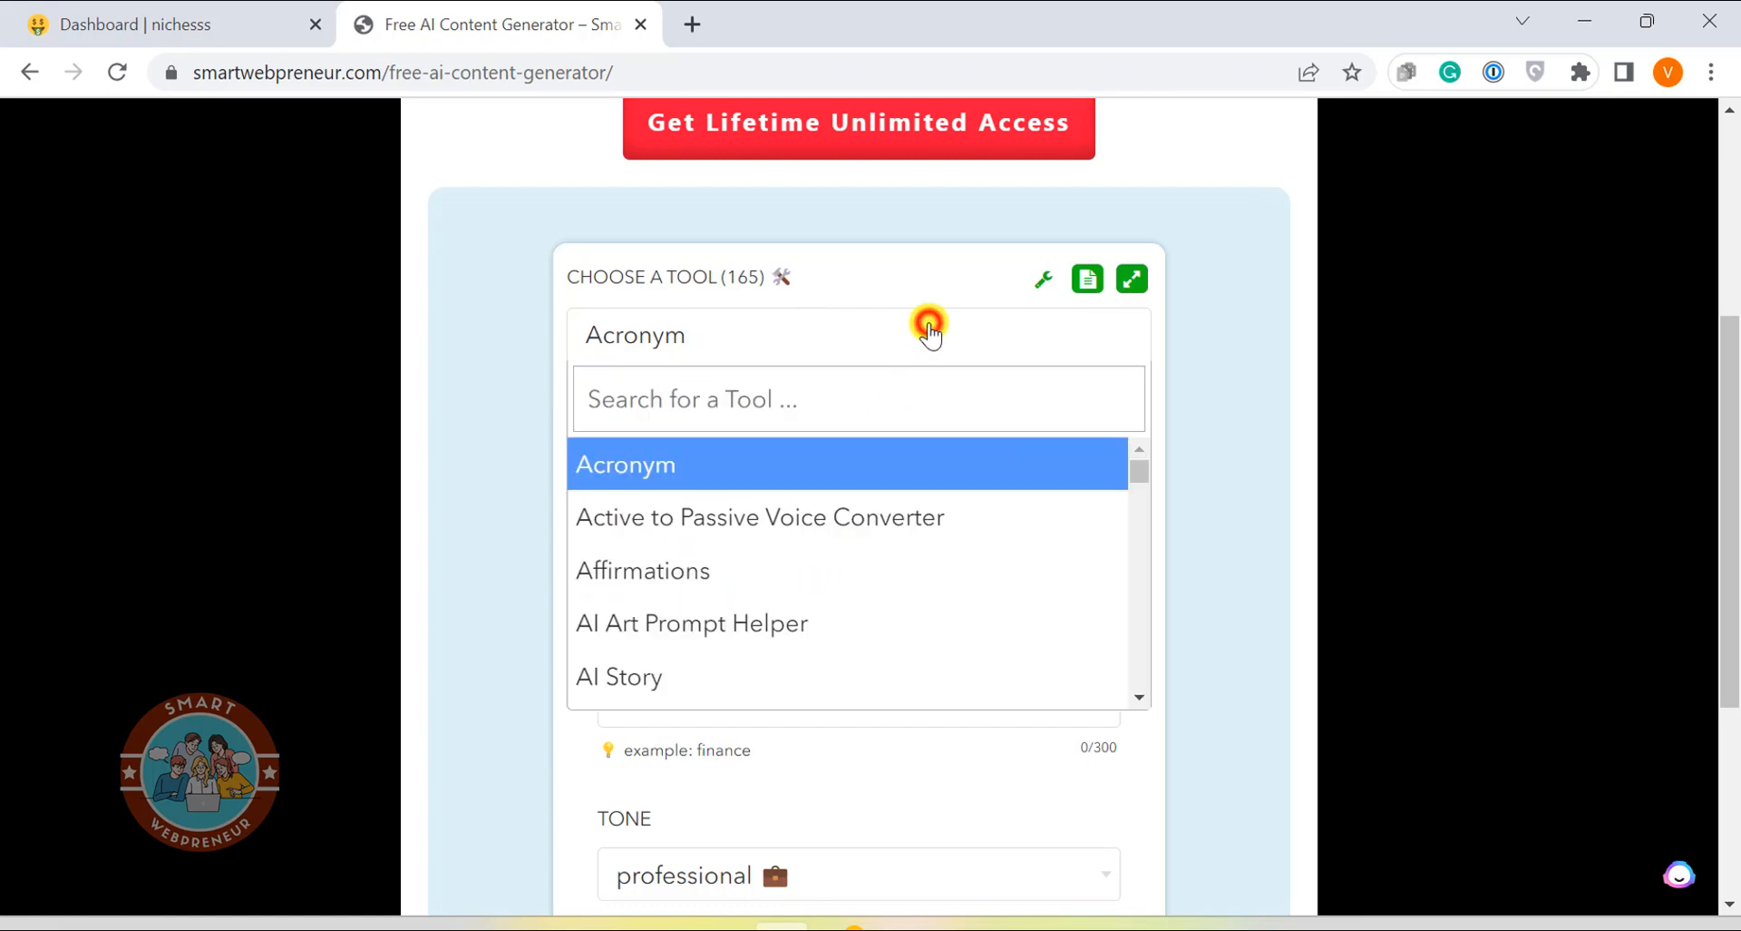
scroll("down", 3)
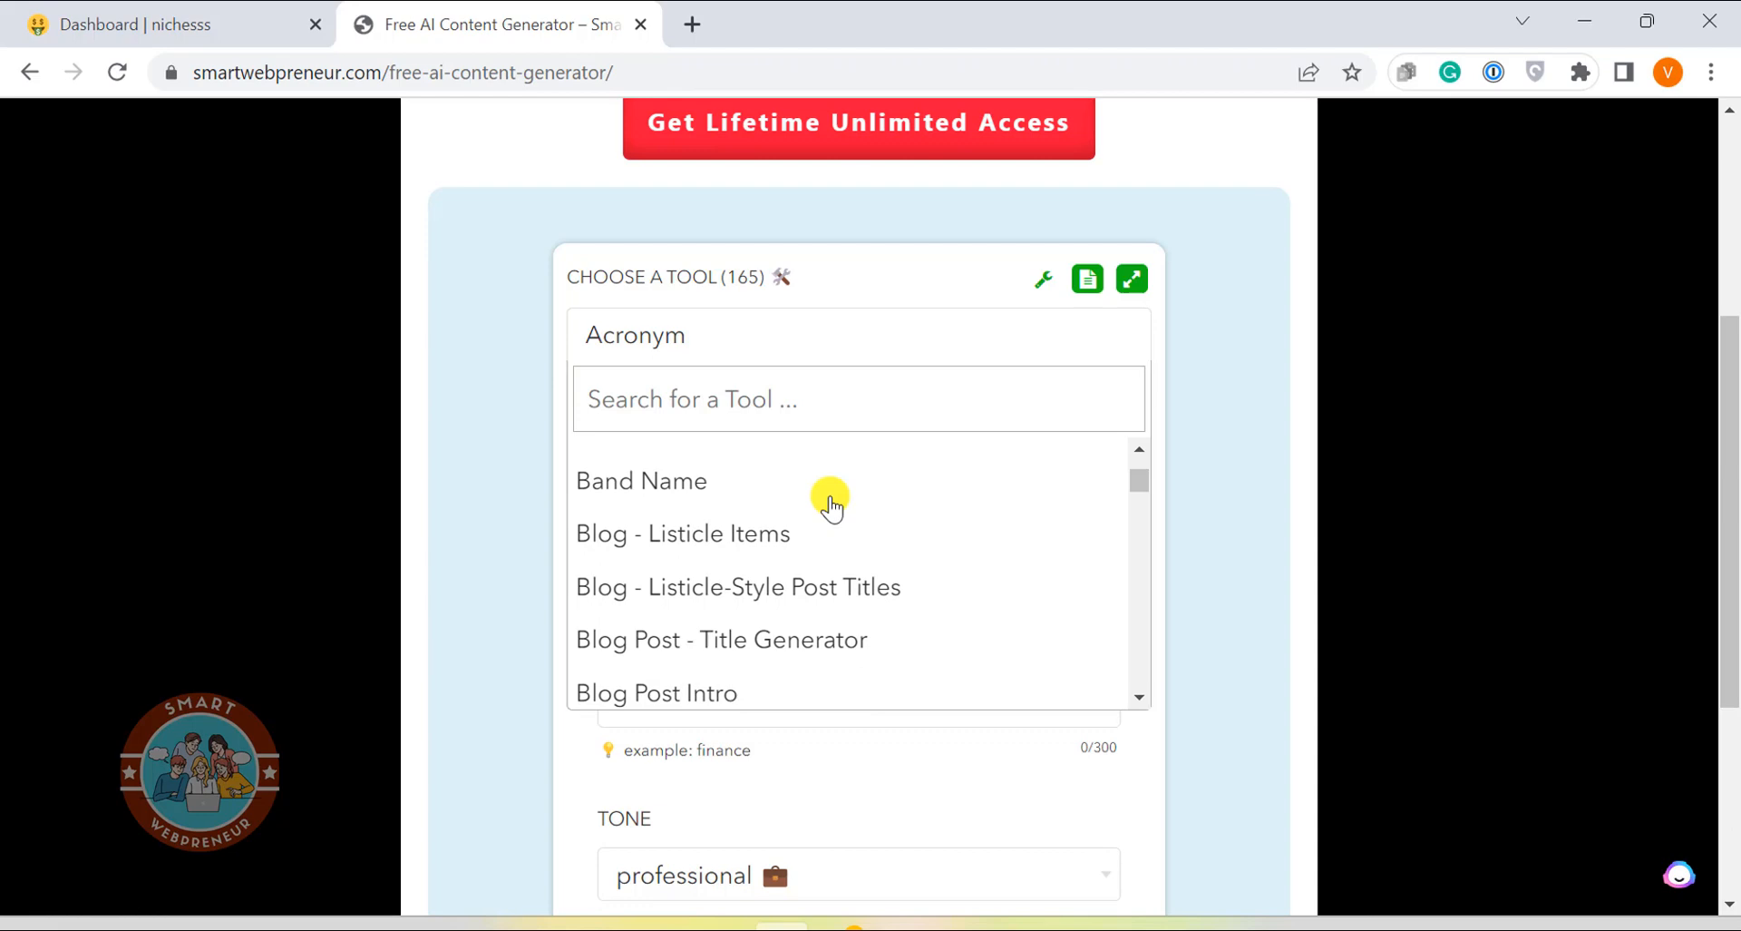
left_click(655, 692)
type("How")
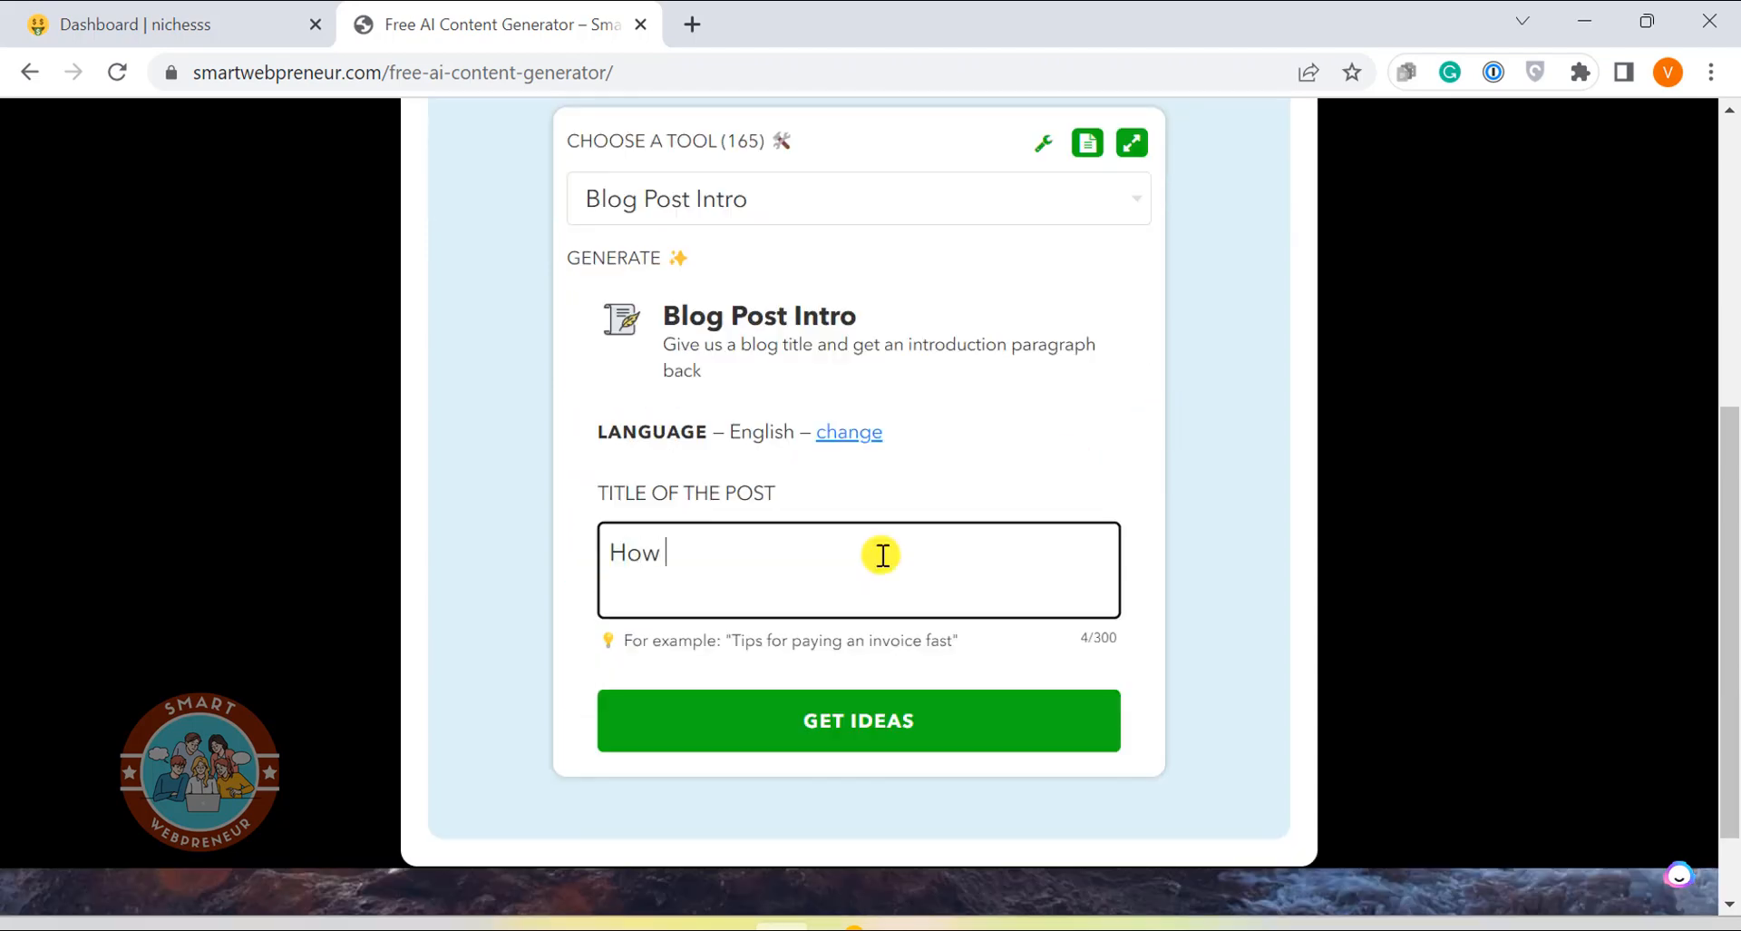
type("to l")
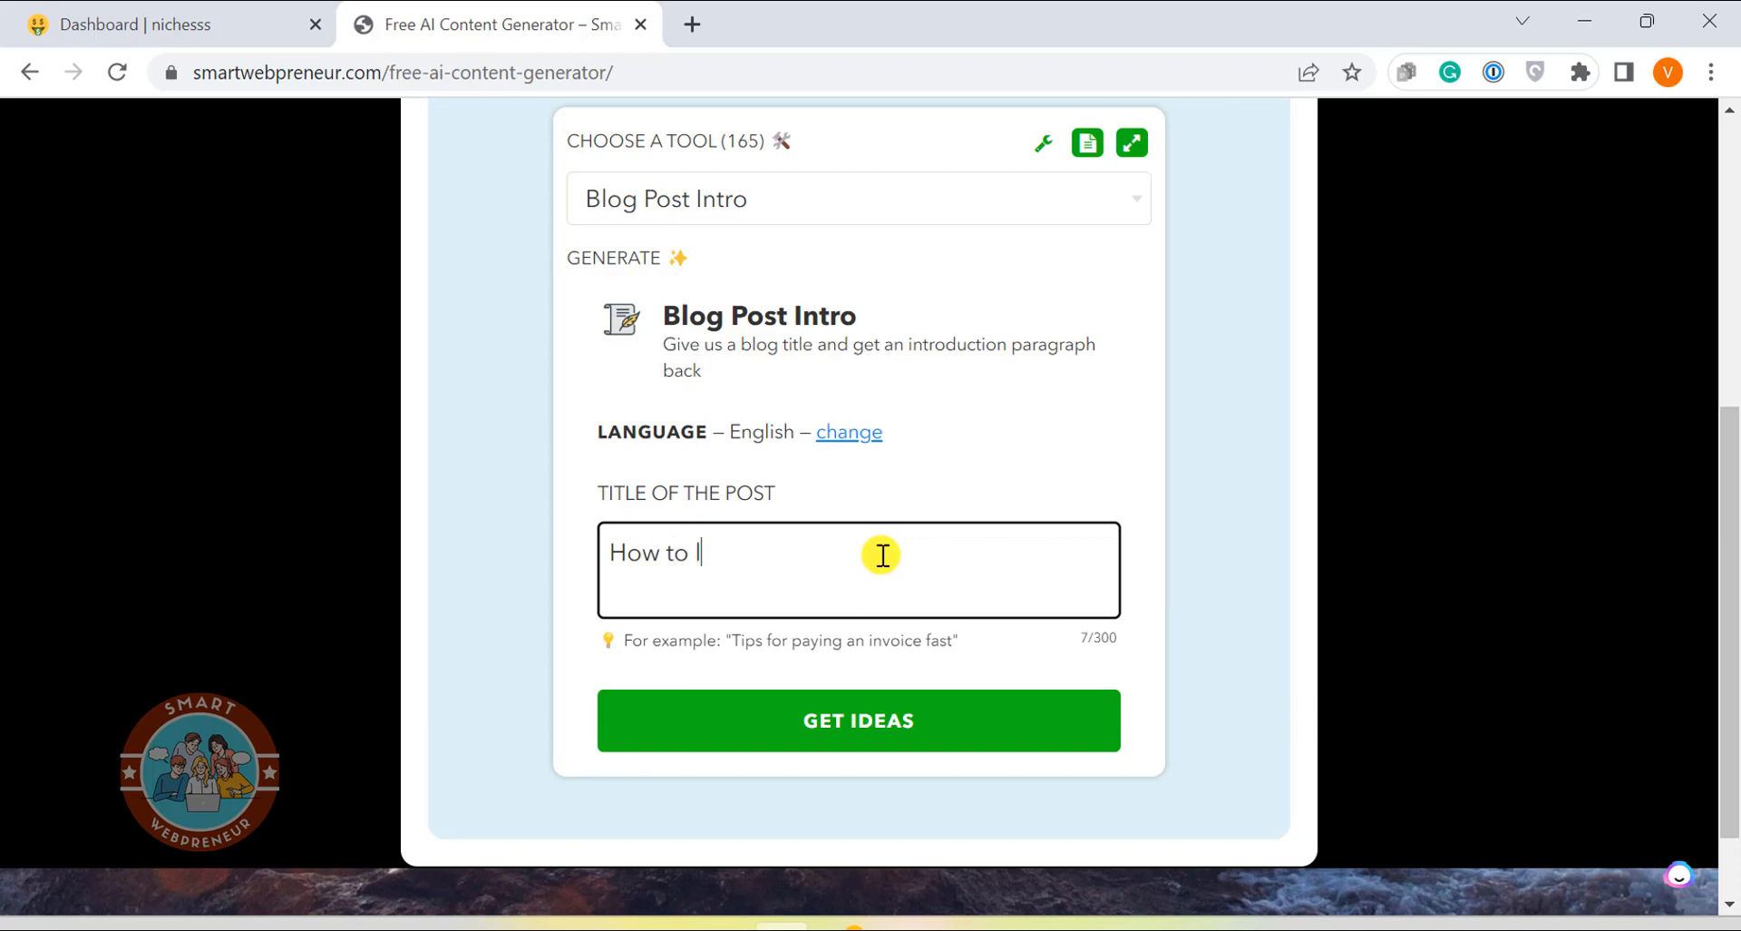
type("earn fly f")
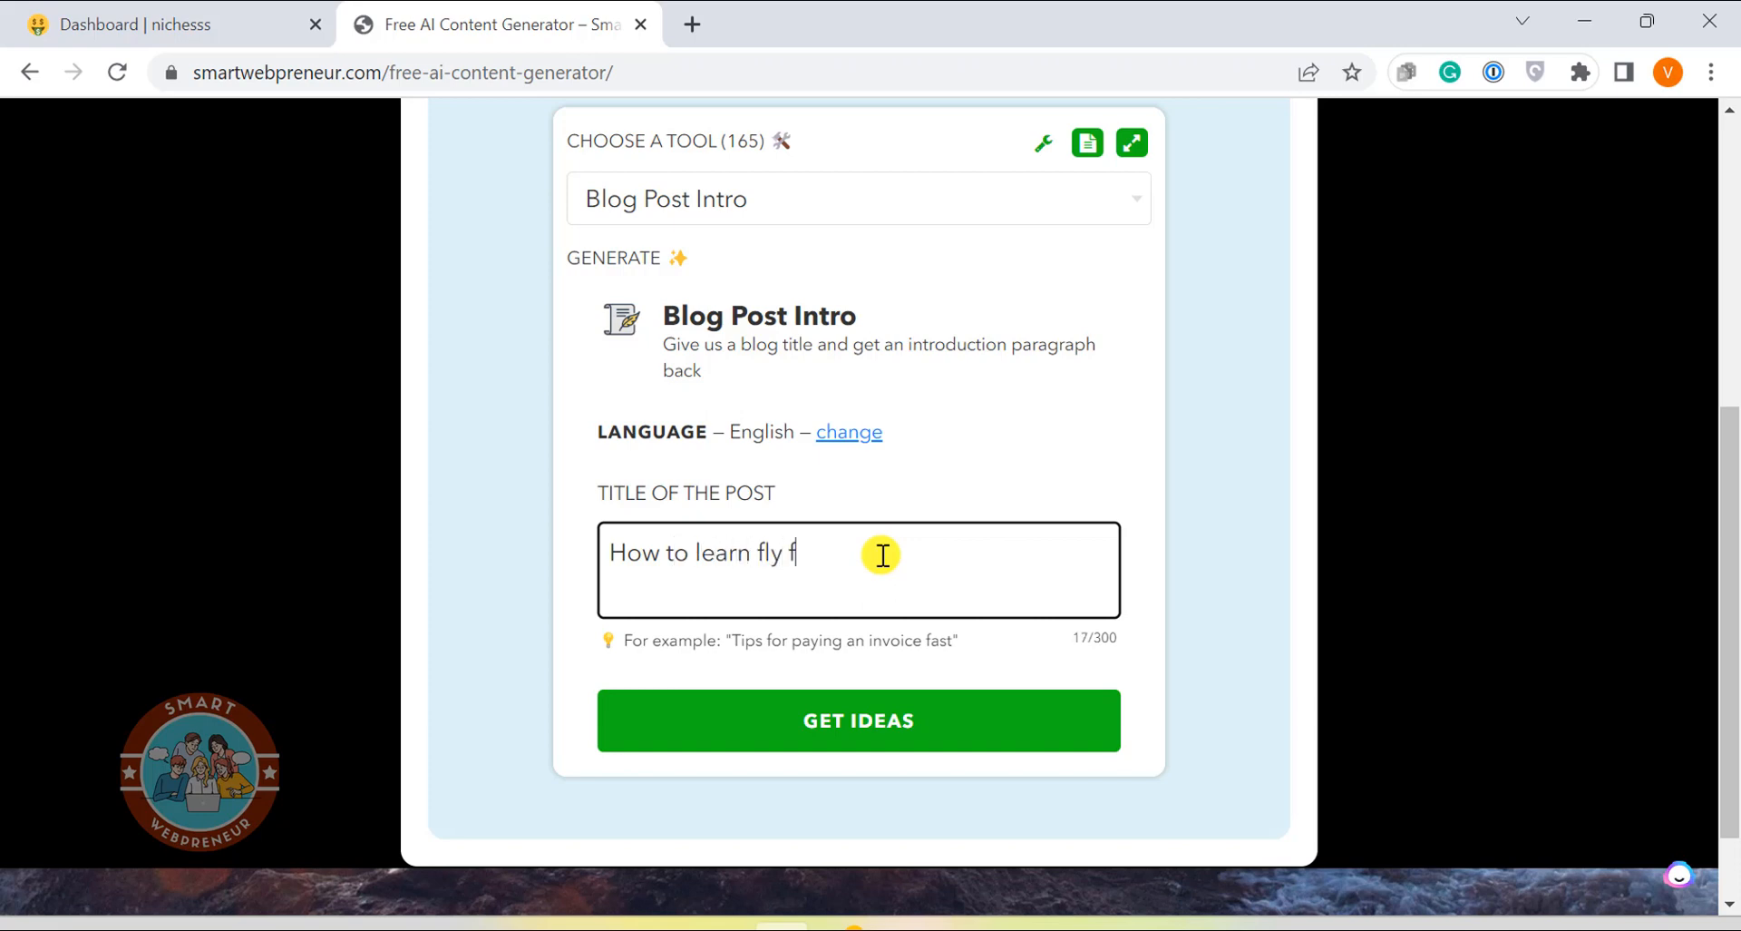
type("ishing")
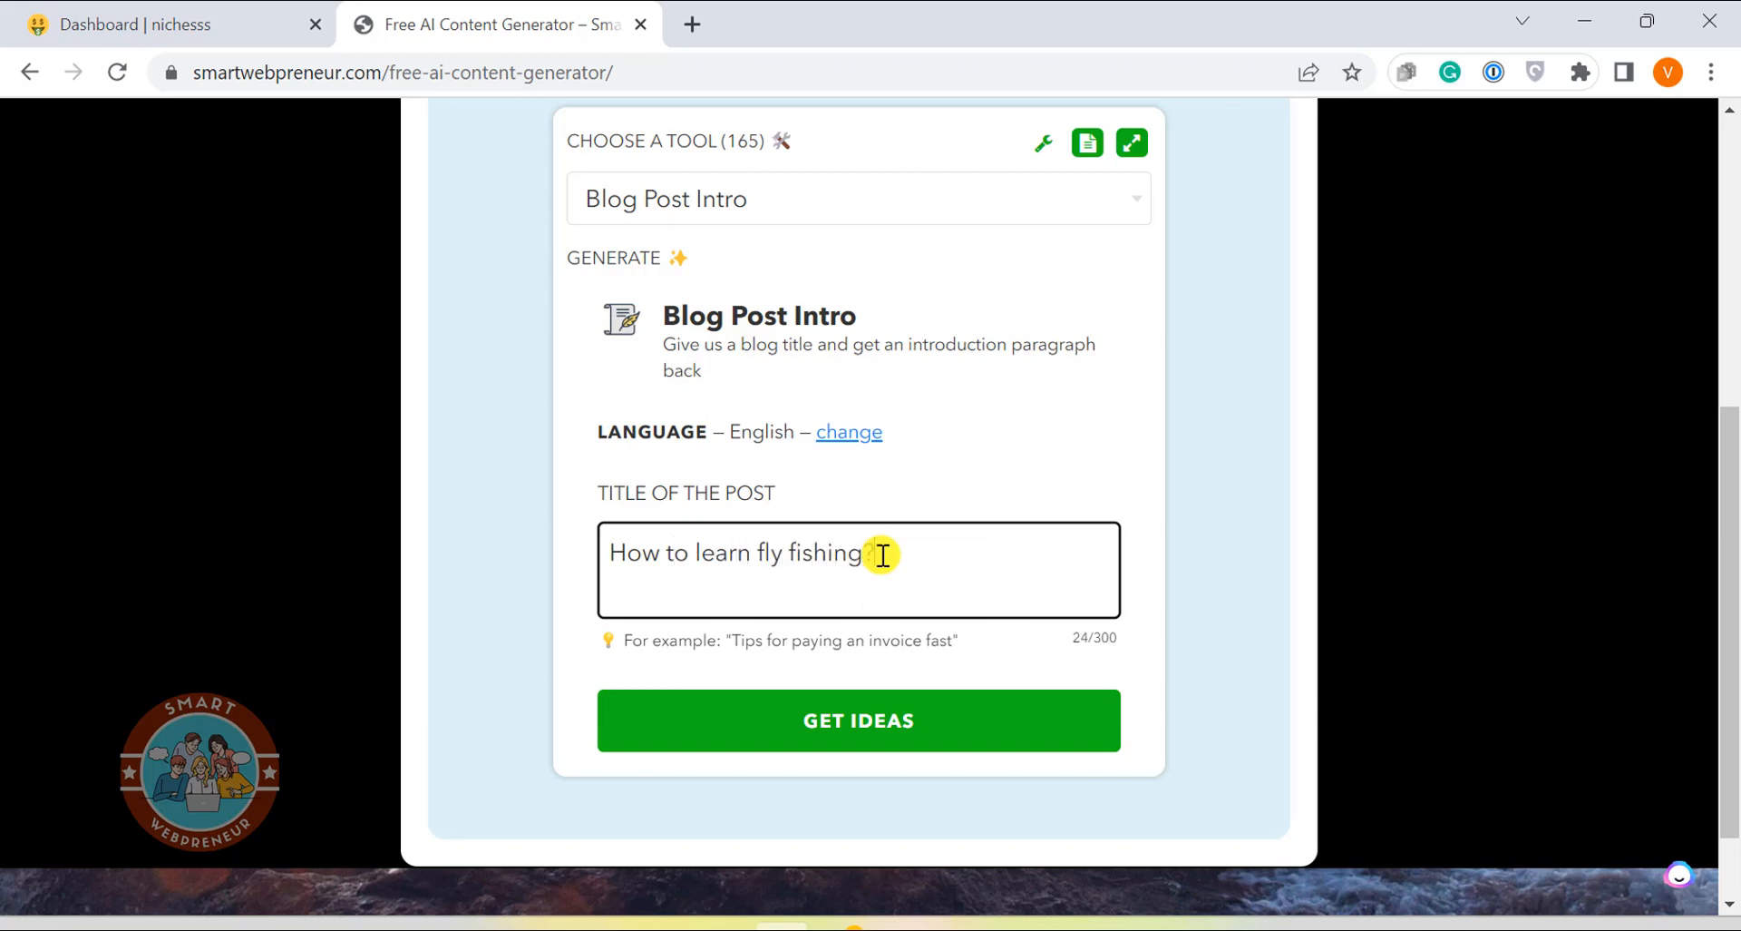
Generate intros for 'How to learn fly fishing?' and scroll through the results
left_click(858, 719)
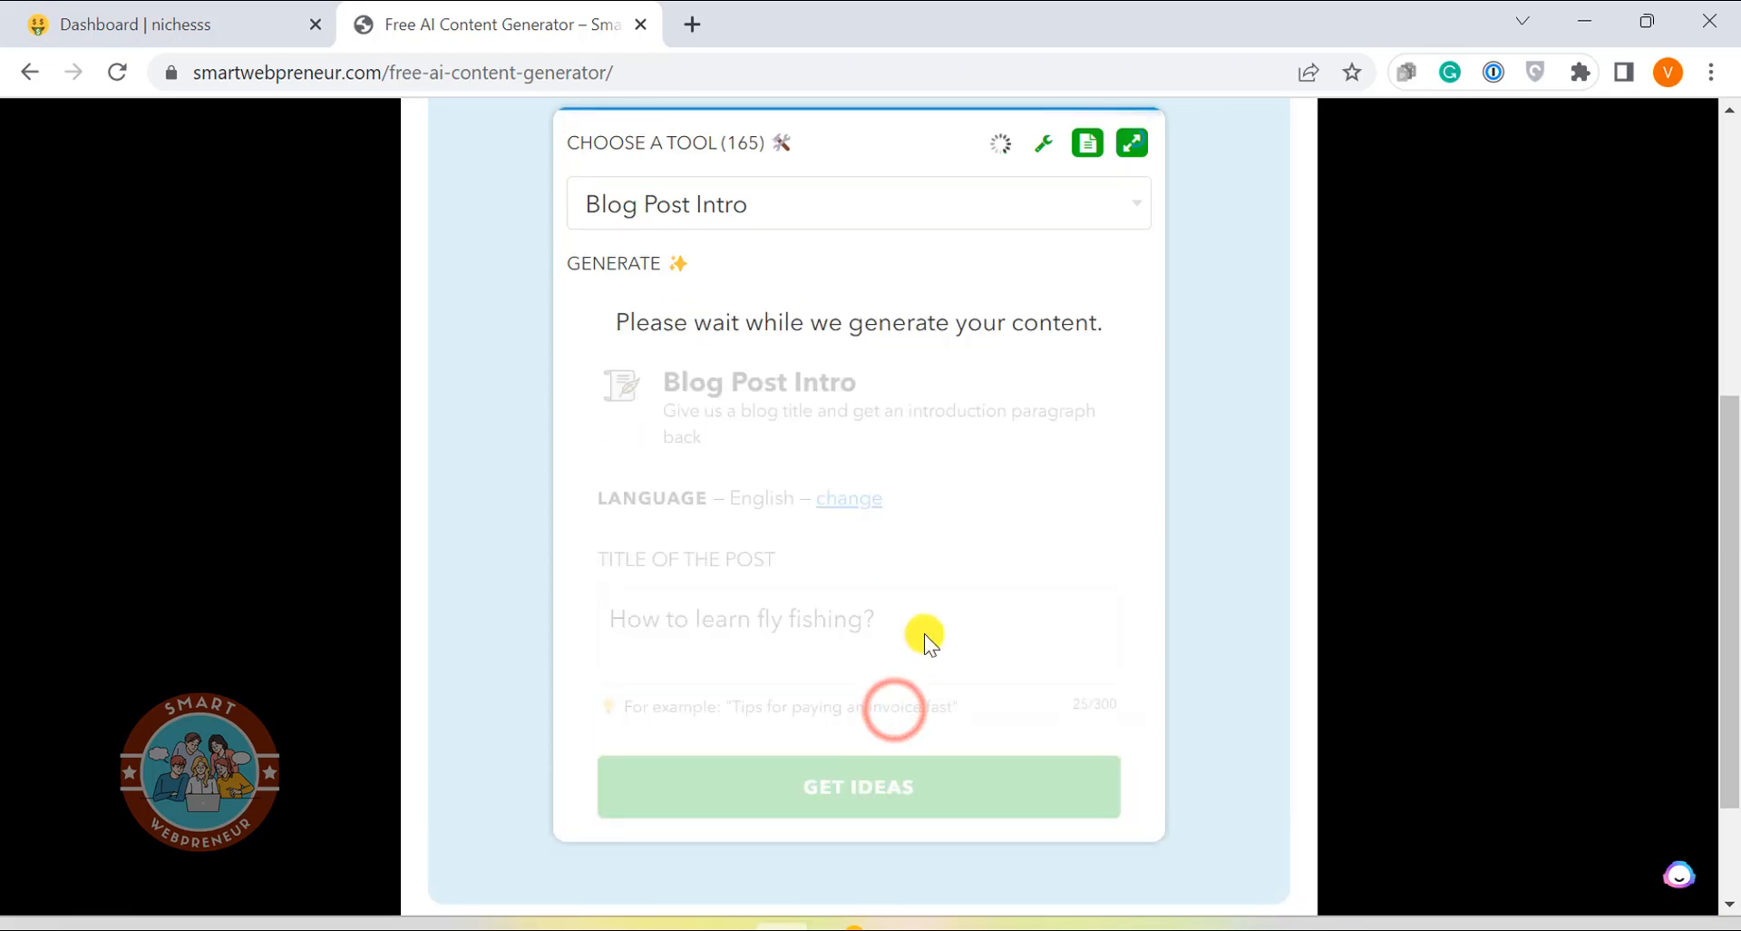
left_click(857, 787)
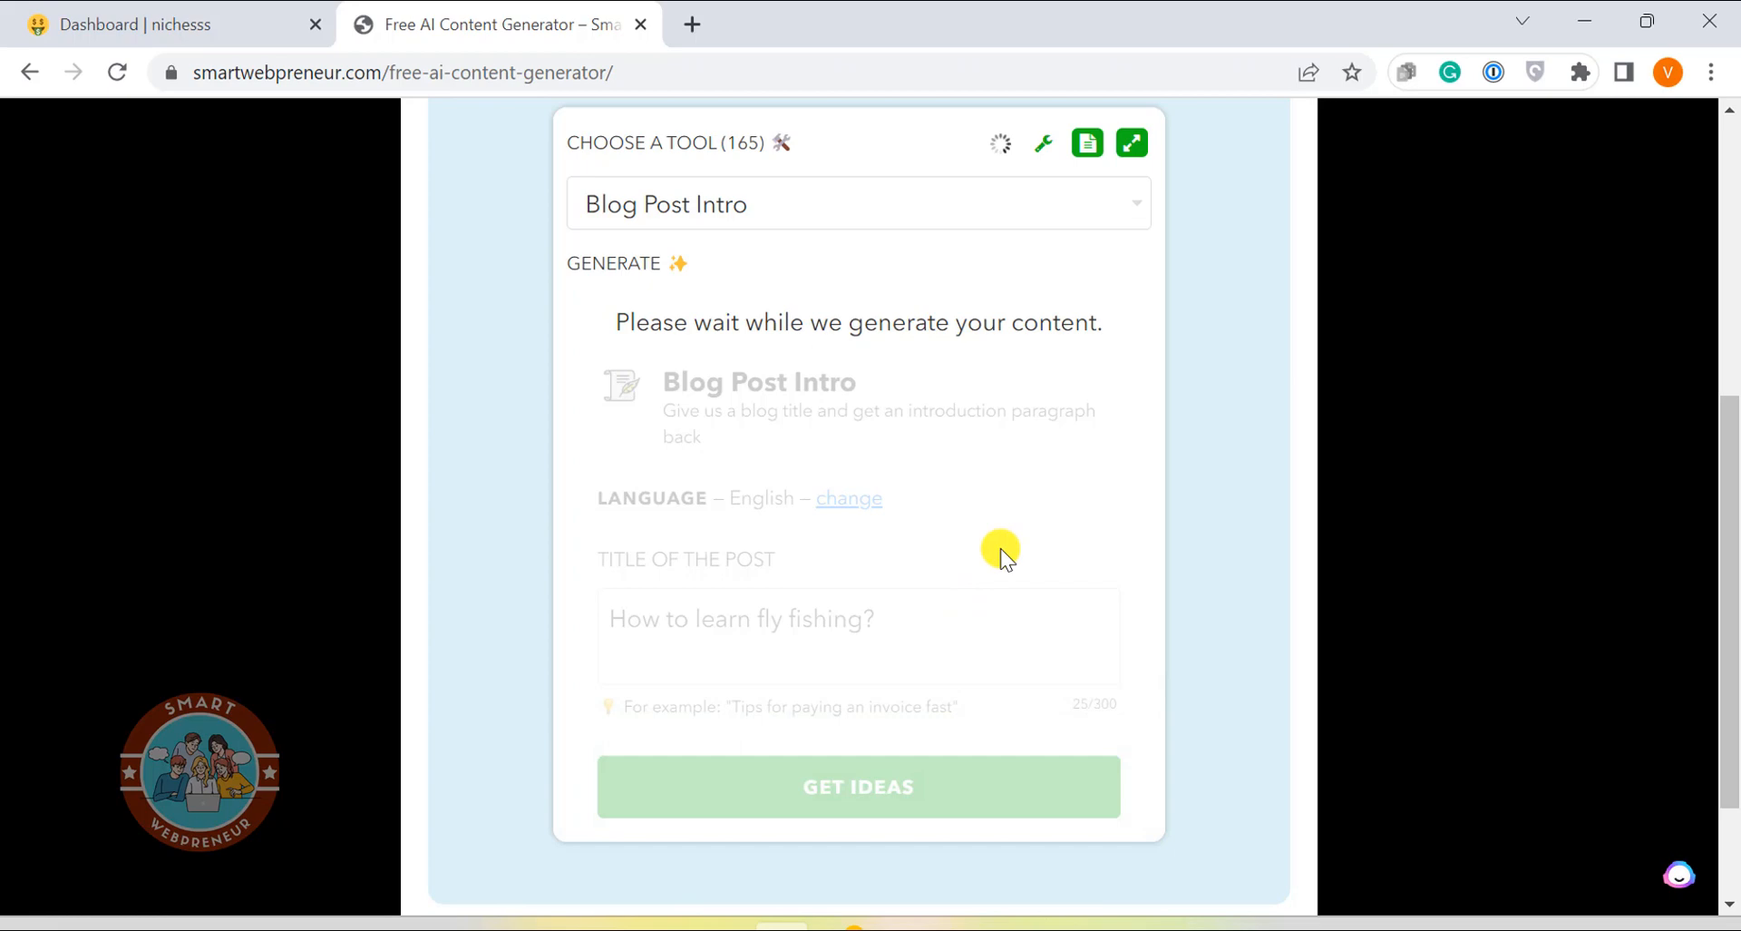
mouse_move(1072, 347)
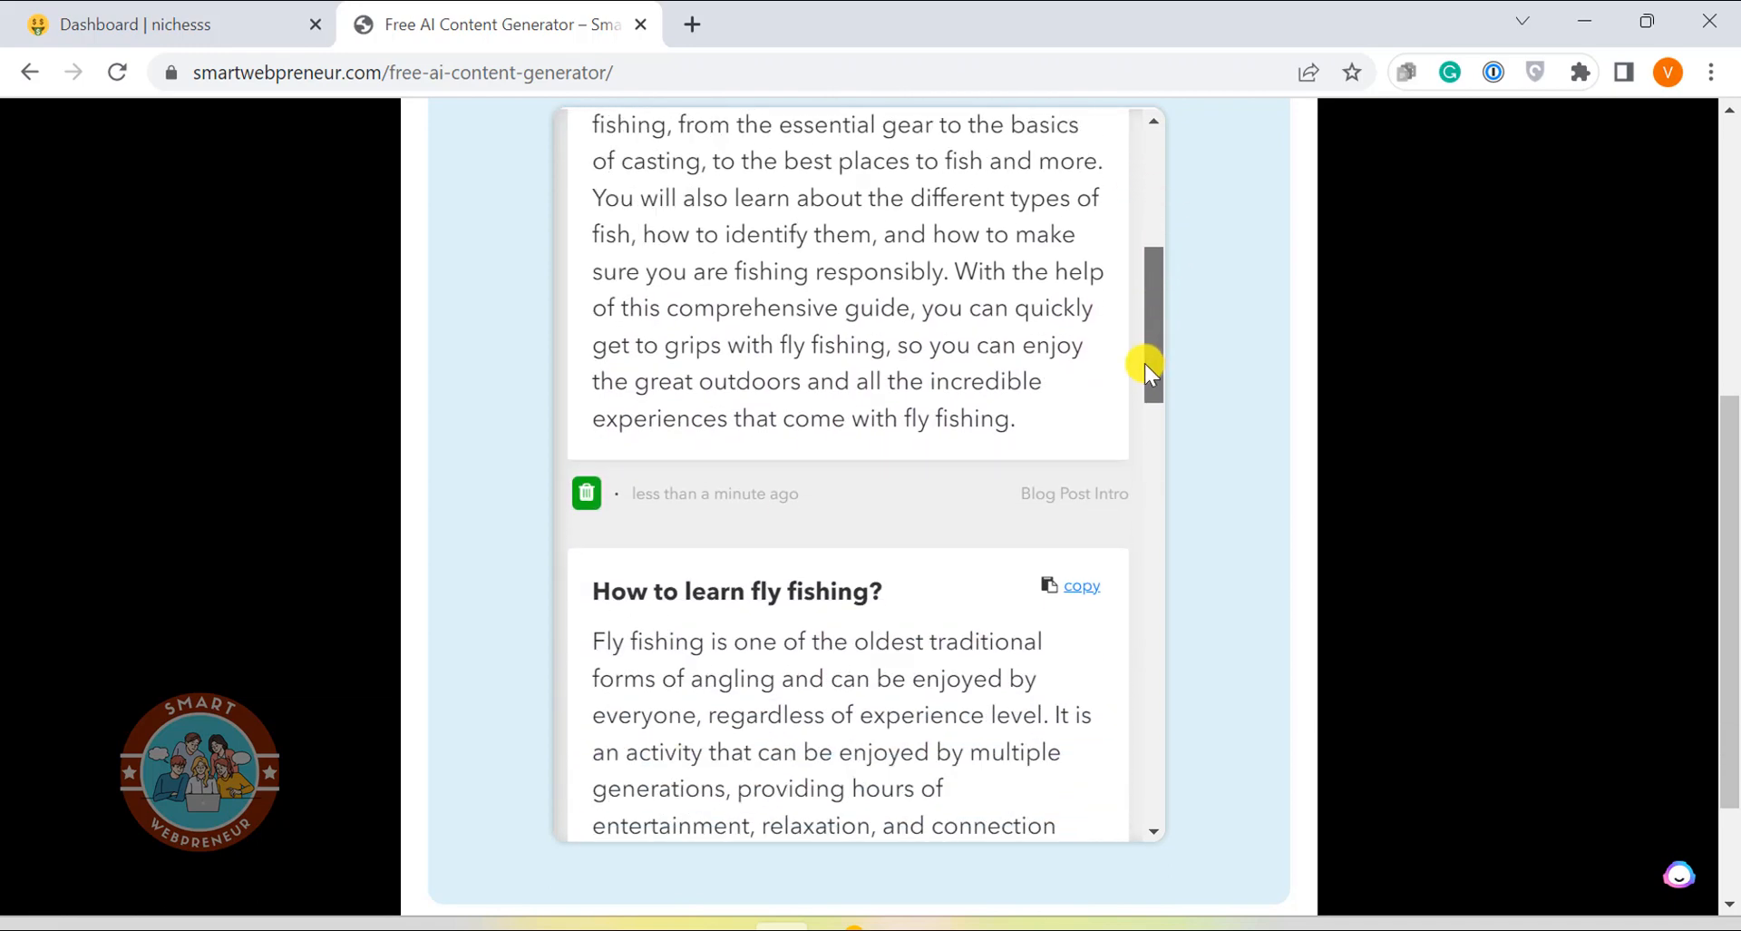
scroll("down", 3)
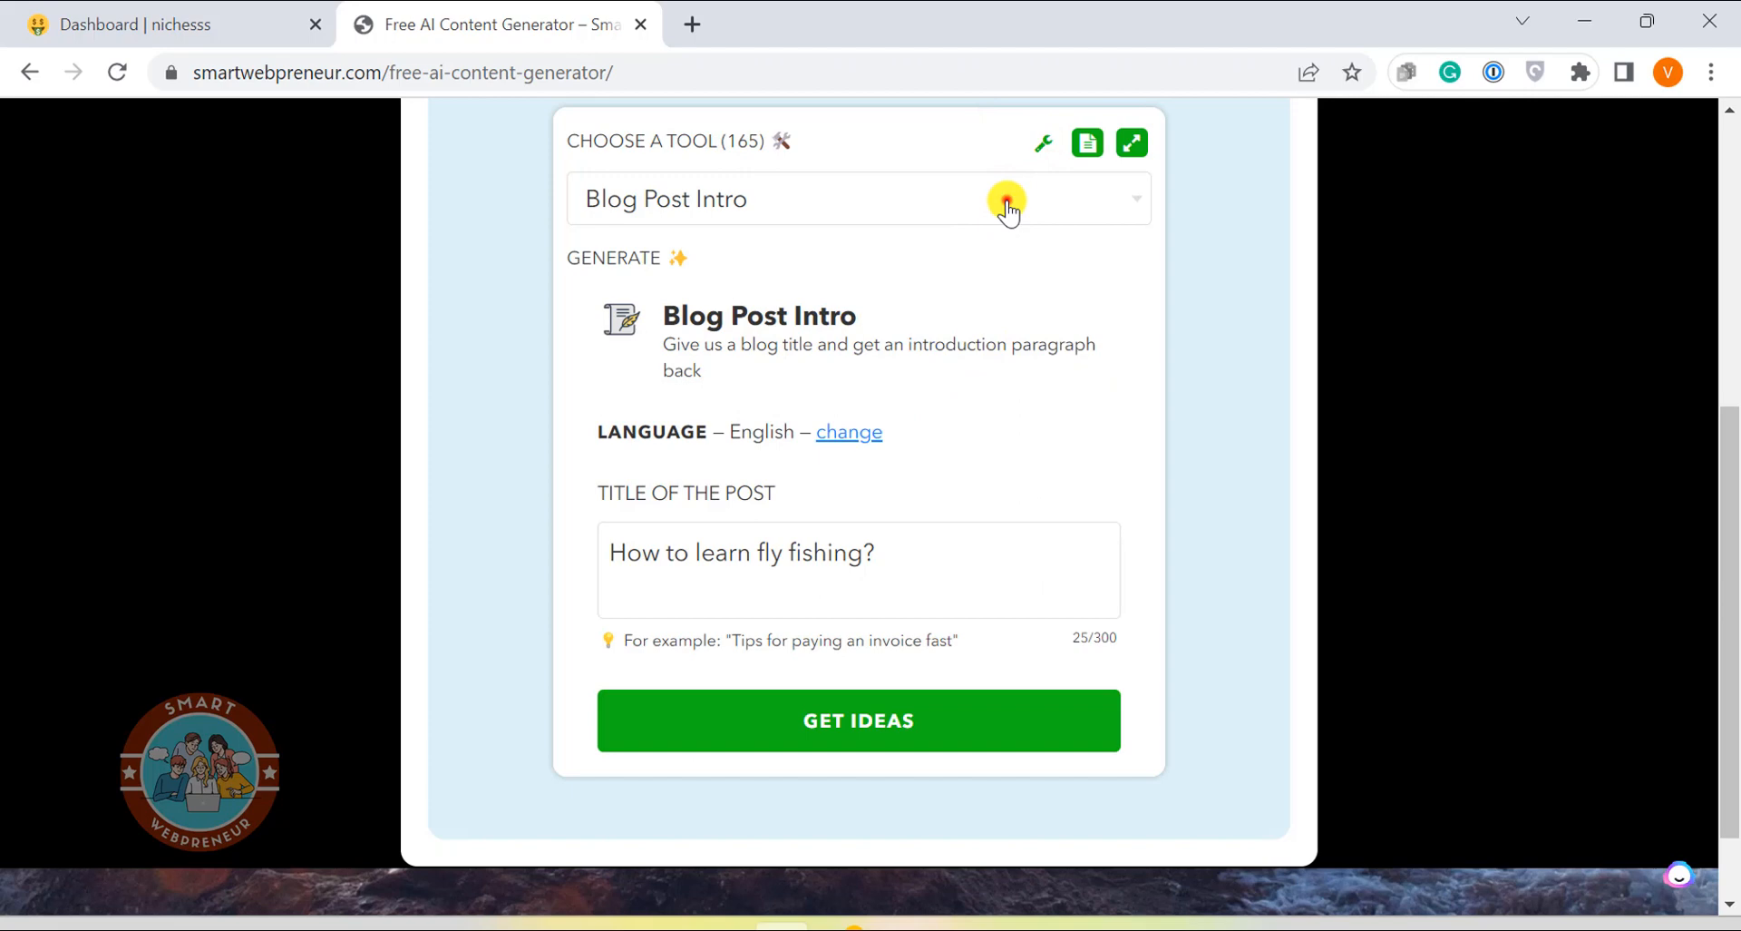
Switch the writer to the Affirmations tool and scroll to the saved fly fishing content
left_click(1005, 199)
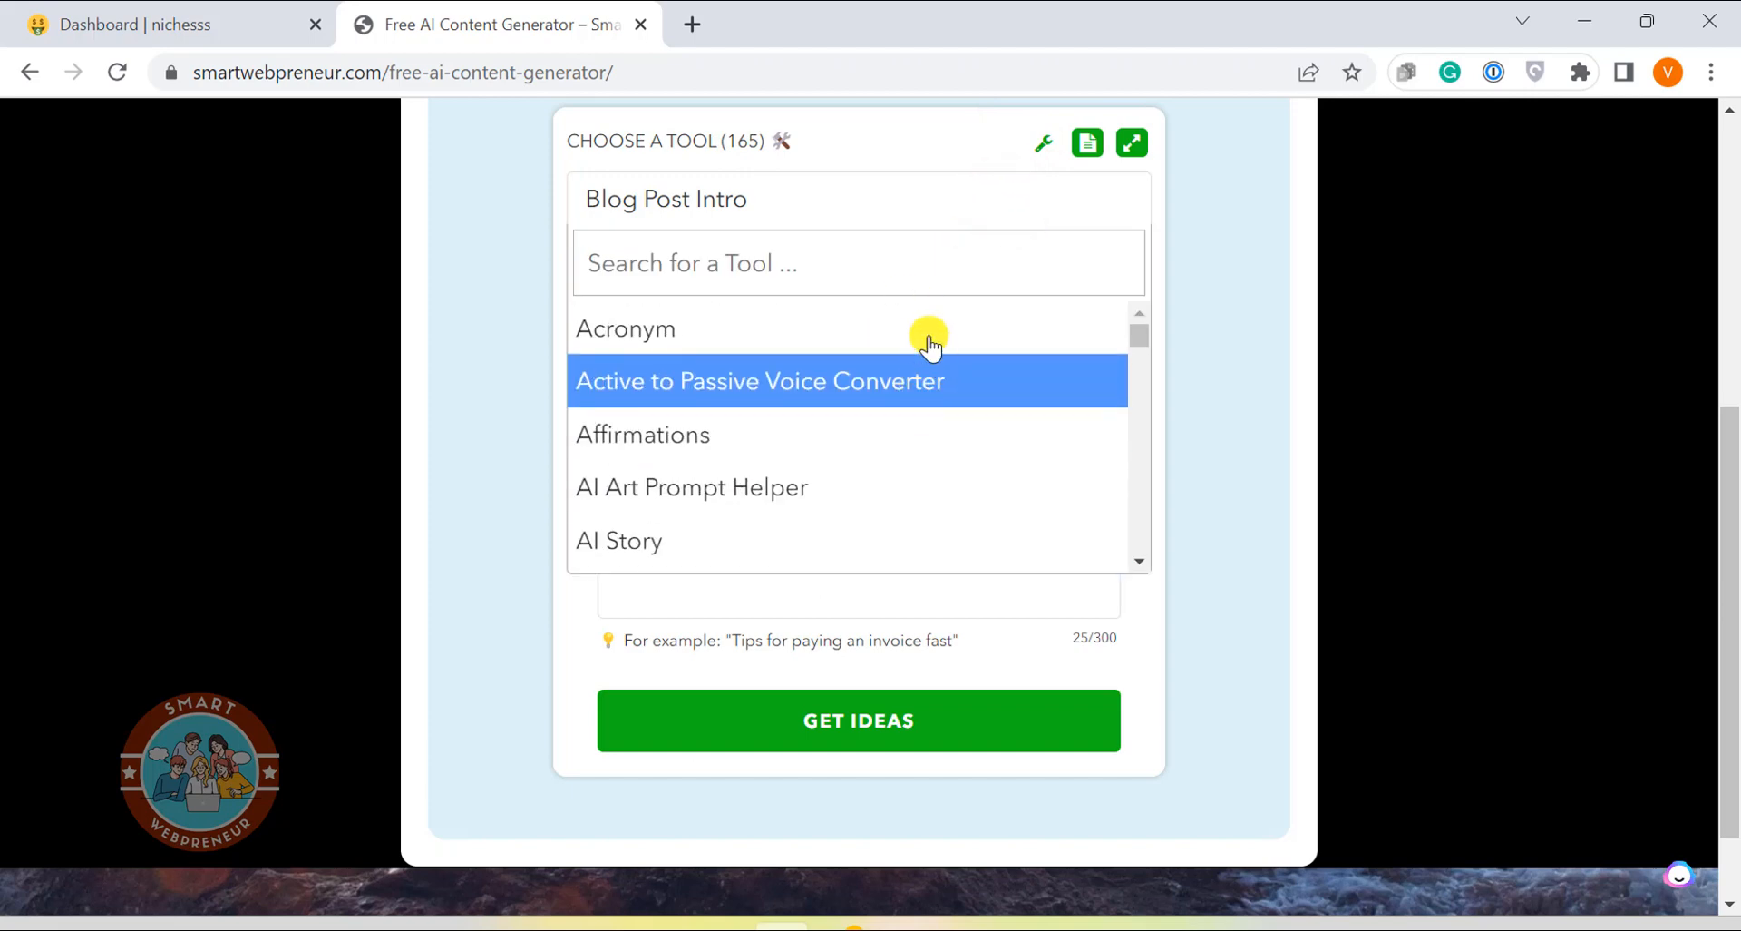
left_click(642, 434)
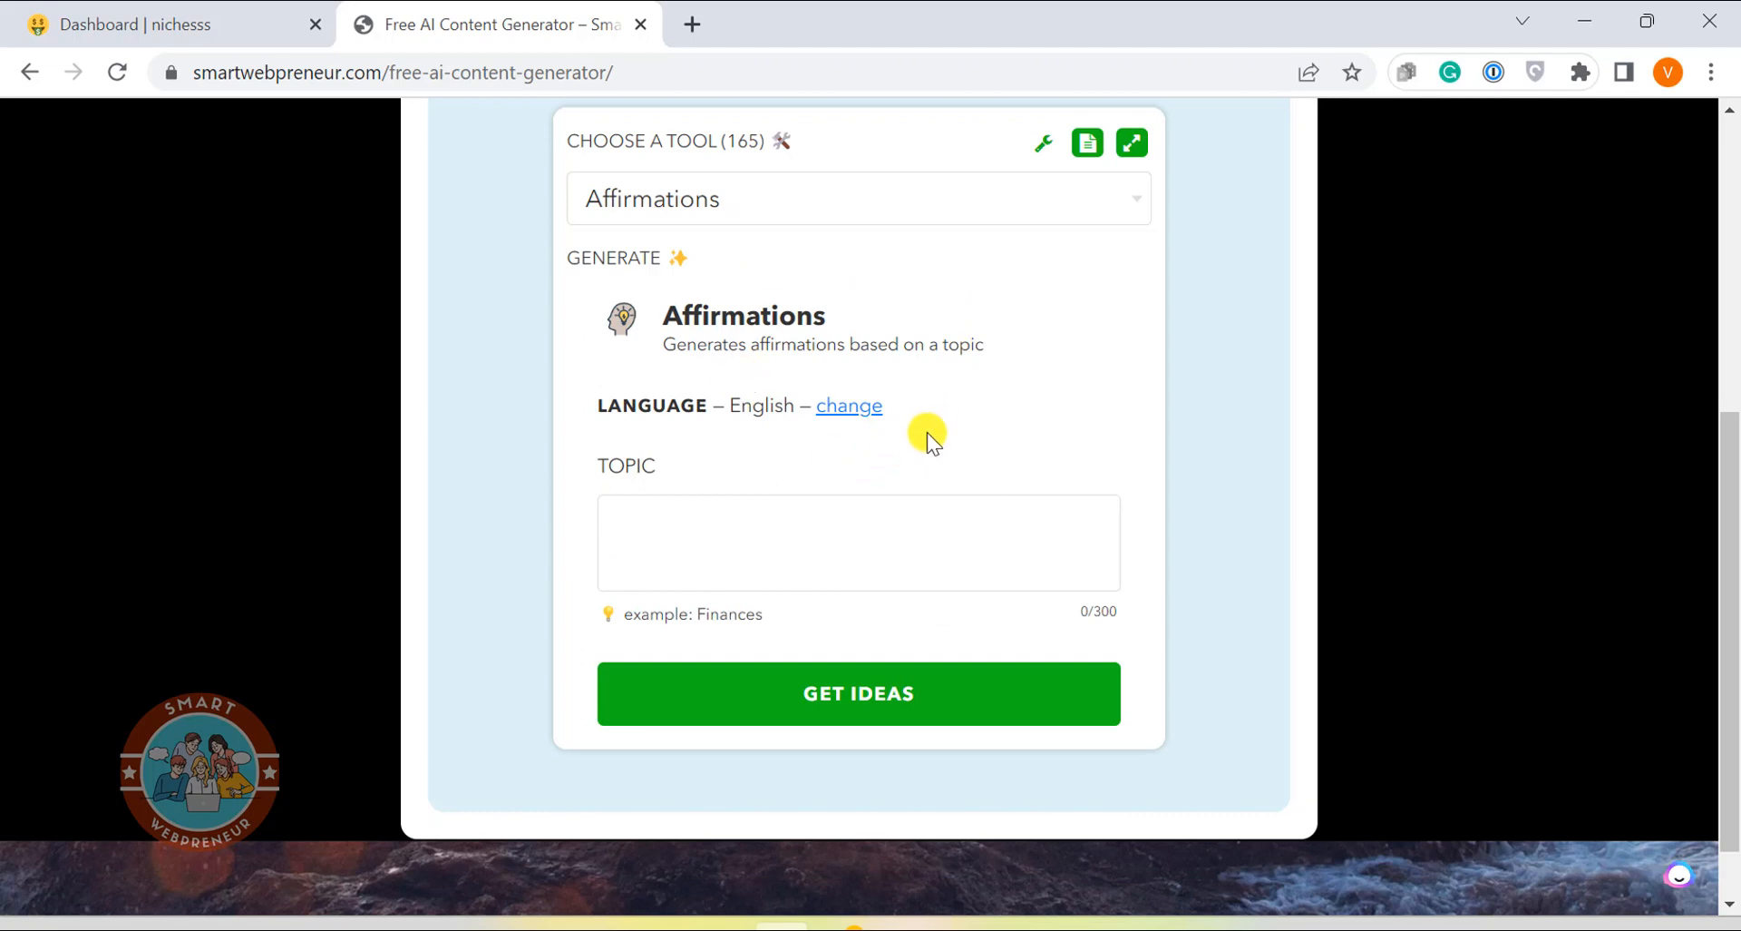
scroll("up", 3)
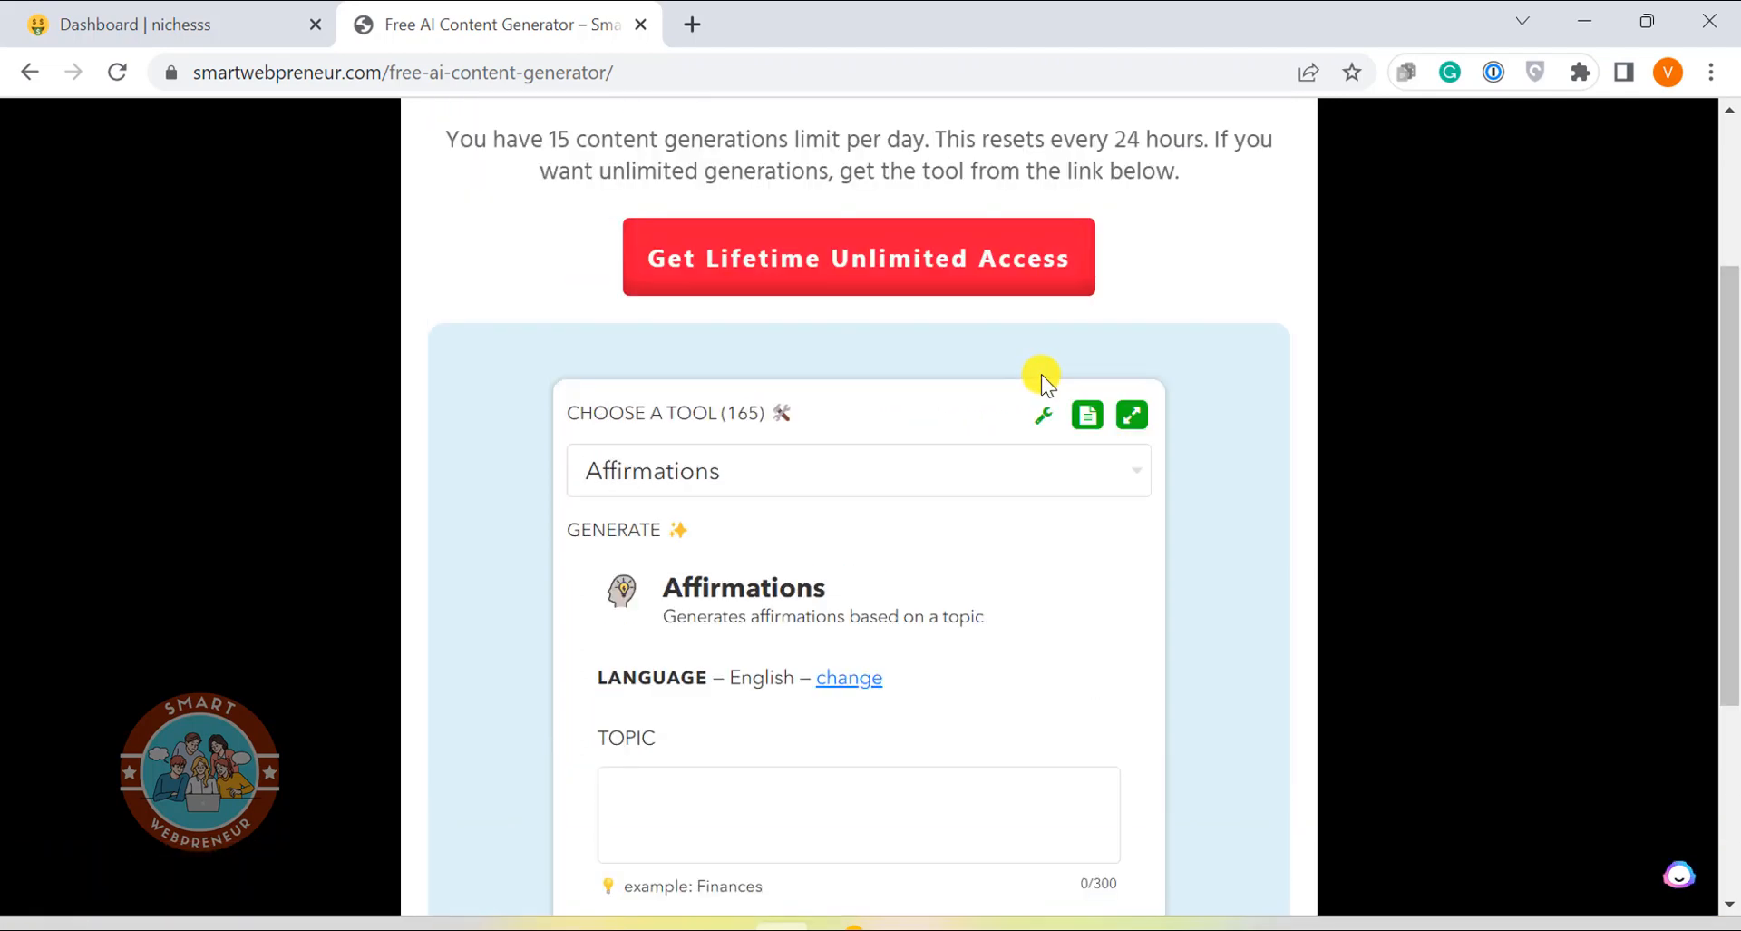
scroll("down", 3)
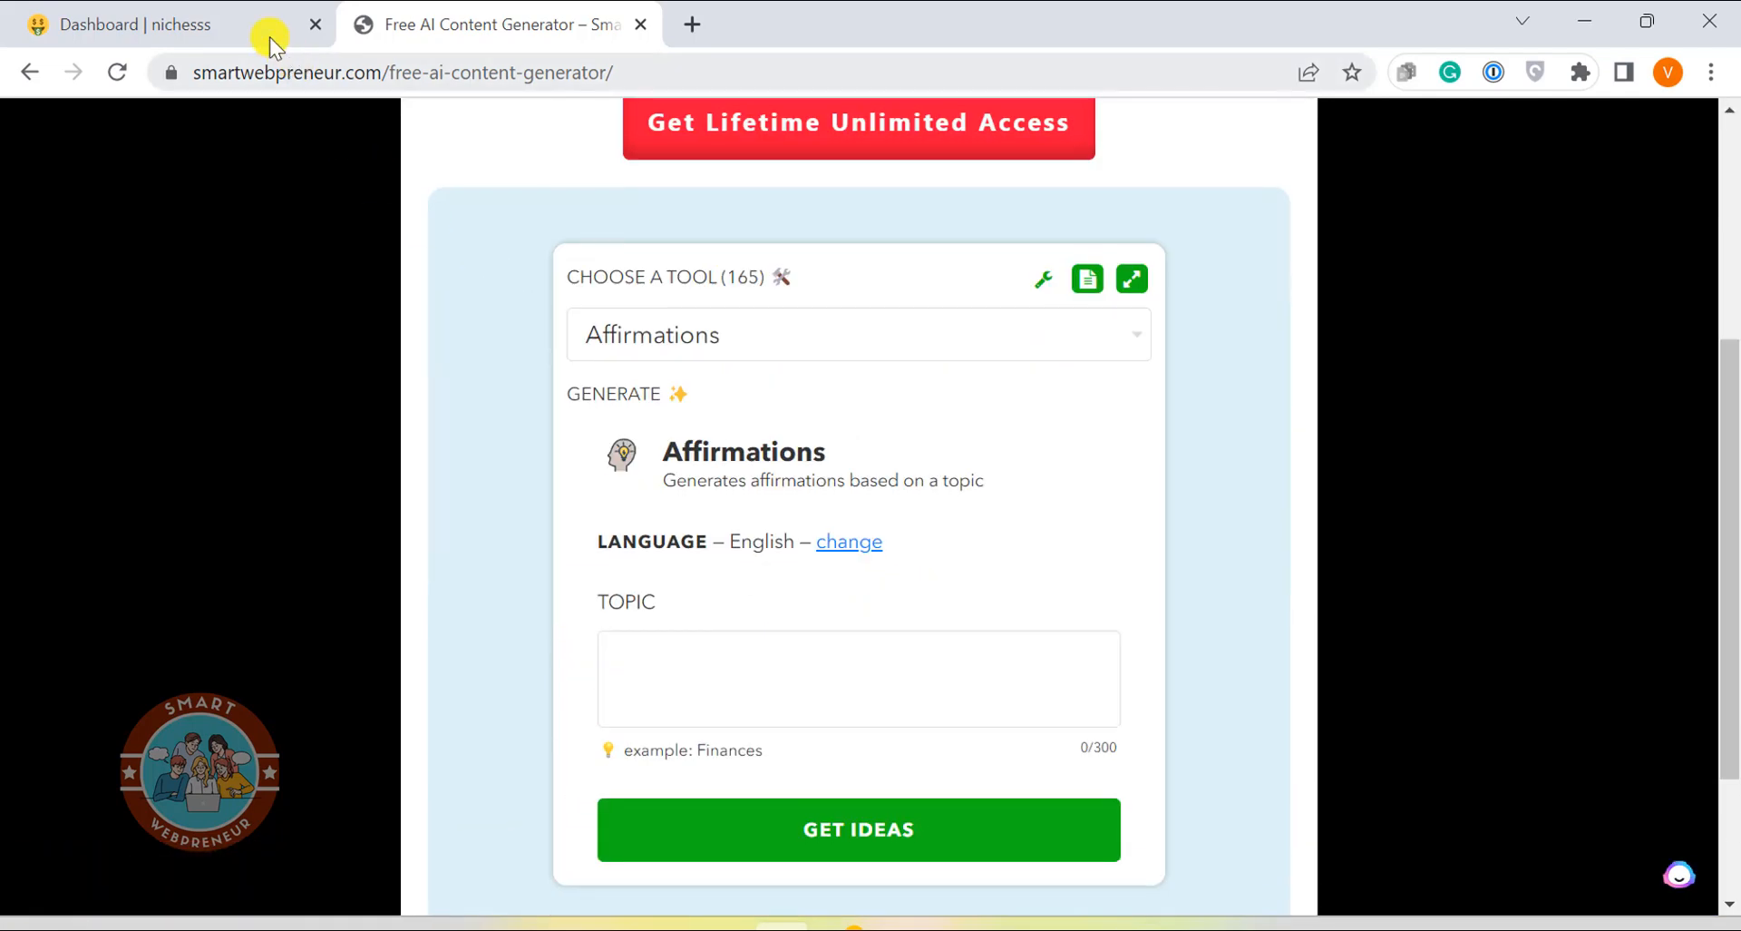
scroll("down", 3)
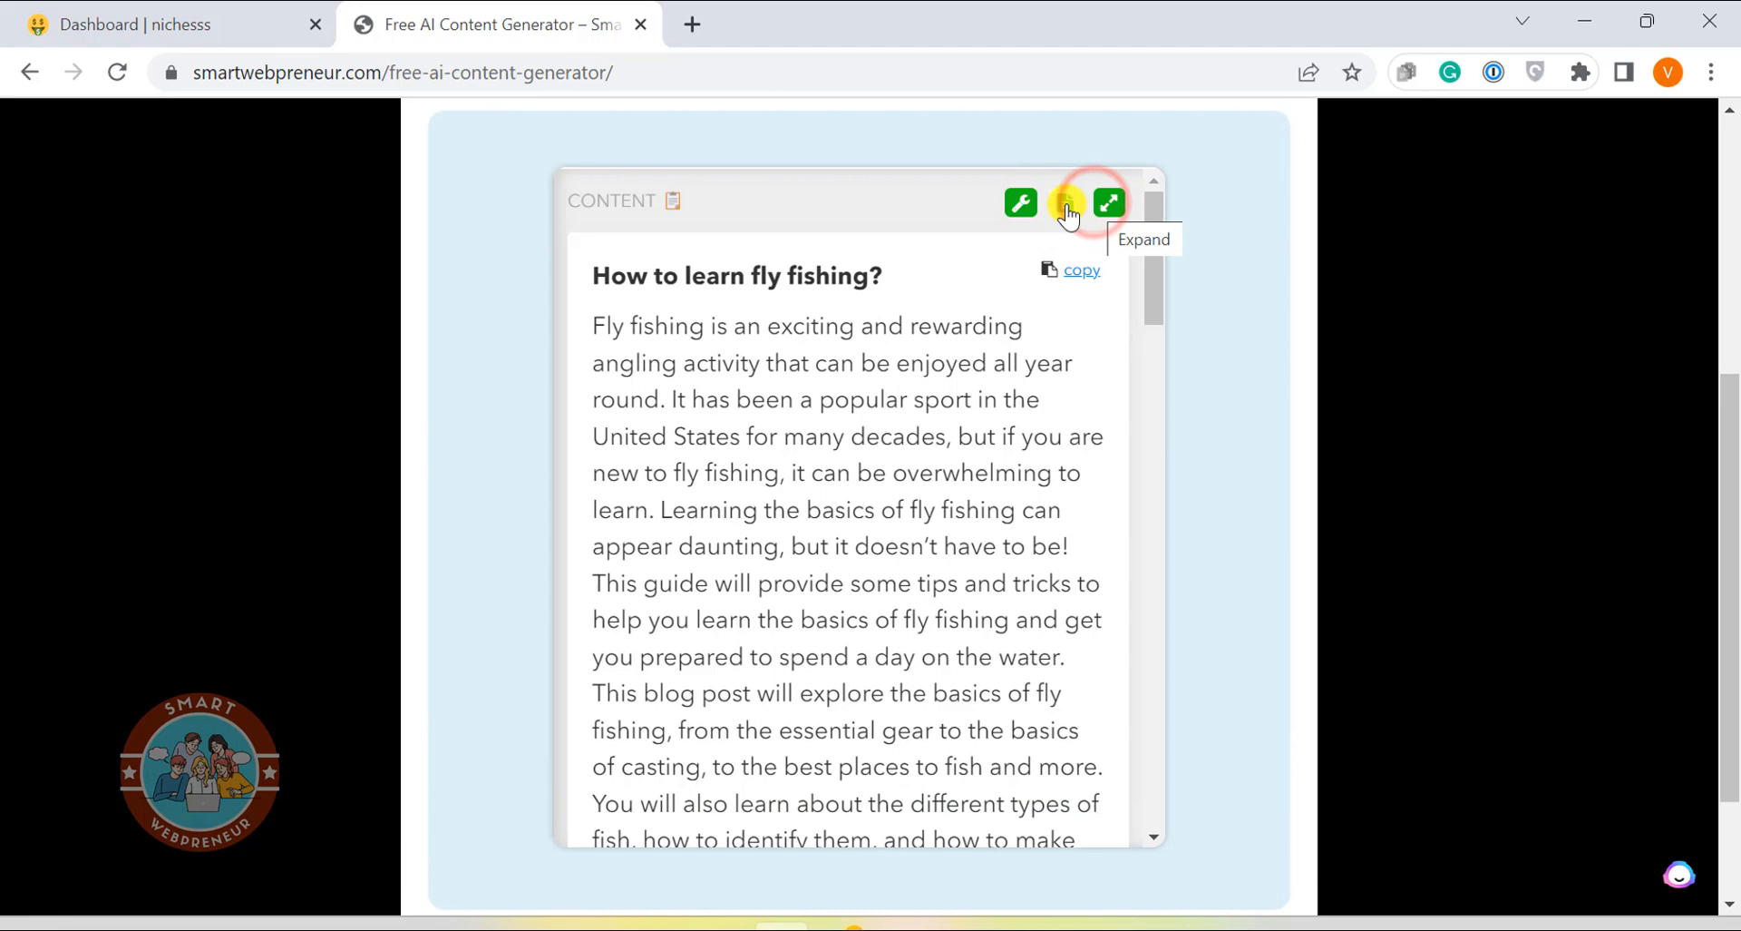
On the Nichesss dashboard, scroll through the 166 content tools and back to the top
left_click(1087, 202)
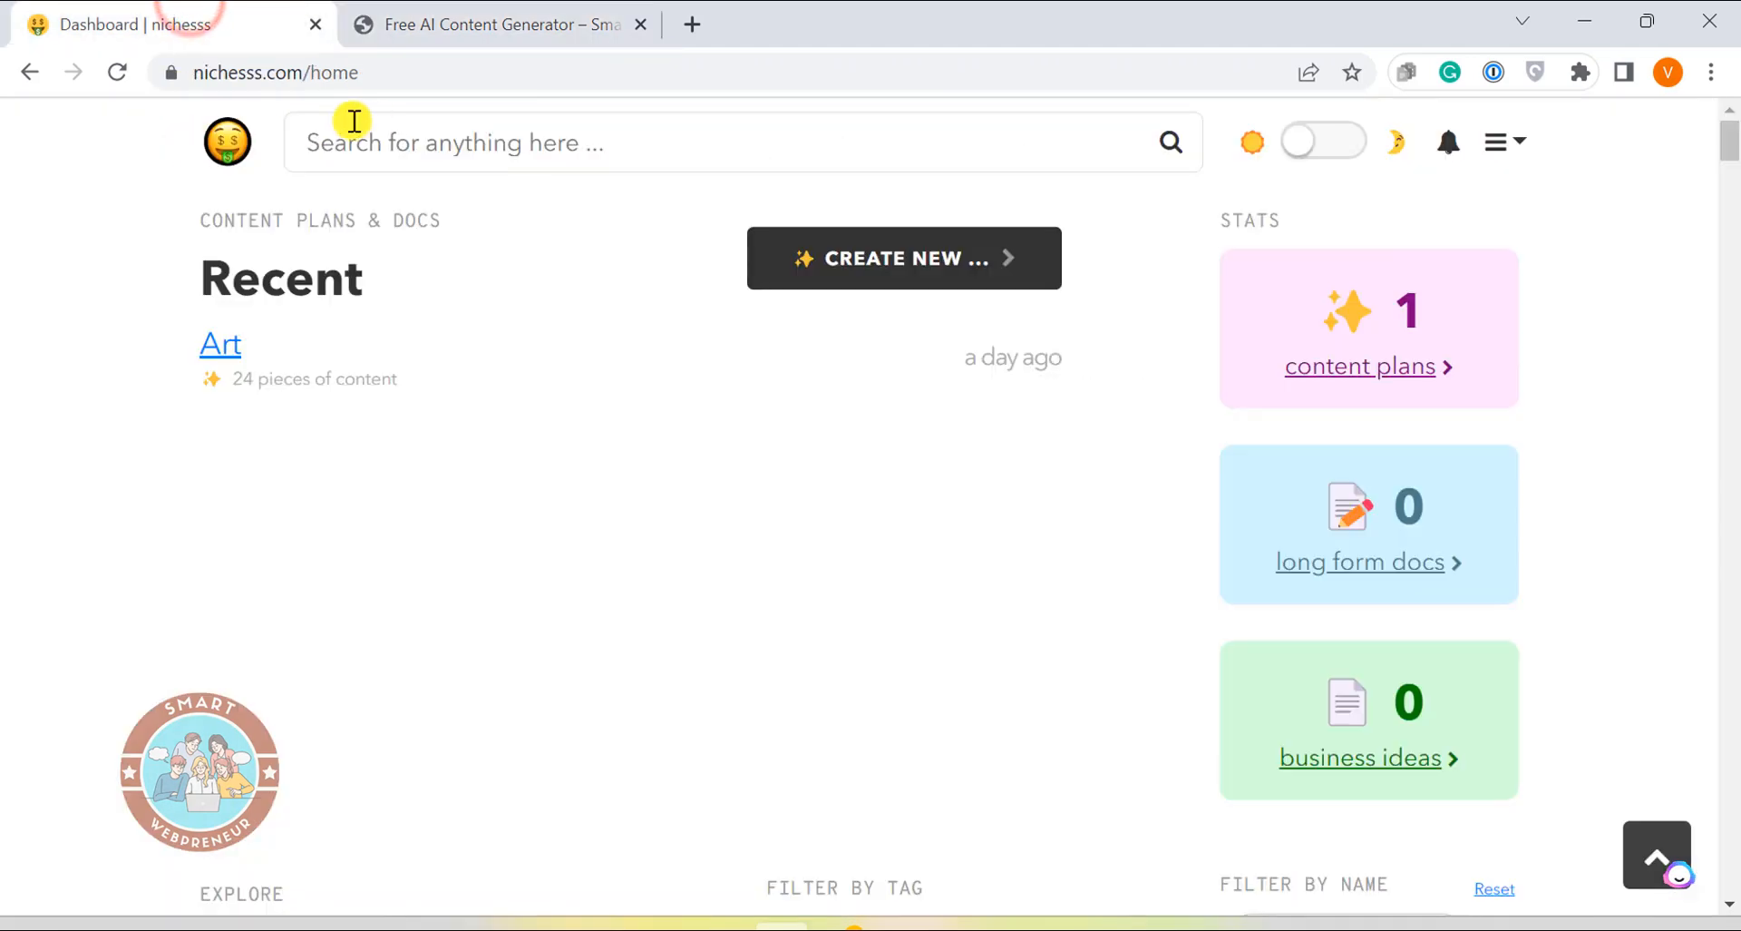
mouse_move(560, 298)
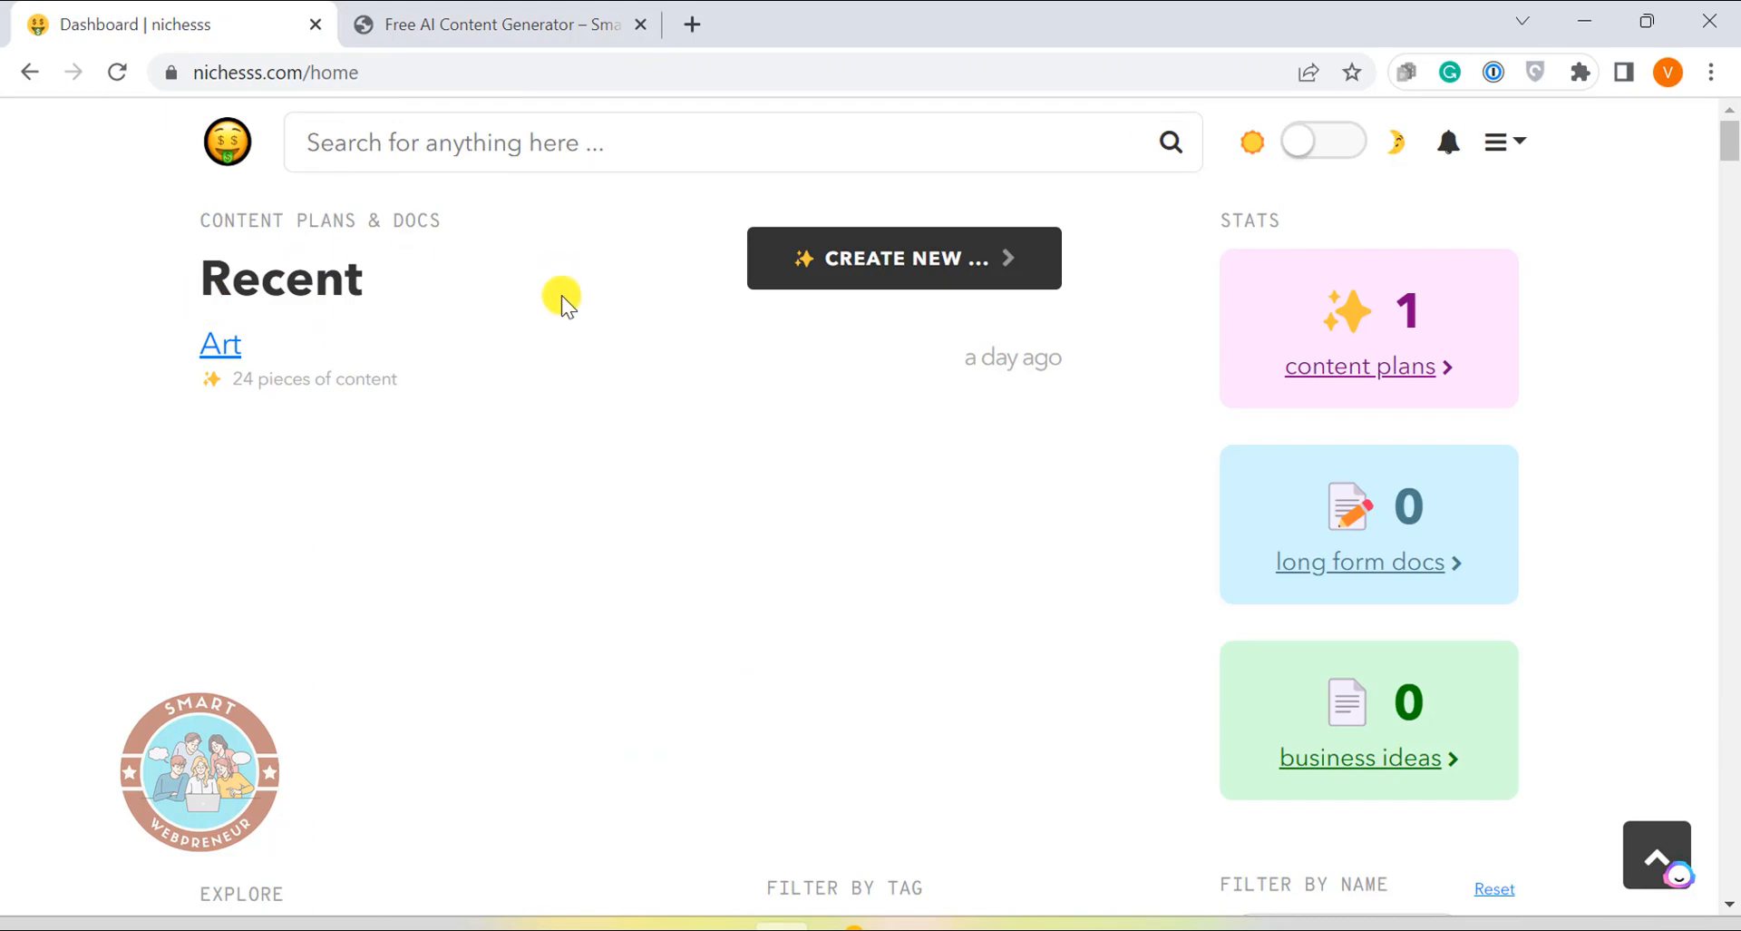
scroll("down", 3)
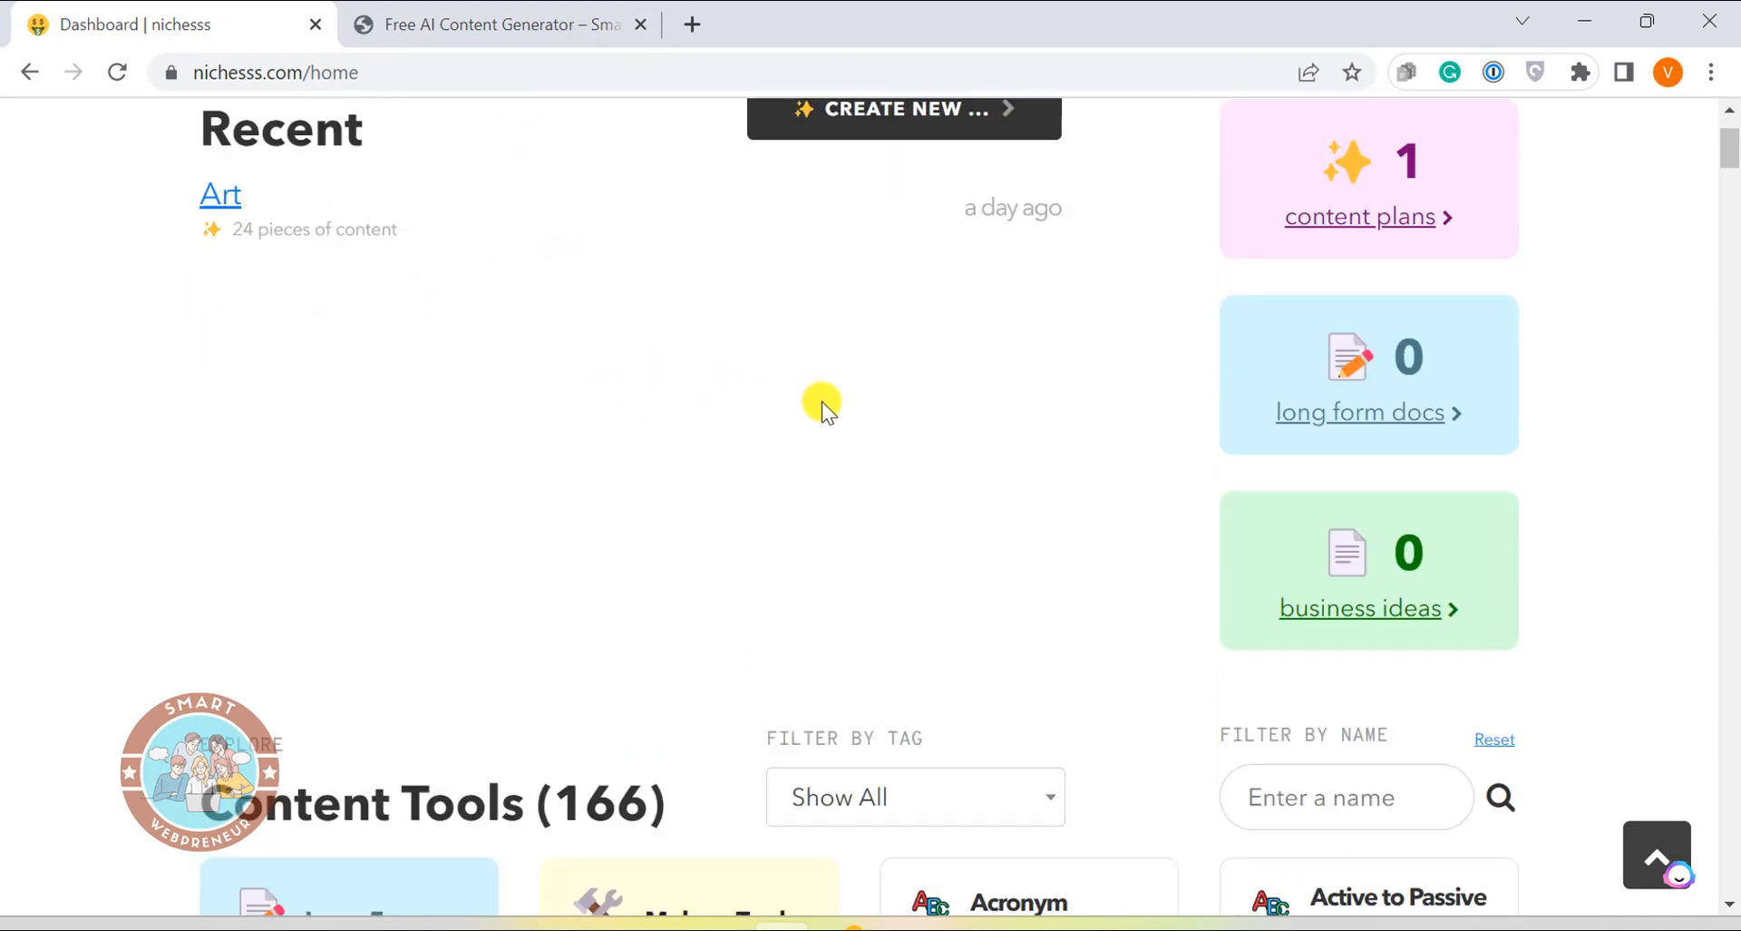
scroll("down", 3)
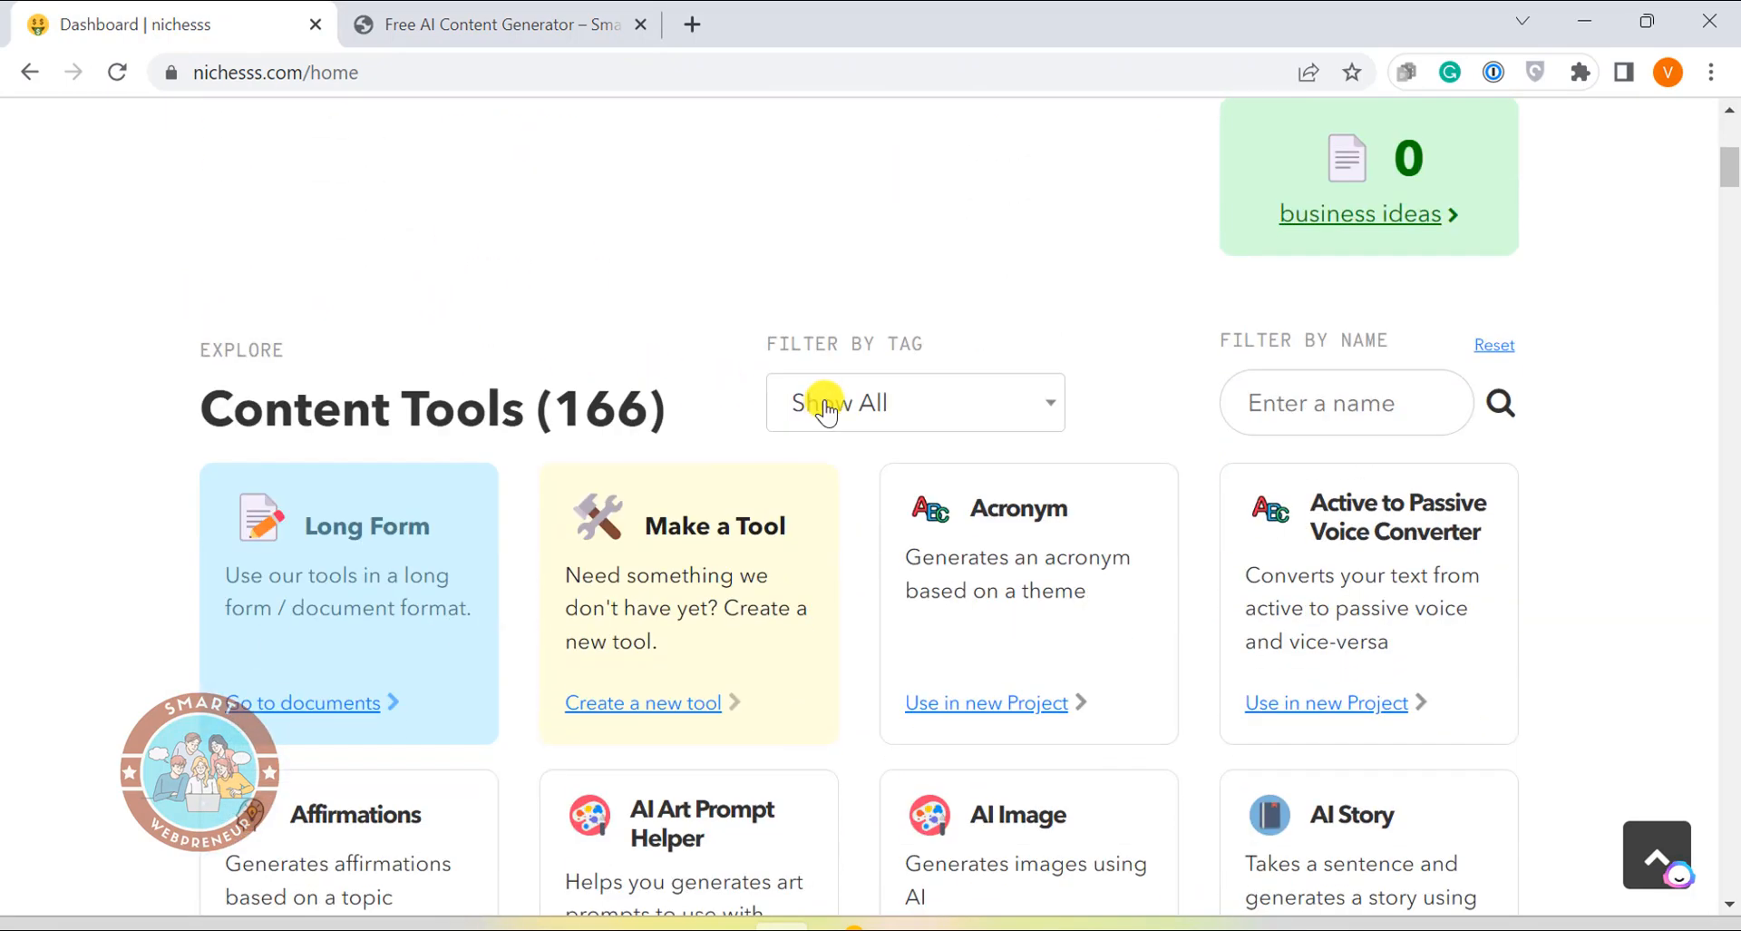
scroll("down", 3)
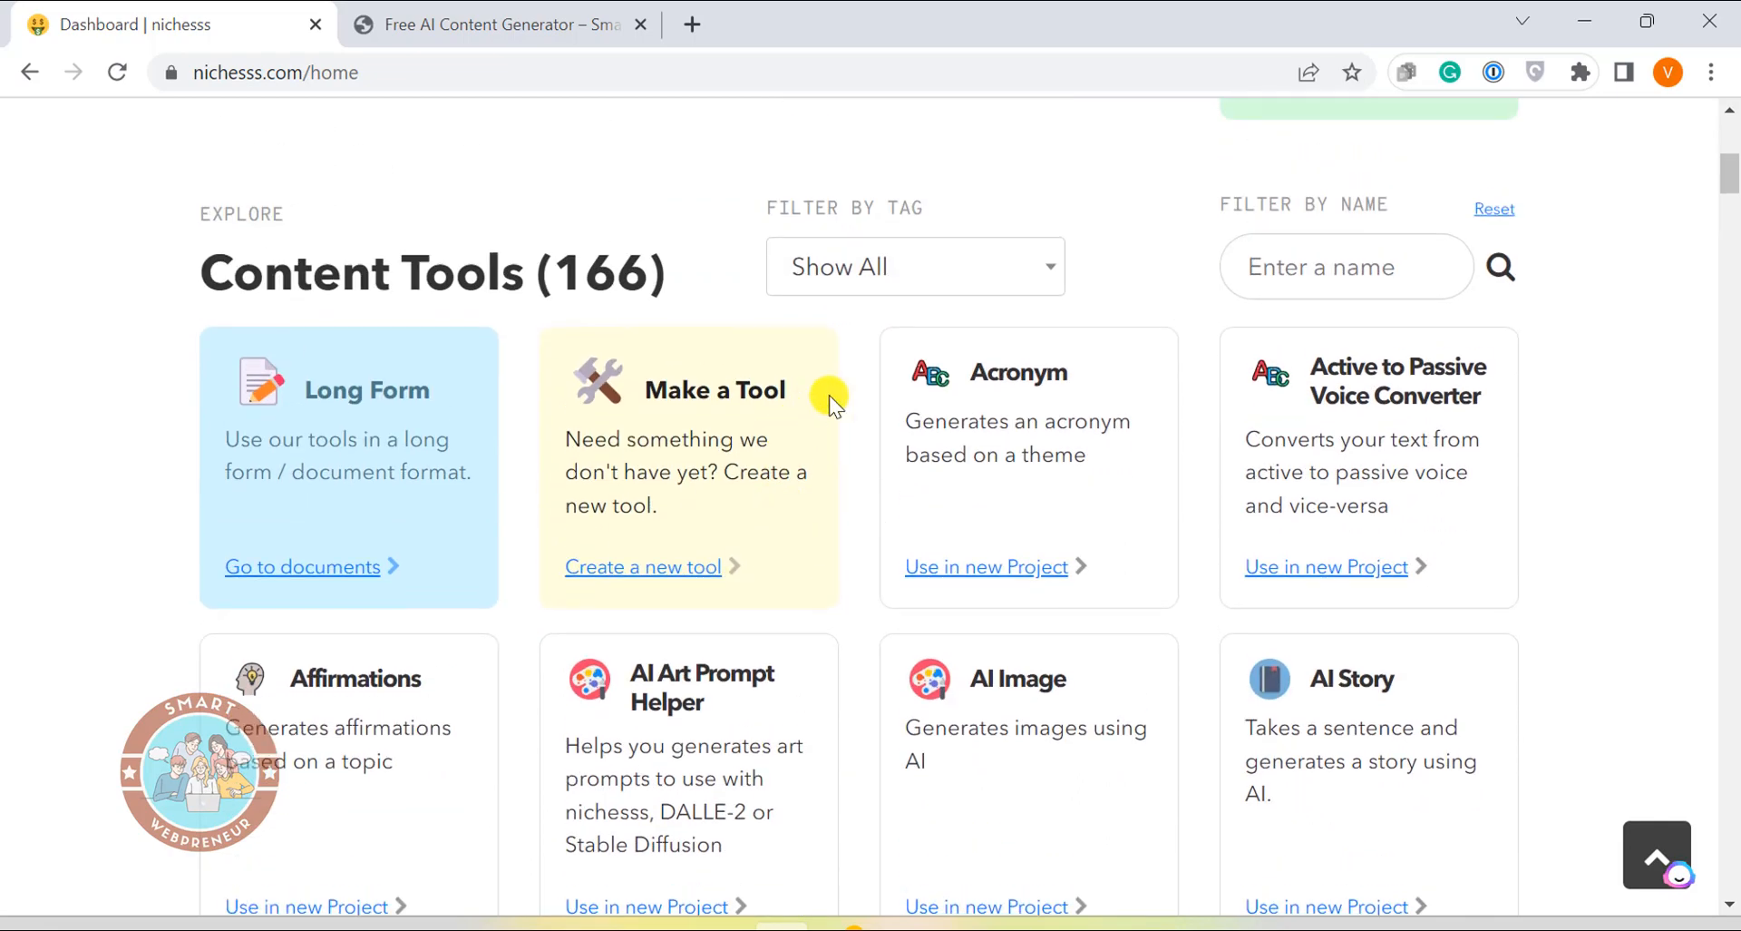
scroll("down", 3)
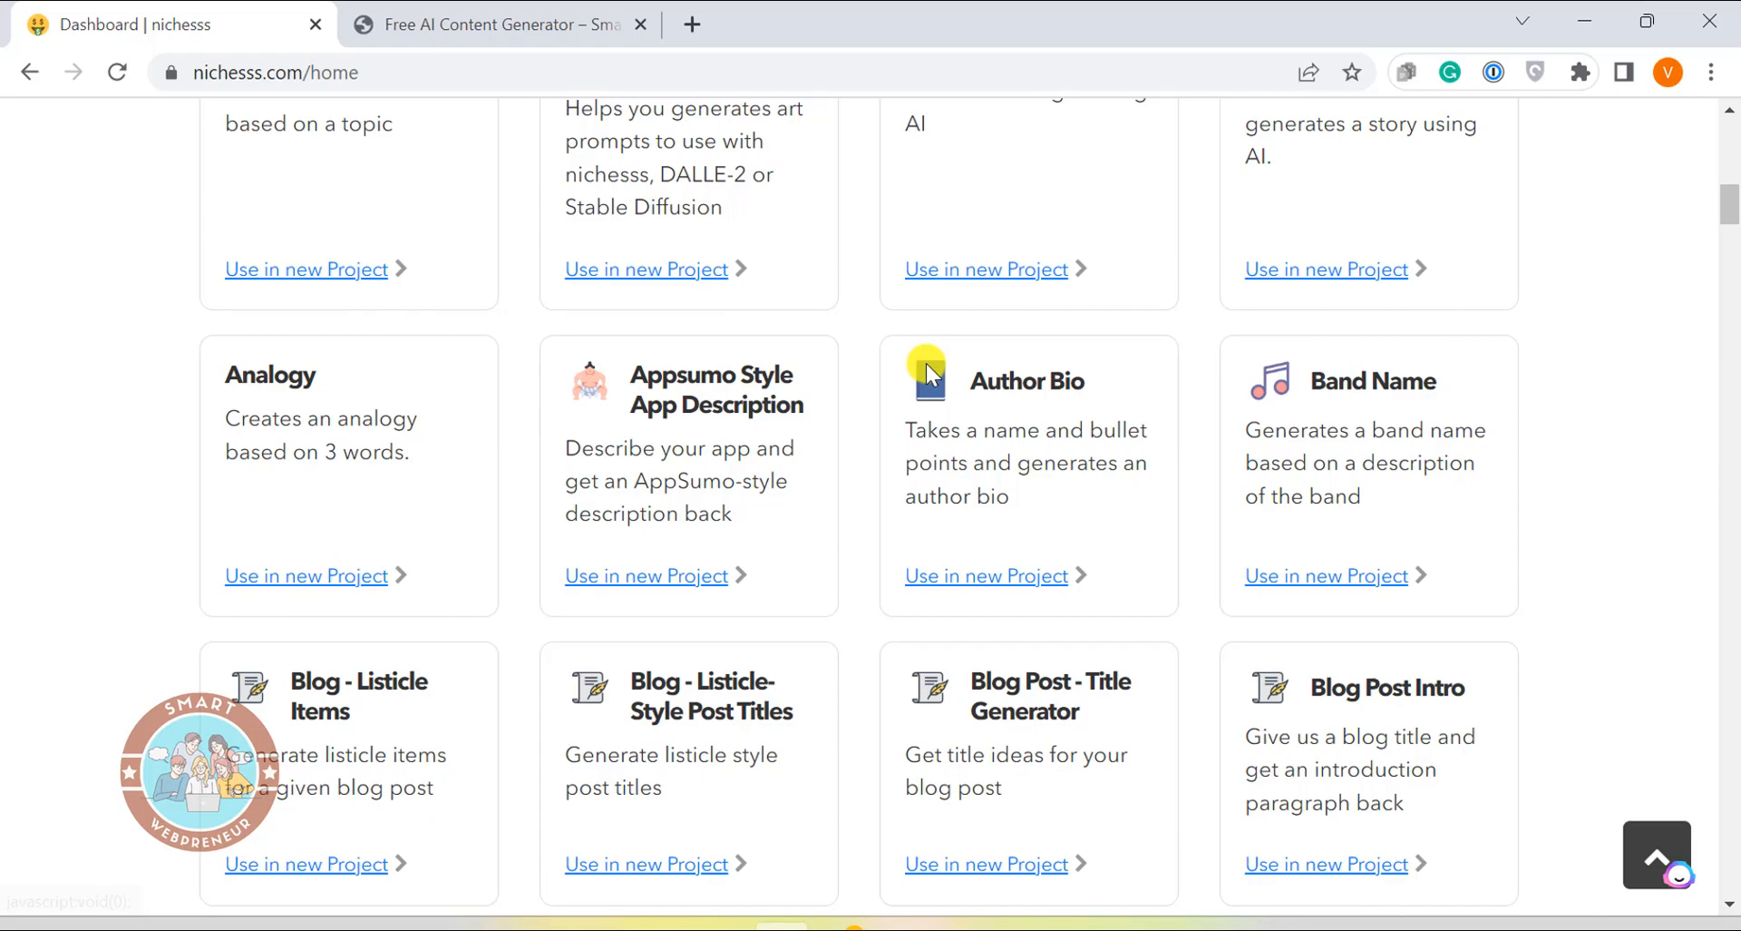
scroll("down", 3)
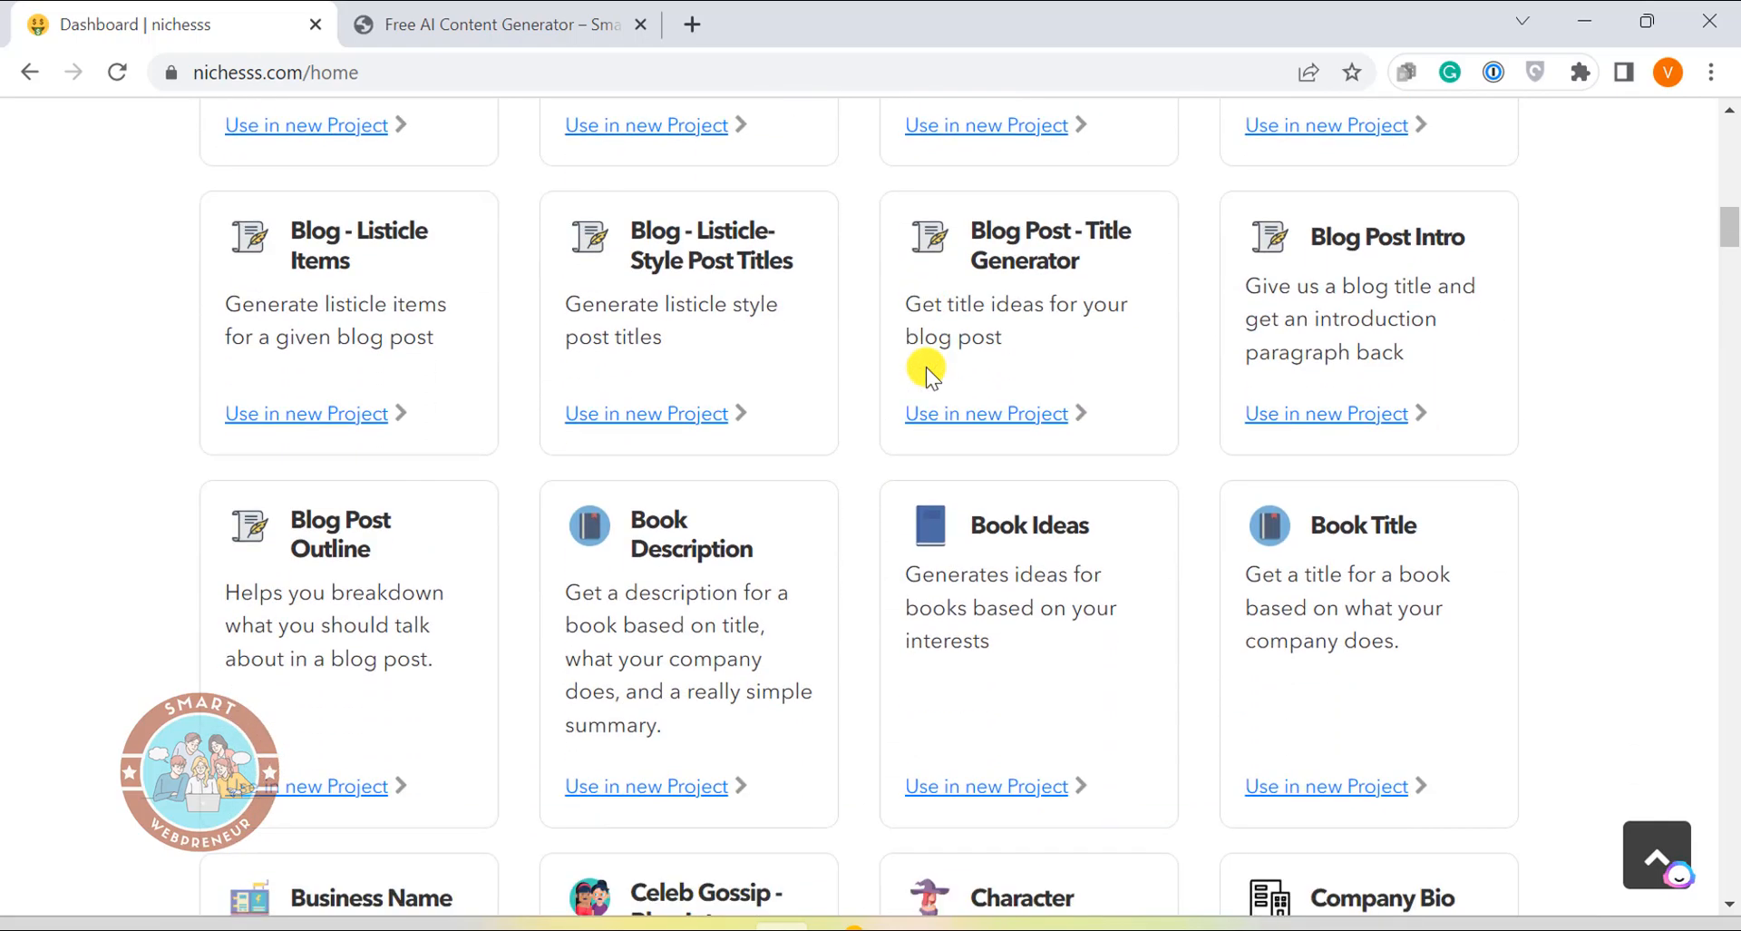
scroll("down", 3)
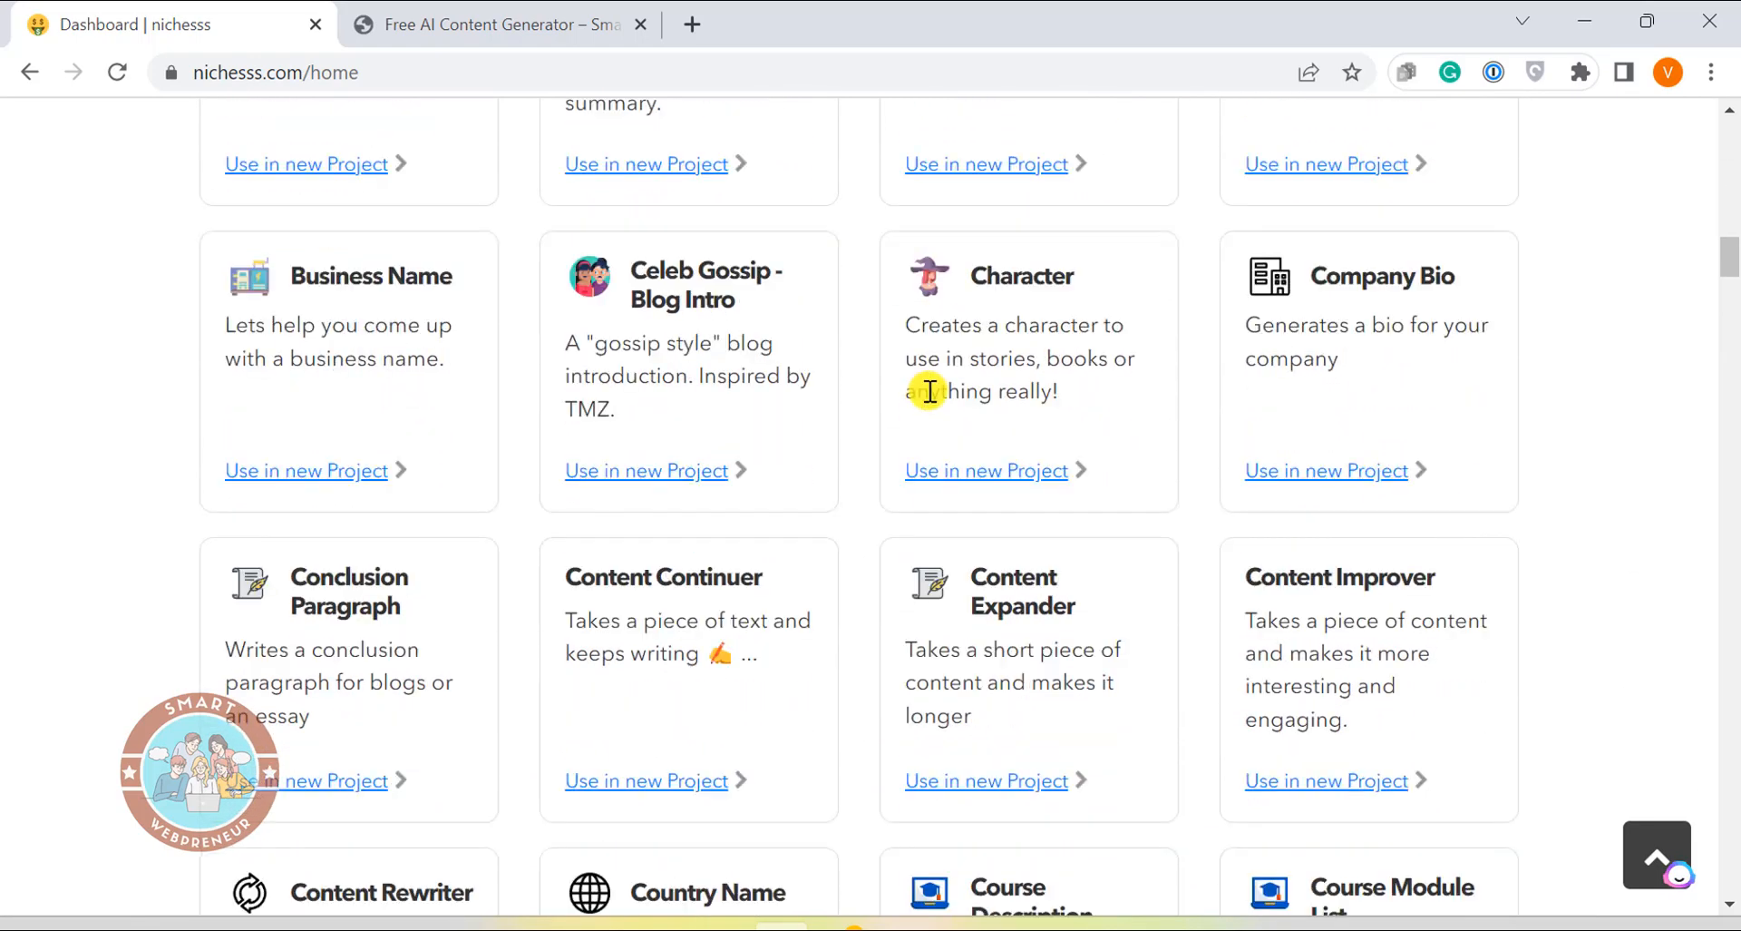
scroll("down", 3)
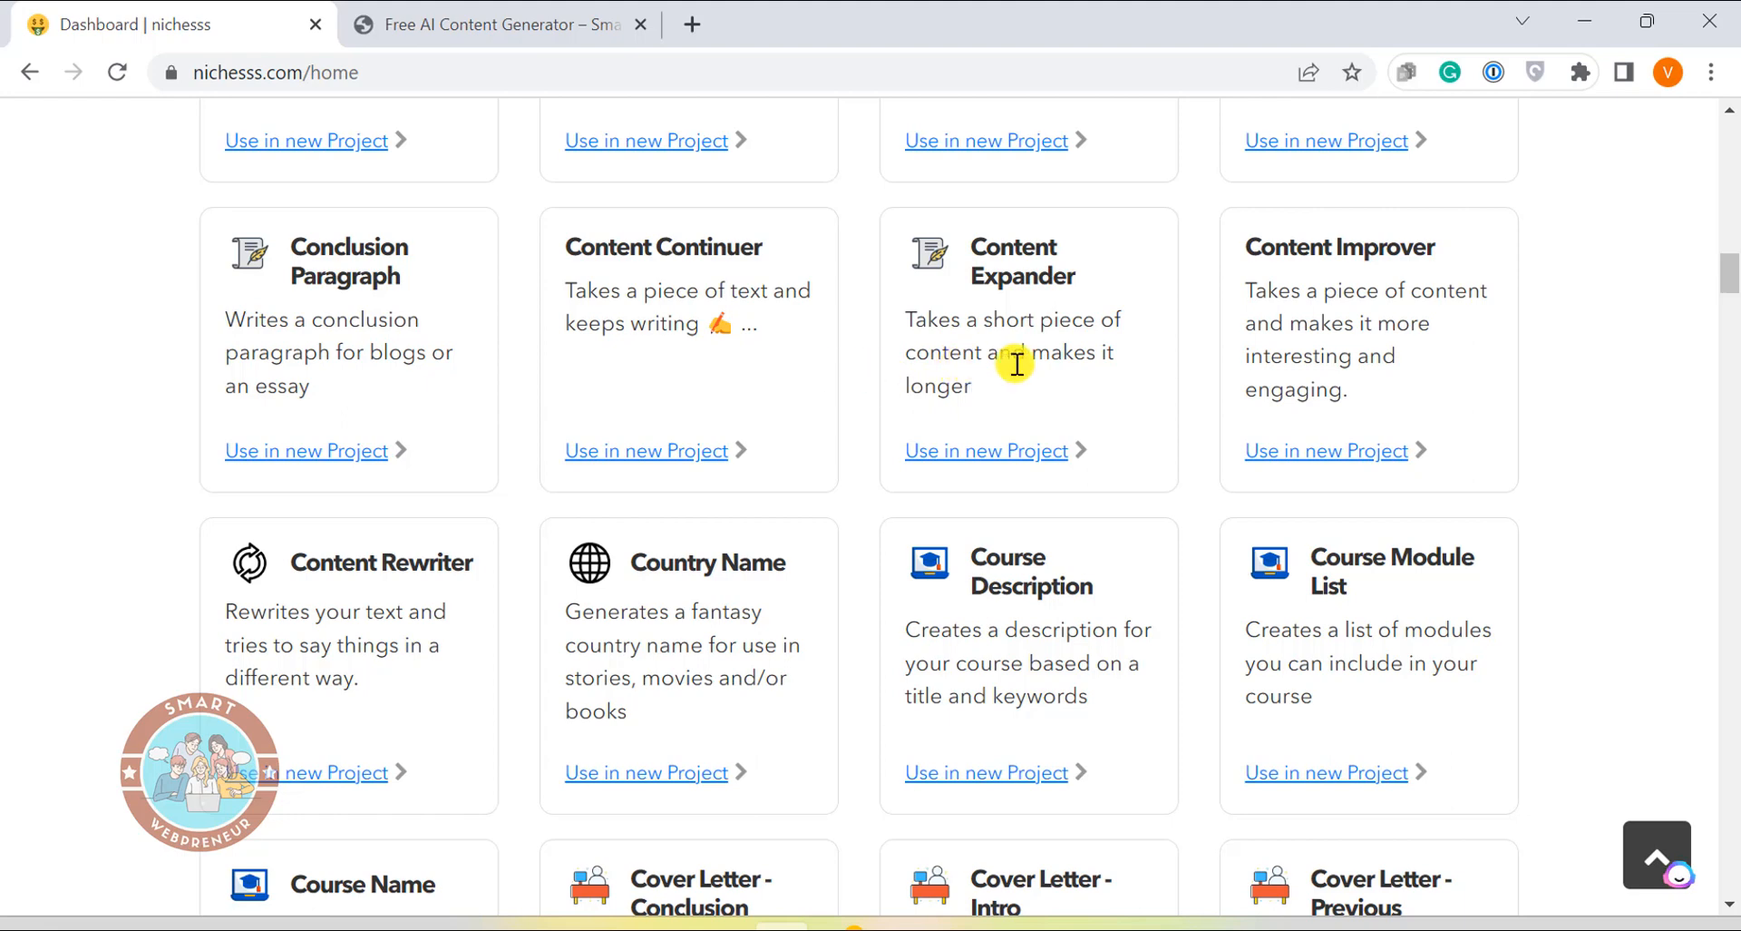
mouse_move(965, 387)
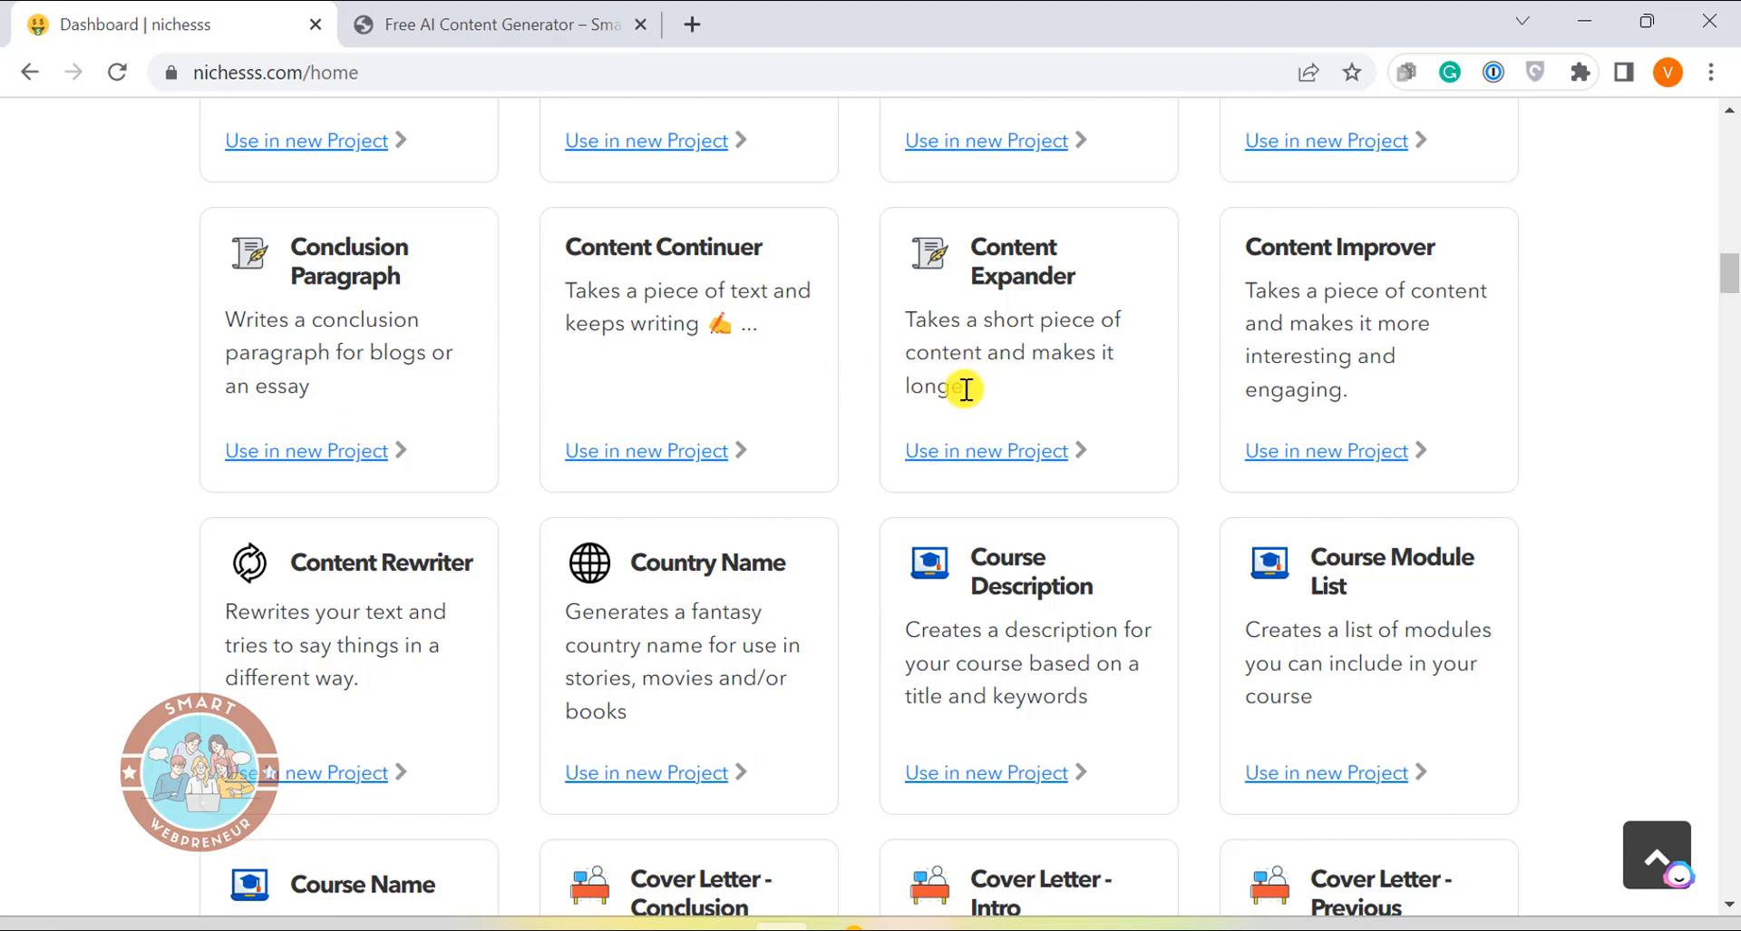
scroll("down", 3)
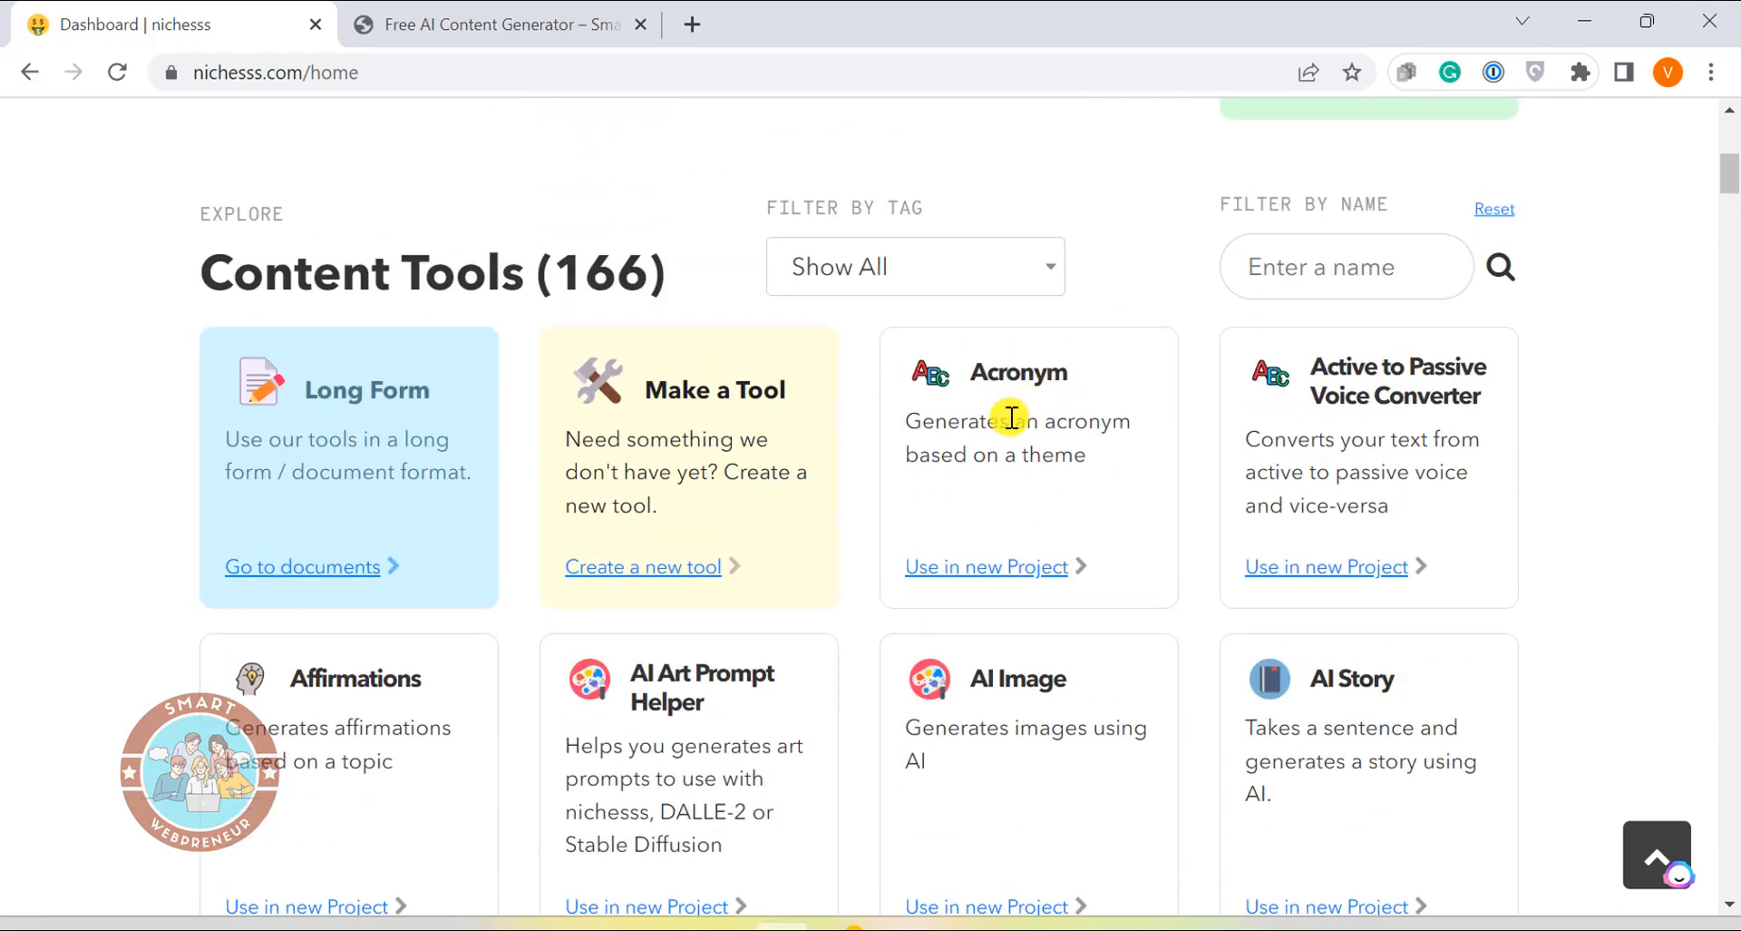
scroll("up", 3)
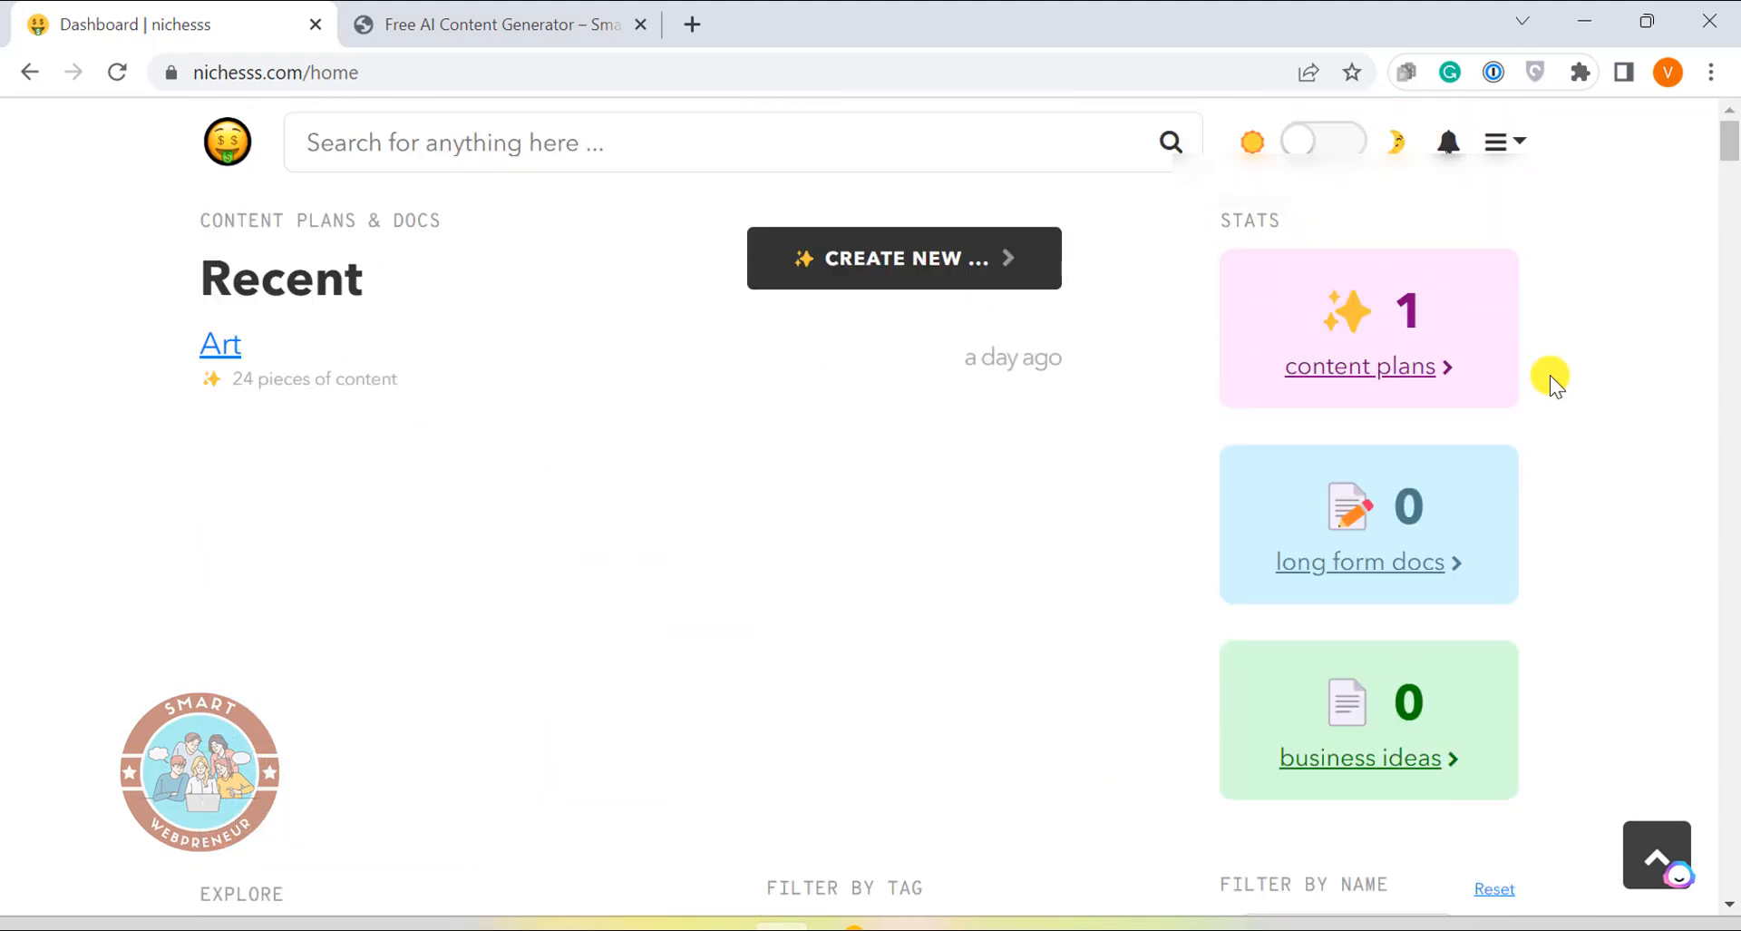
Go to the Widgets page through the account menu
left_click(1499, 142)
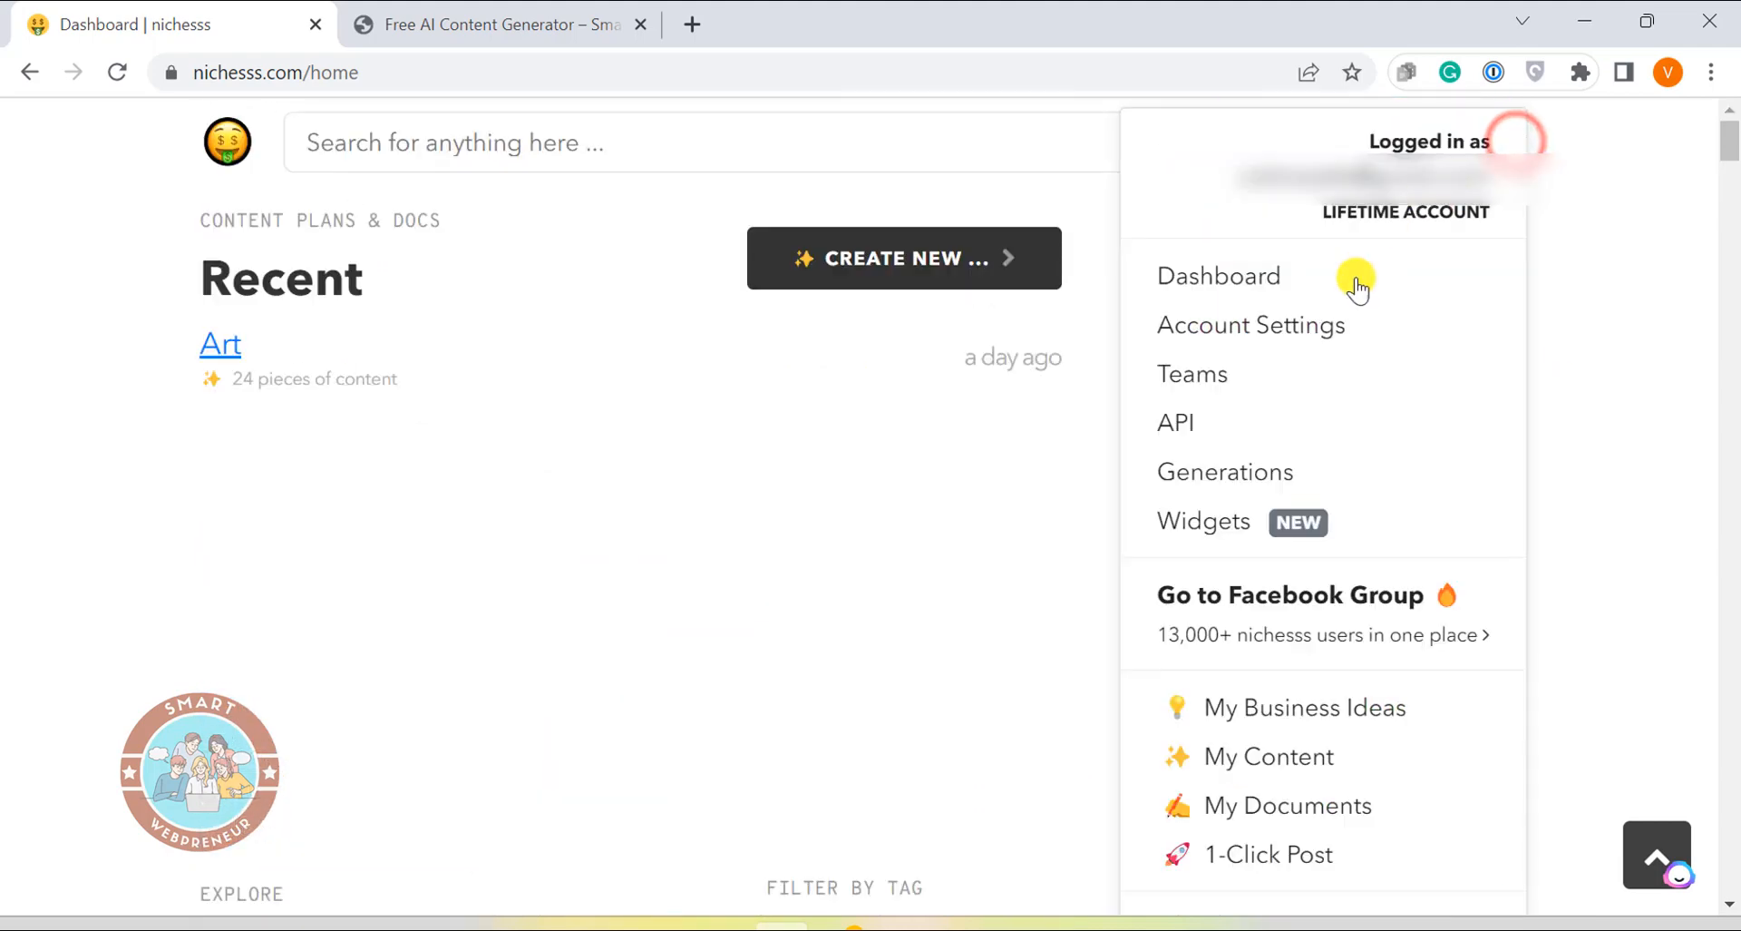
mouse_move(1203, 520)
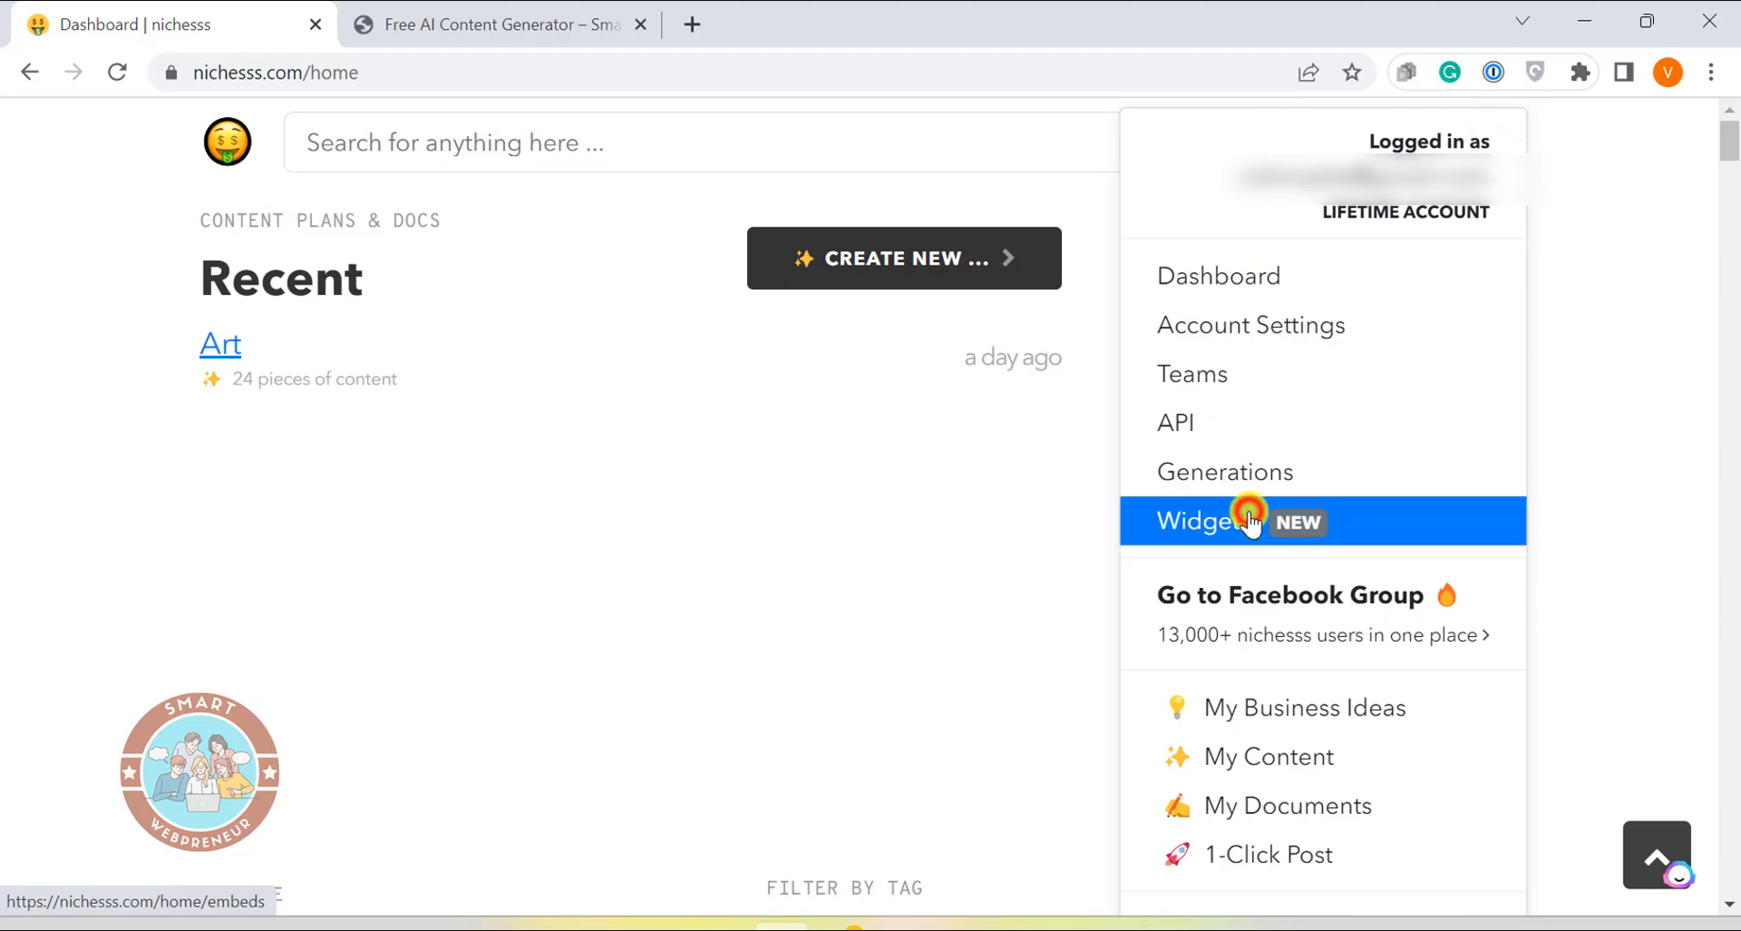
left_click(1198, 520)
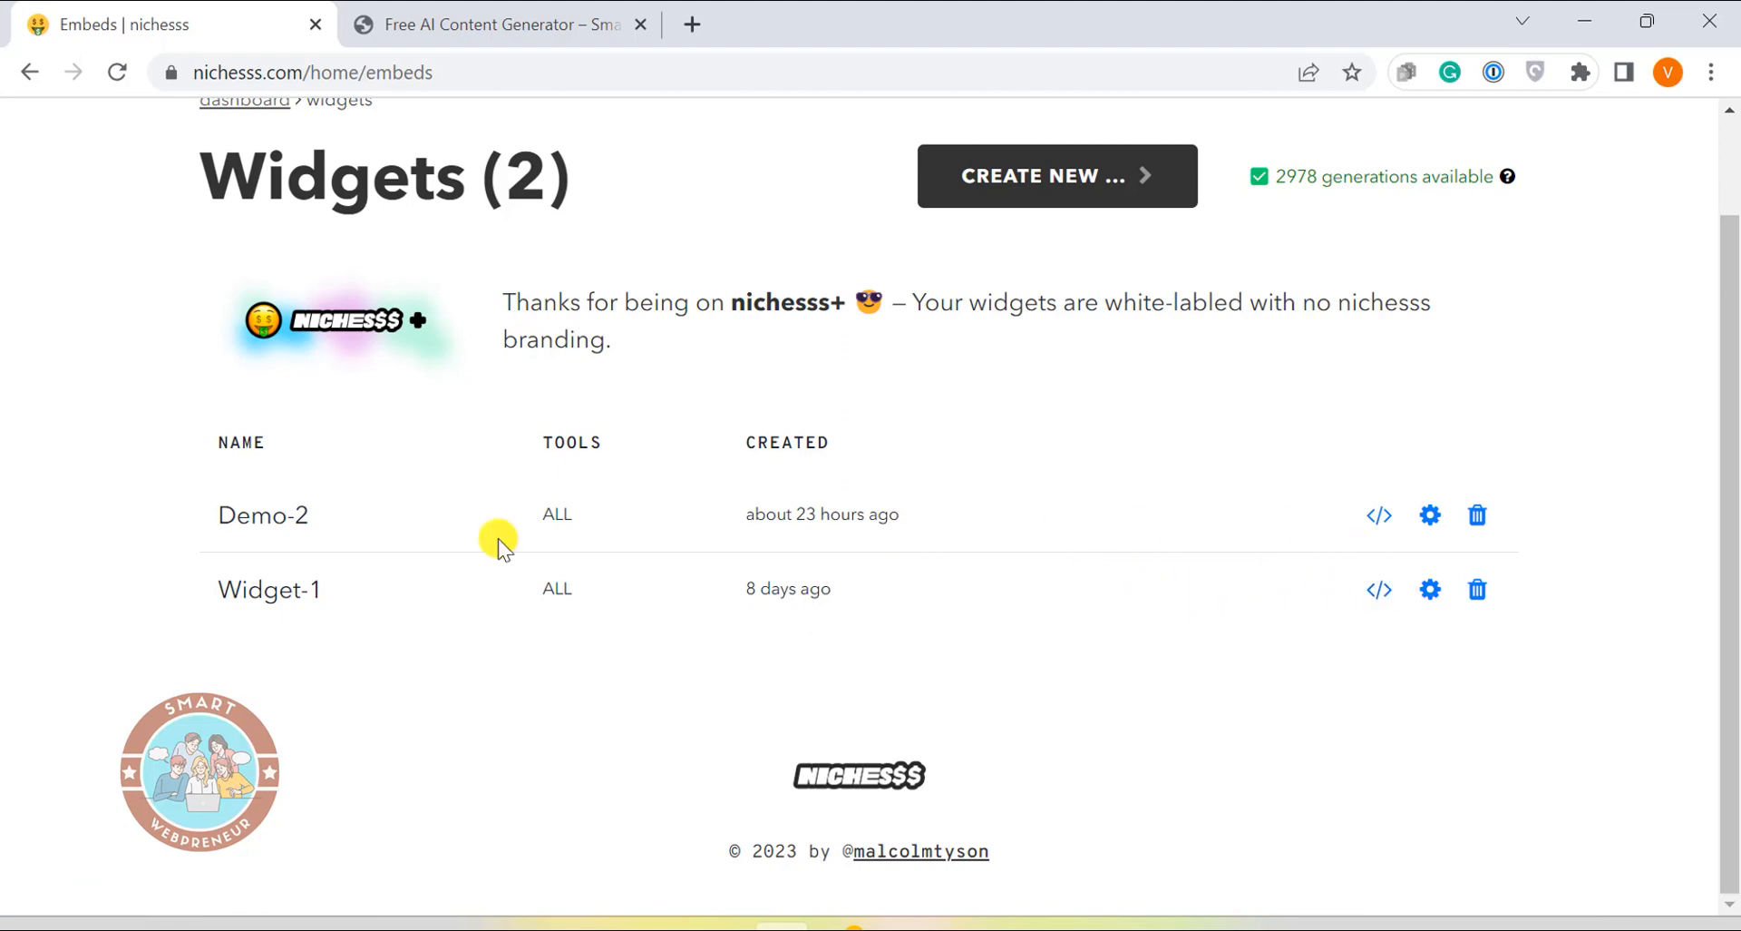
mouse_move(1381, 589)
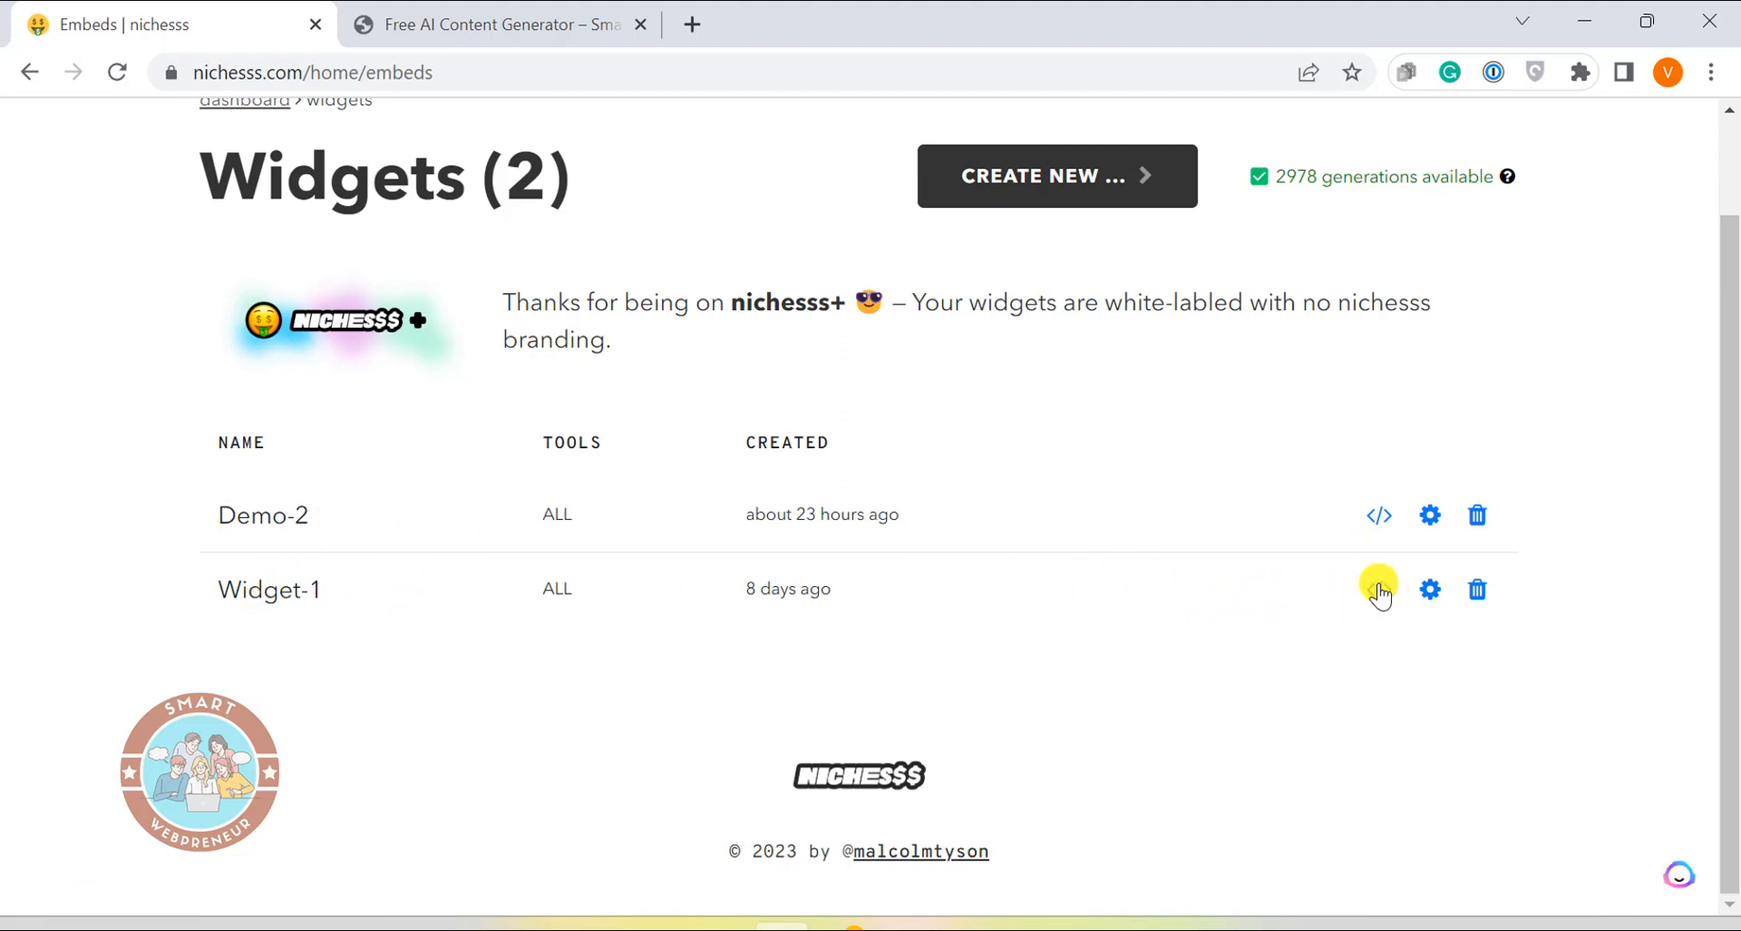
mouse_move(1380, 589)
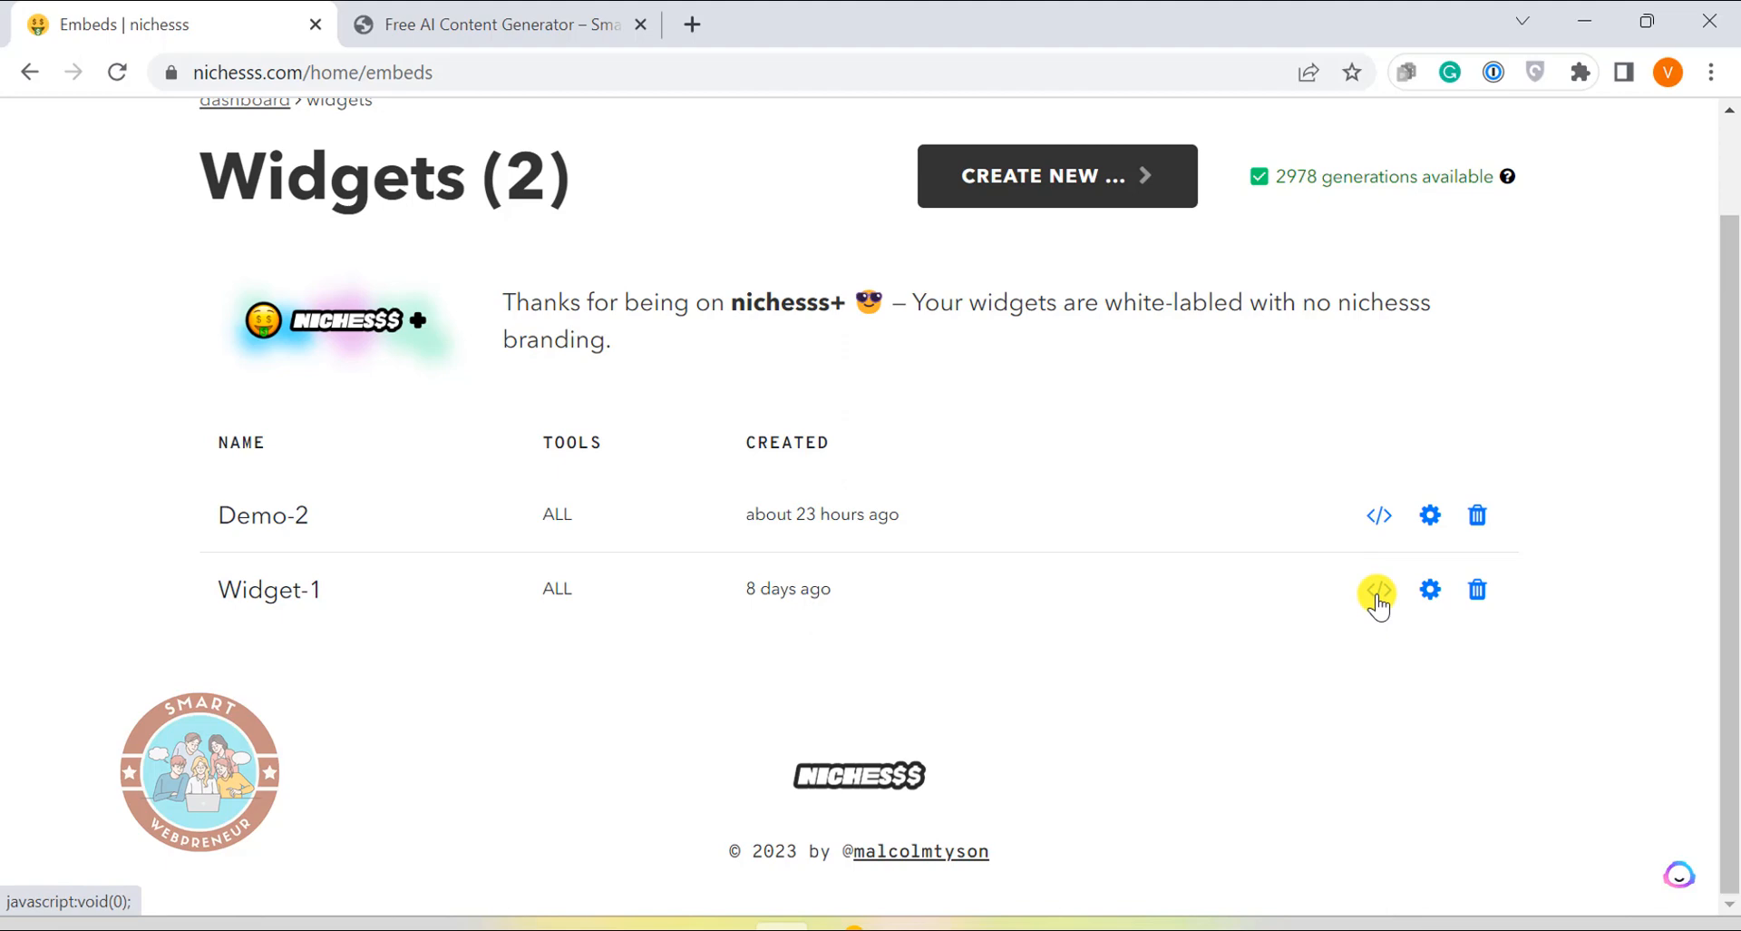
Switch to the smartwebpreneur.com Free AI Content Generator tab and scroll to the embedded writer
left_click(494, 24)
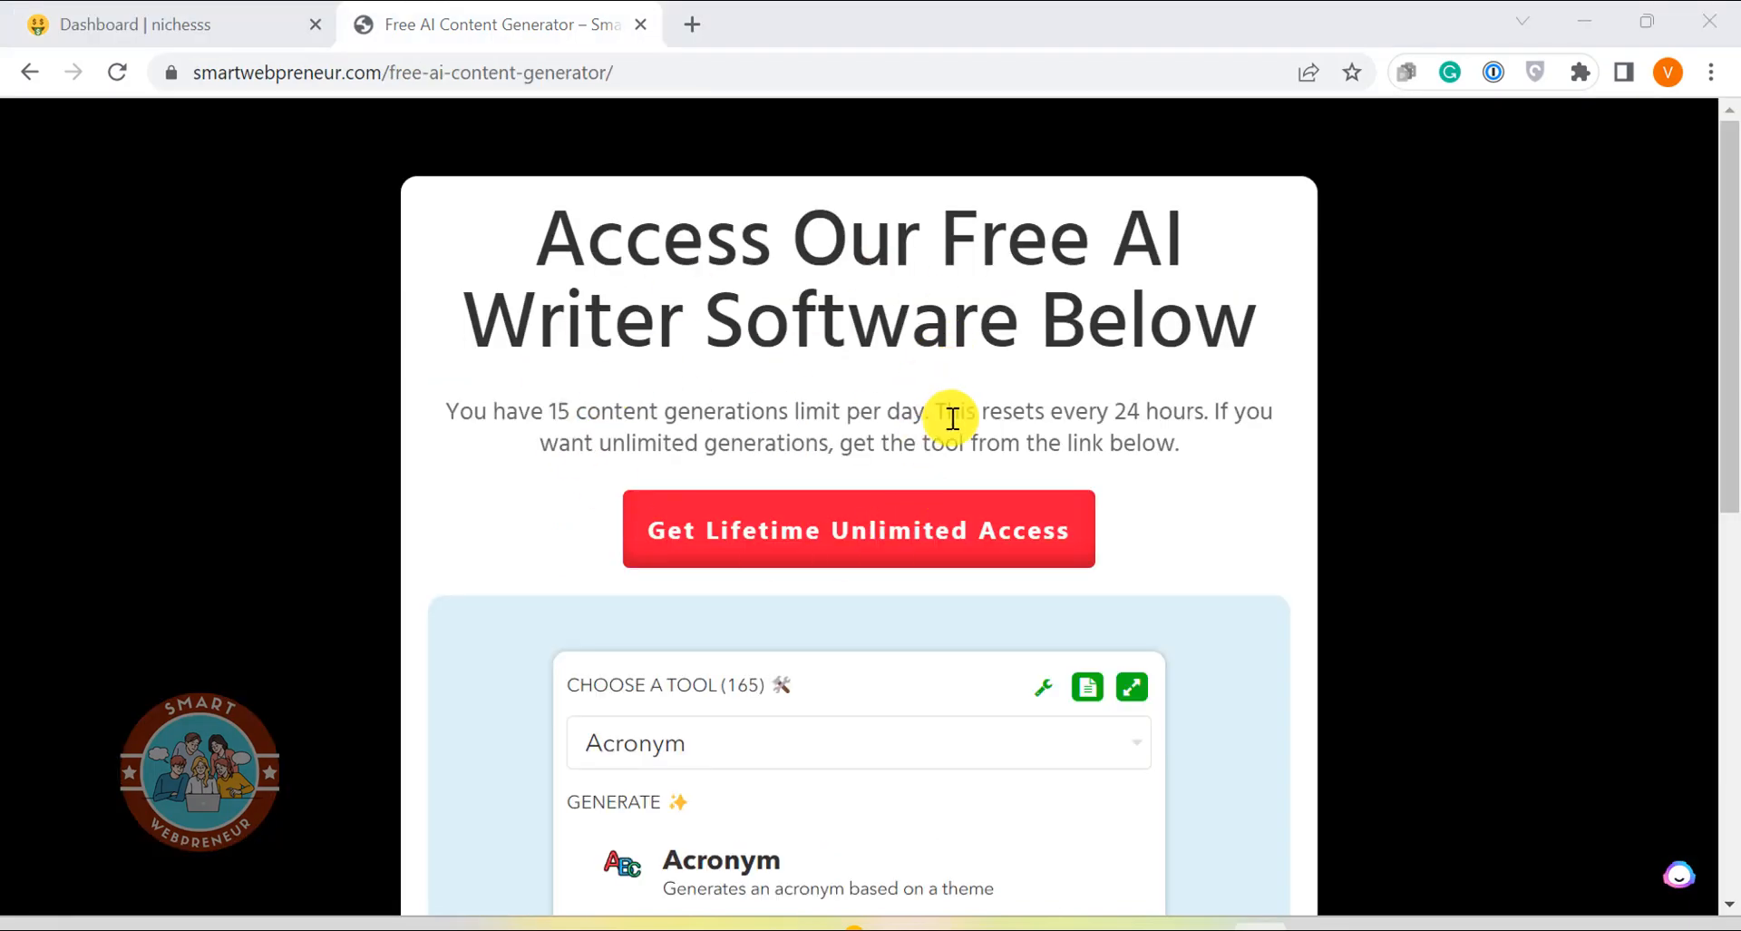
mouse_move(1067, 322)
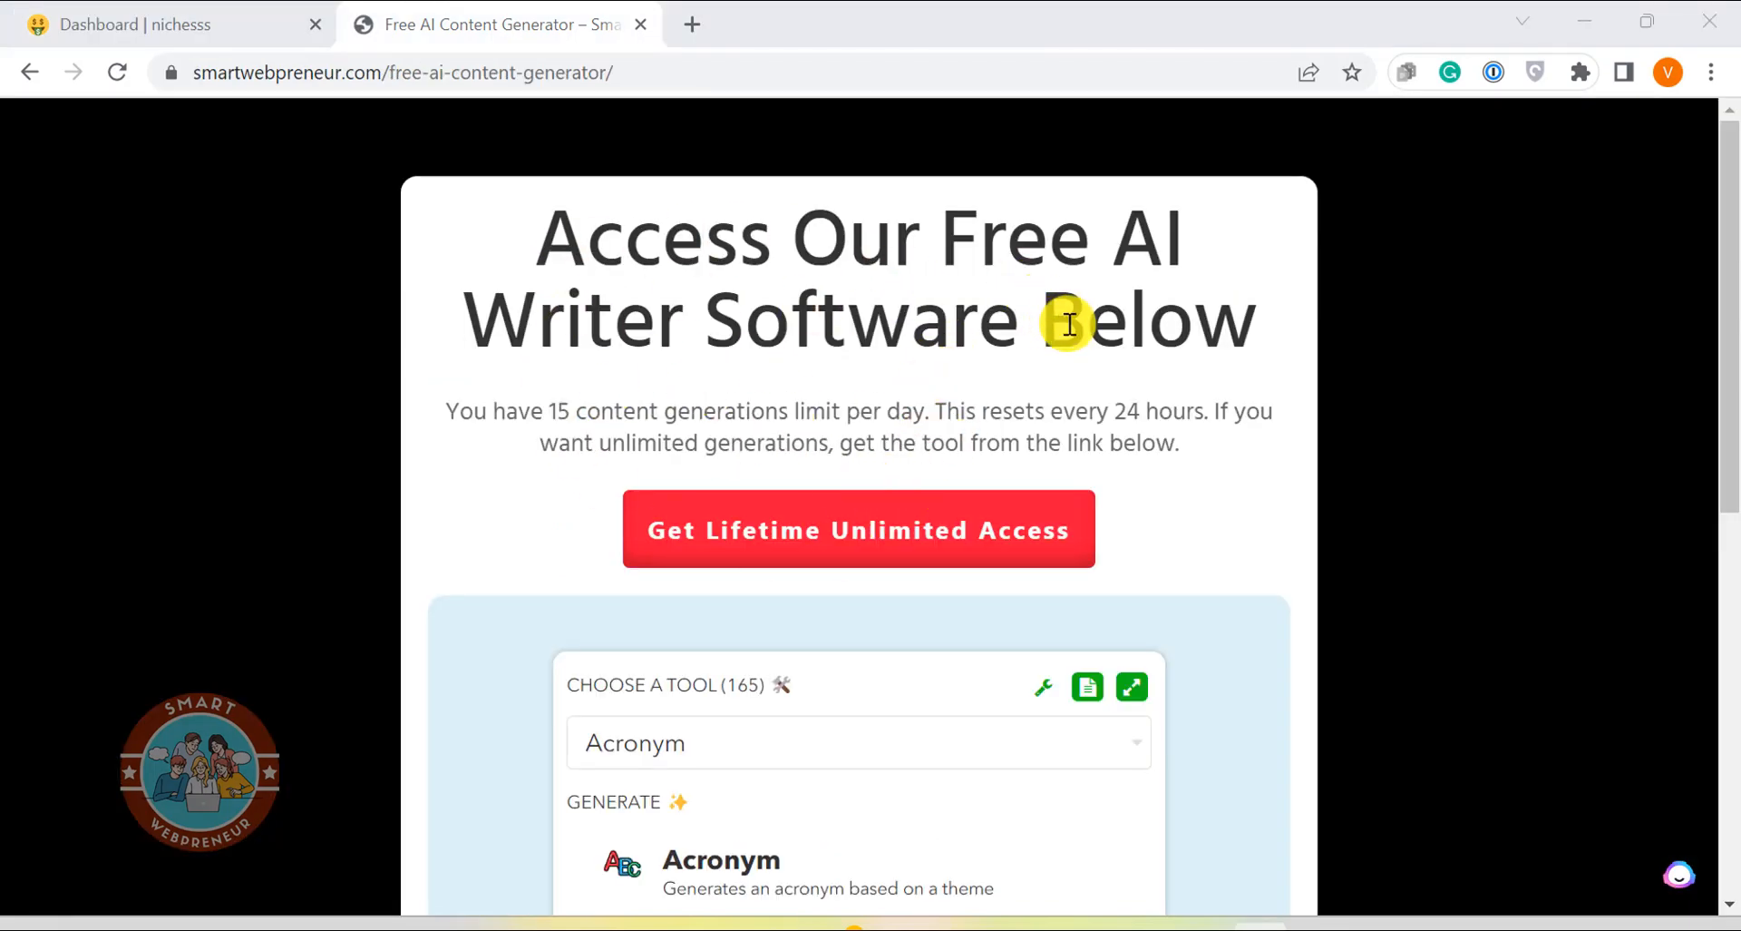
mouse_move(965, 303)
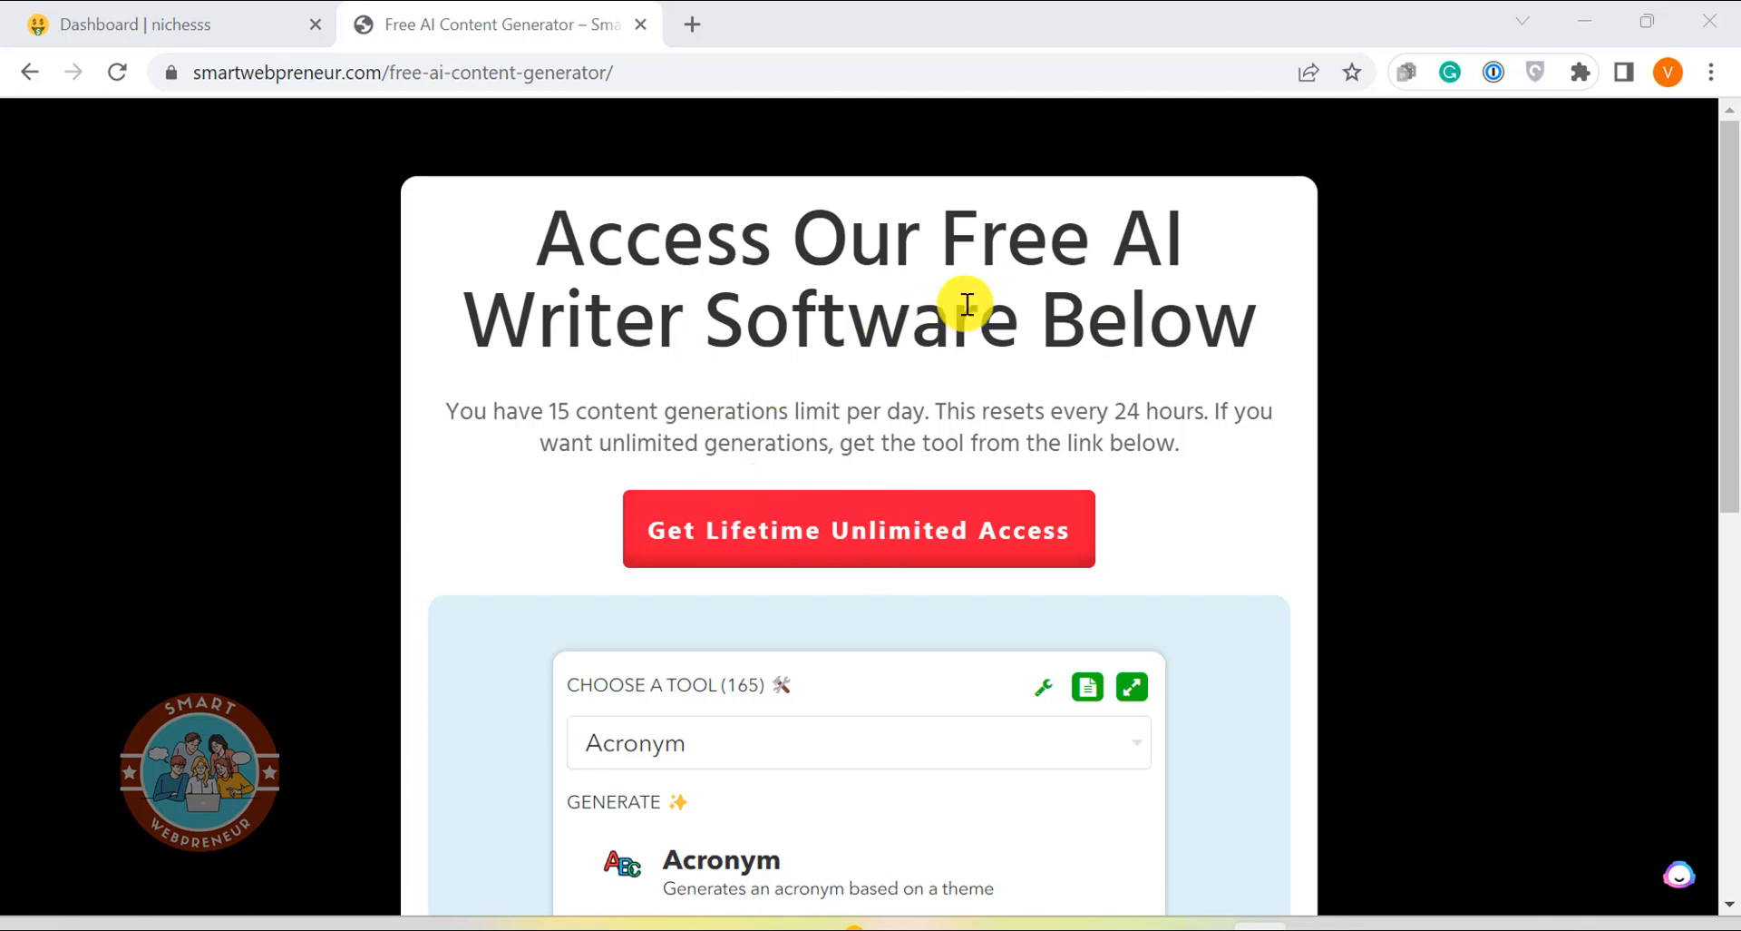
scroll("down", 3)
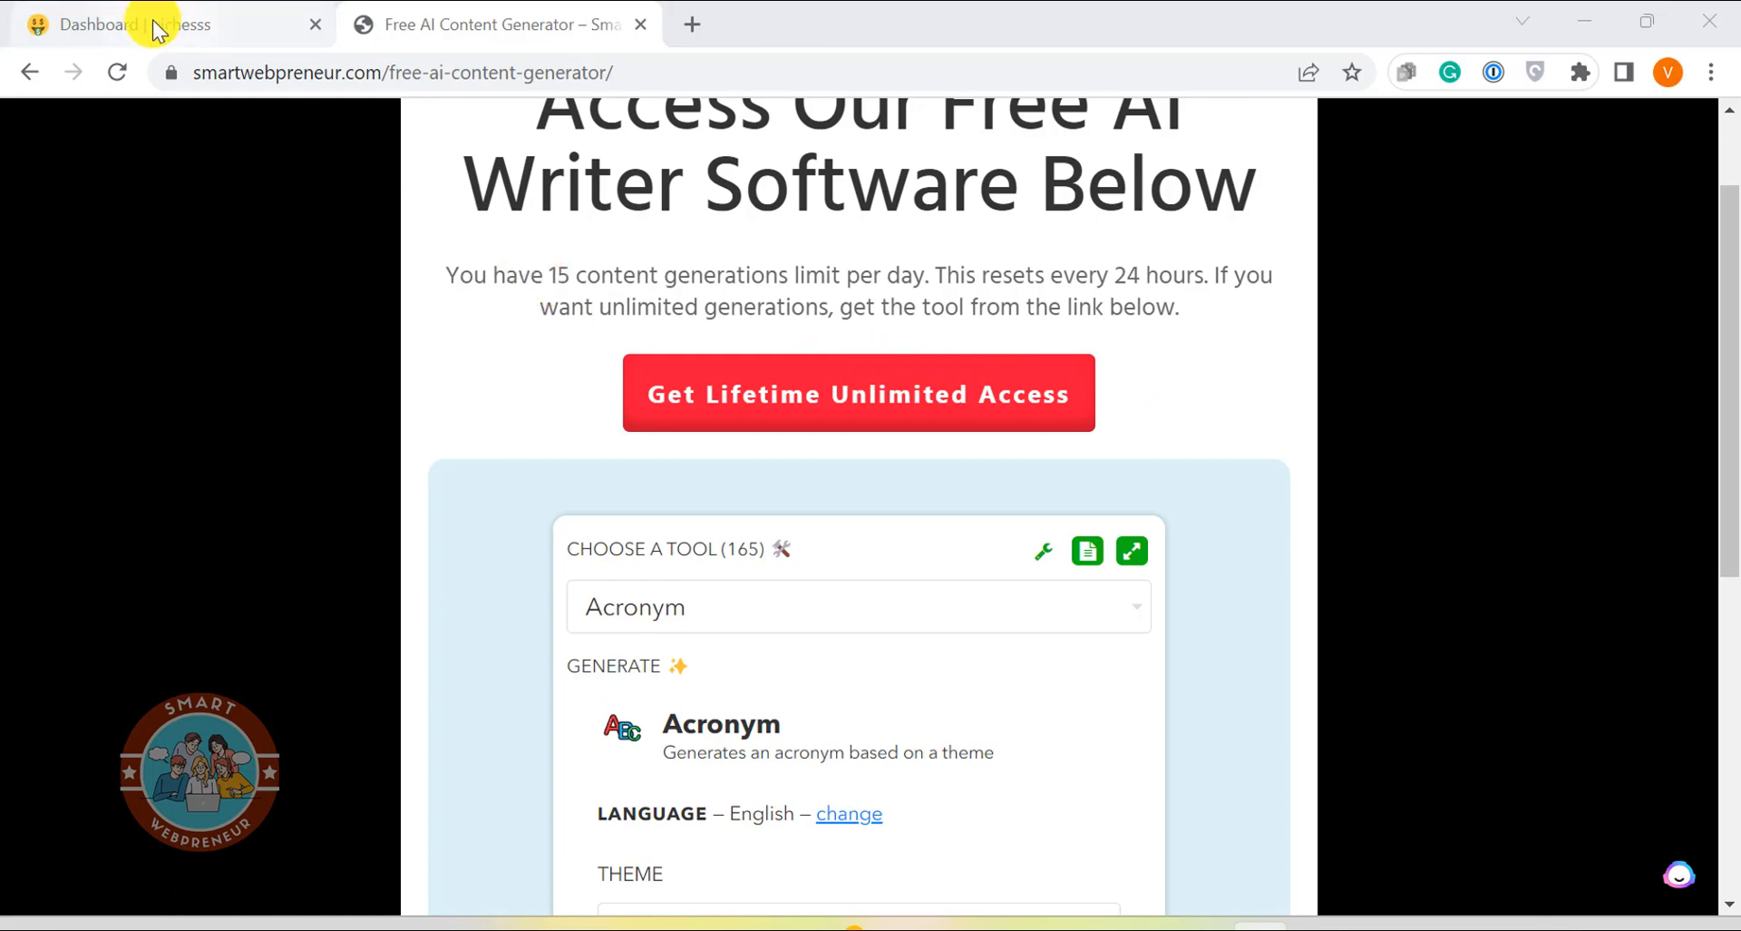
Return to the Nichesss dashboard tab and go to Widgets through the account menu
left_click(123, 23)
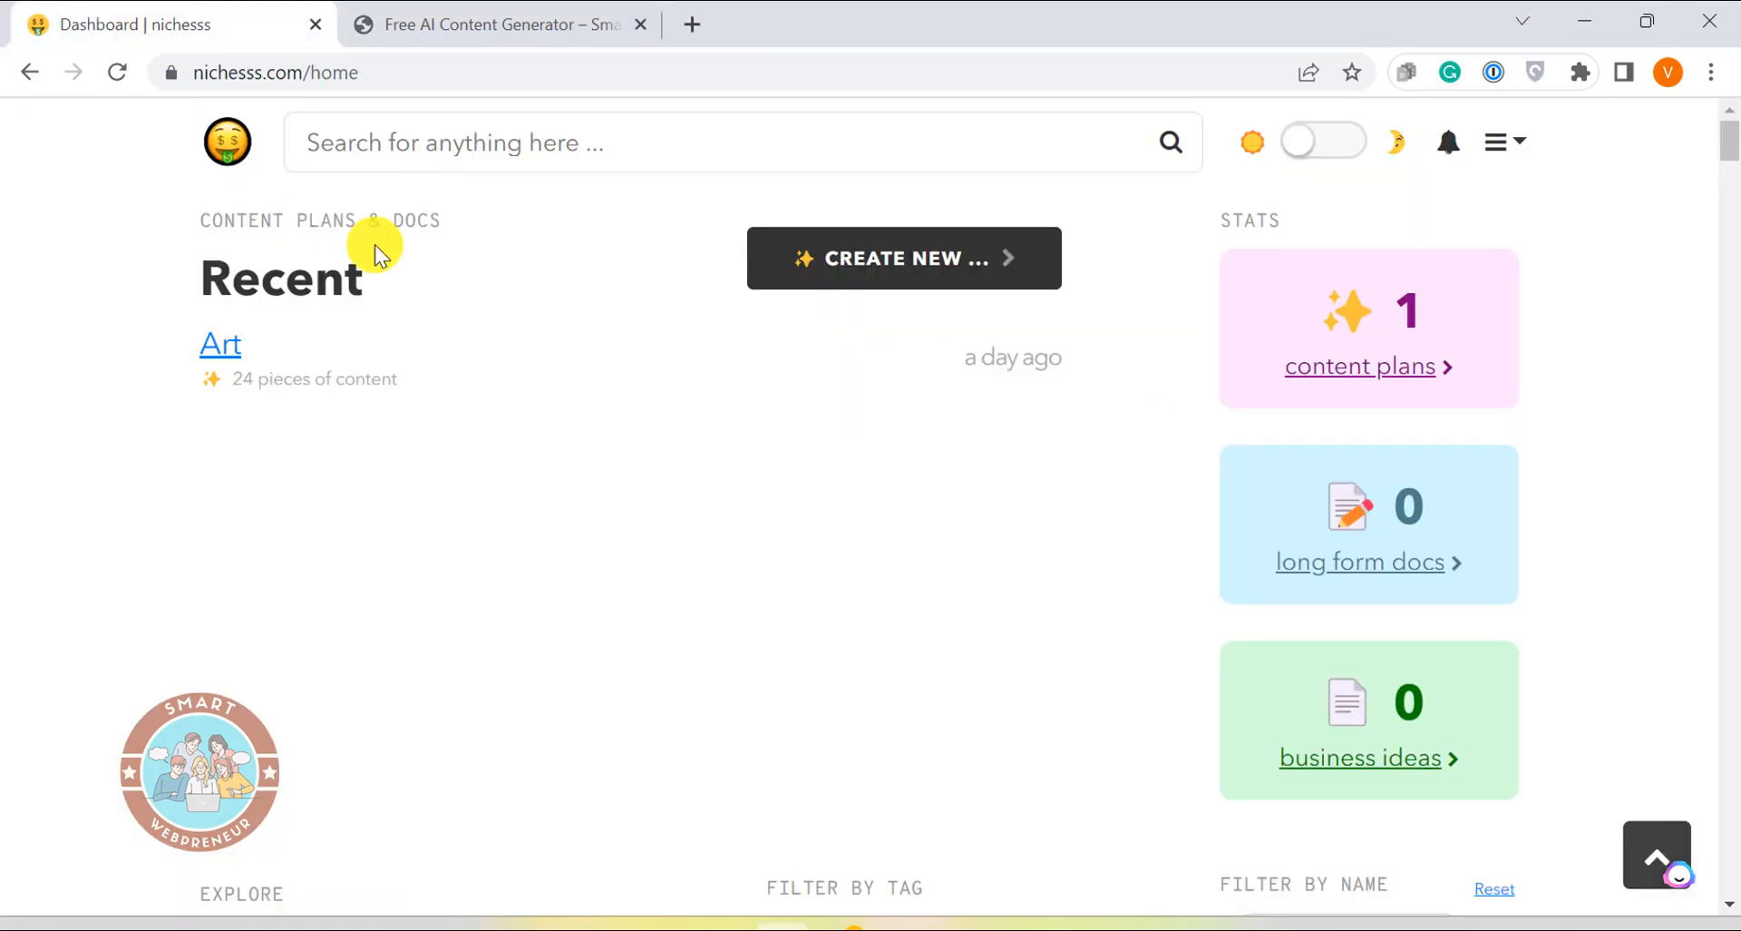
mouse_move(459, 562)
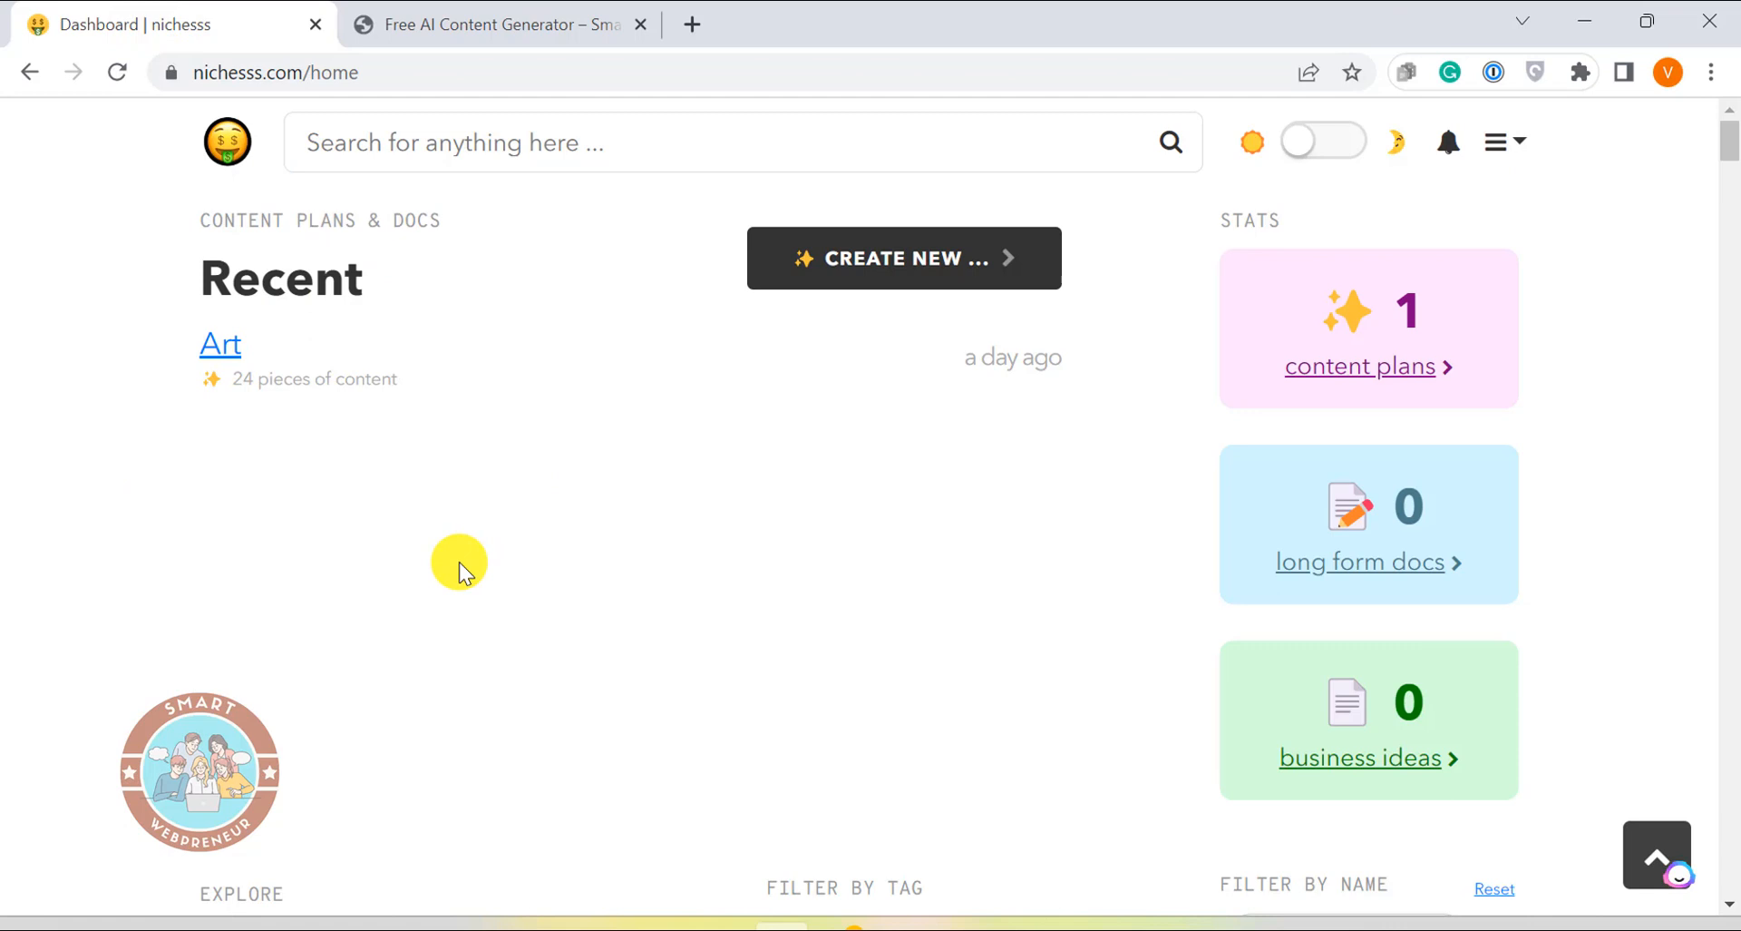
mouse_move(642, 661)
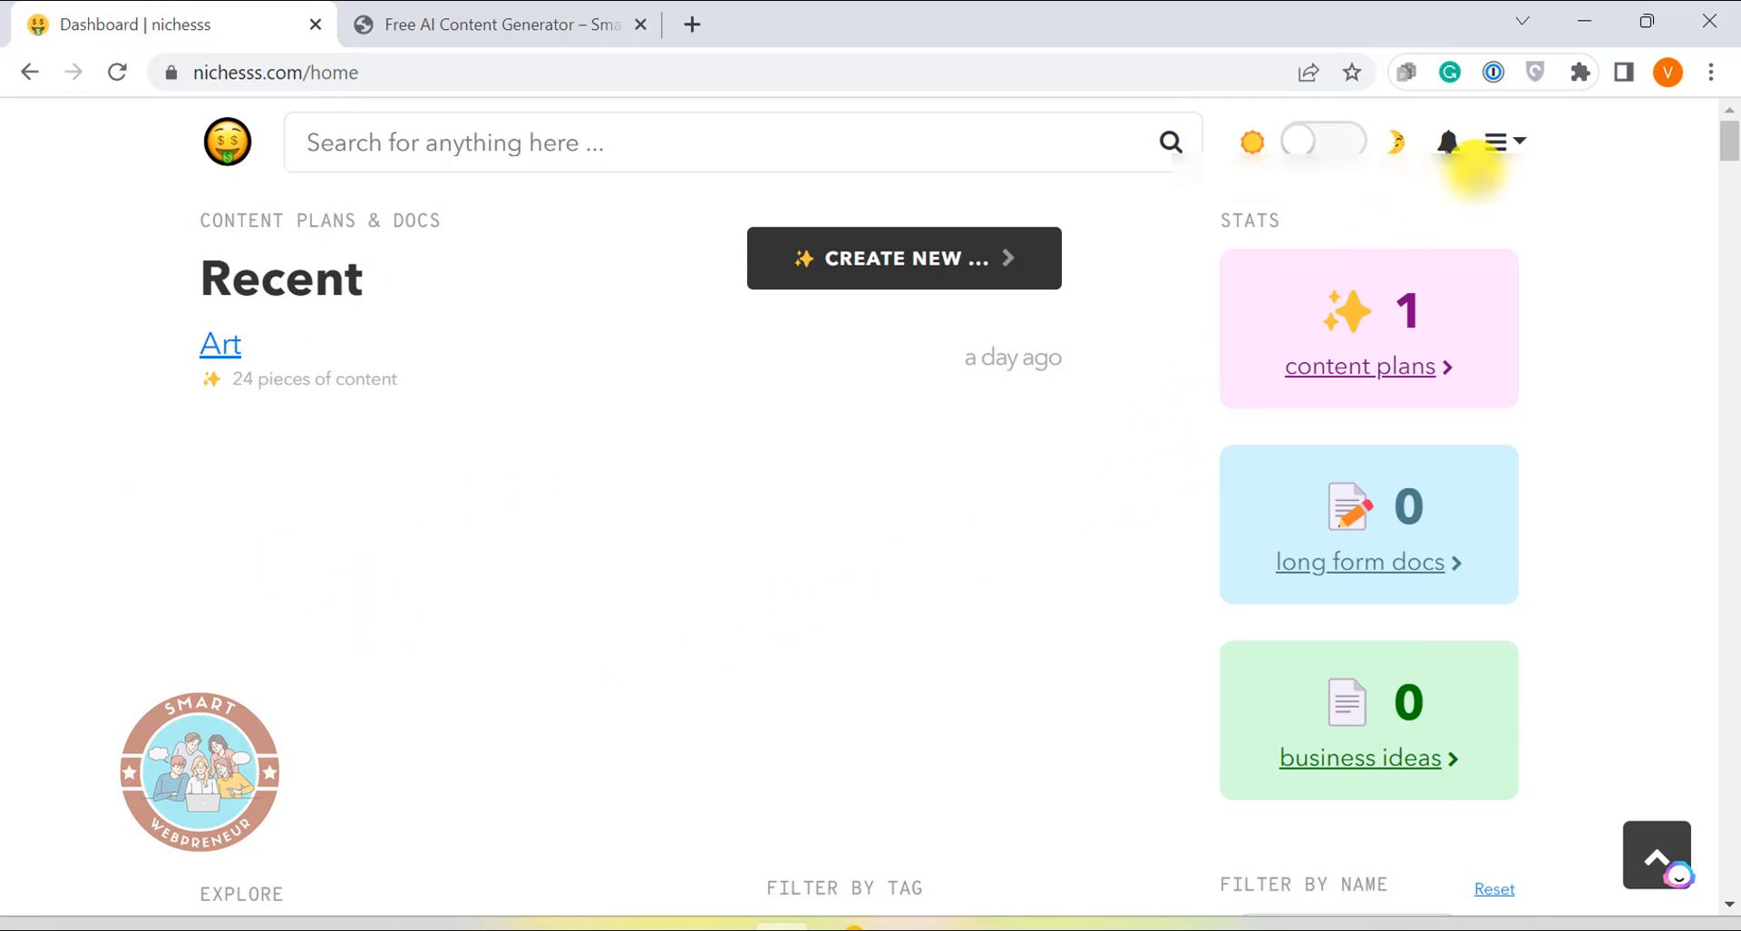
left_click(1498, 141)
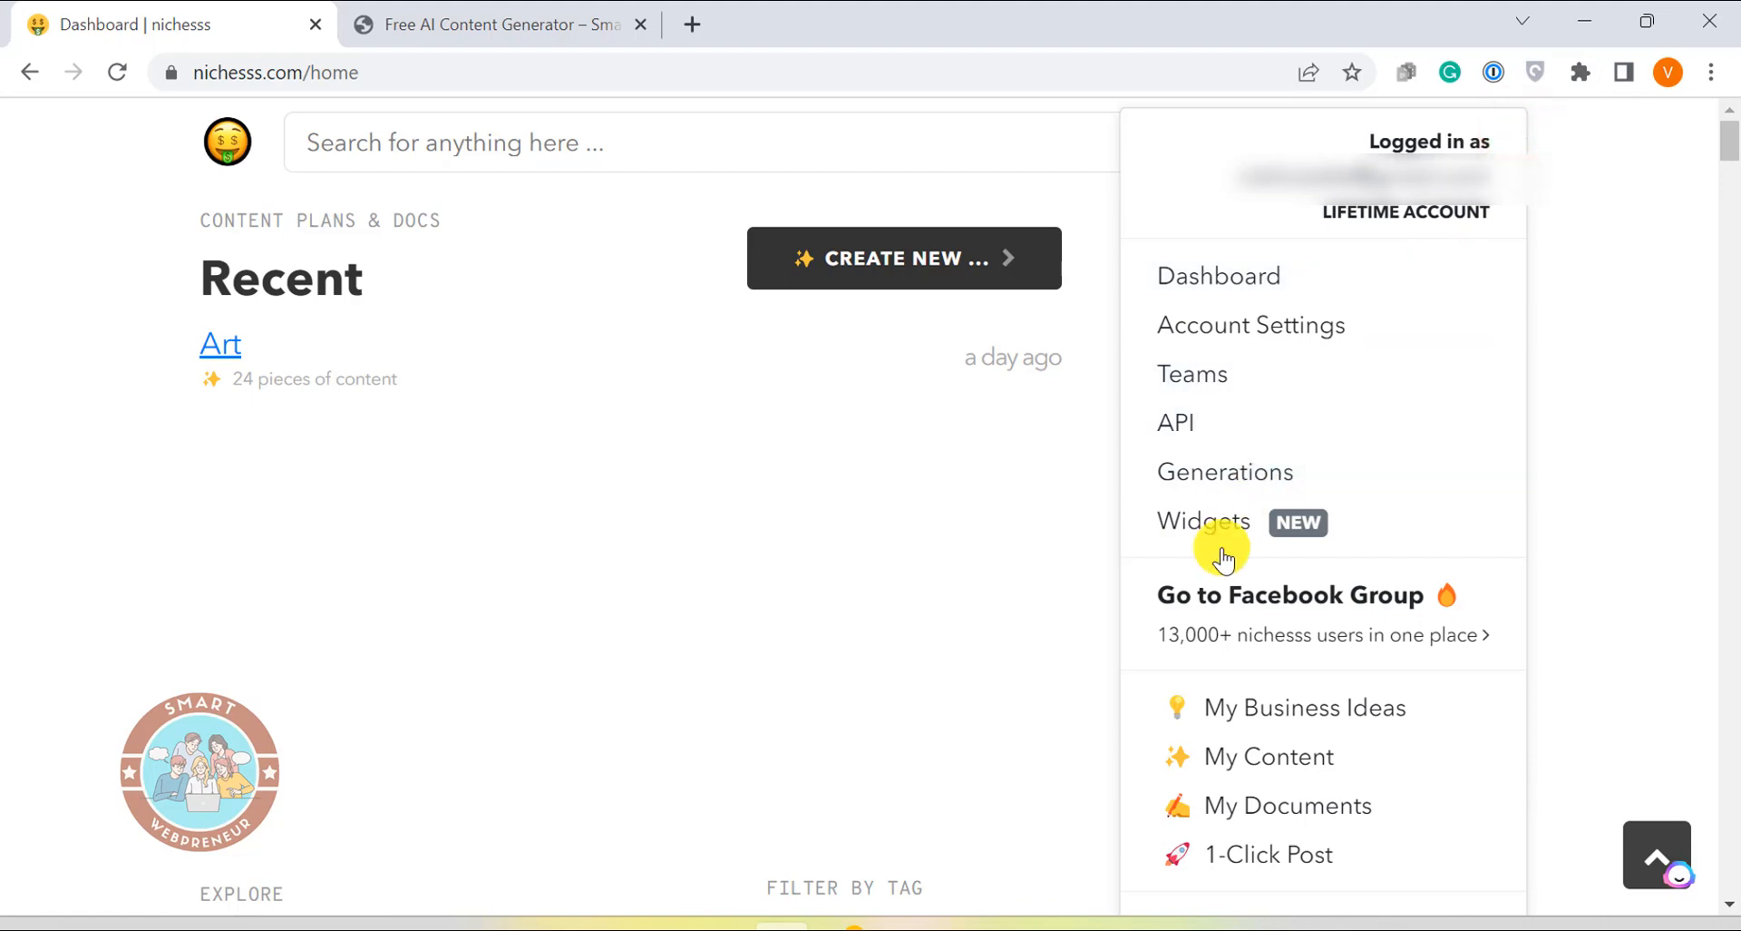
left_click(1203, 521)
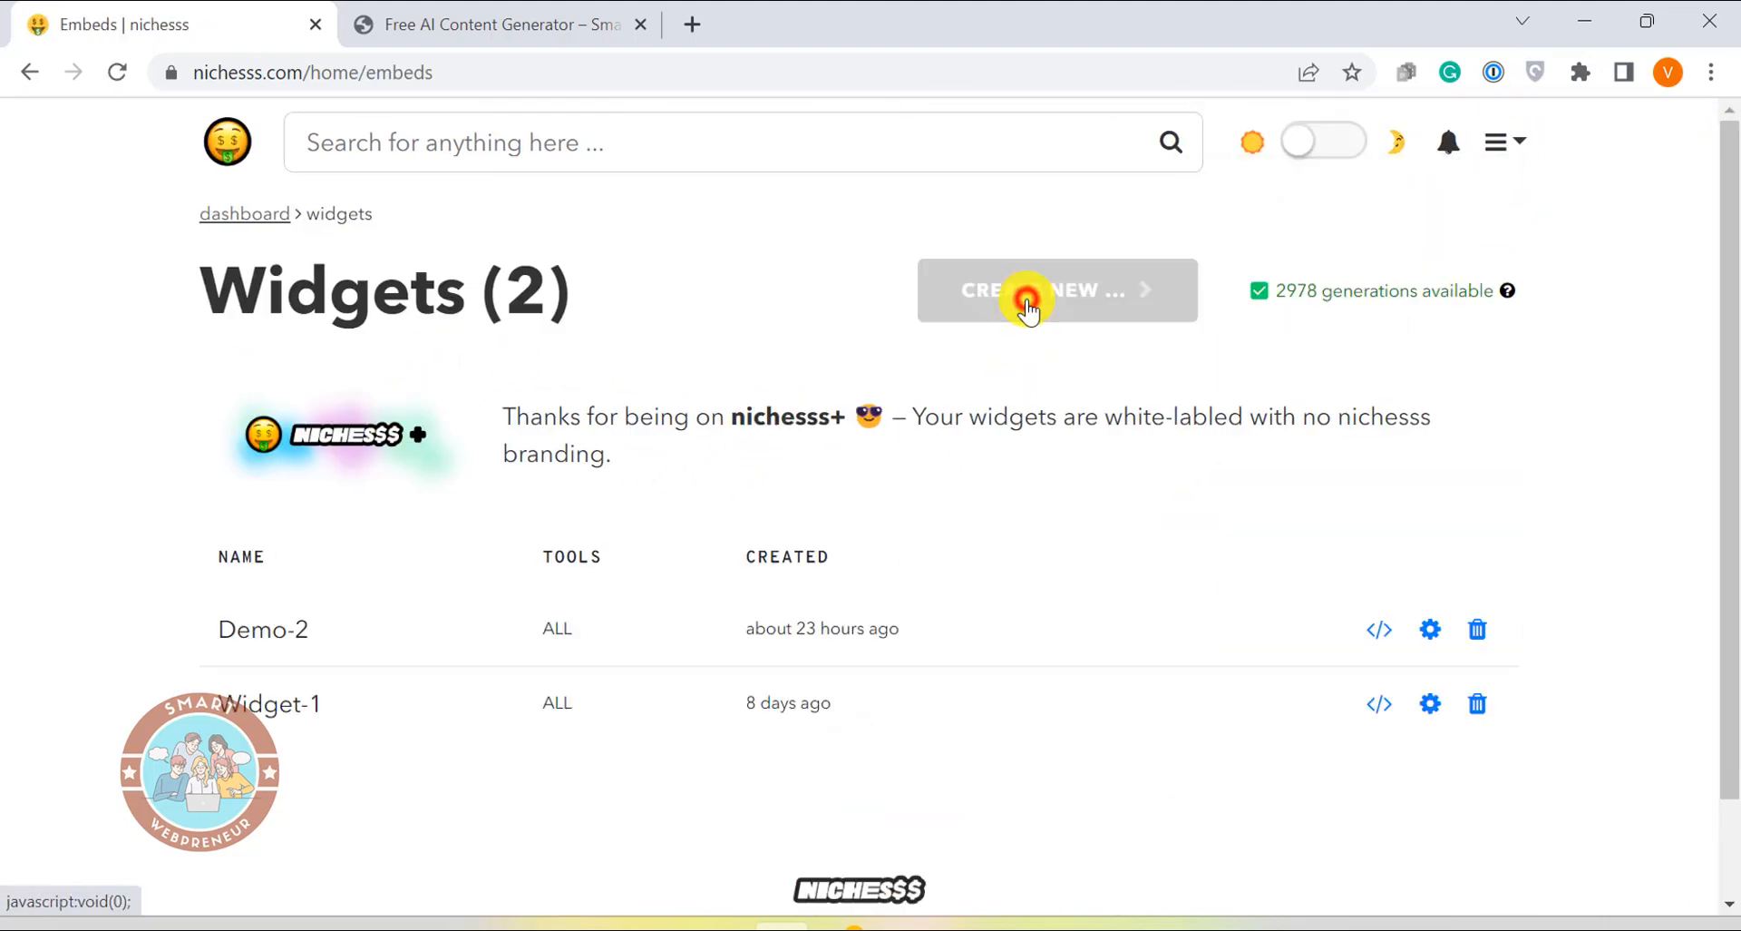
Start a new widget named 'Widget Sample' with all tools selected
left_click(1056, 290)
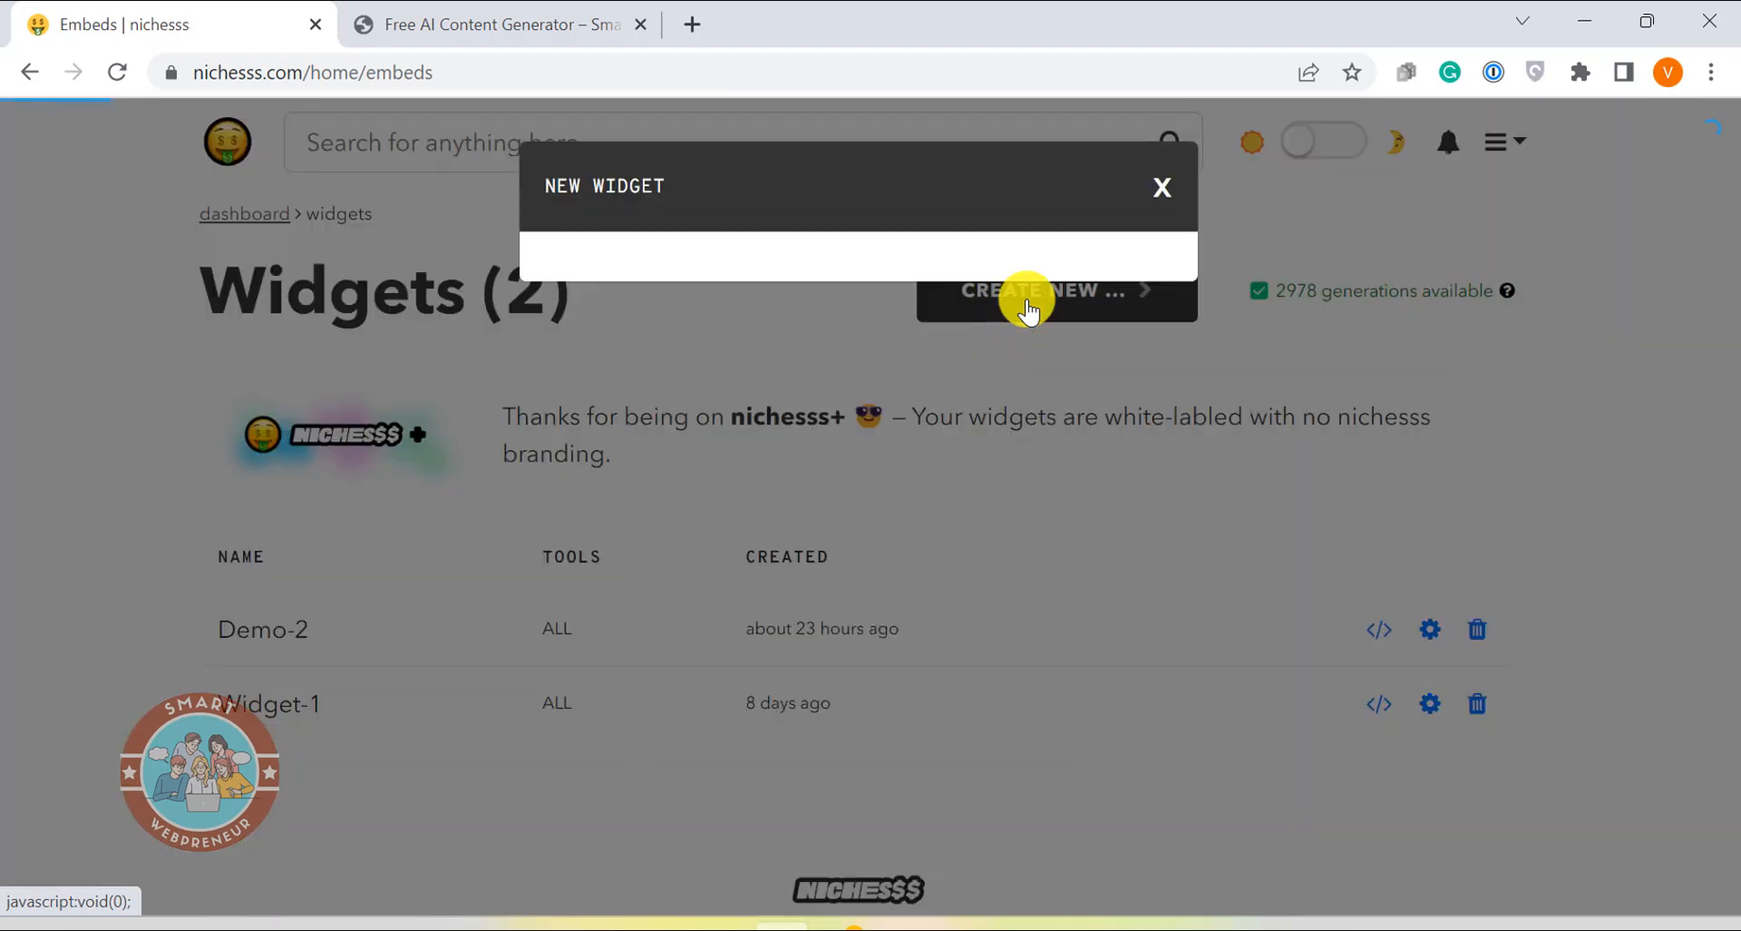
left_click(1025, 294)
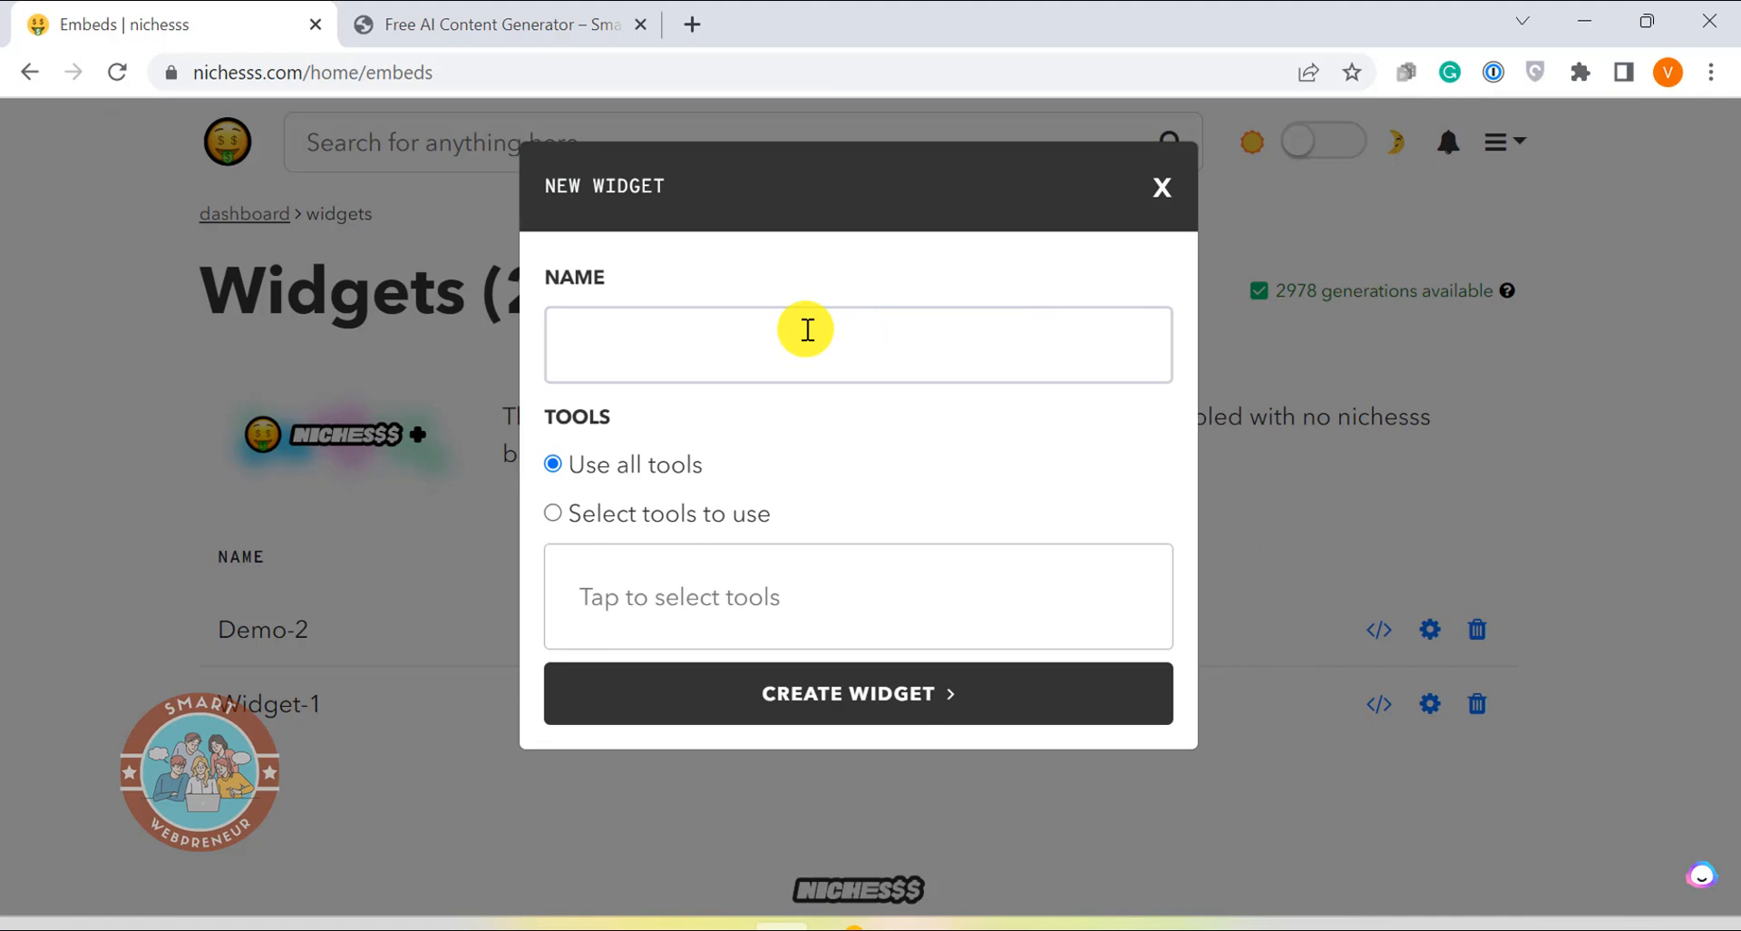
type("Widget Samp")
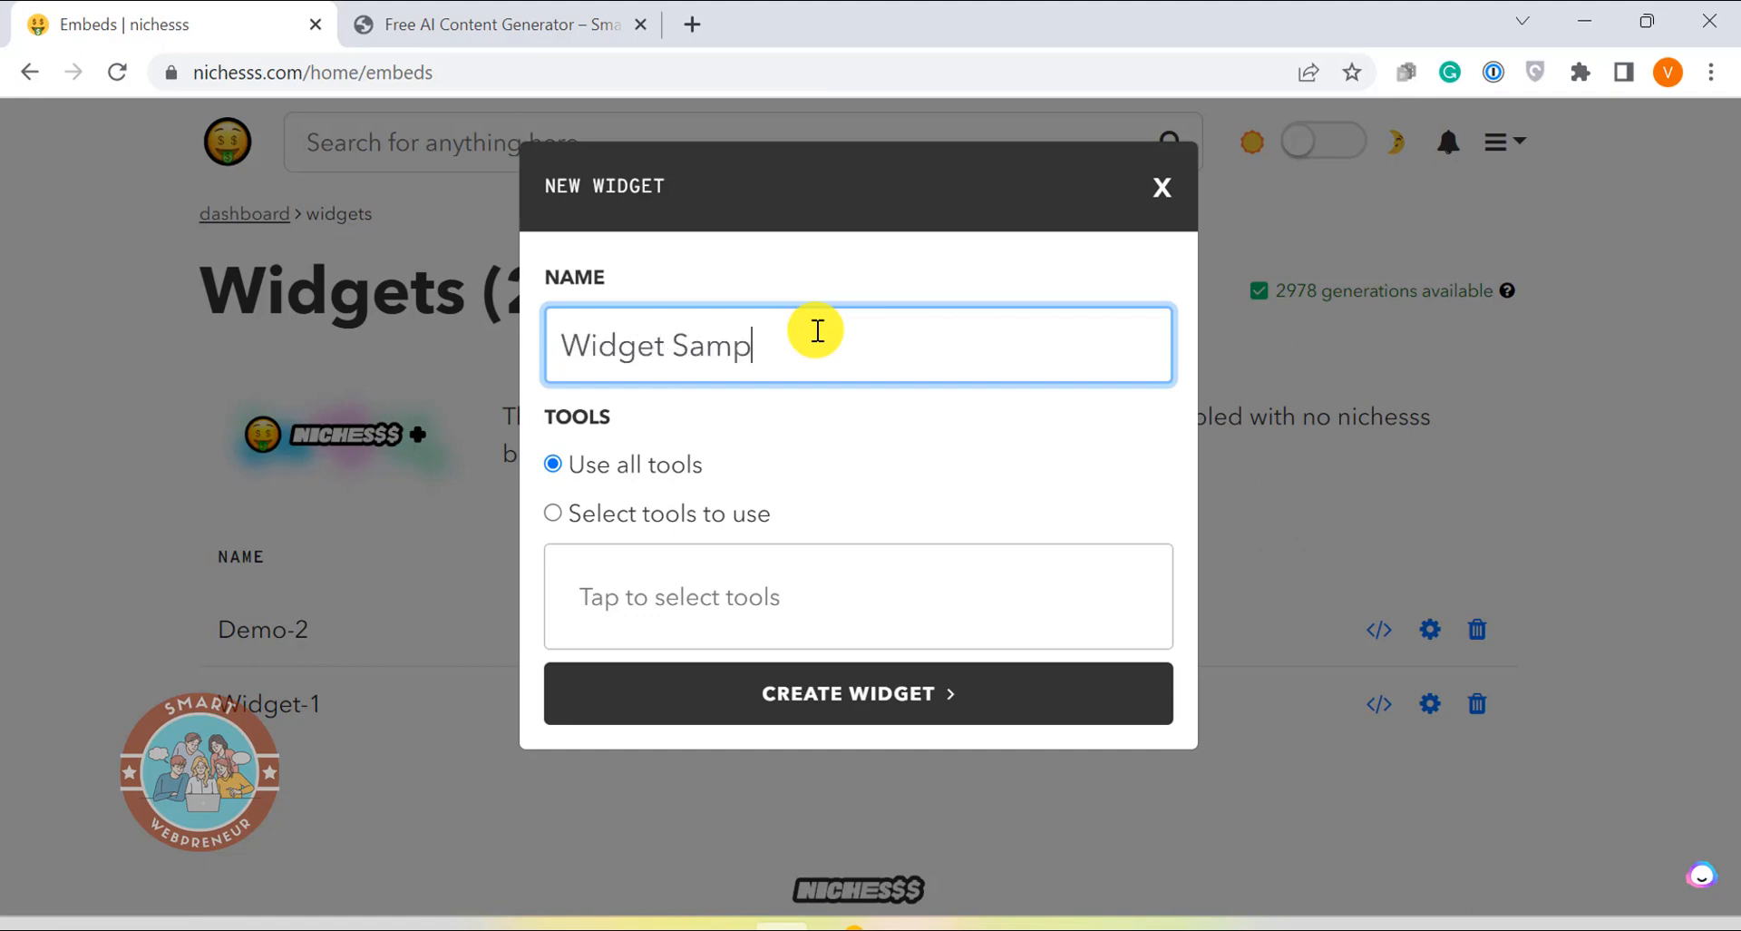
type("le")
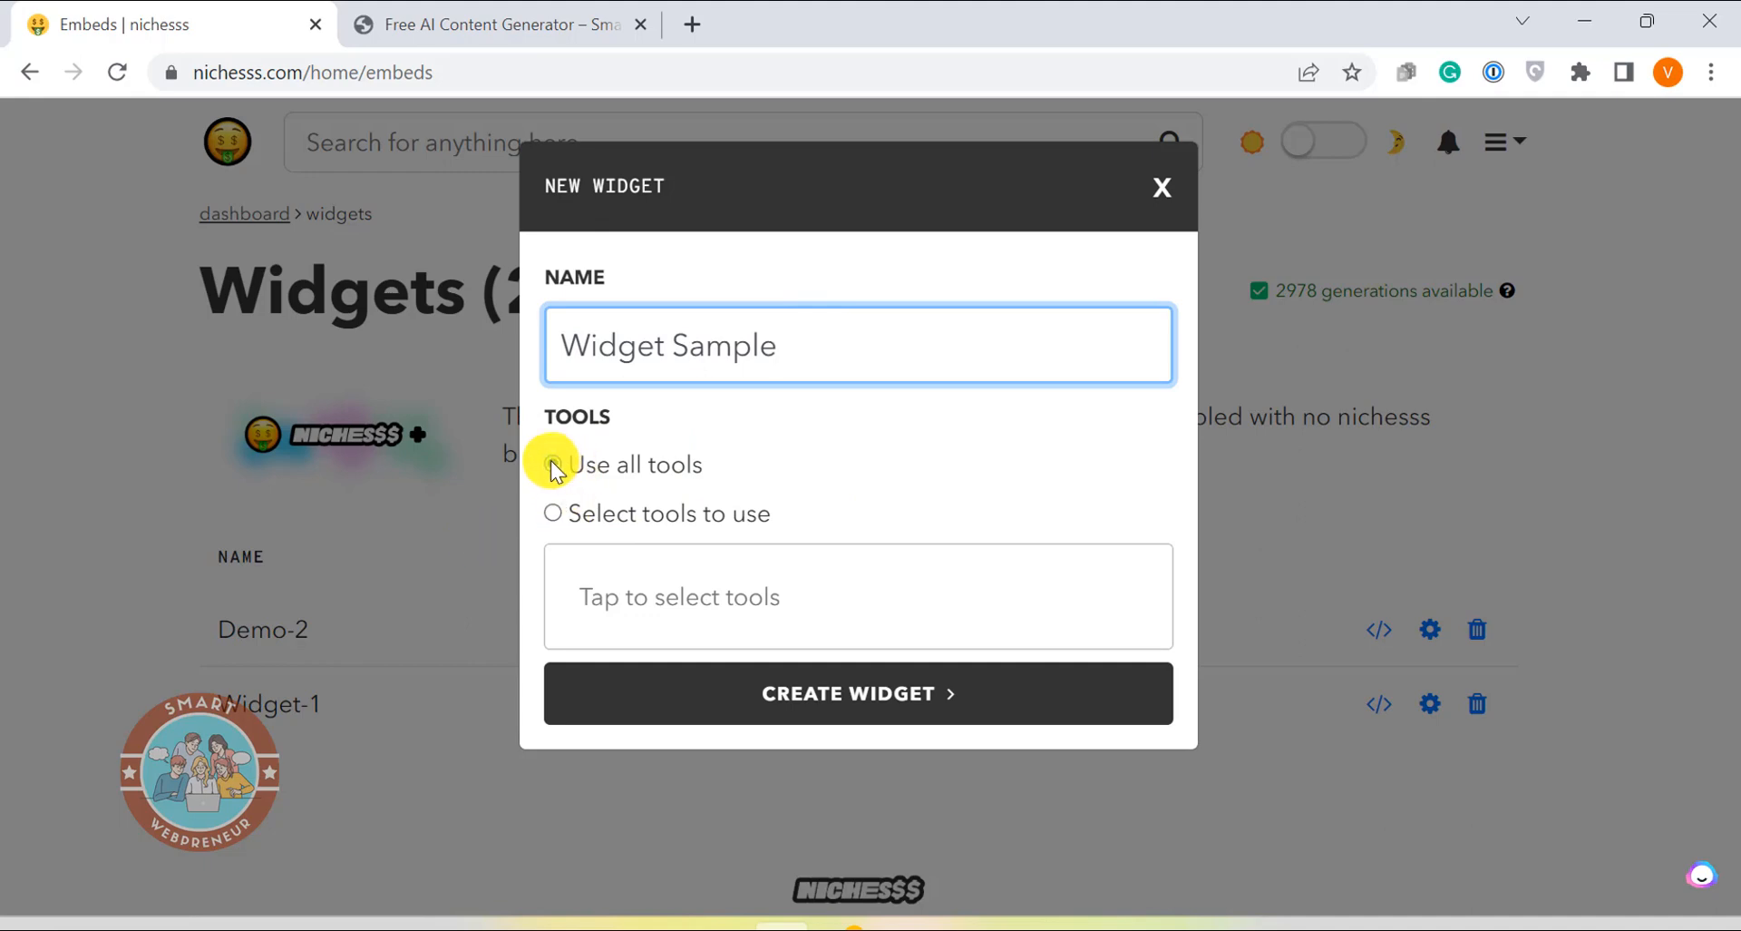
left_click(552, 464)
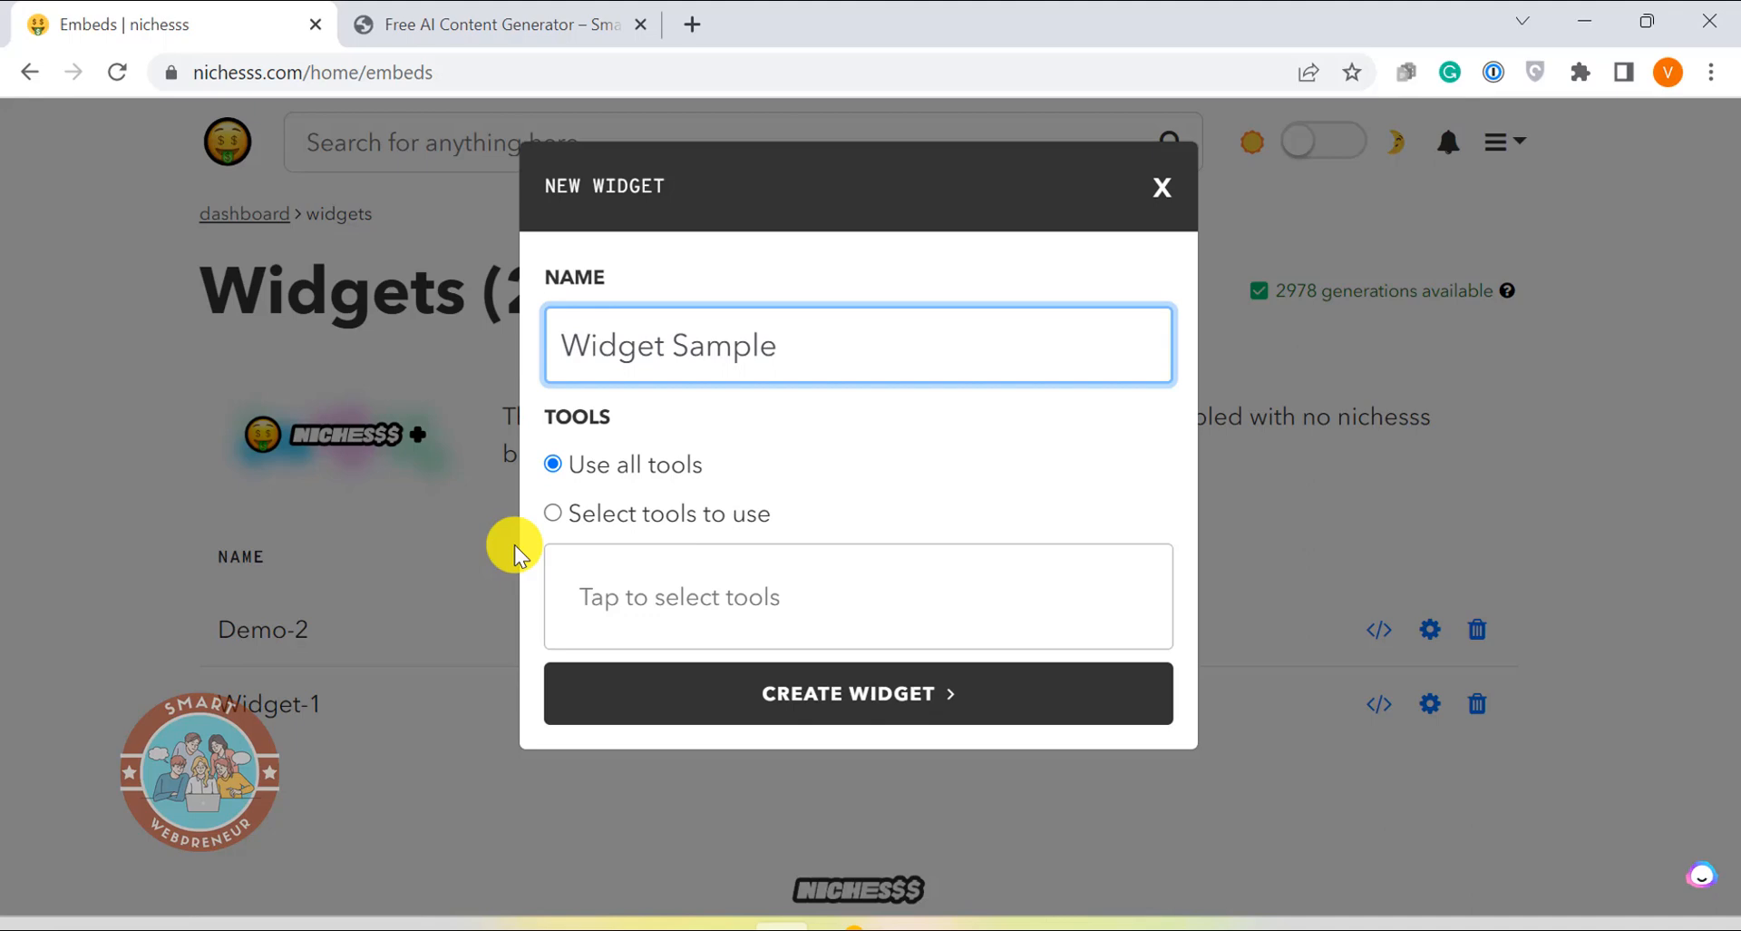
Try choosing specific tools, adding AI Art Prompt Helper and AI Story
left_click(553, 513)
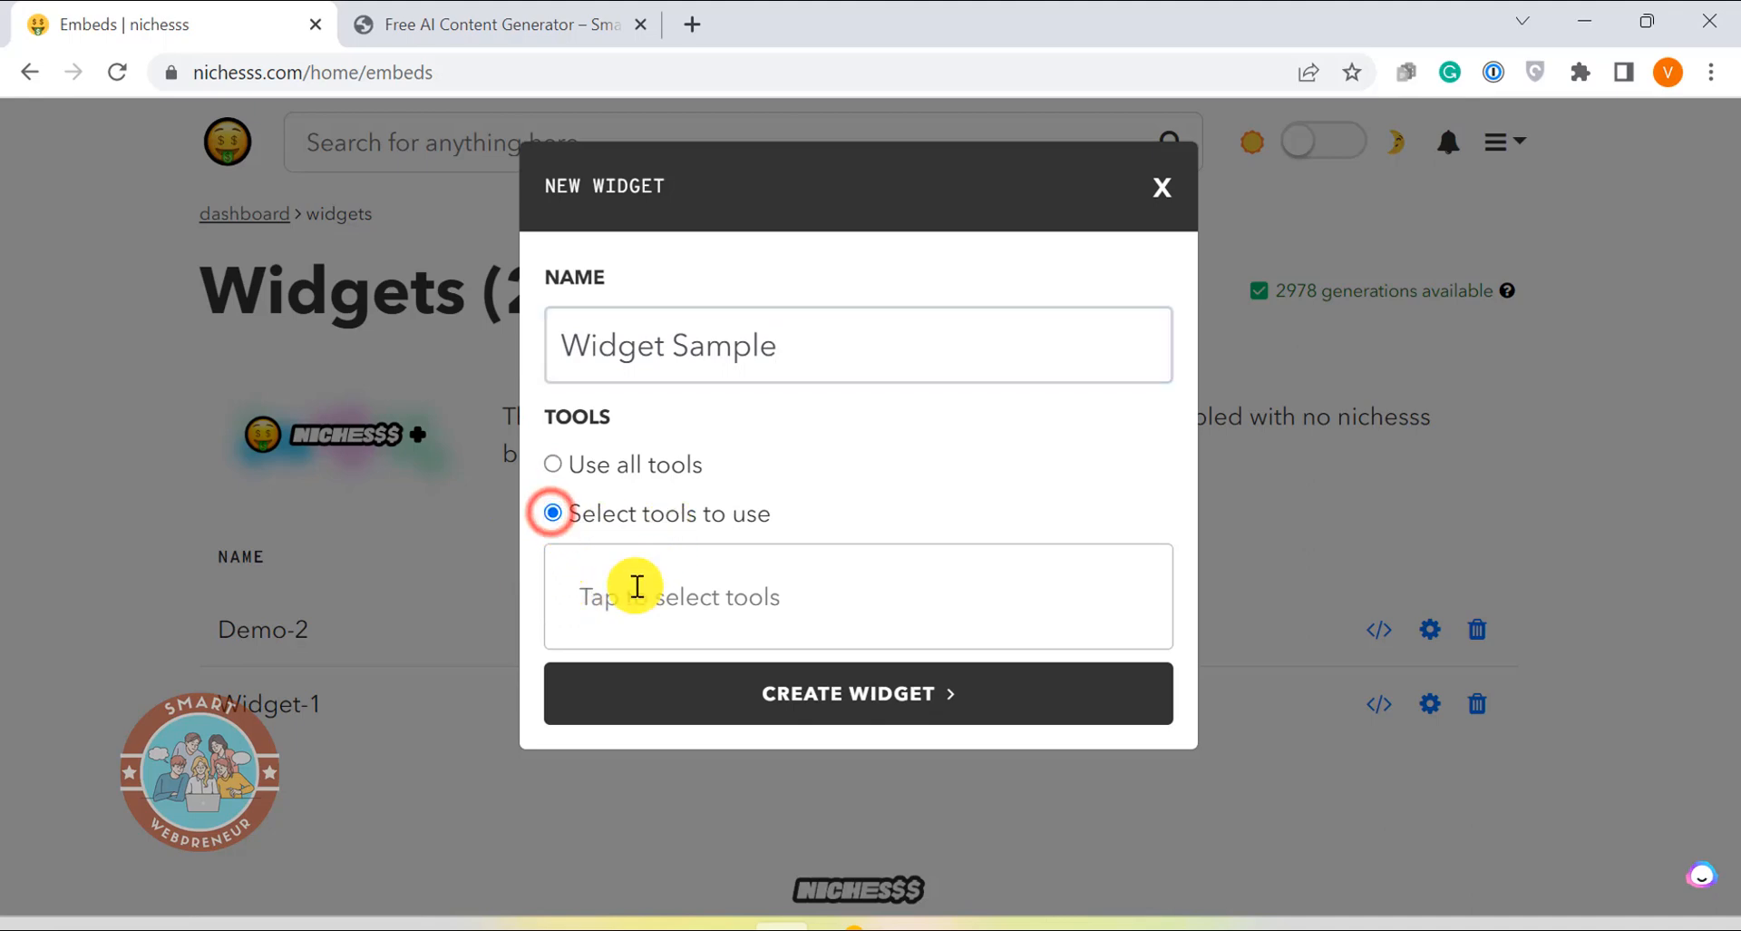
left_click(857, 596)
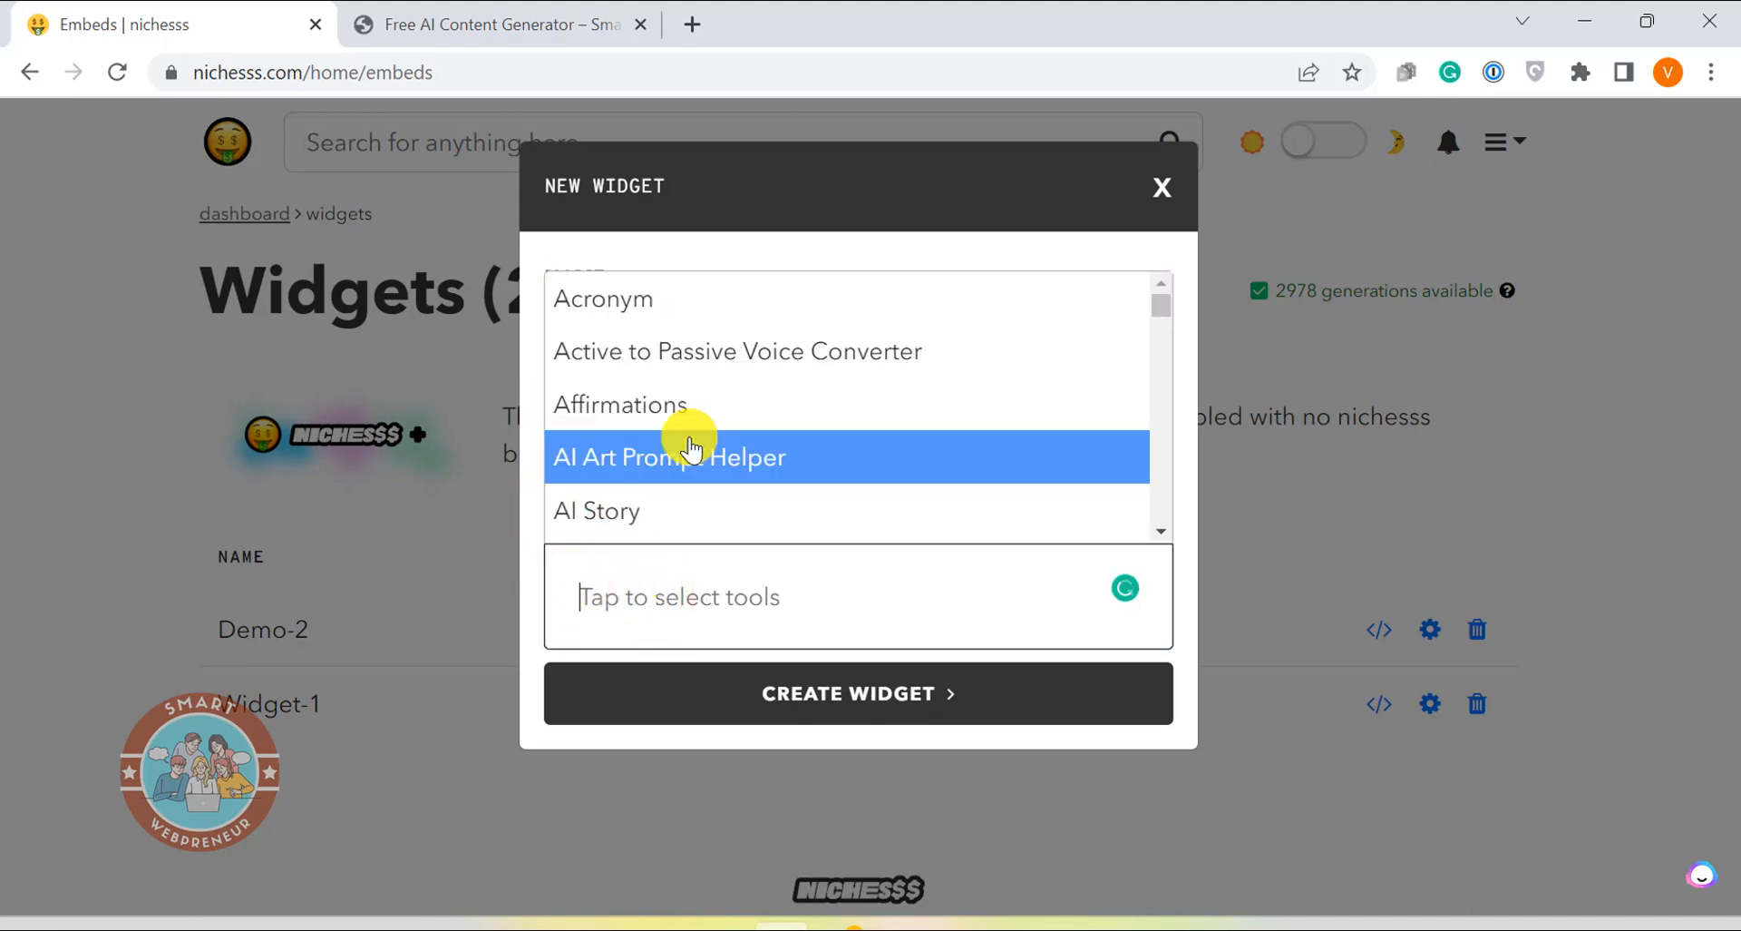
left_click(669, 456)
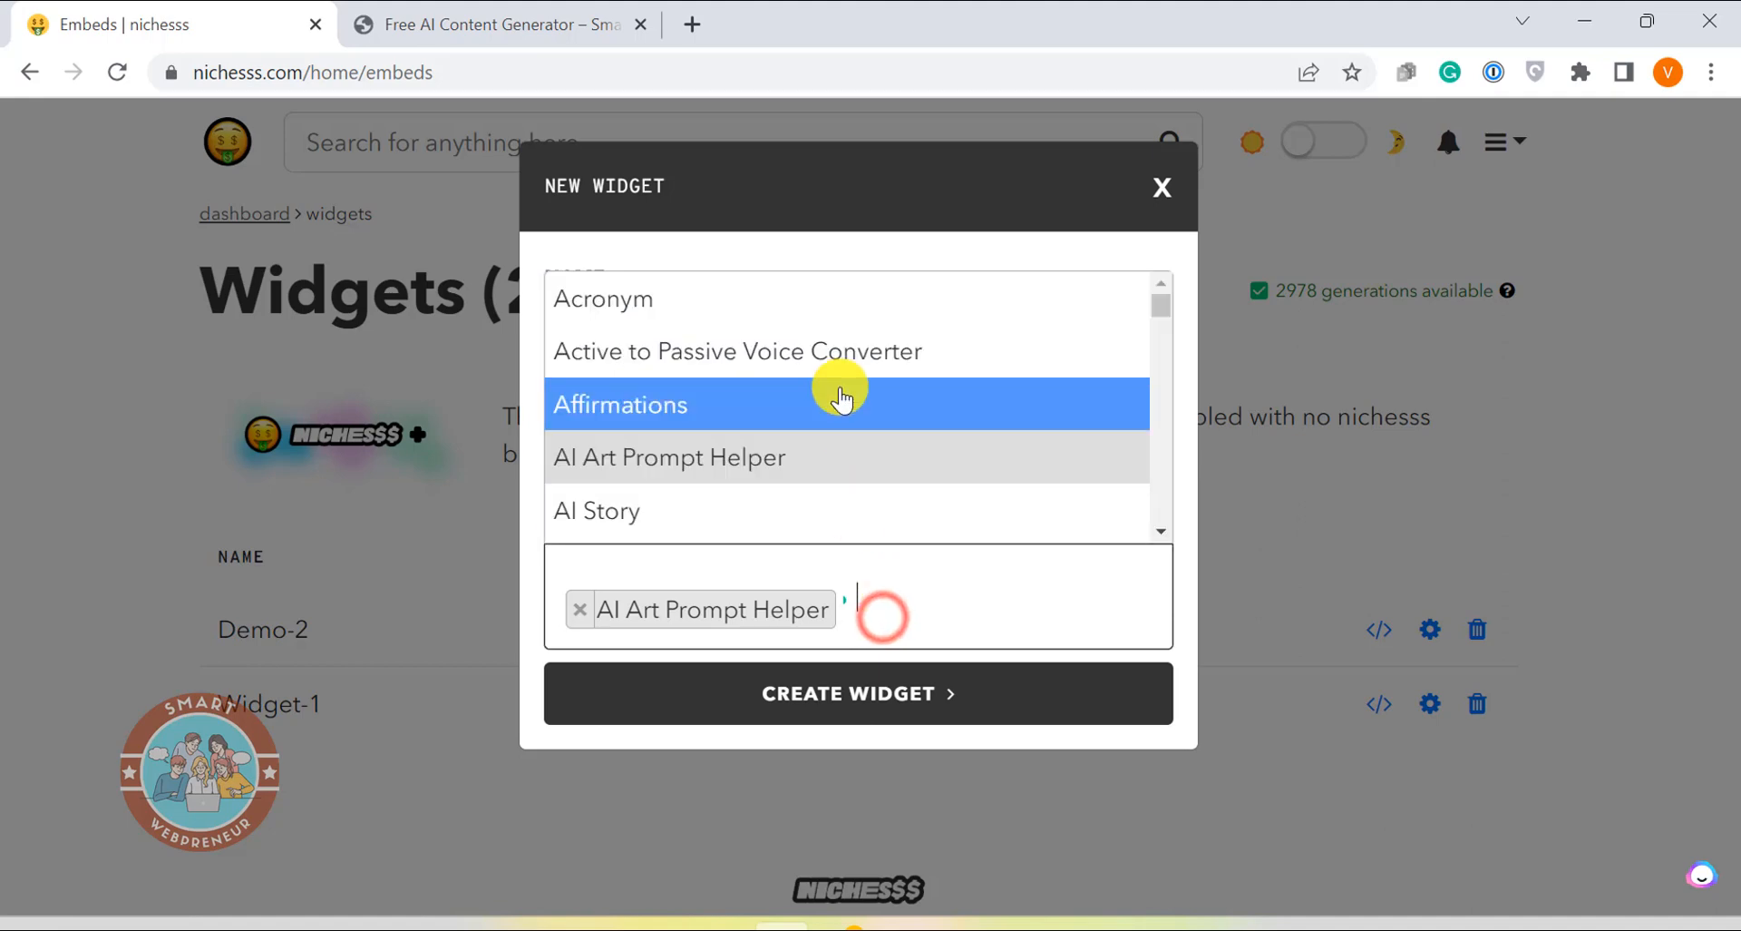
scroll("down", 3)
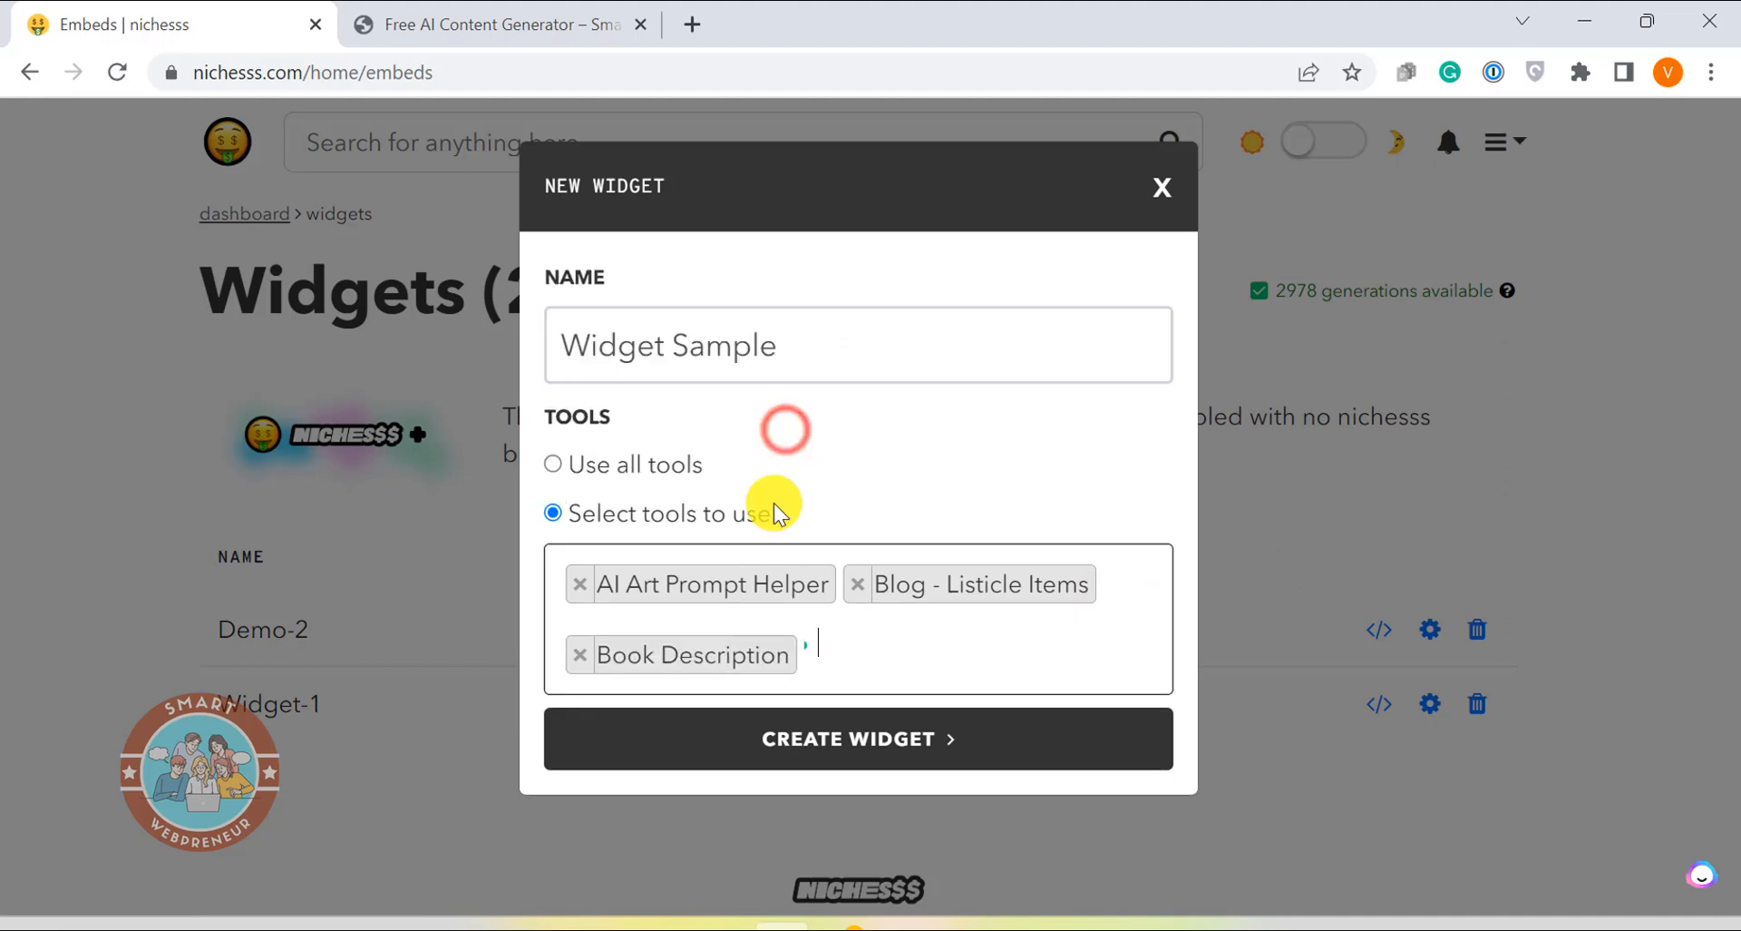
left_click(816, 644)
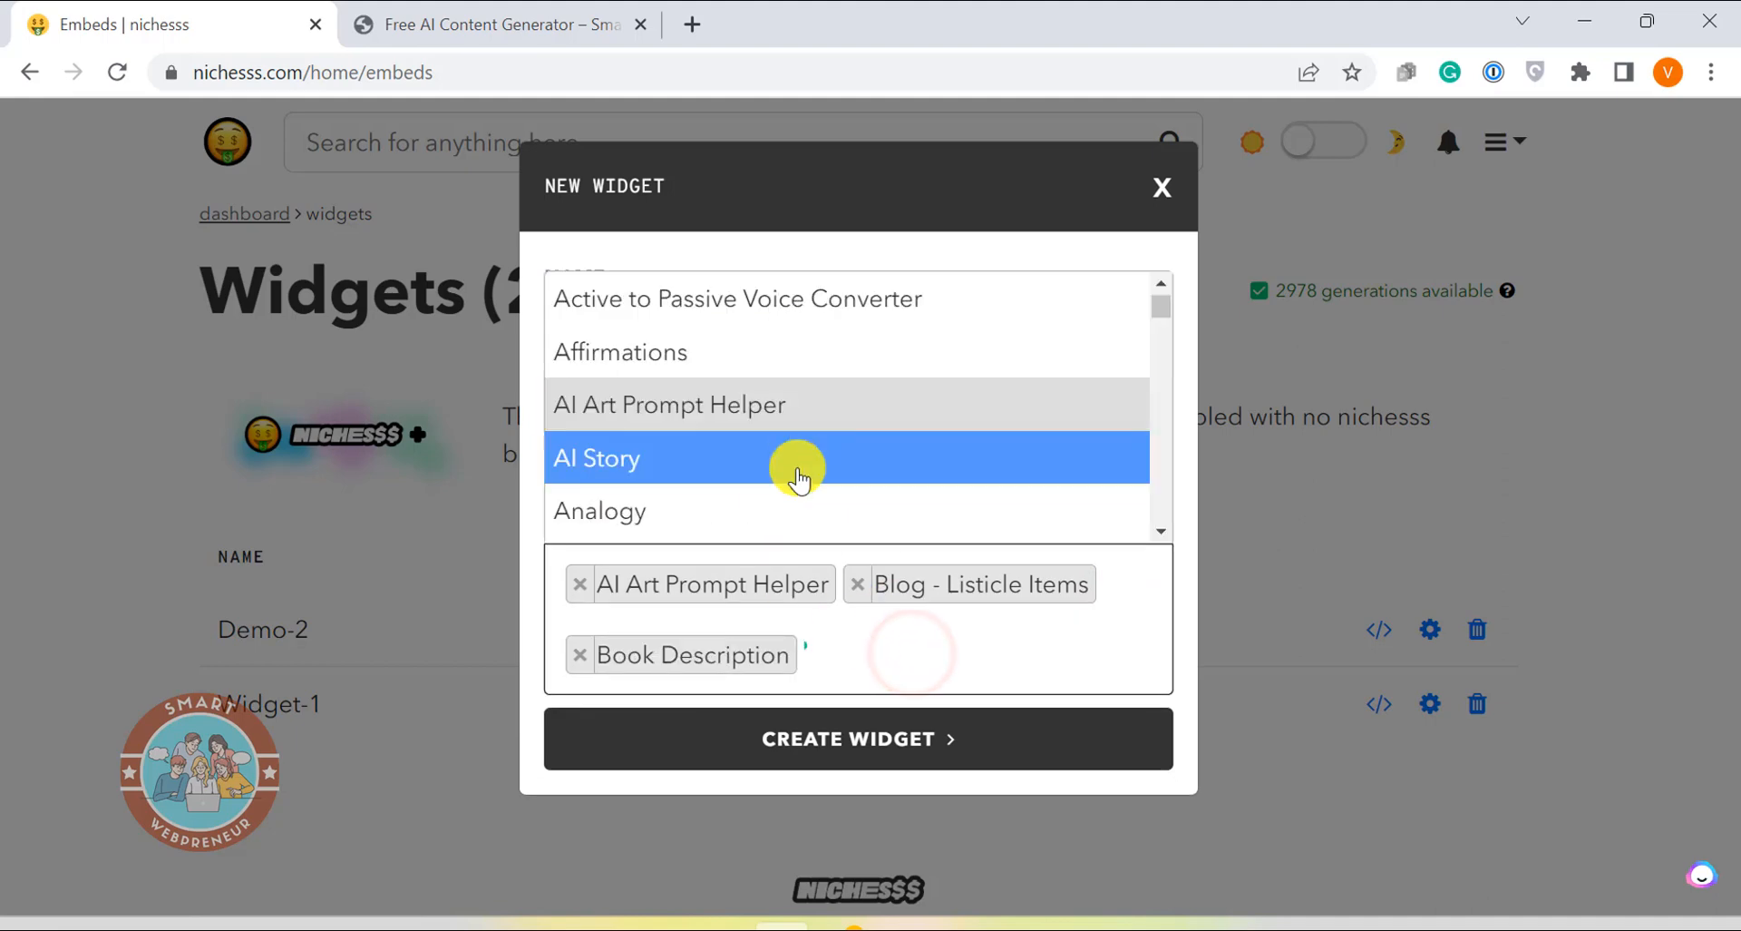
left_click(800, 457)
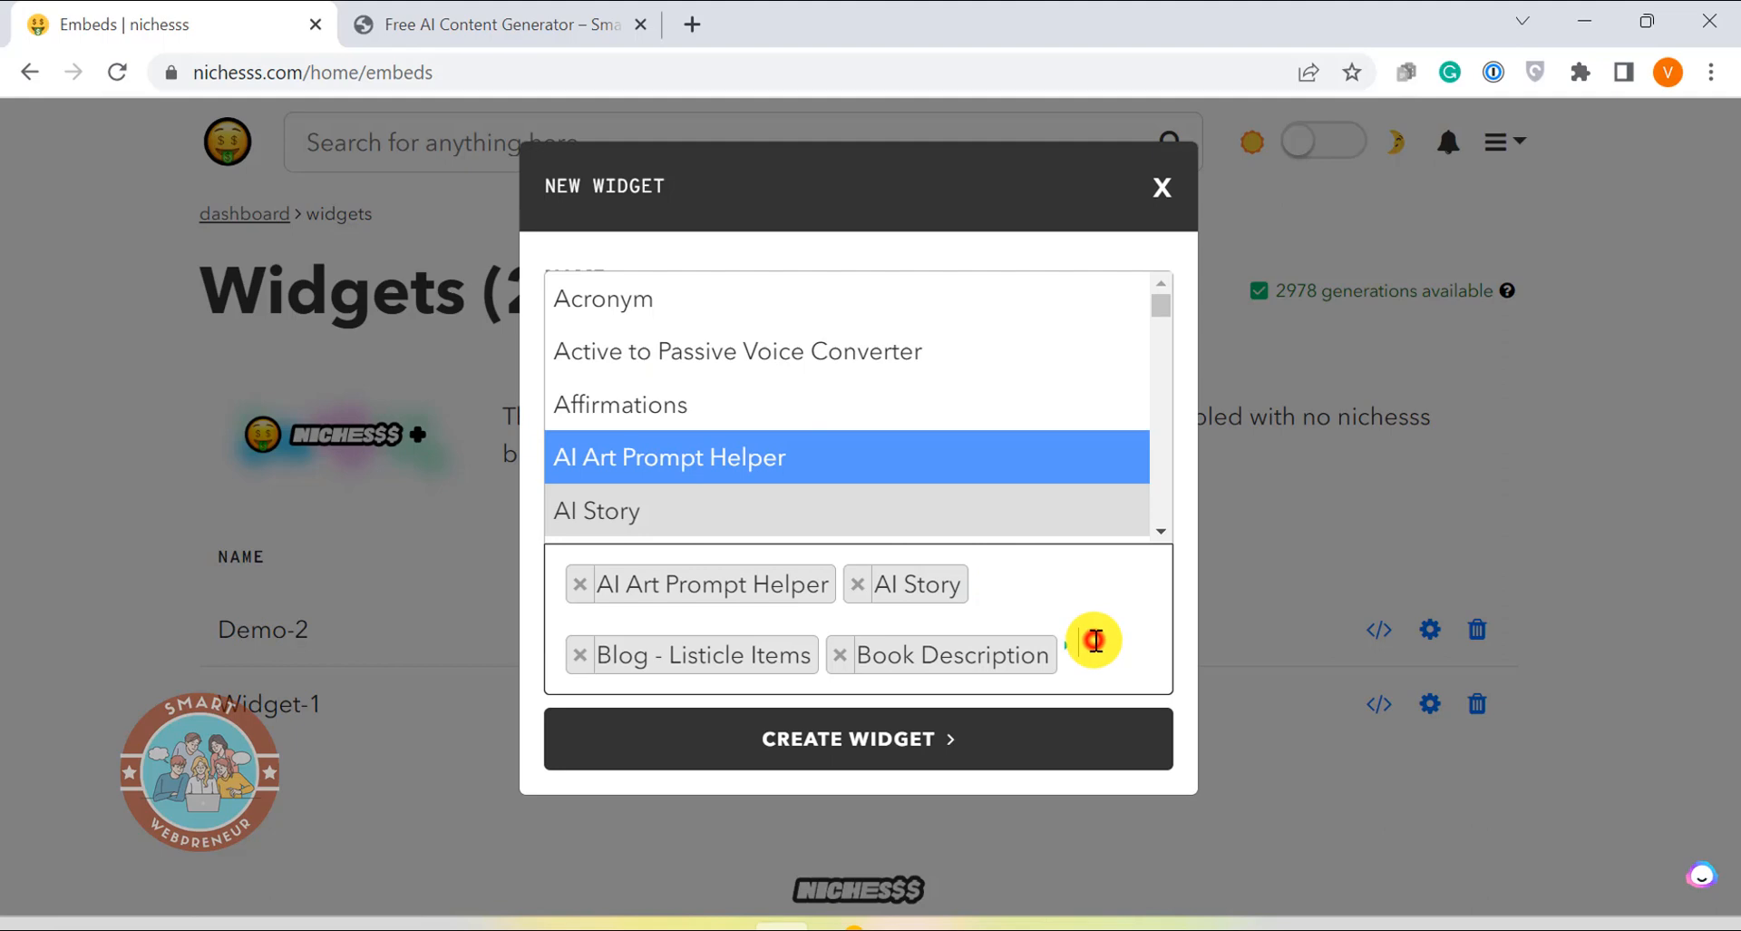
scroll("down", 3)
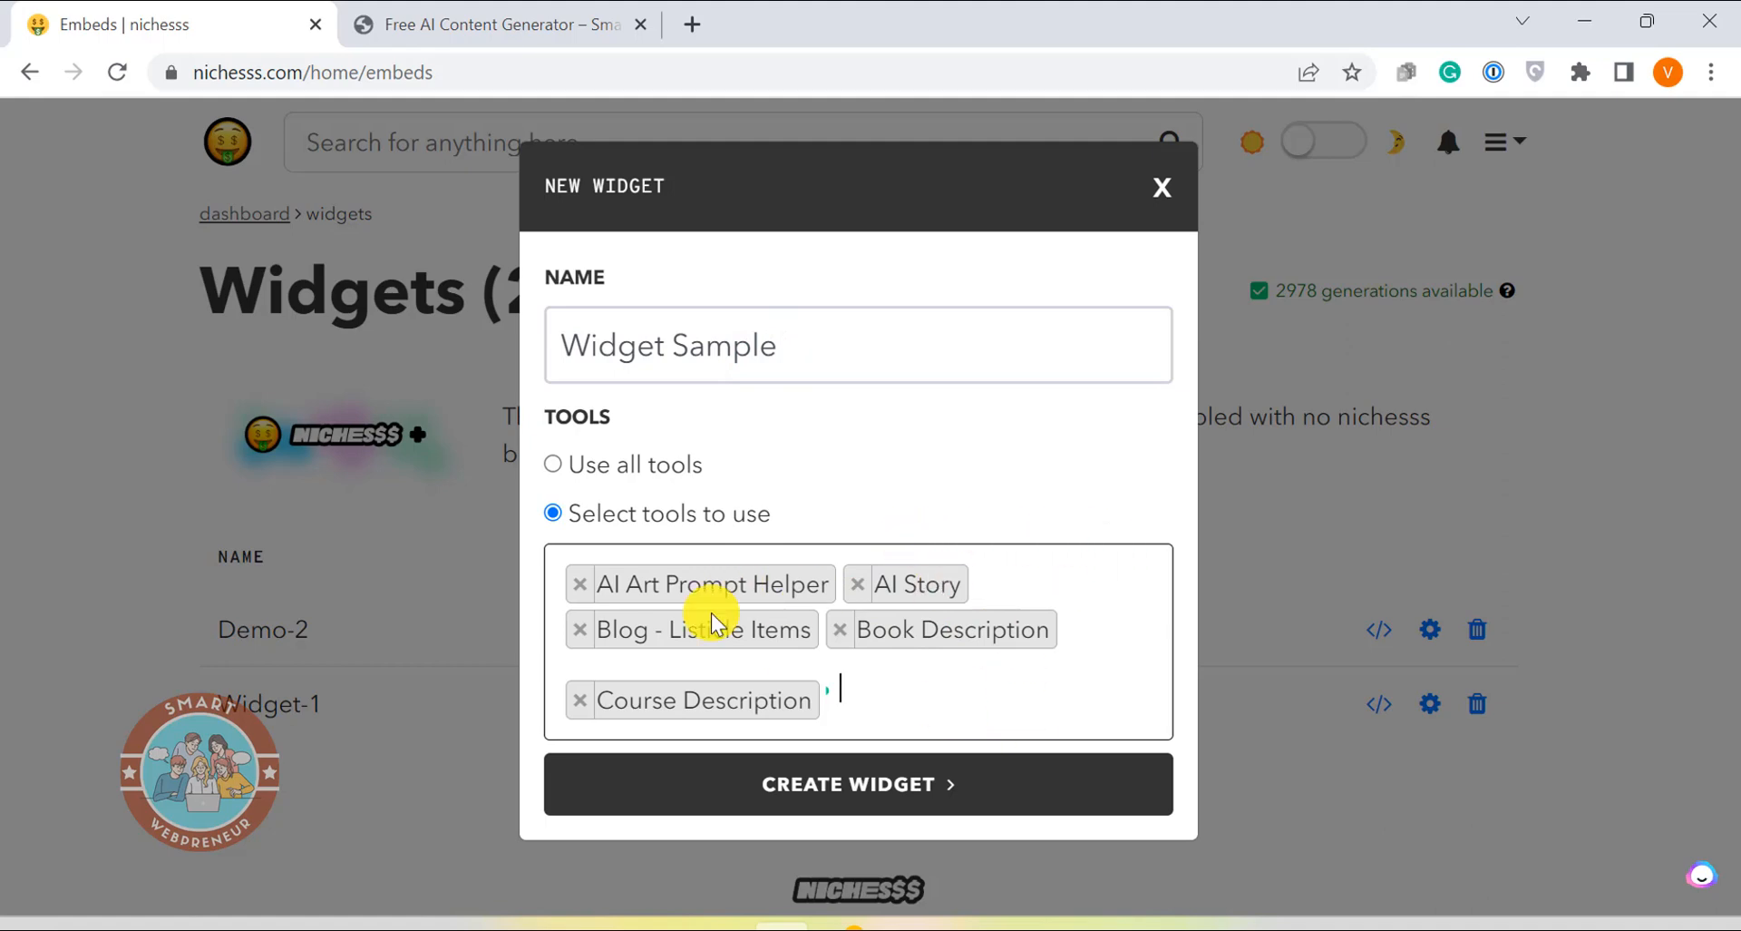
Switch back to using all tools and create the widget
left_click(553, 464)
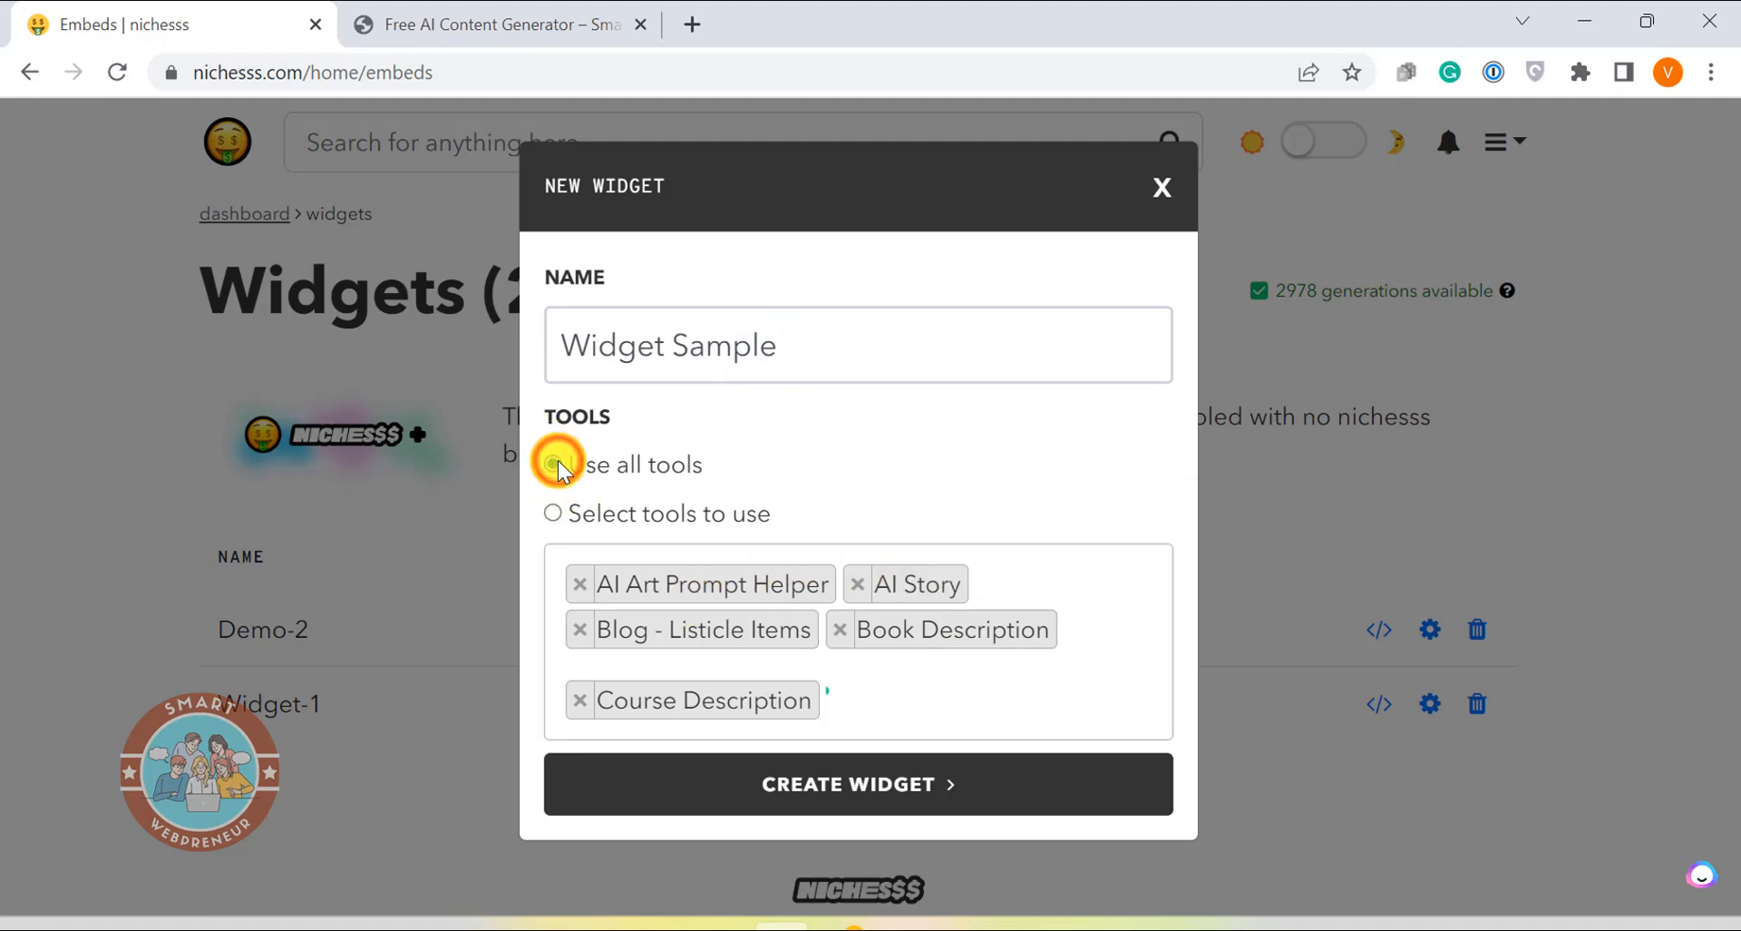
left_click(553, 464)
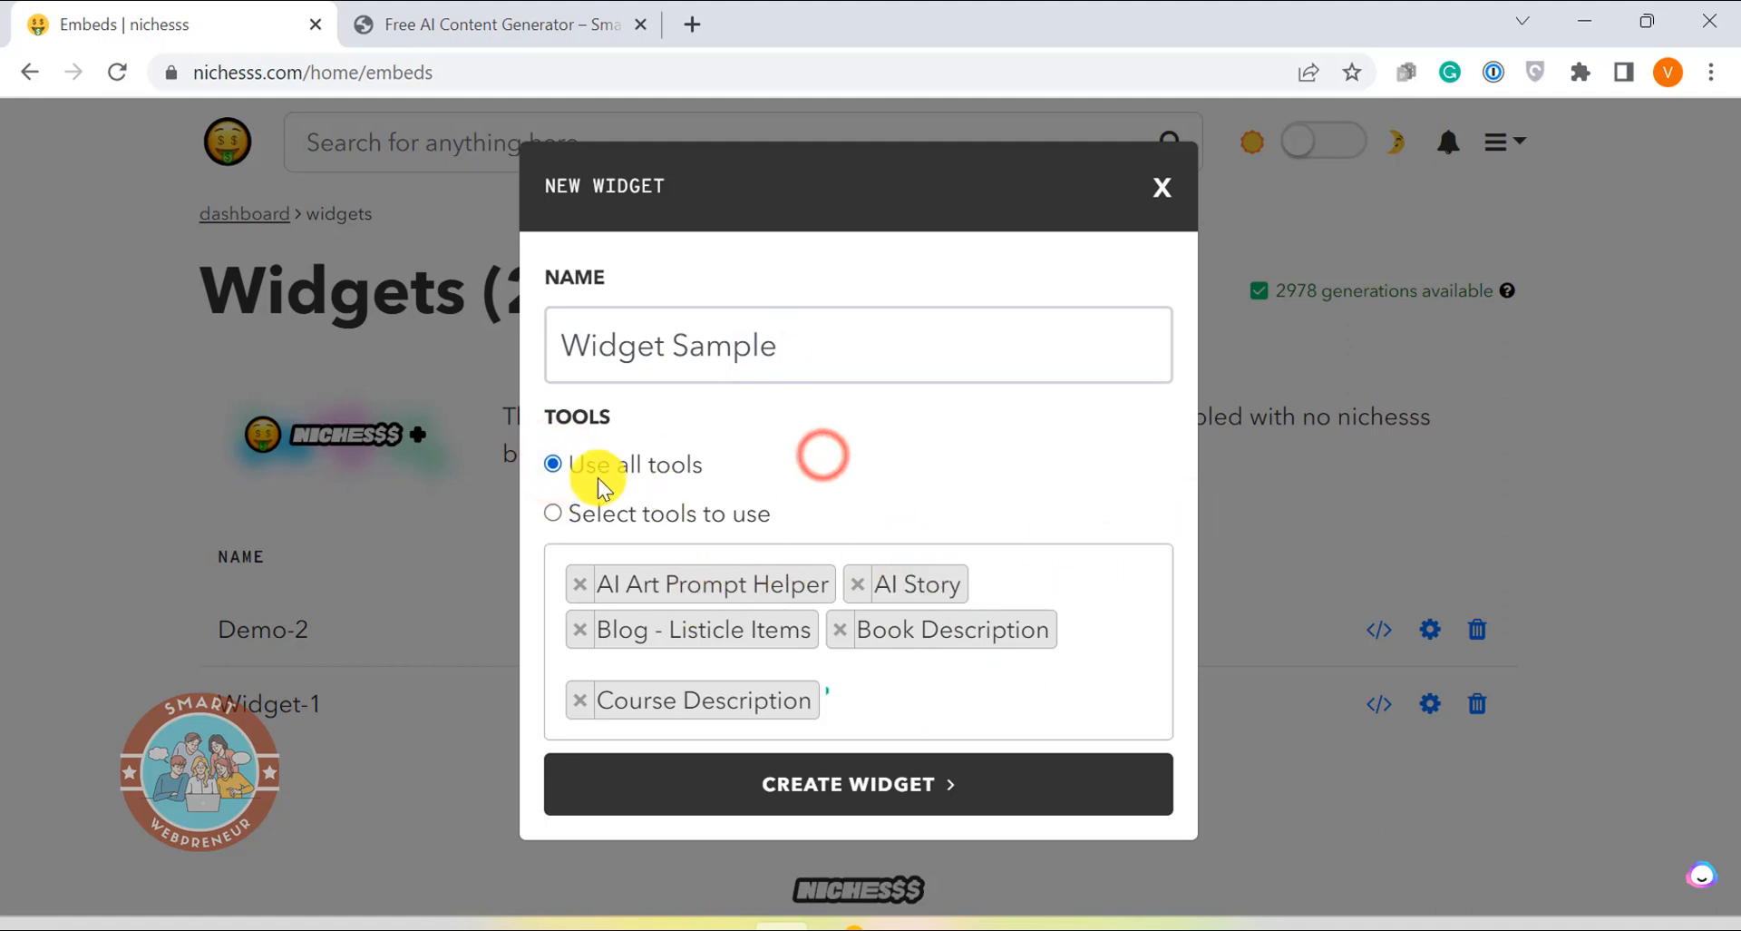
left_click(553, 464)
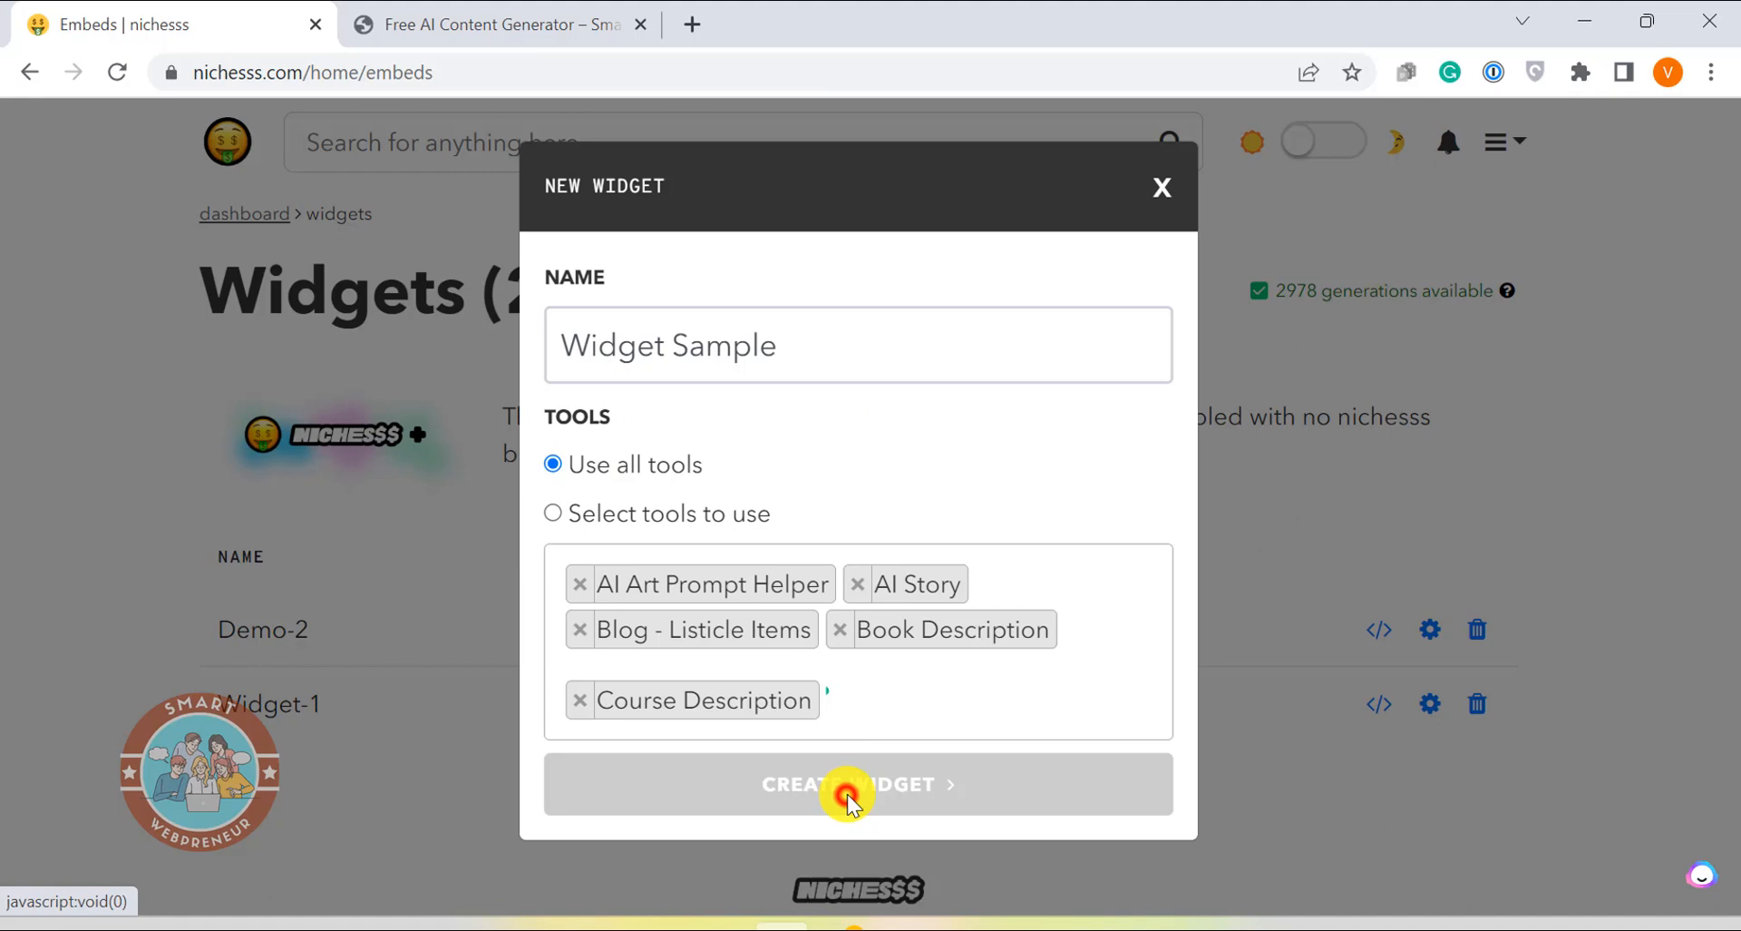
left_click(855, 783)
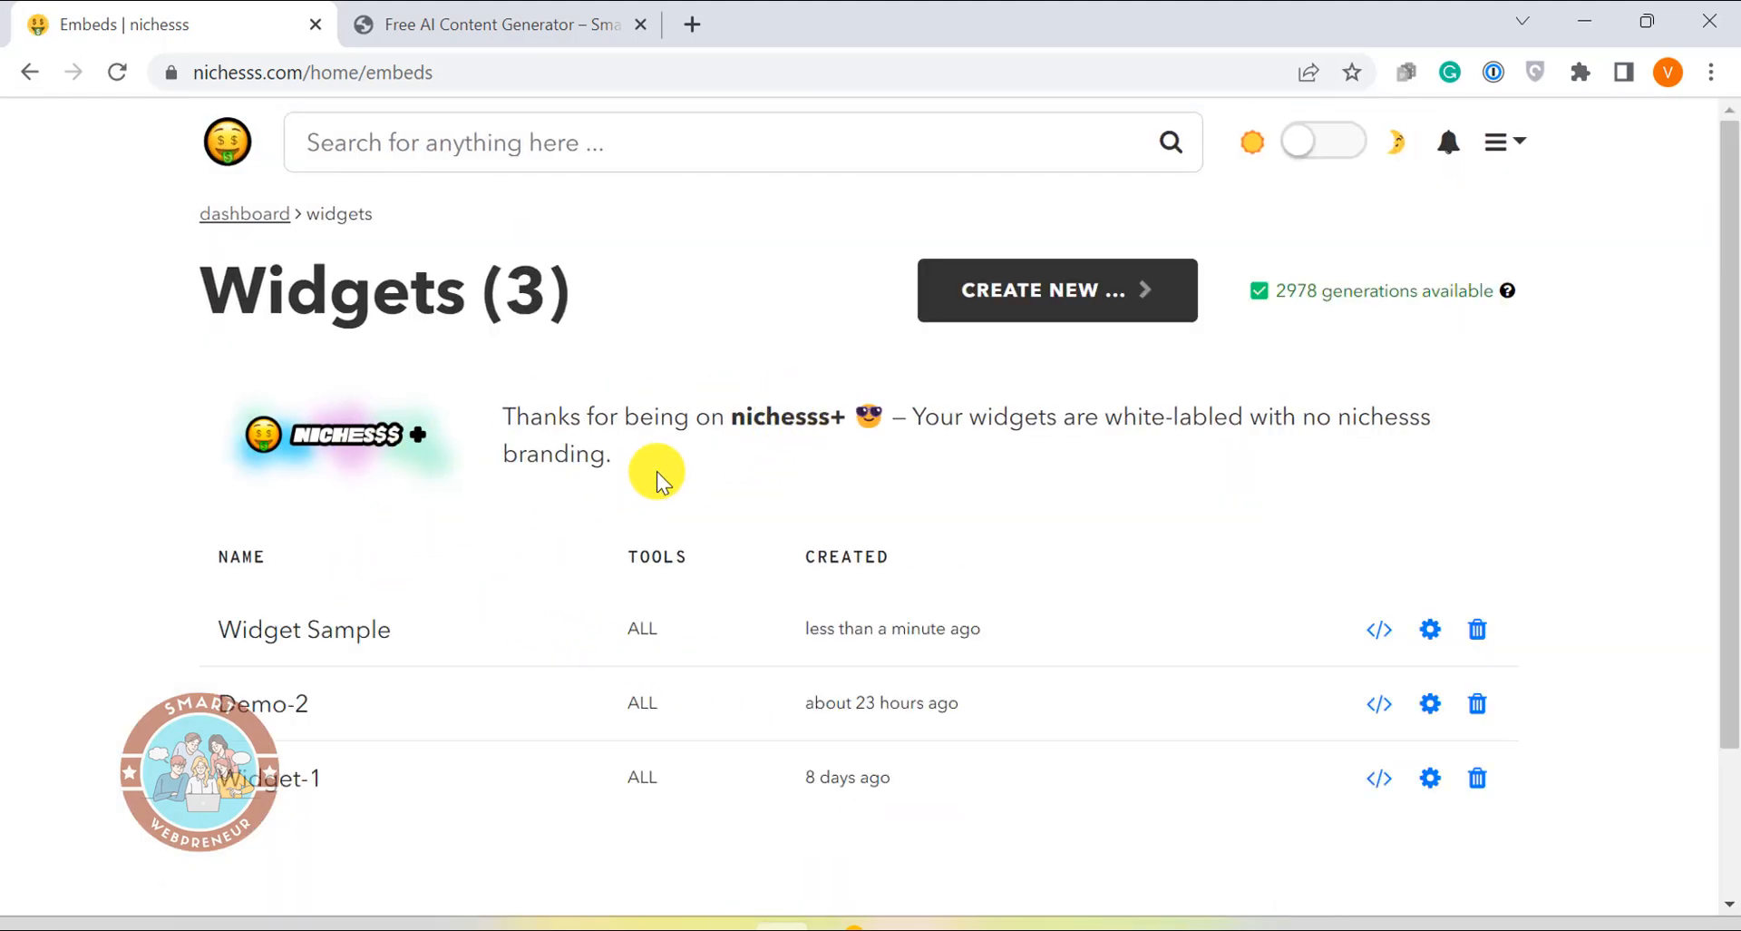
mouse_move(1306, 622)
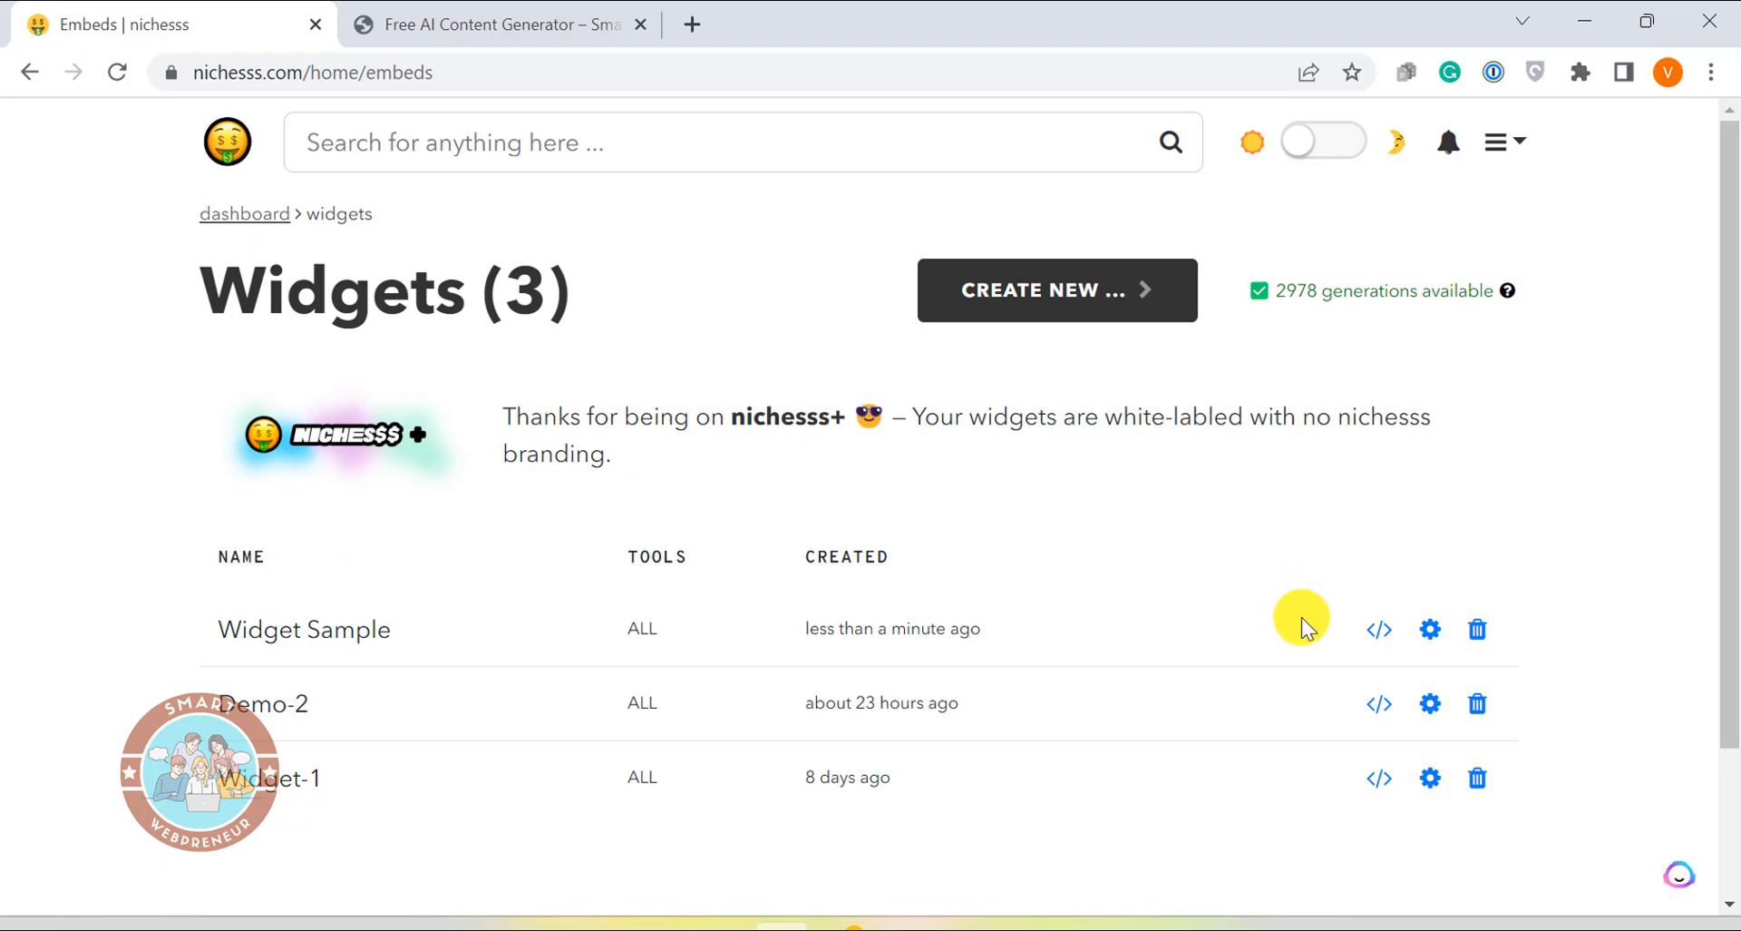
left_click(1430, 629)
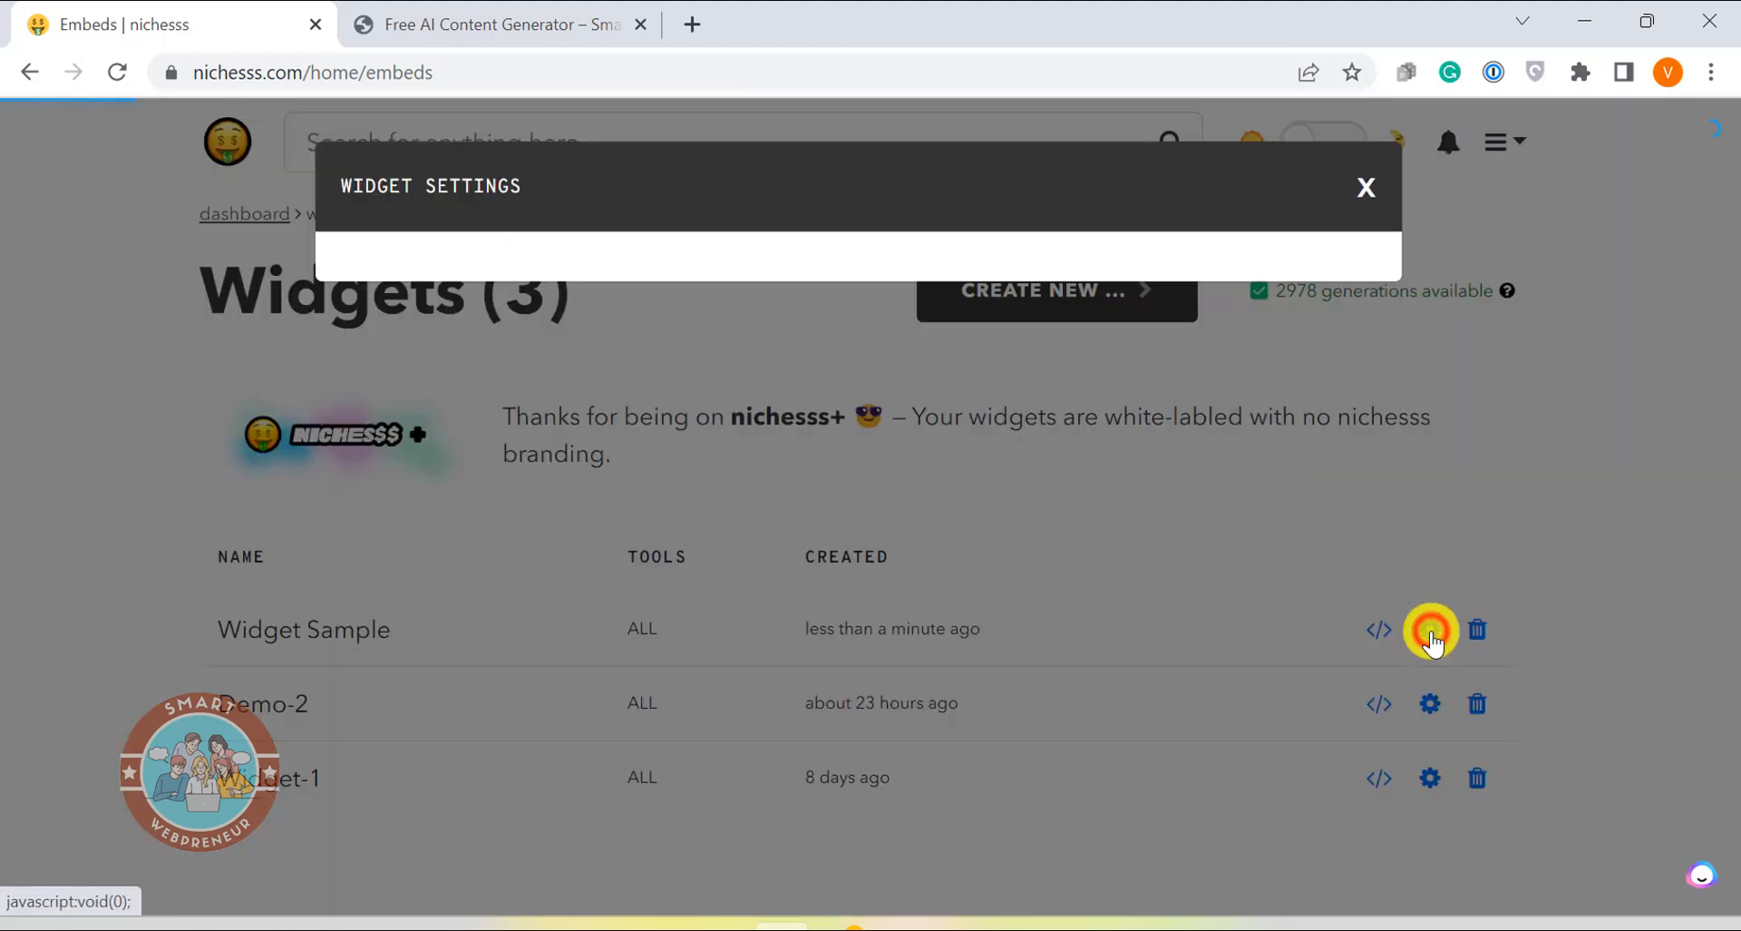
Change Widget Sample's background colour to a pale yellow
left_click(1430, 630)
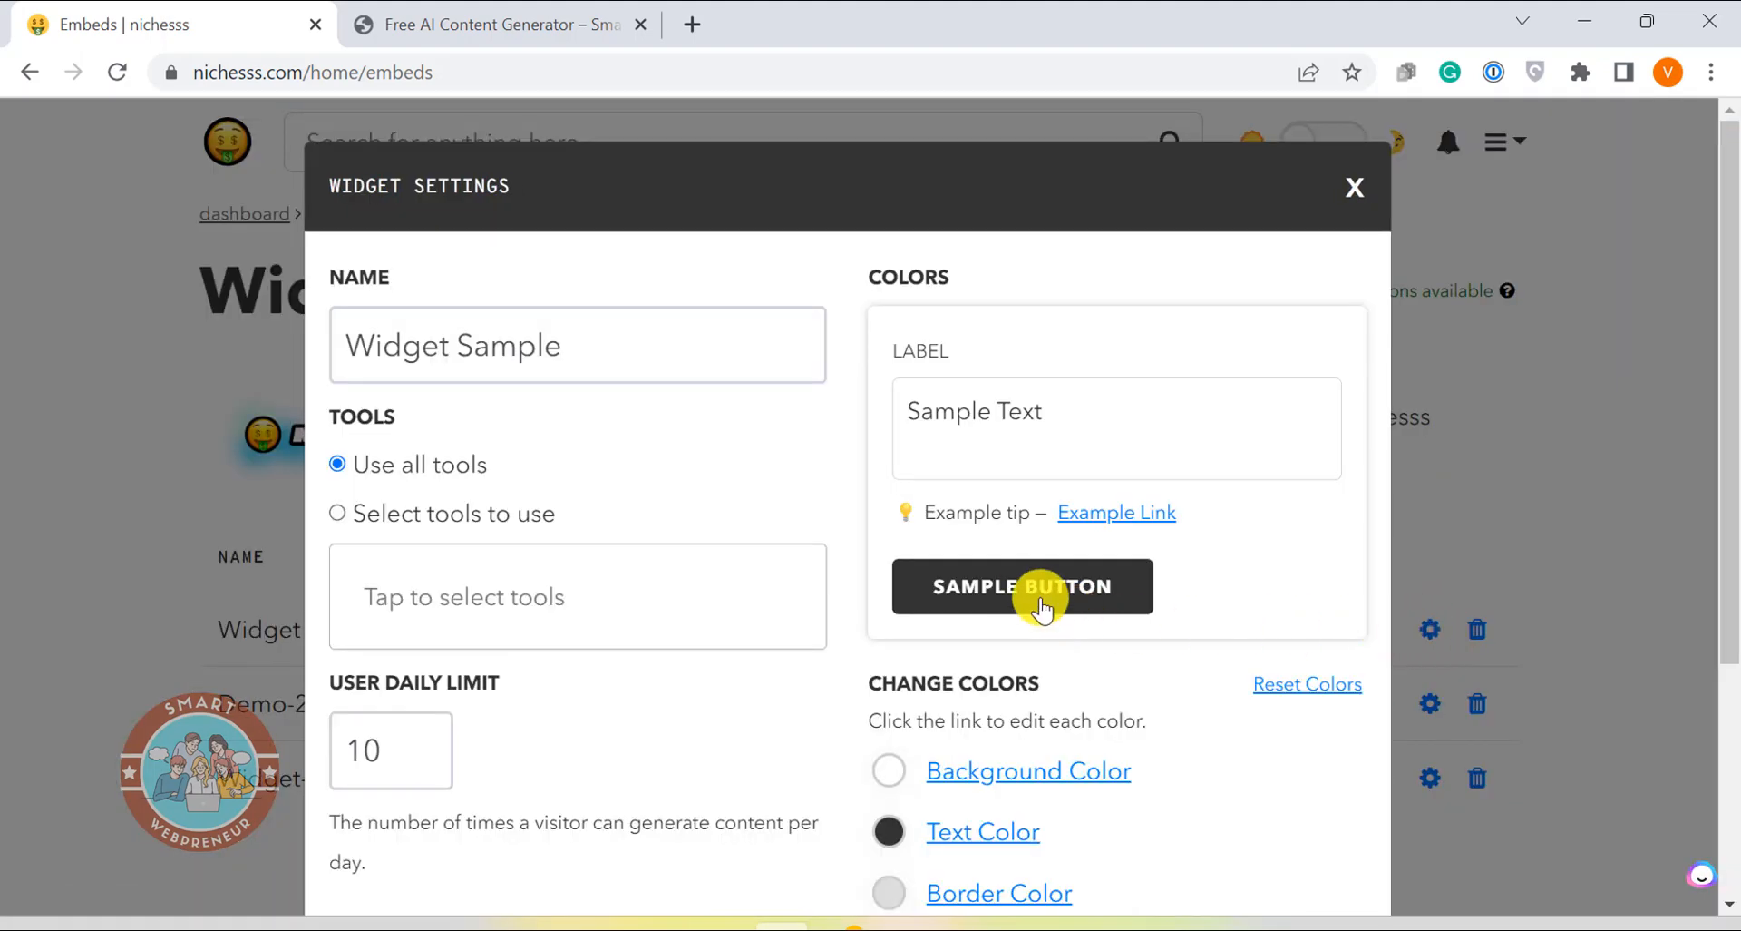
mouse_move(741, 459)
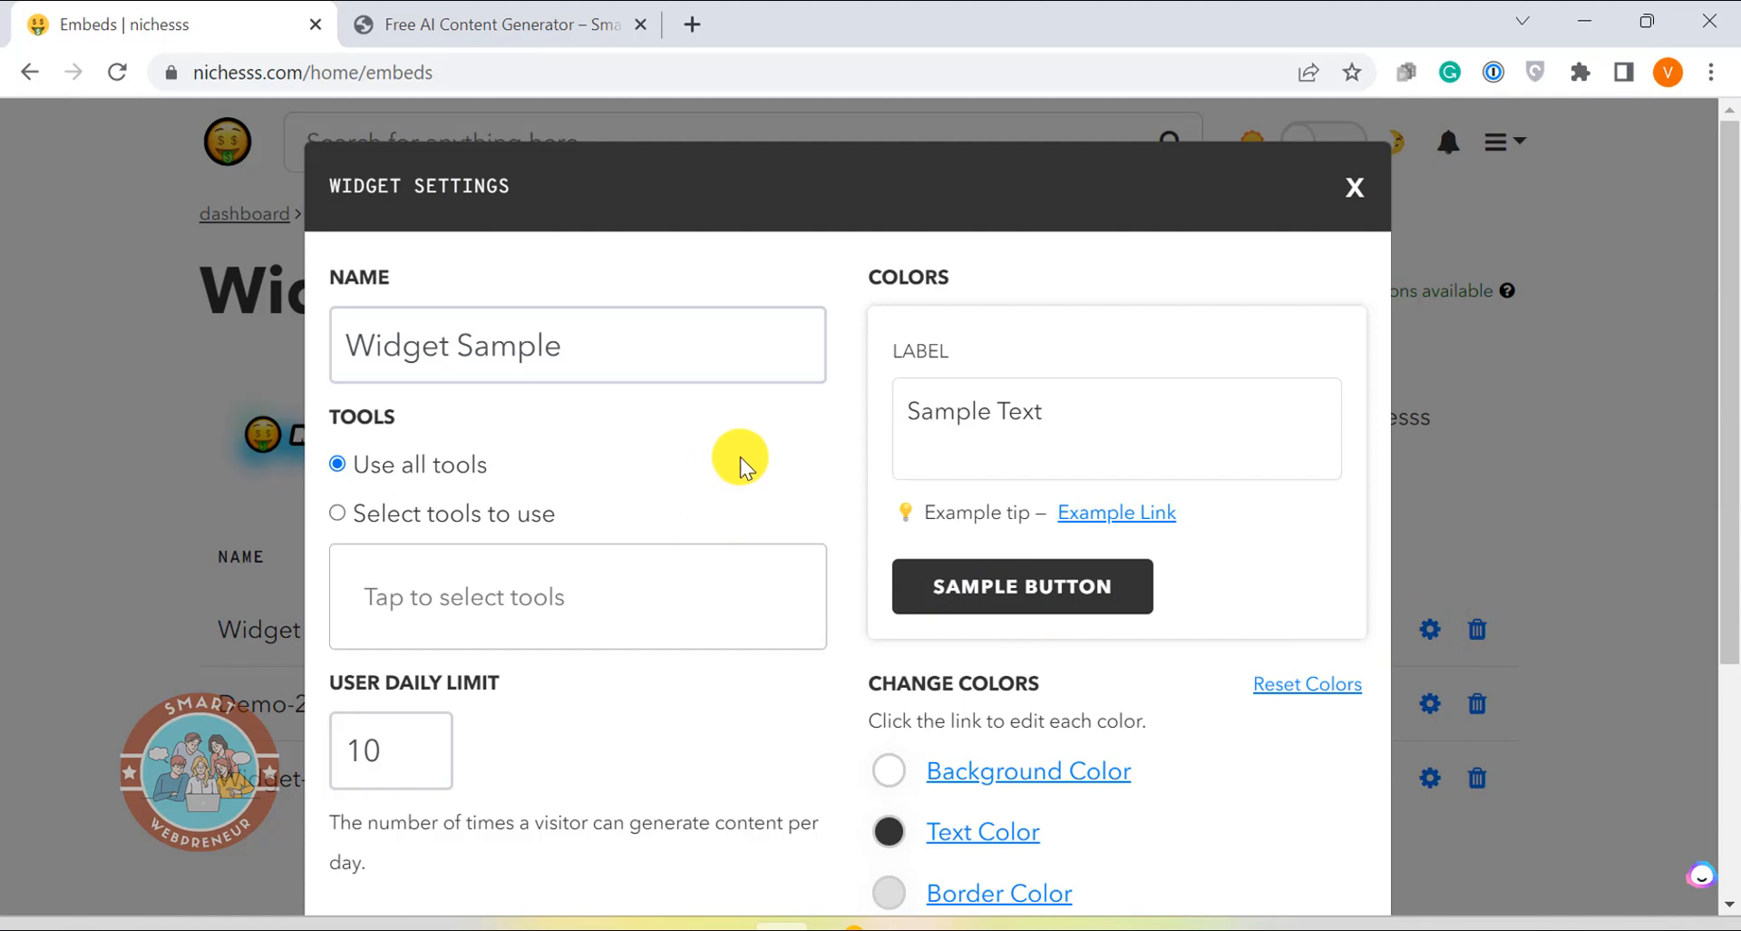
mouse_move(767, 455)
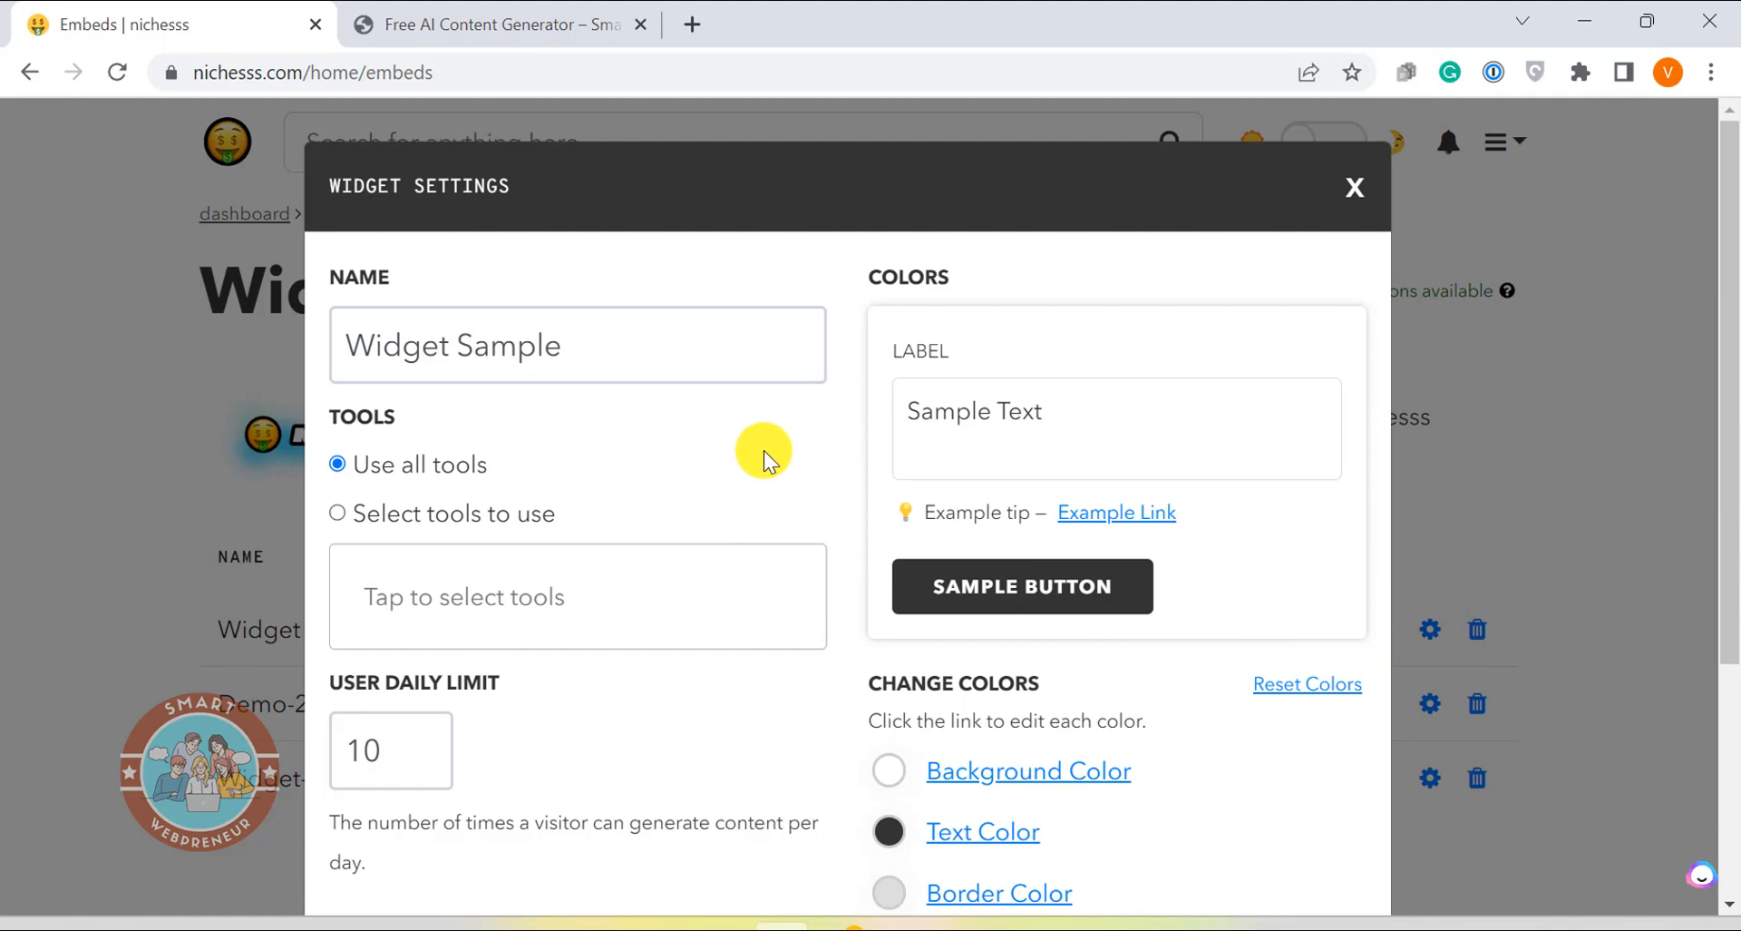
scroll("down", 3)
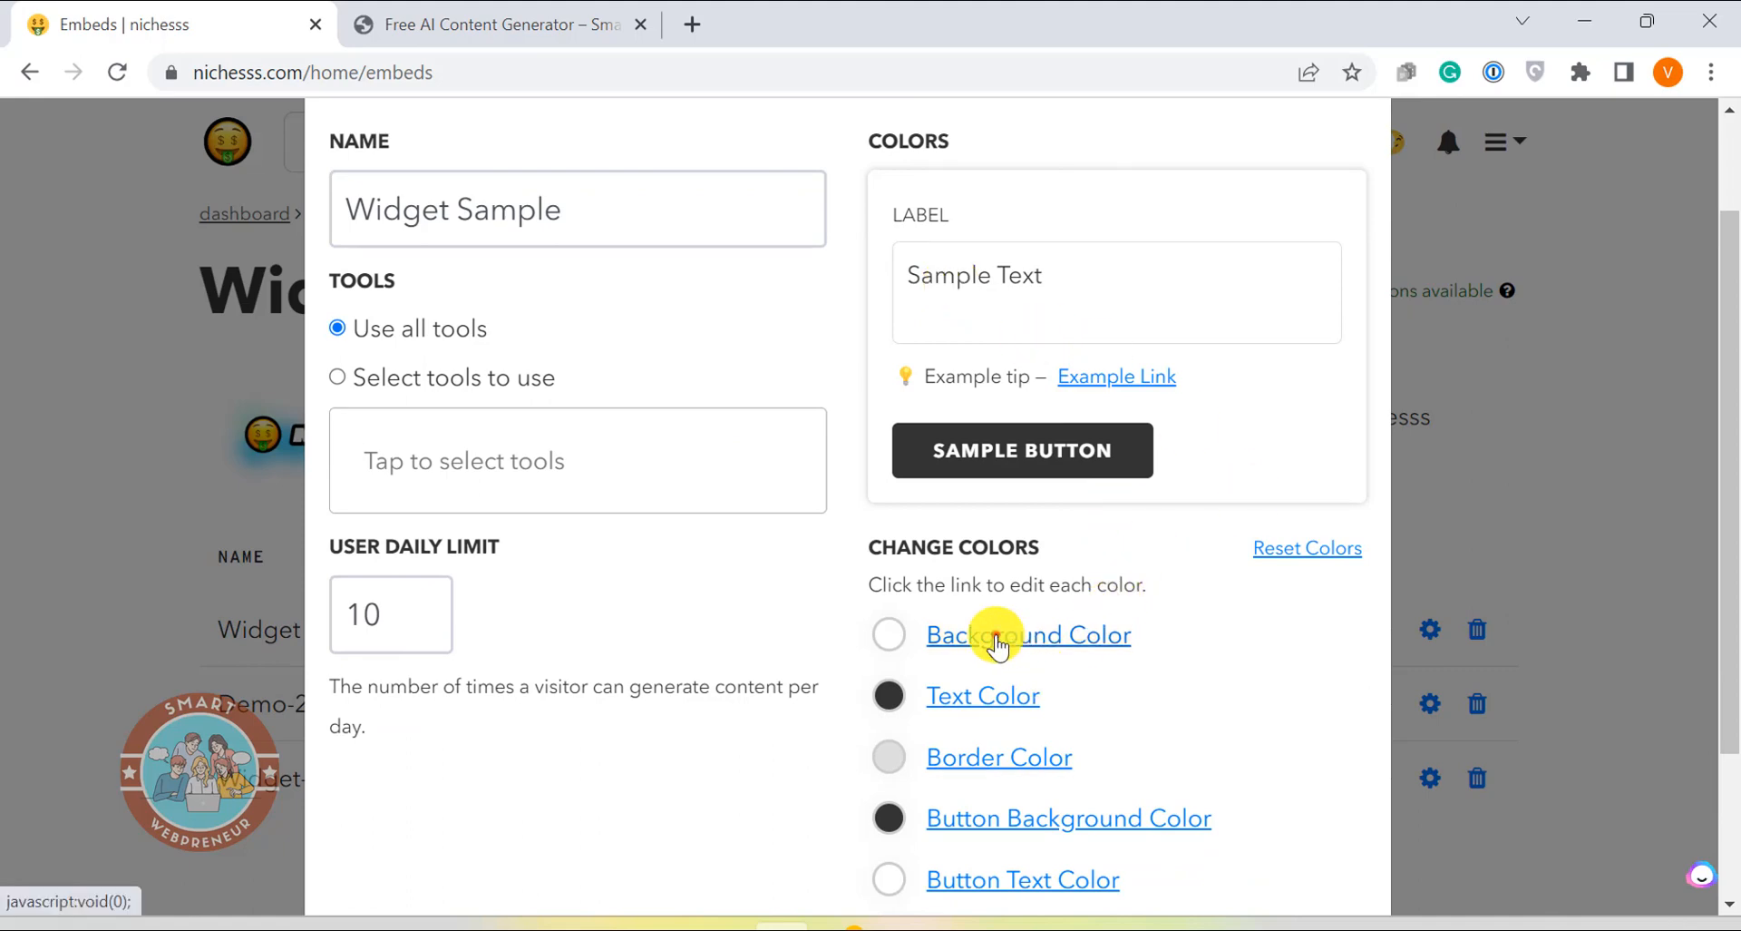
left_click(1028, 634)
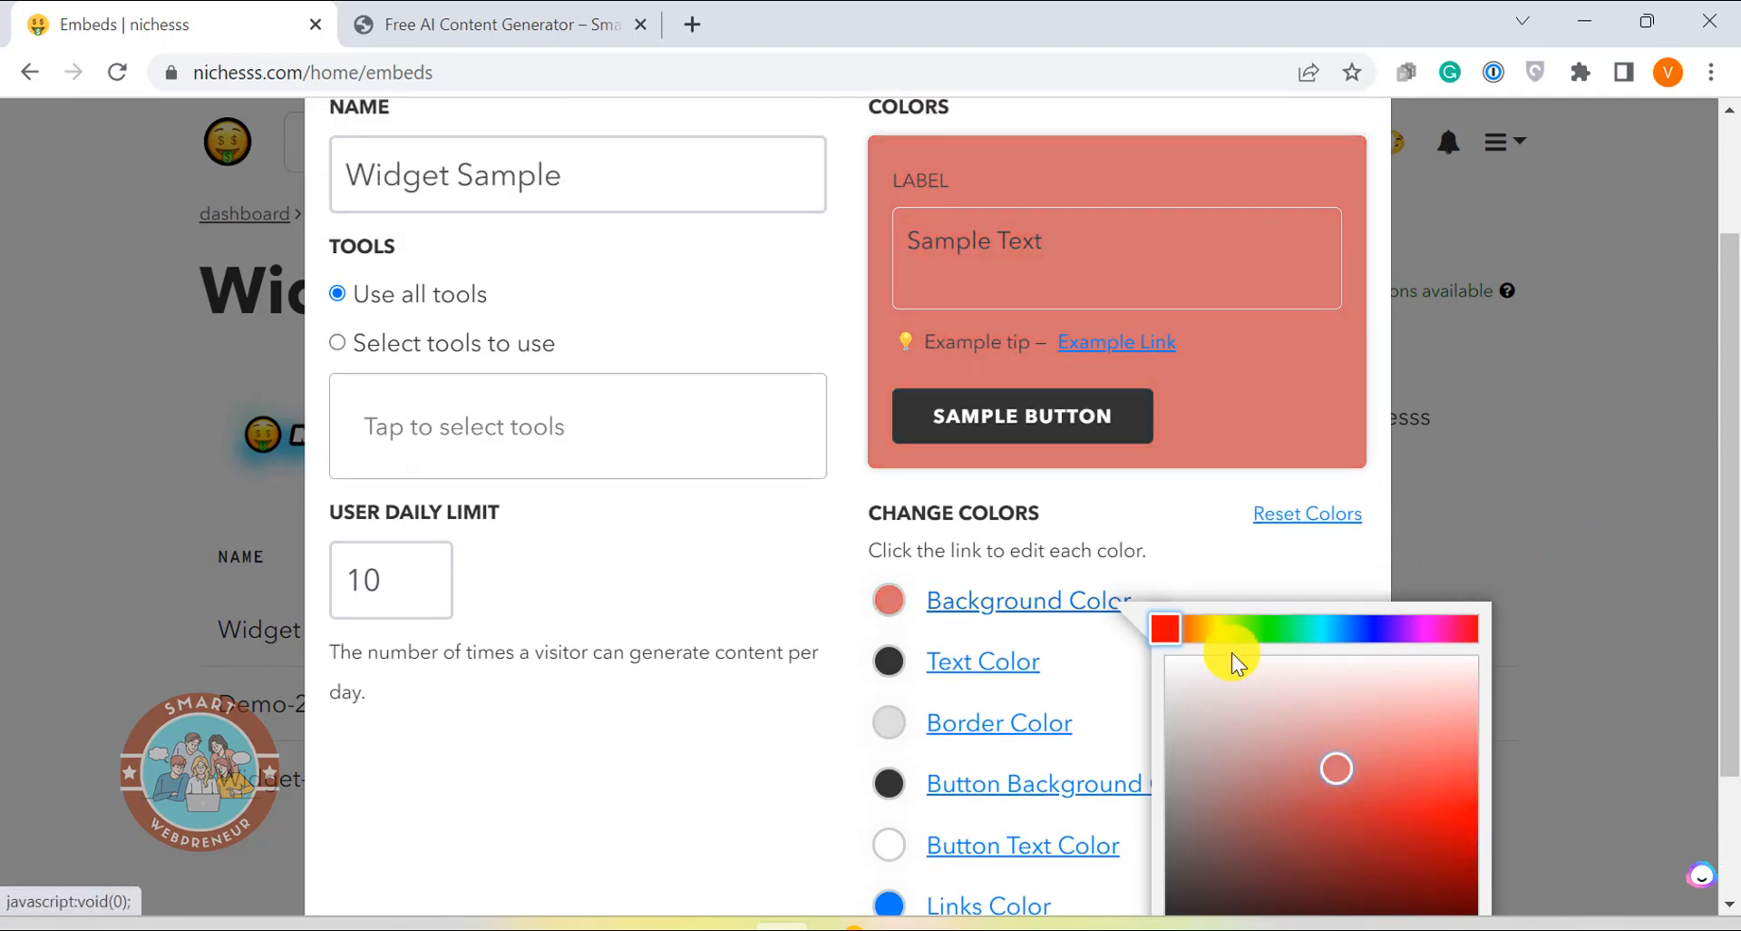
left_click(1217, 629)
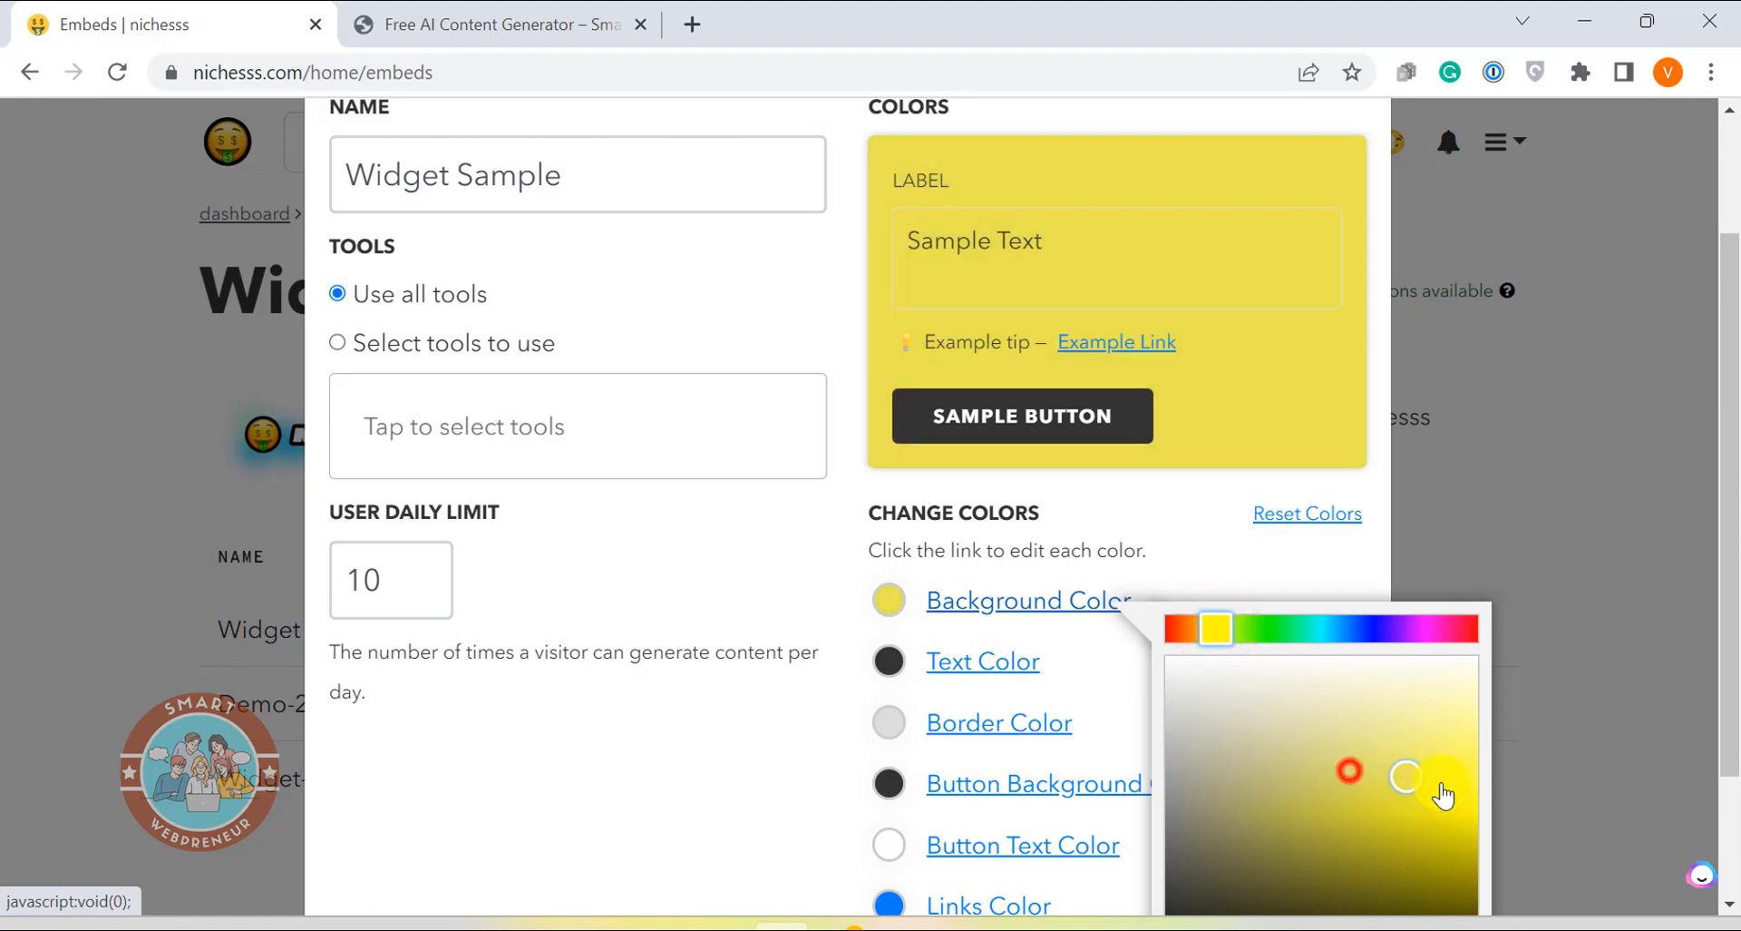
left_click_drag(1444, 794, 1465, 699)
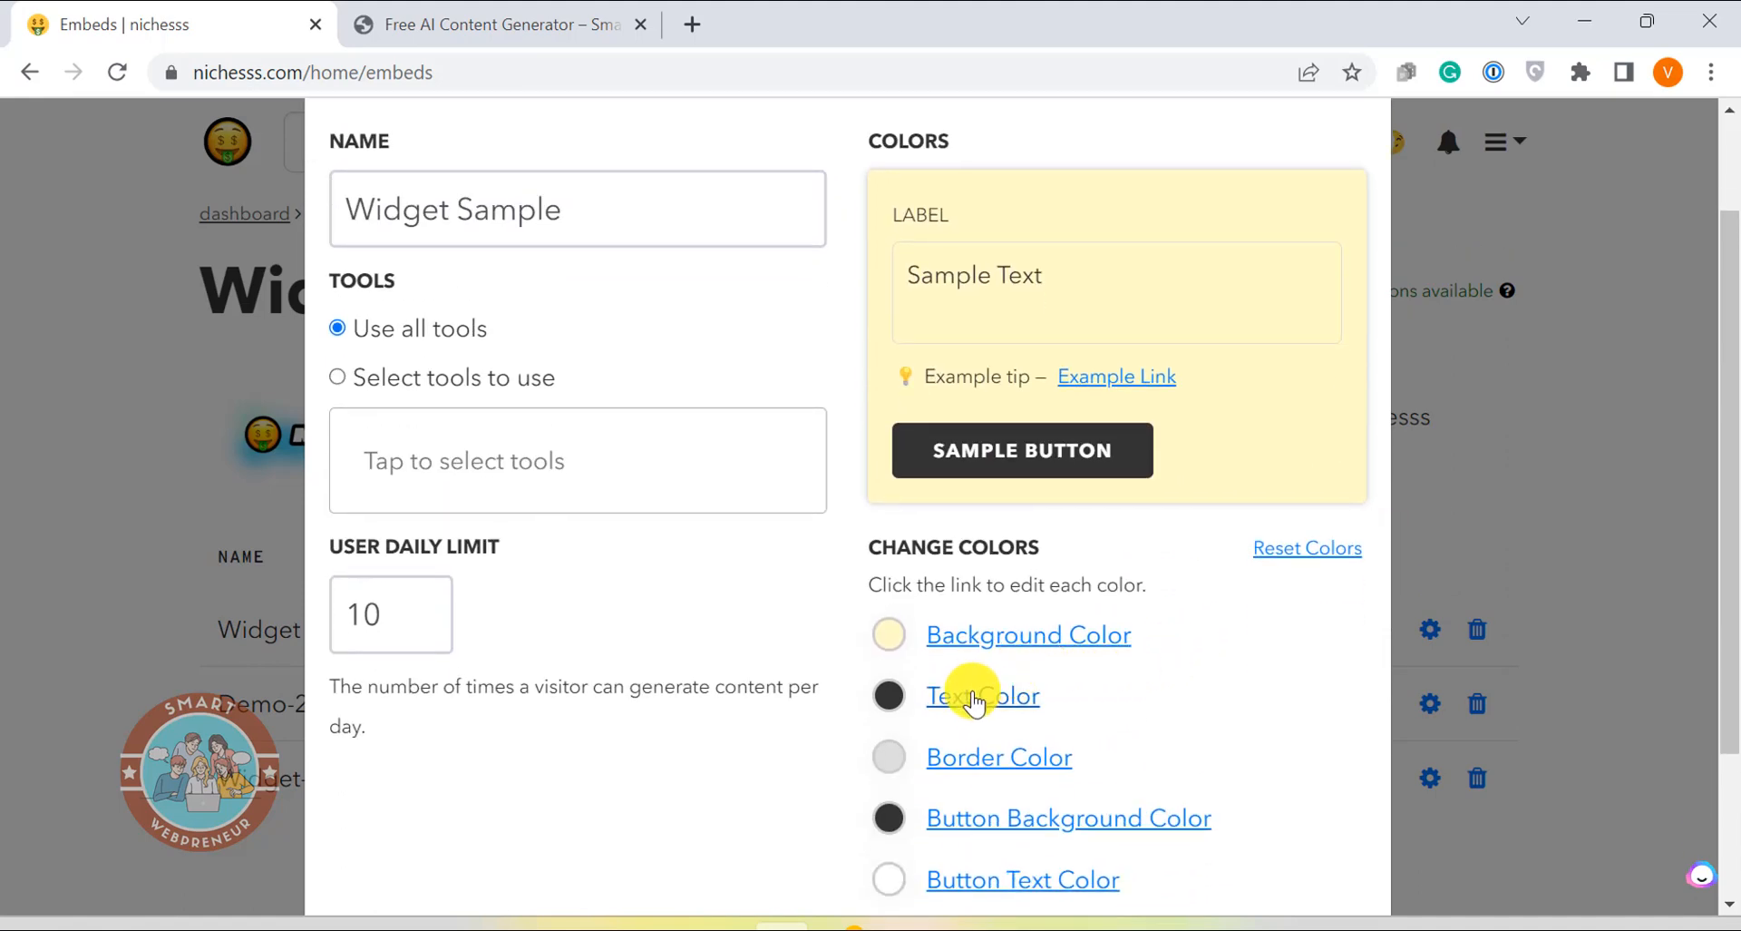
mouse_move(954, 766)
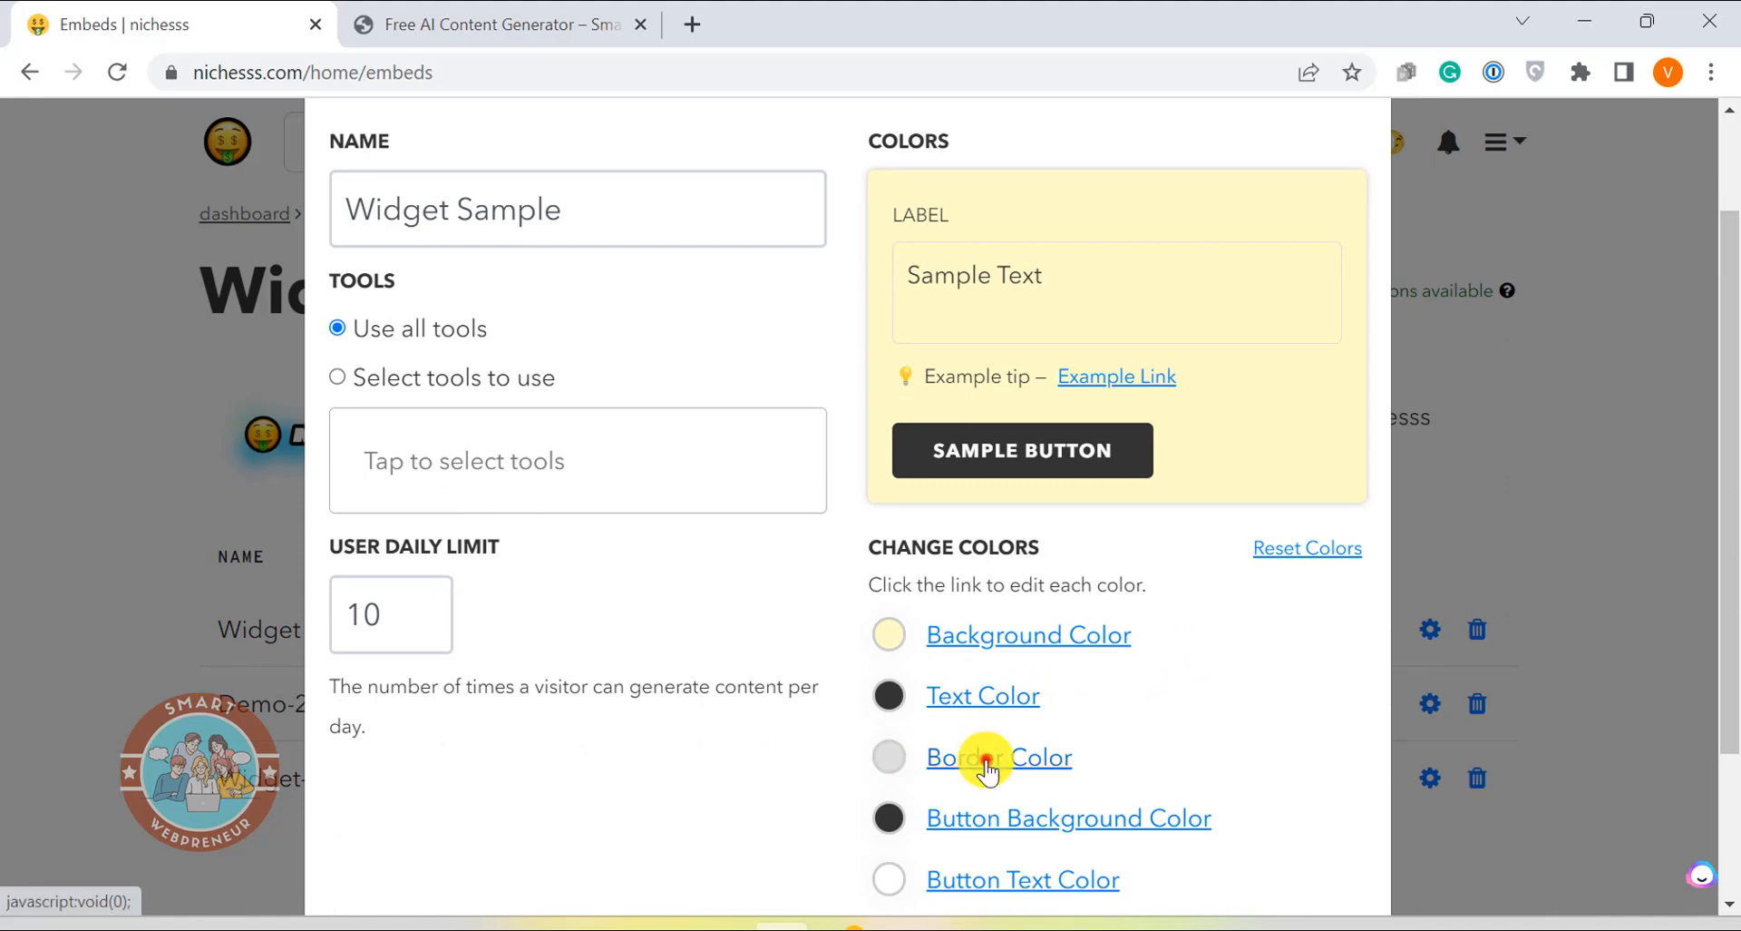
Set the border colour to red and the button background to light green
left_click(997, 756)
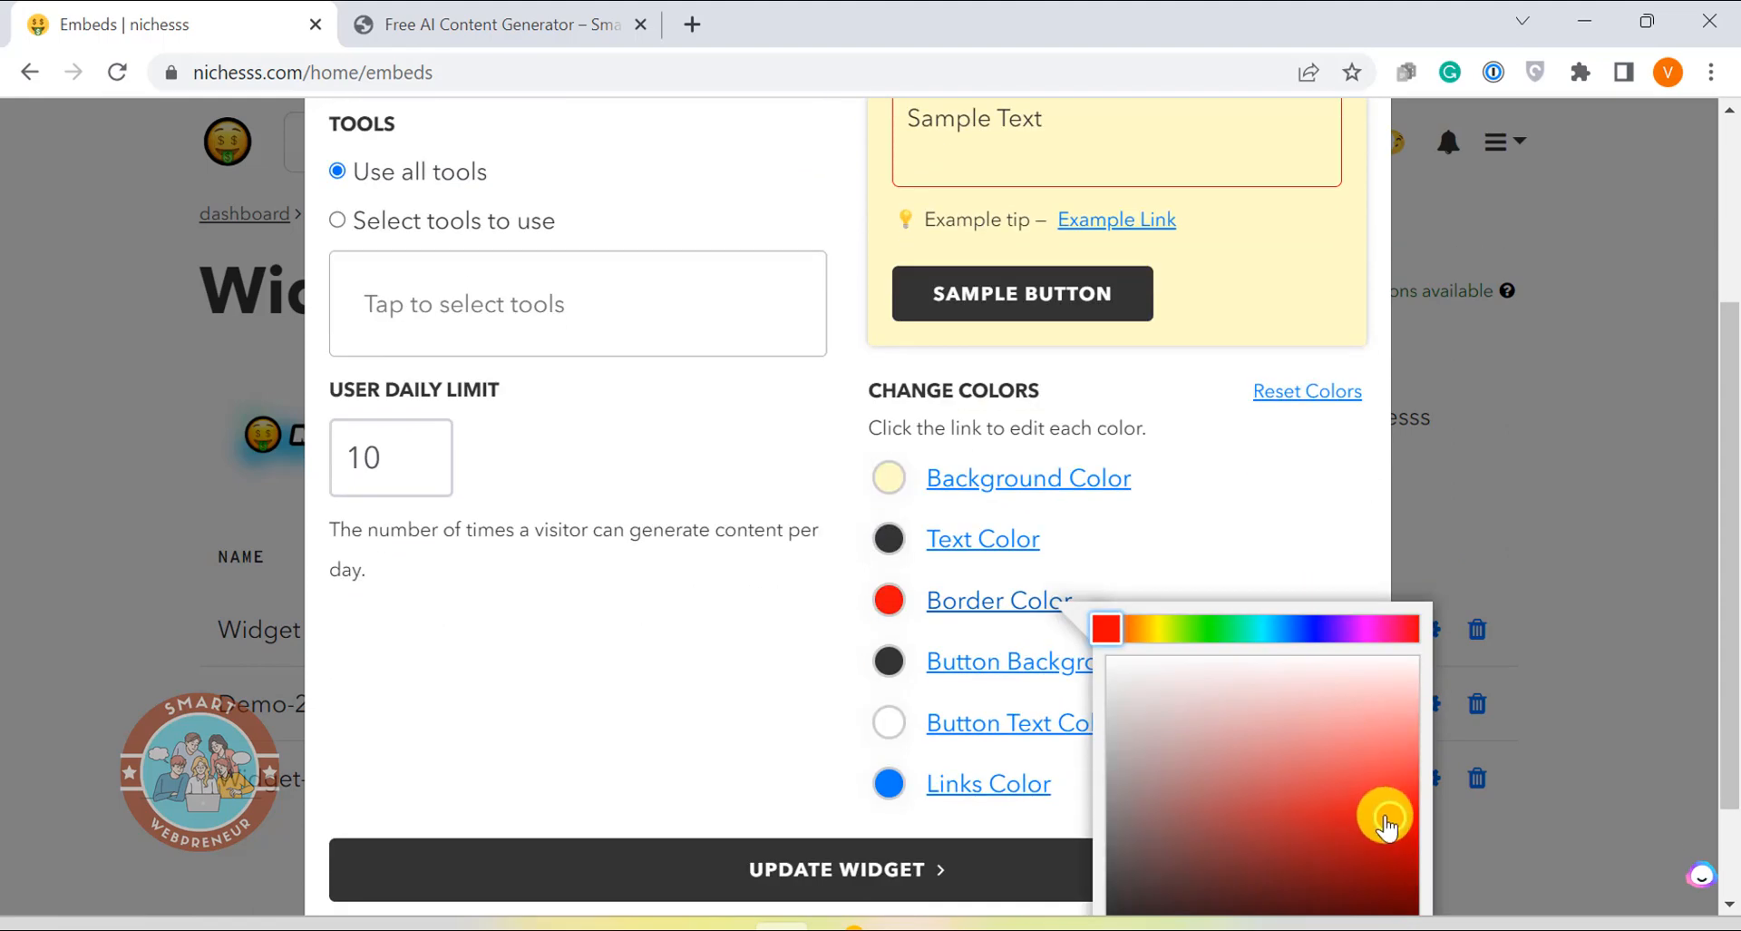
scroll("down", 3)
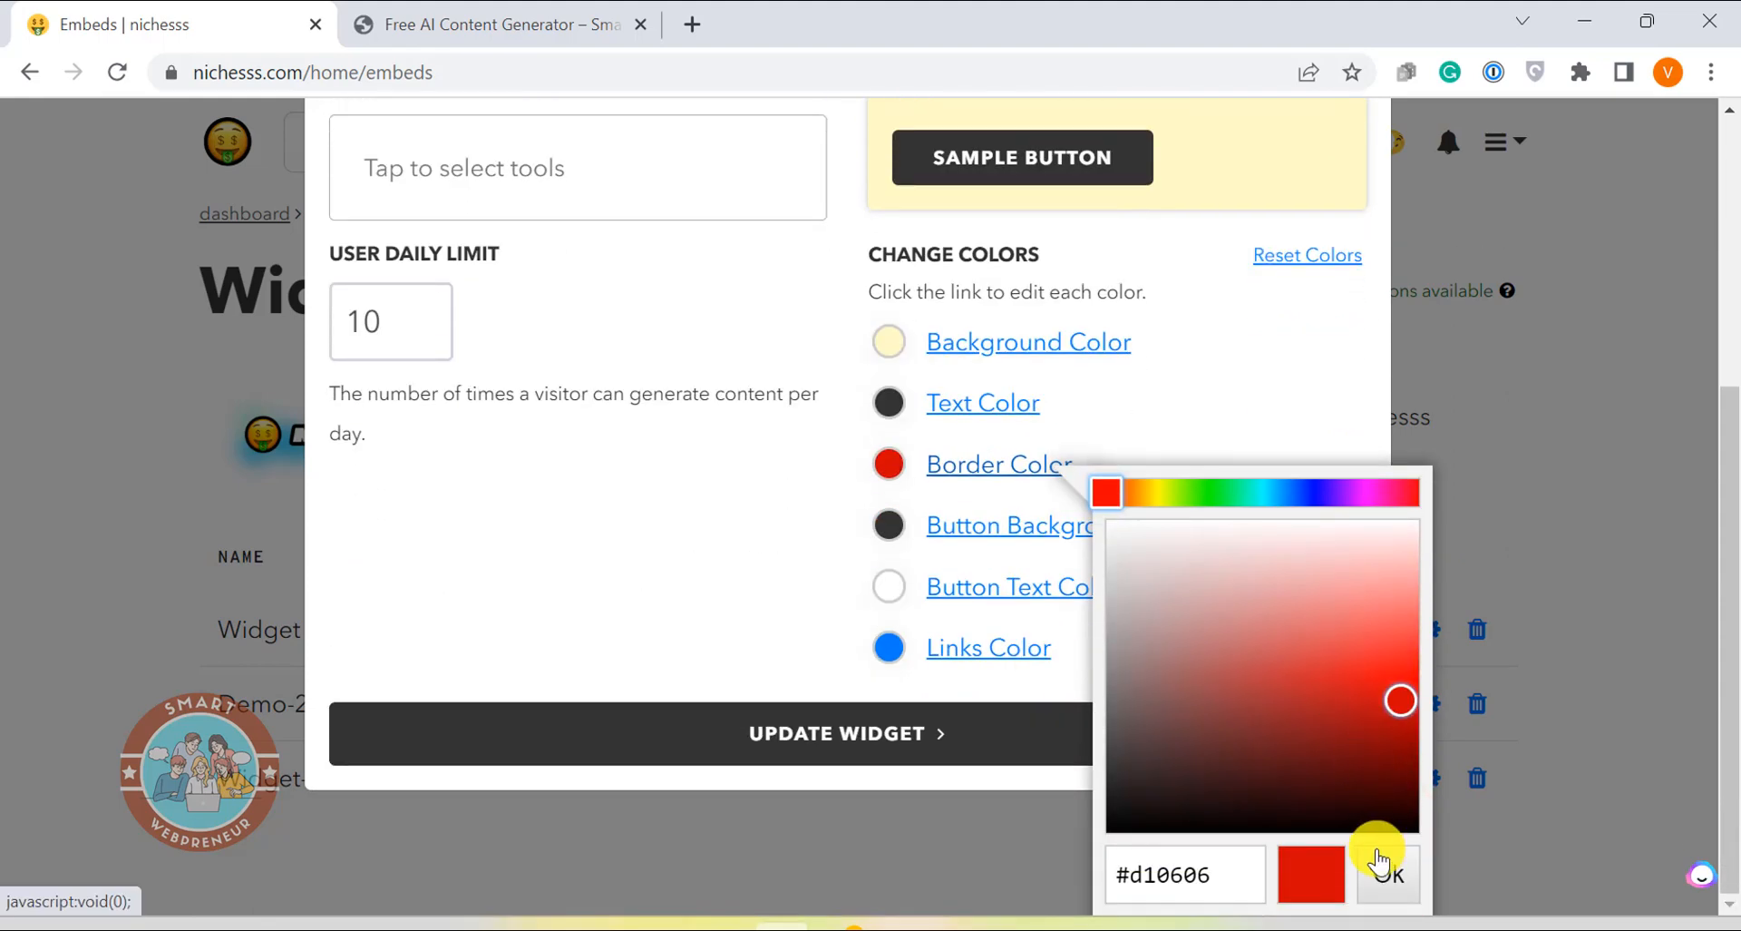
left_click(1382, 875)
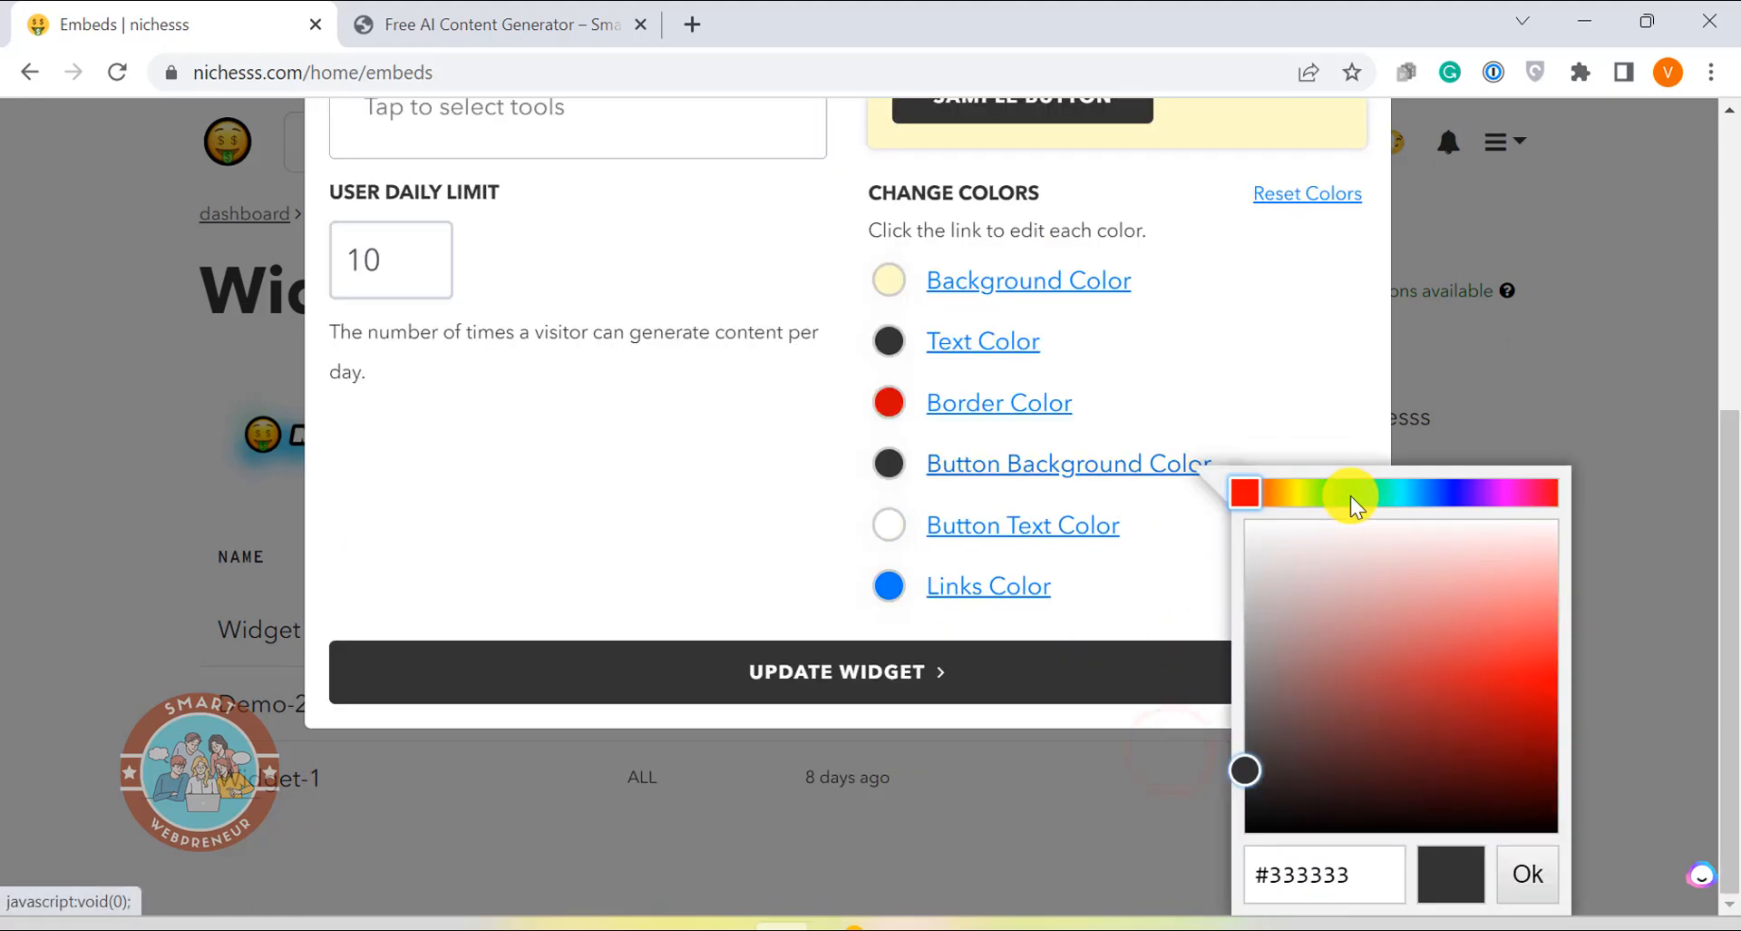
left_click(1527, 596)
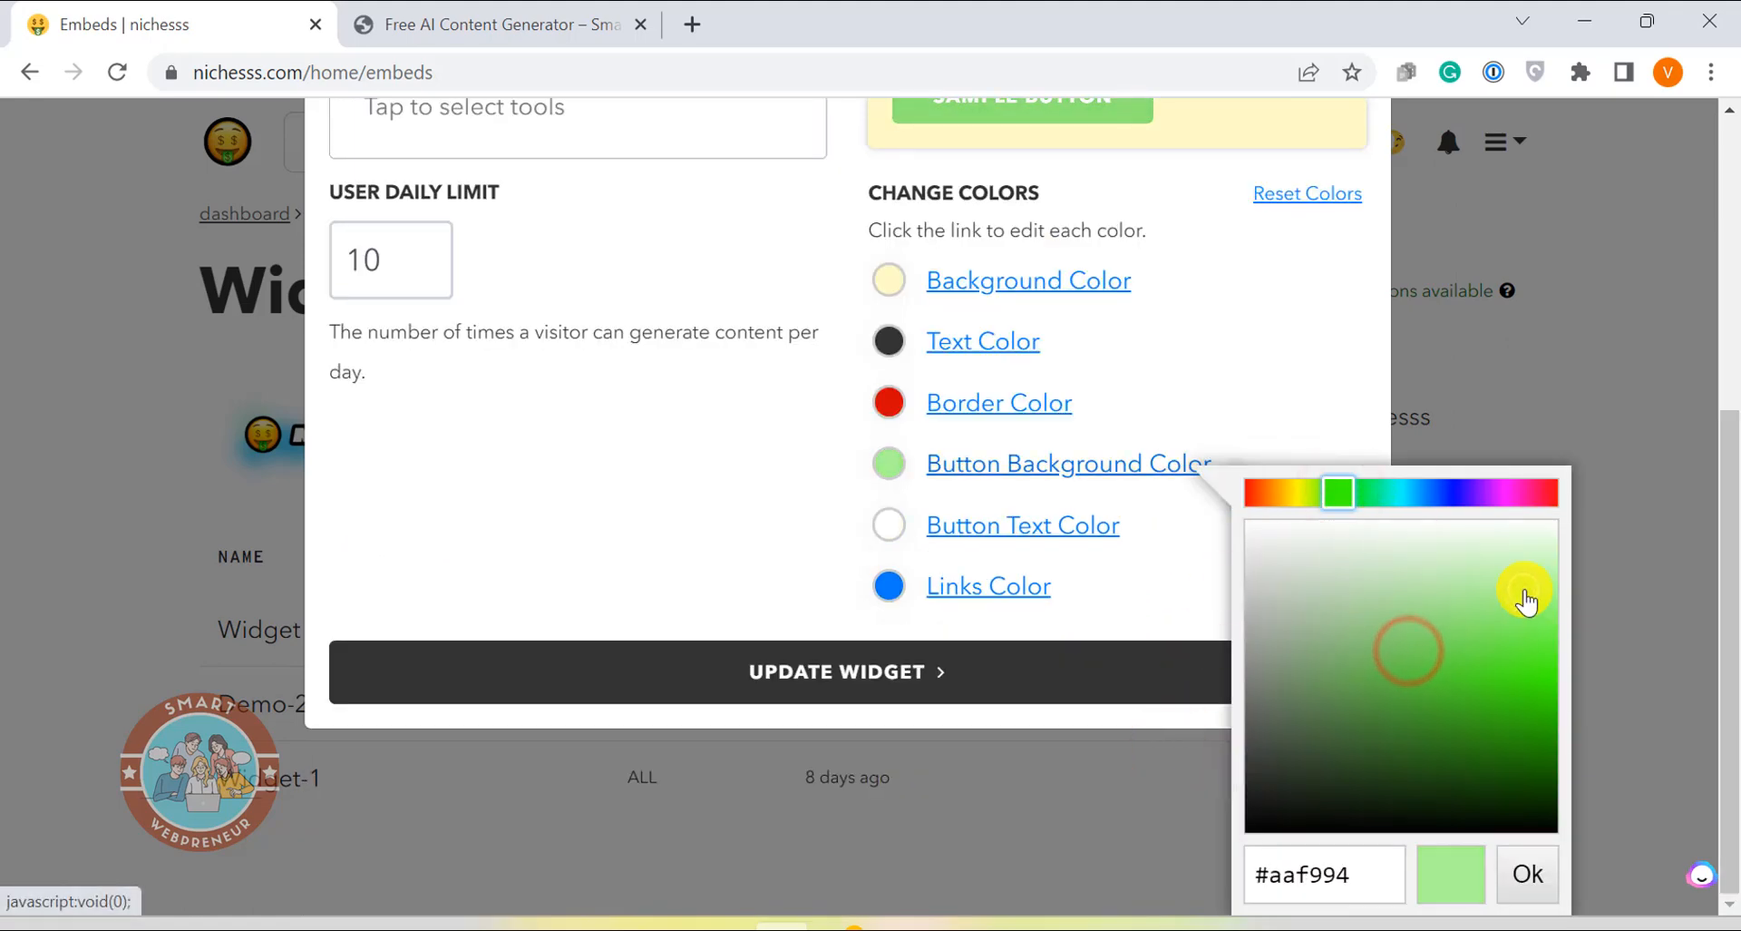
left_click_drag(1527, 599, 1542, 694)
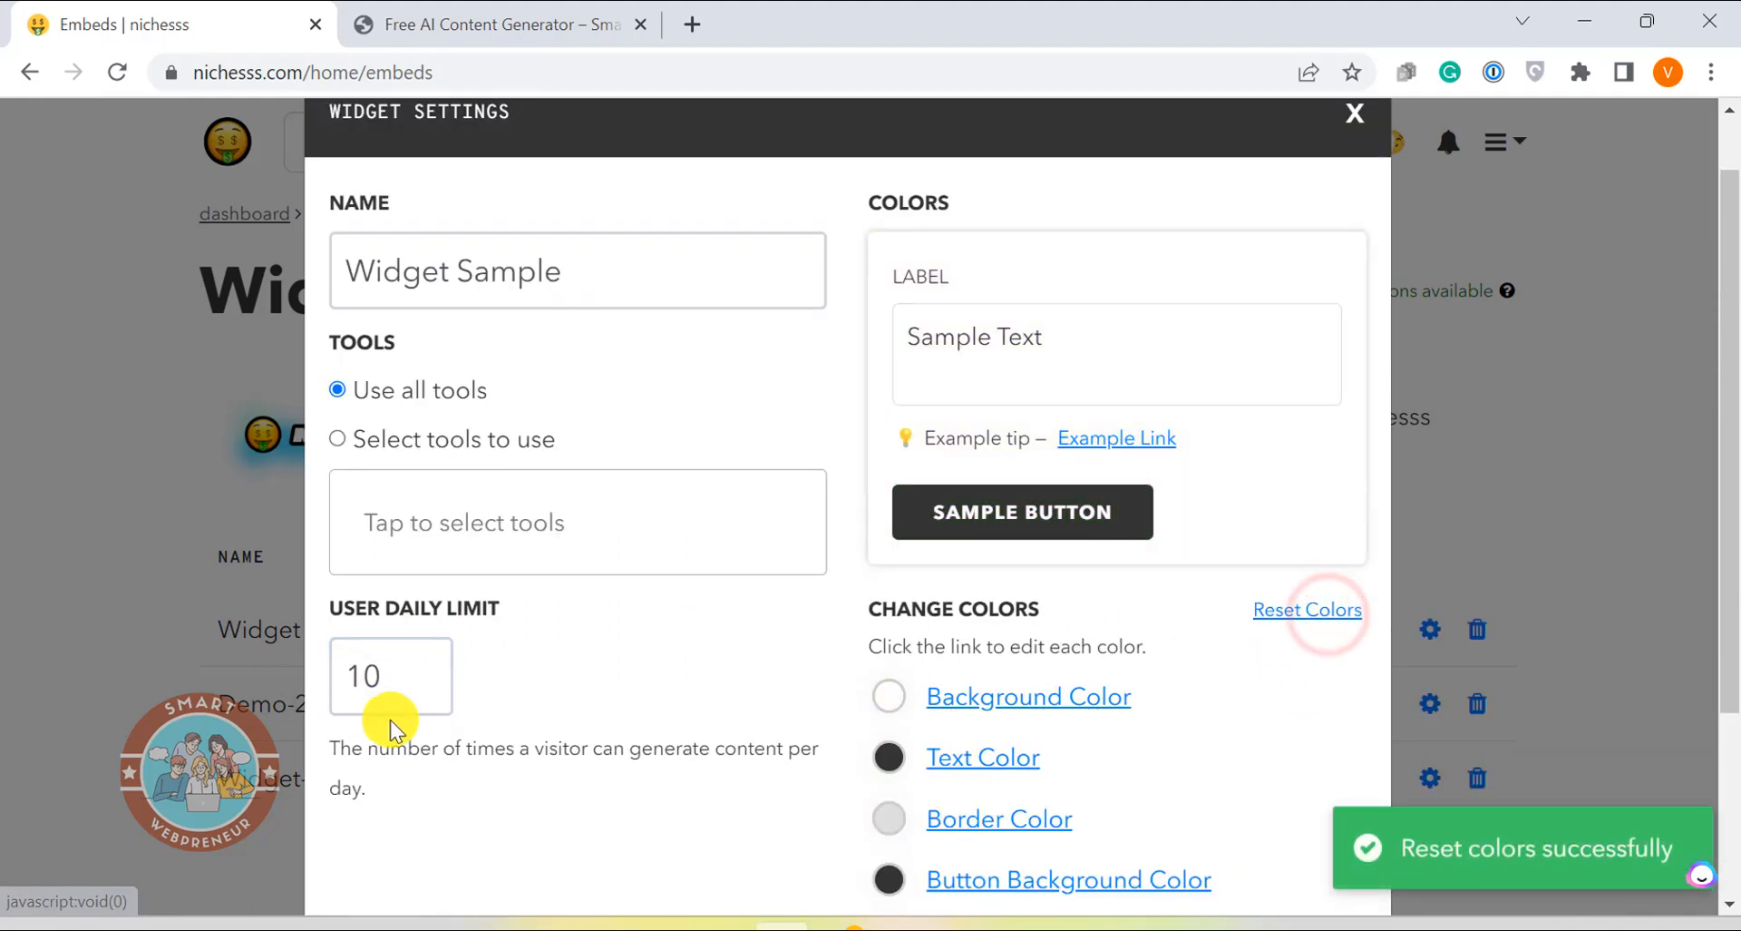
Change the User Daily Limit from 10 to 15 and click Update Widget
left_click(390, 675)
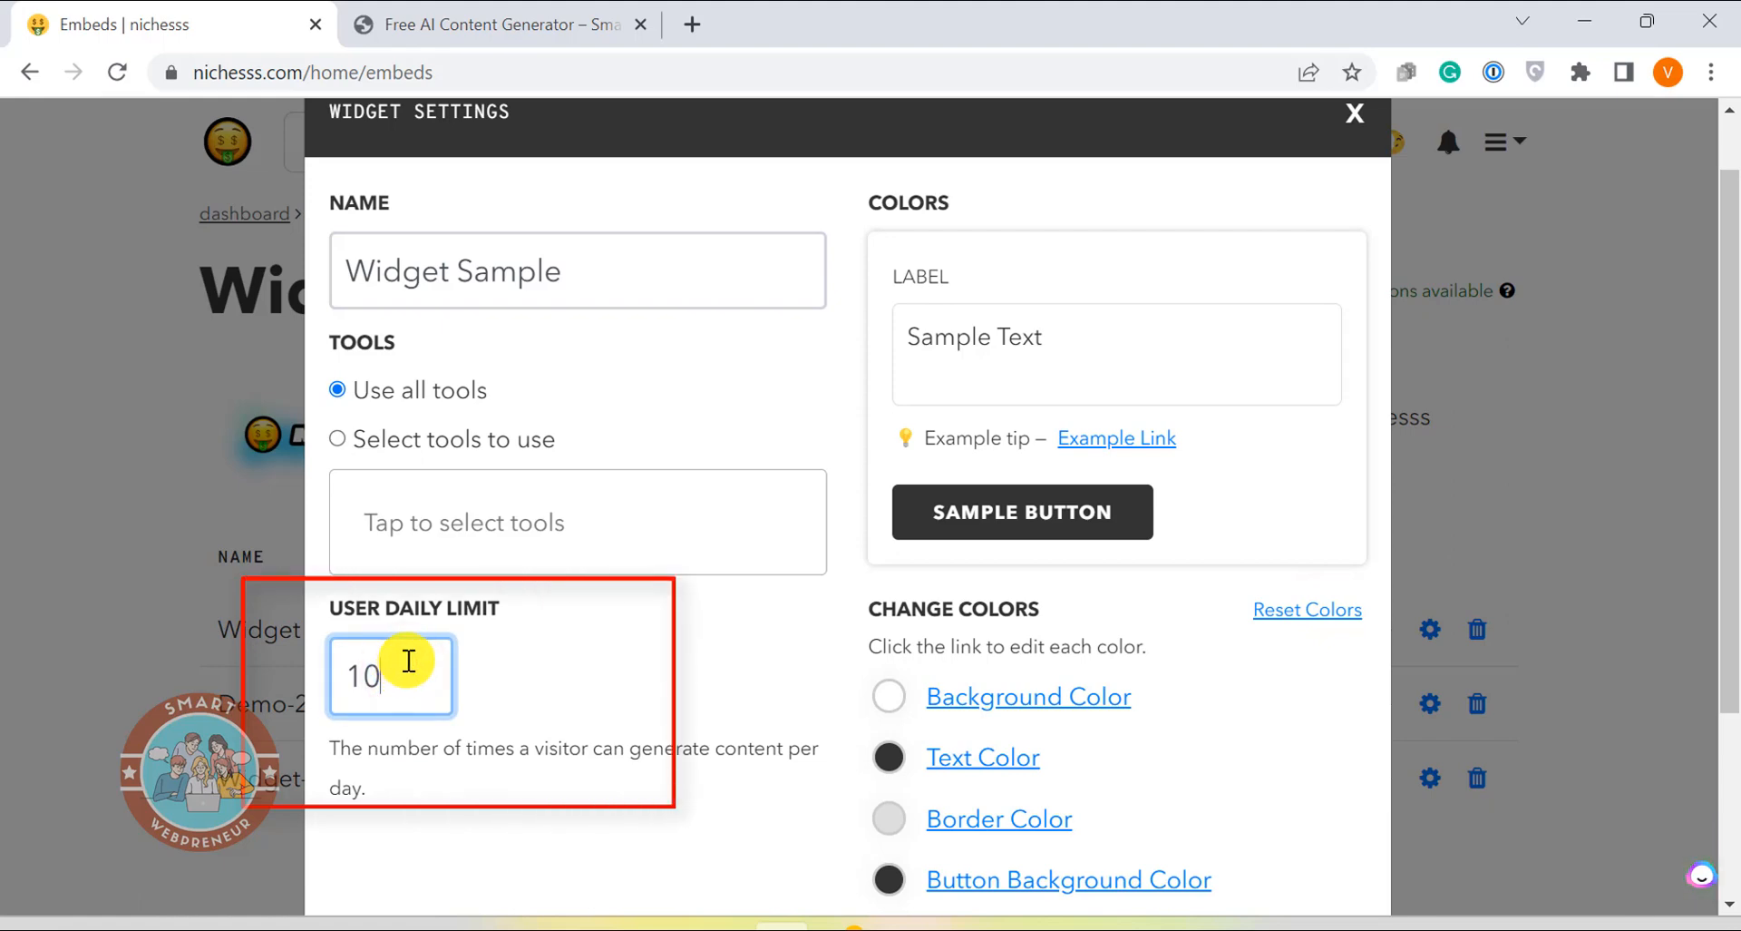
mouse_move(397, 652)
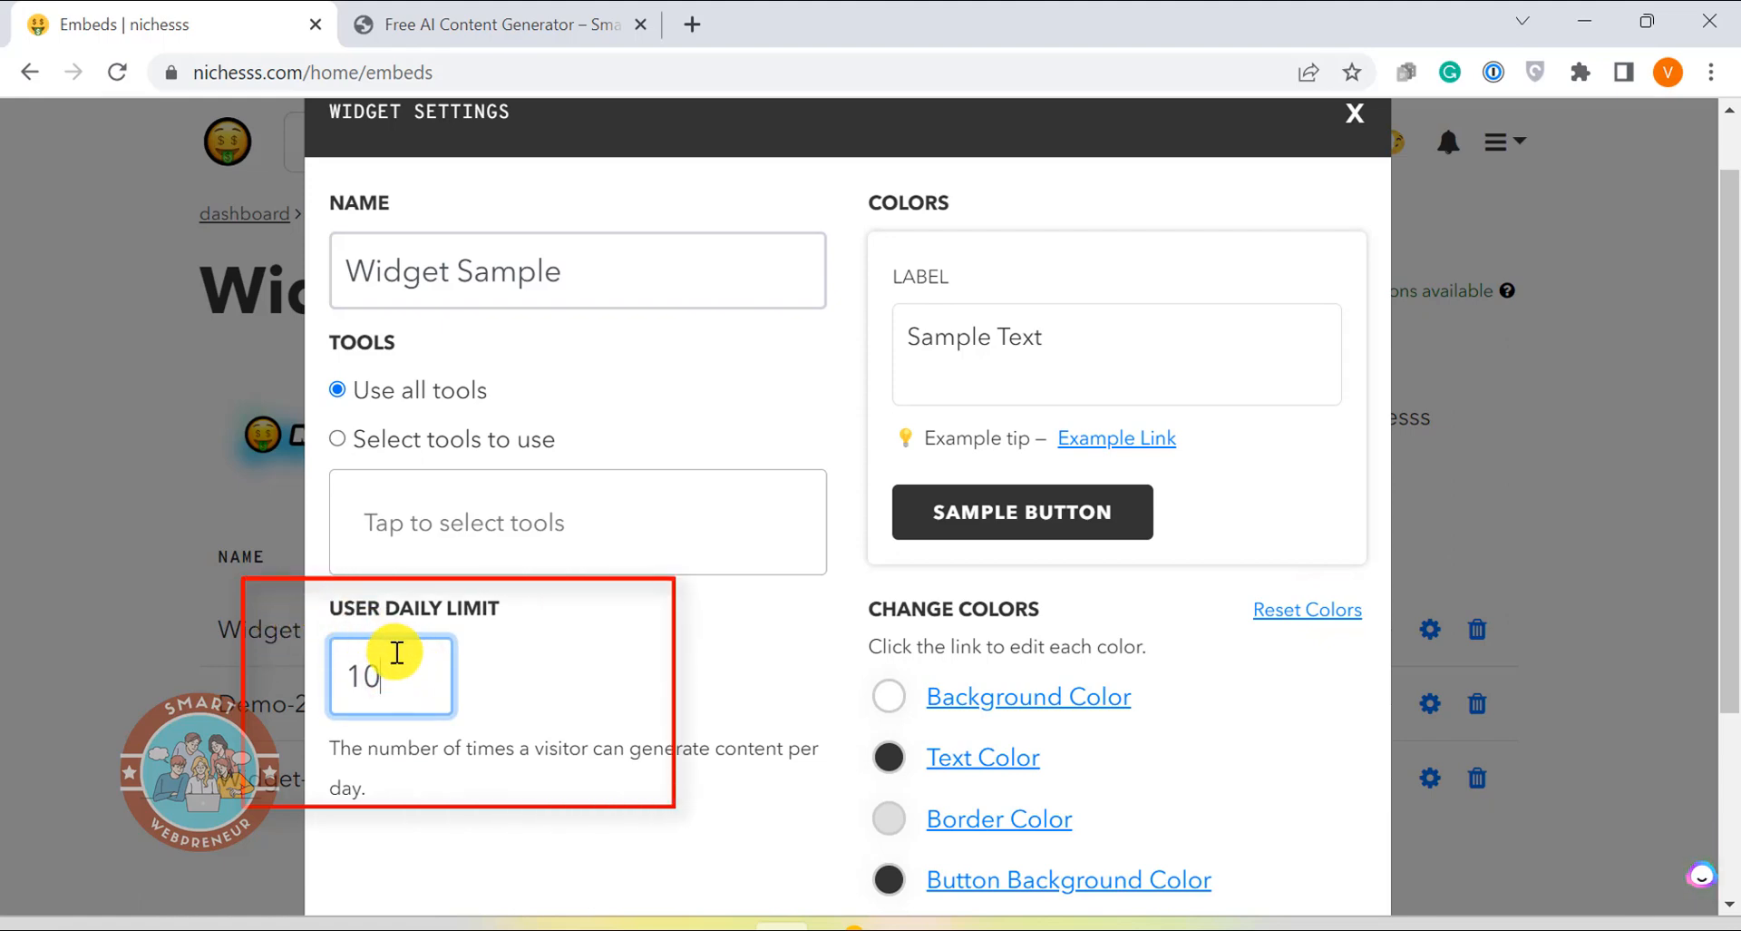
mouse_move(550, 623)
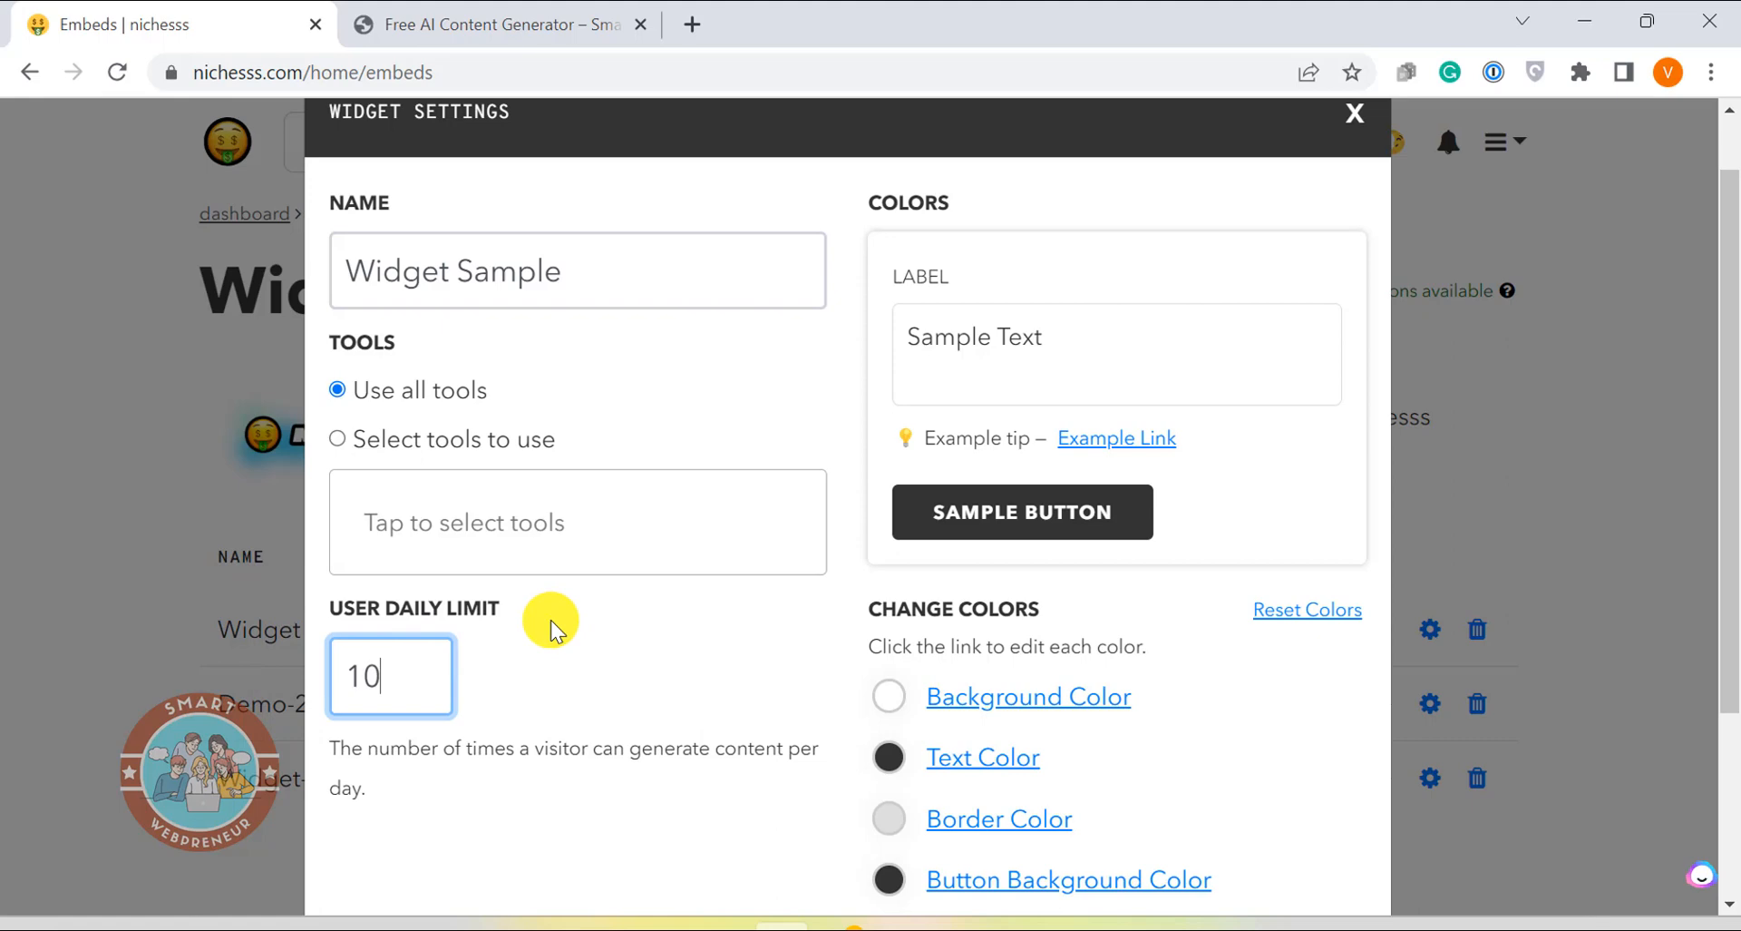
mouse_move(589, 640)
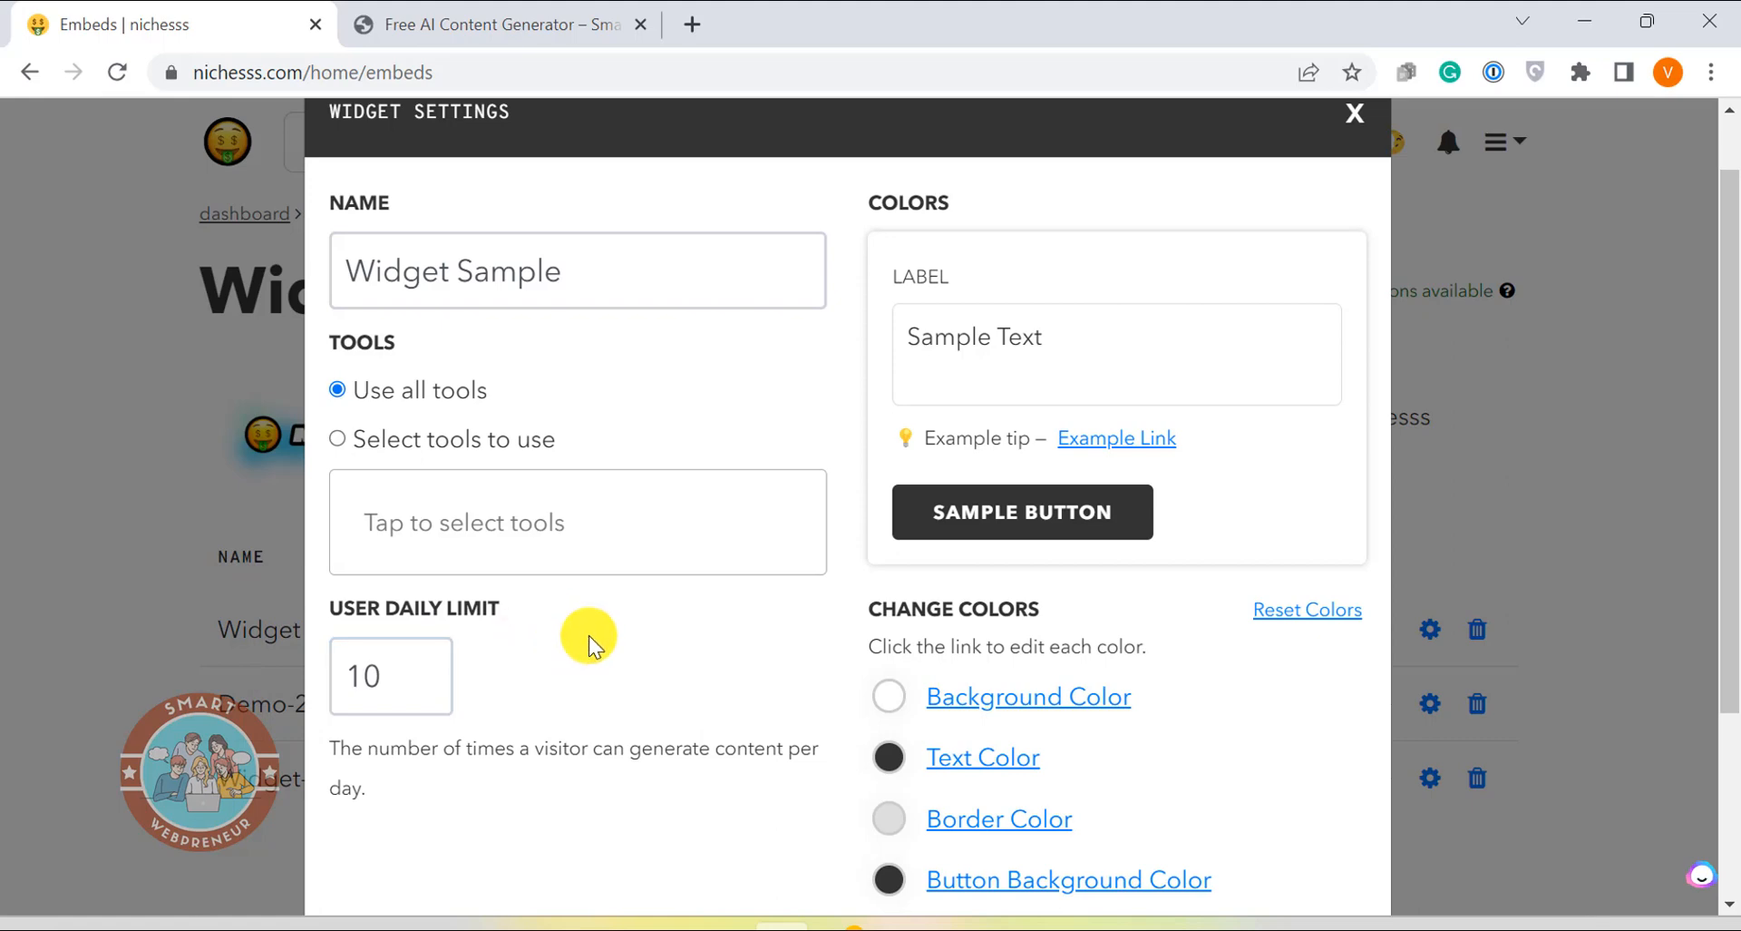
mouse_move(444, 727)
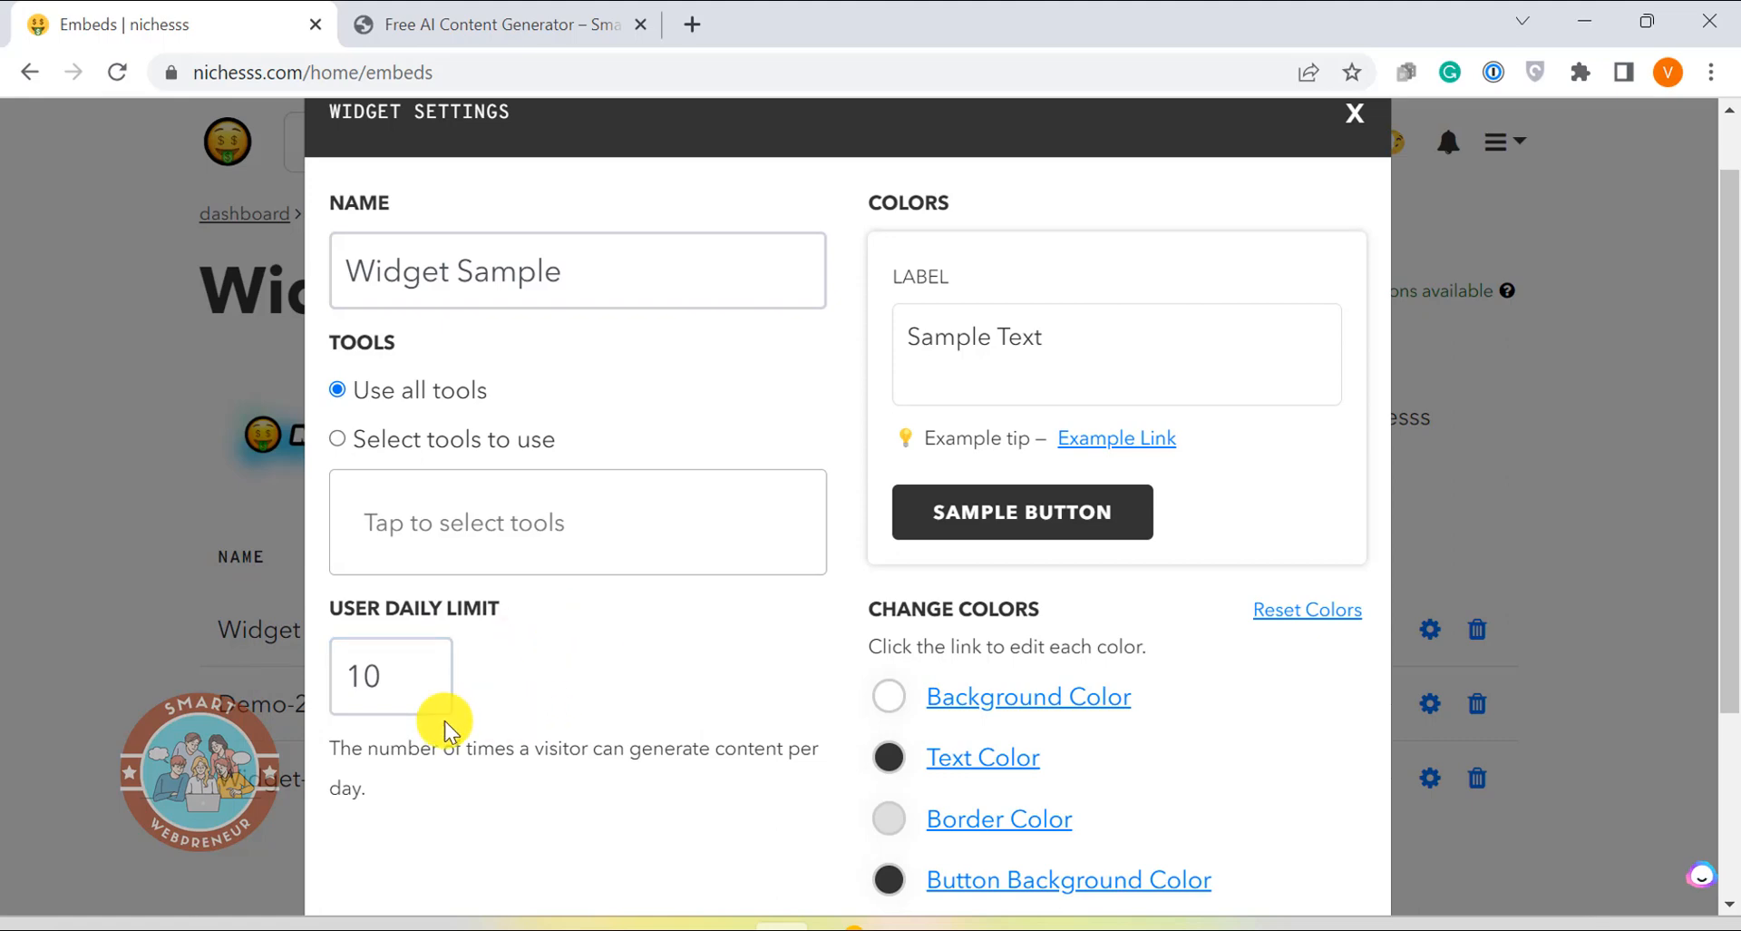
left_click(390, 675)
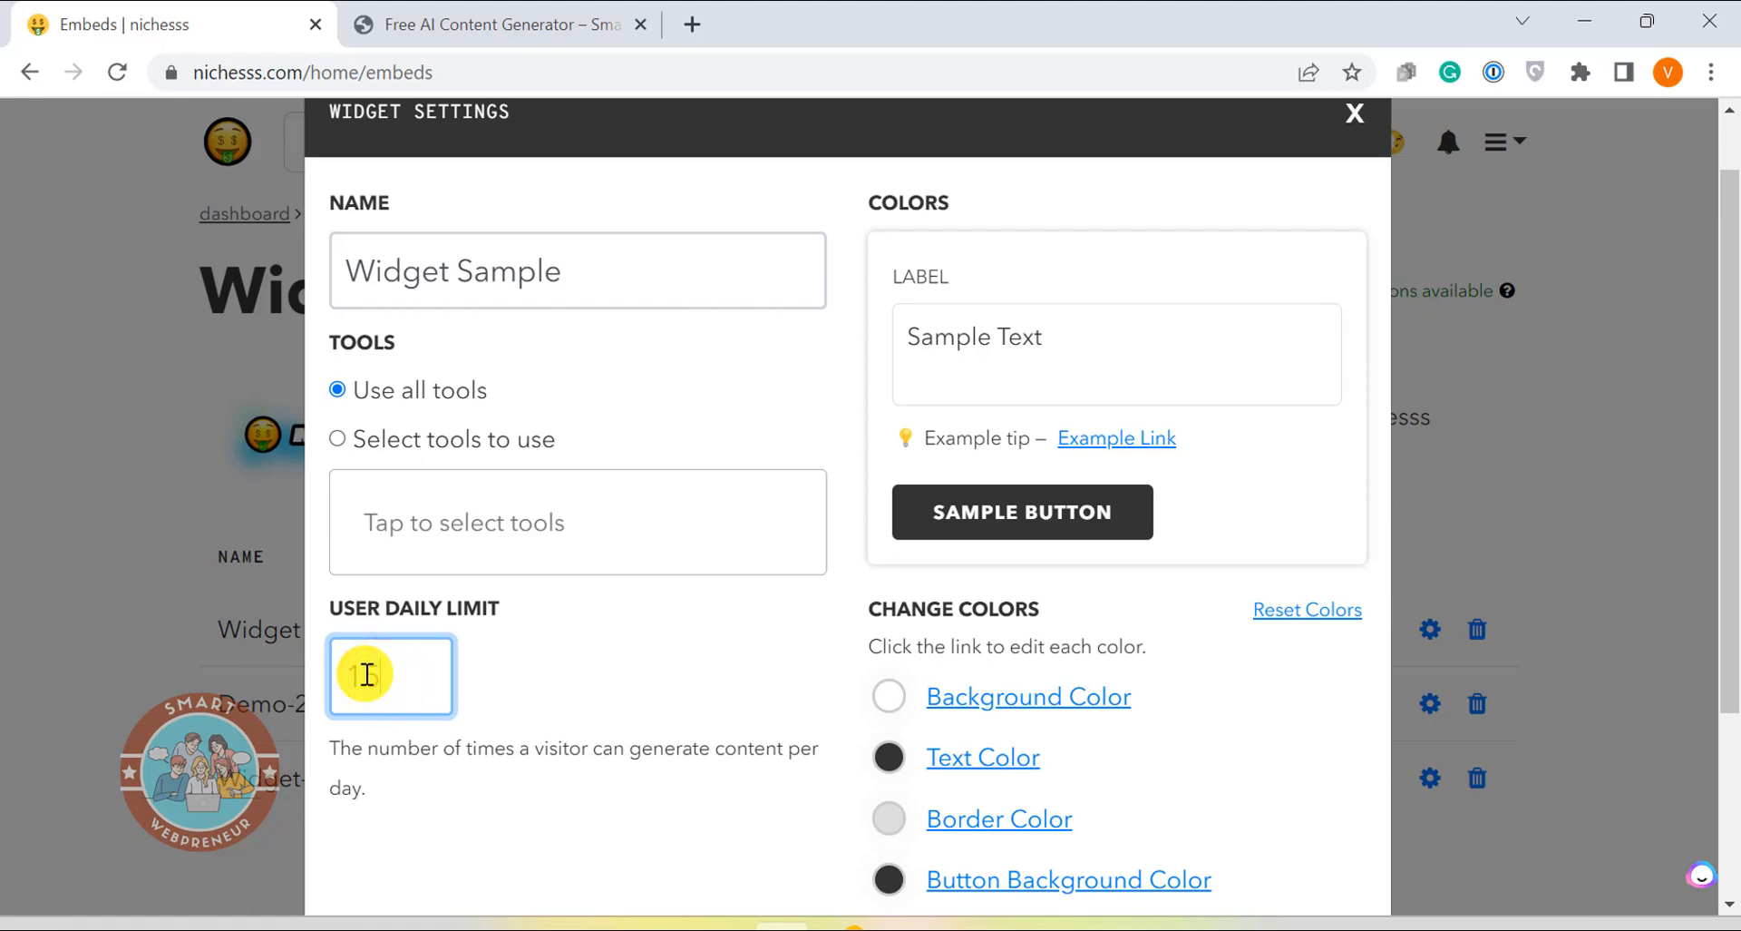
type("5")
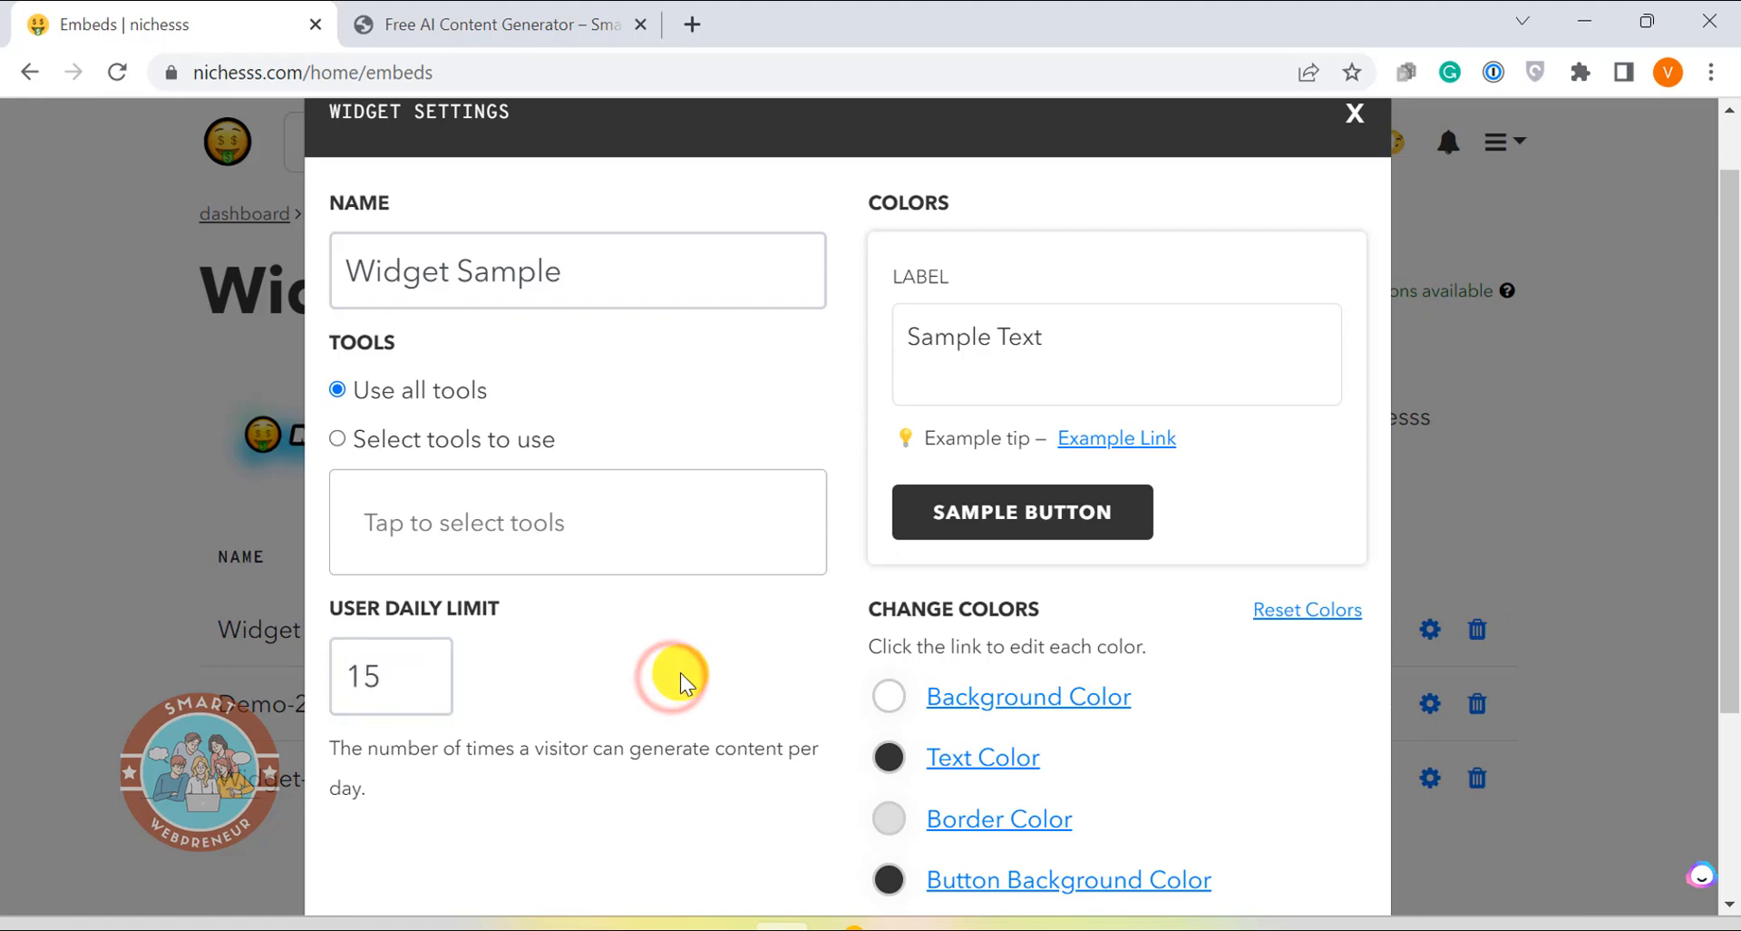
mouse_move(706, 540)
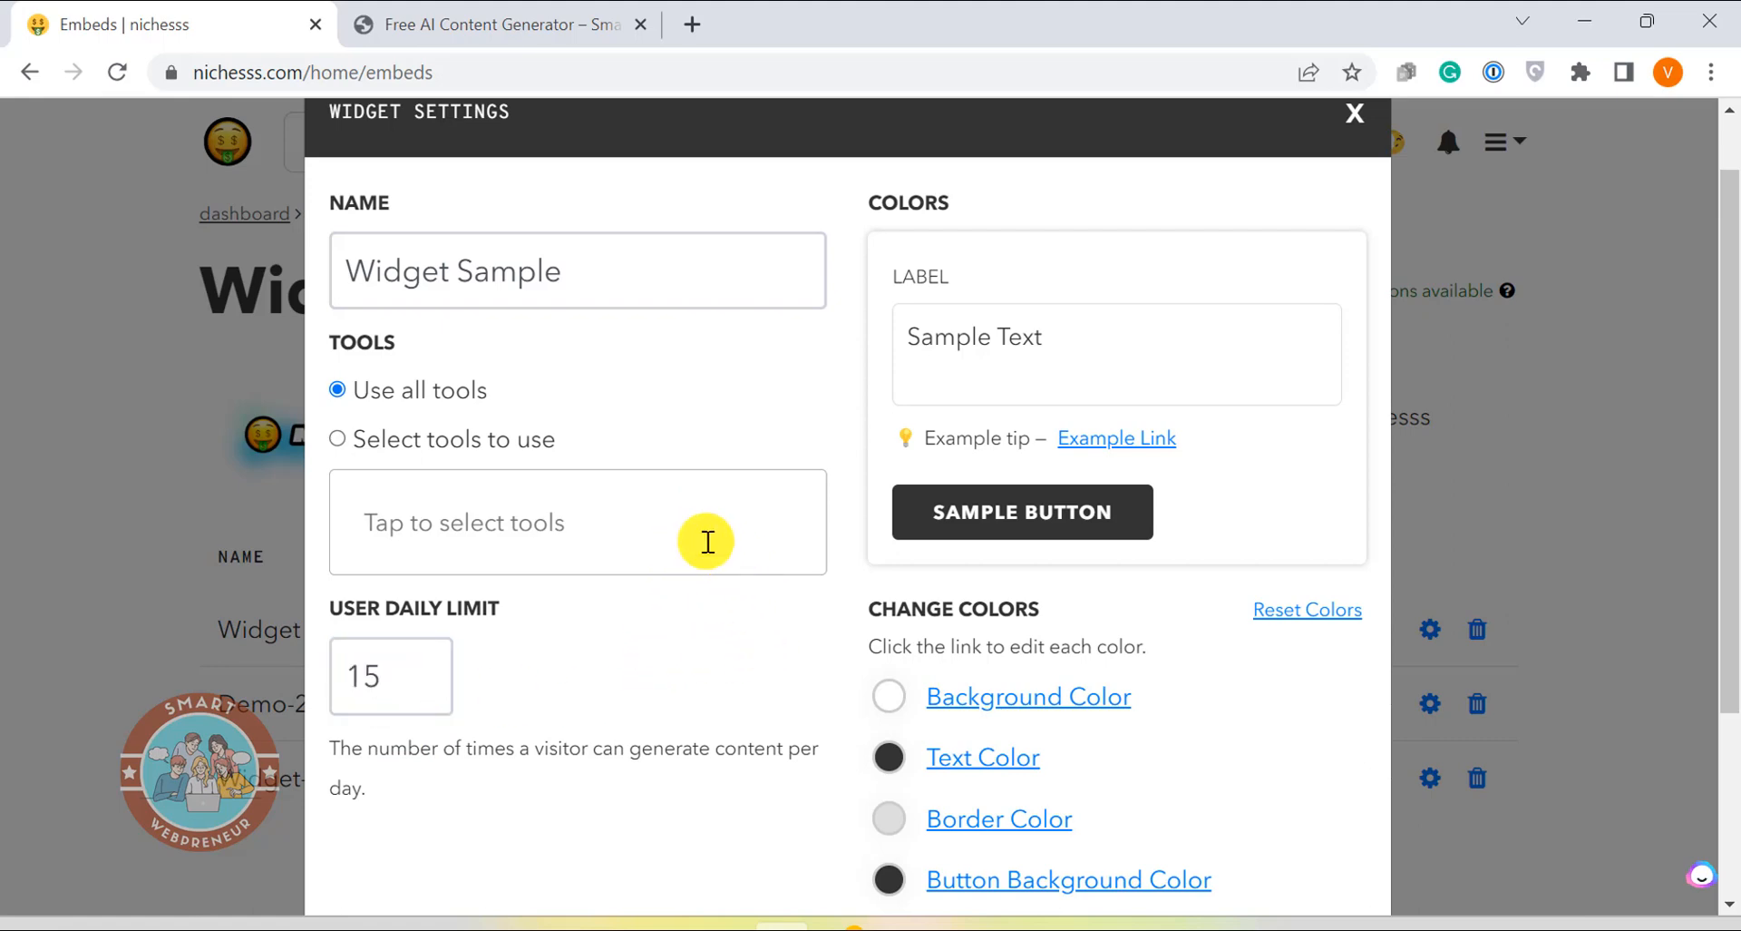
mouse_move(684, 502)
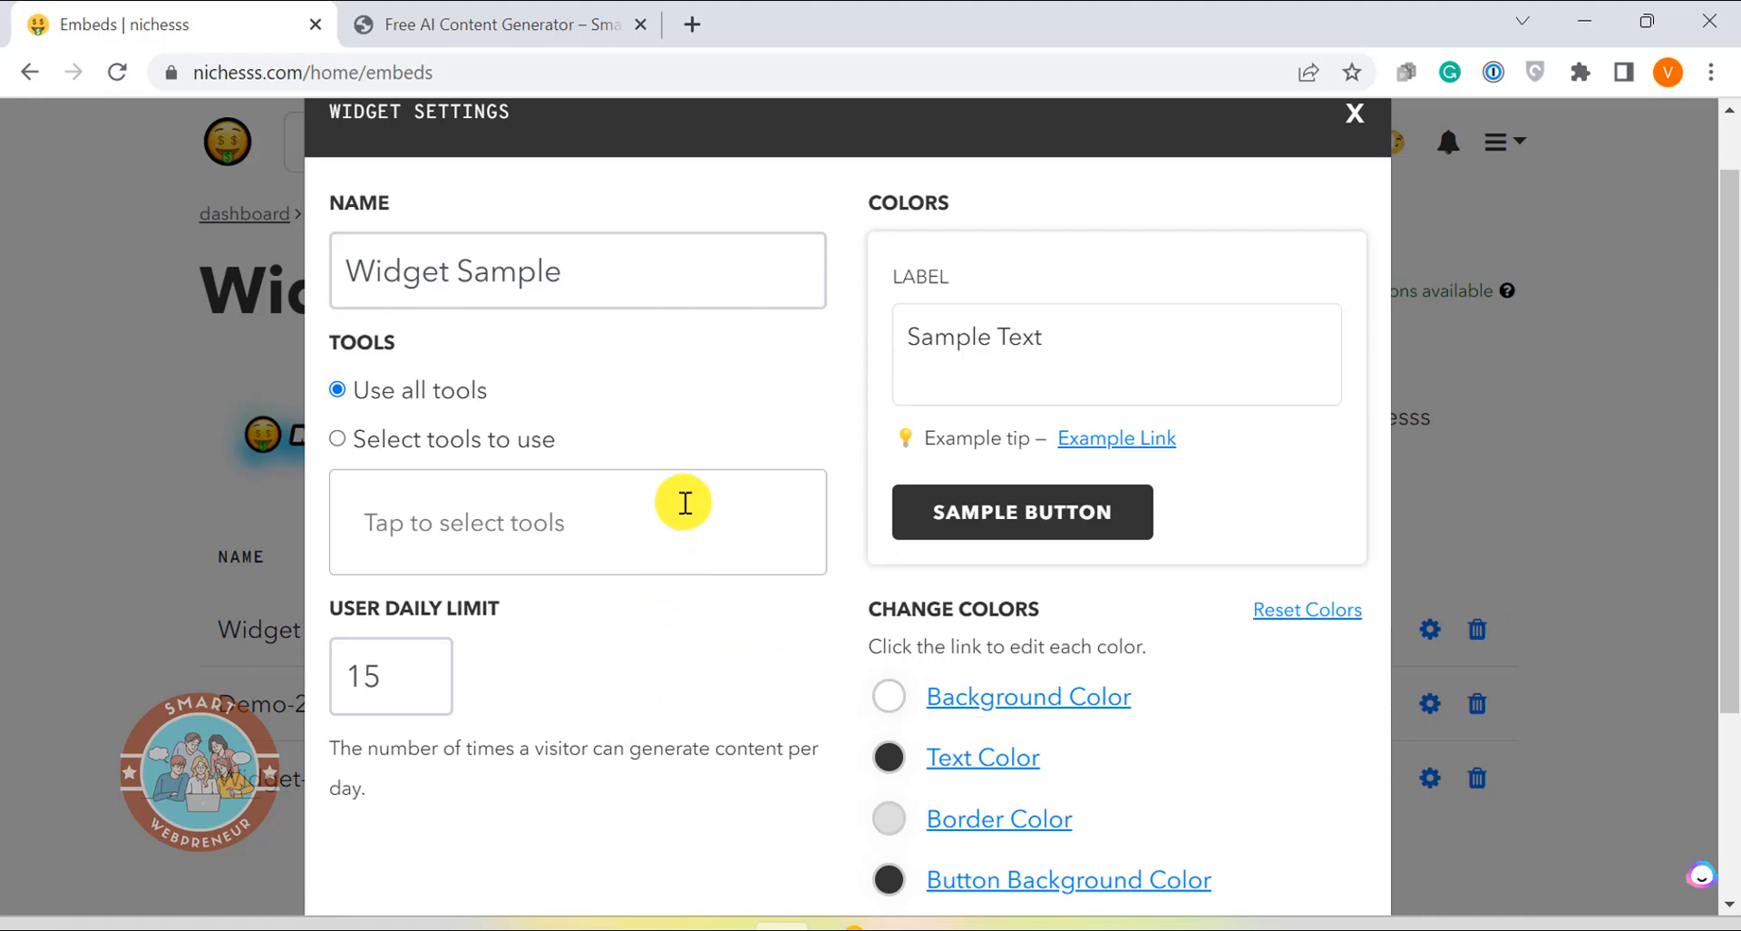
mouse_move(833, 614)
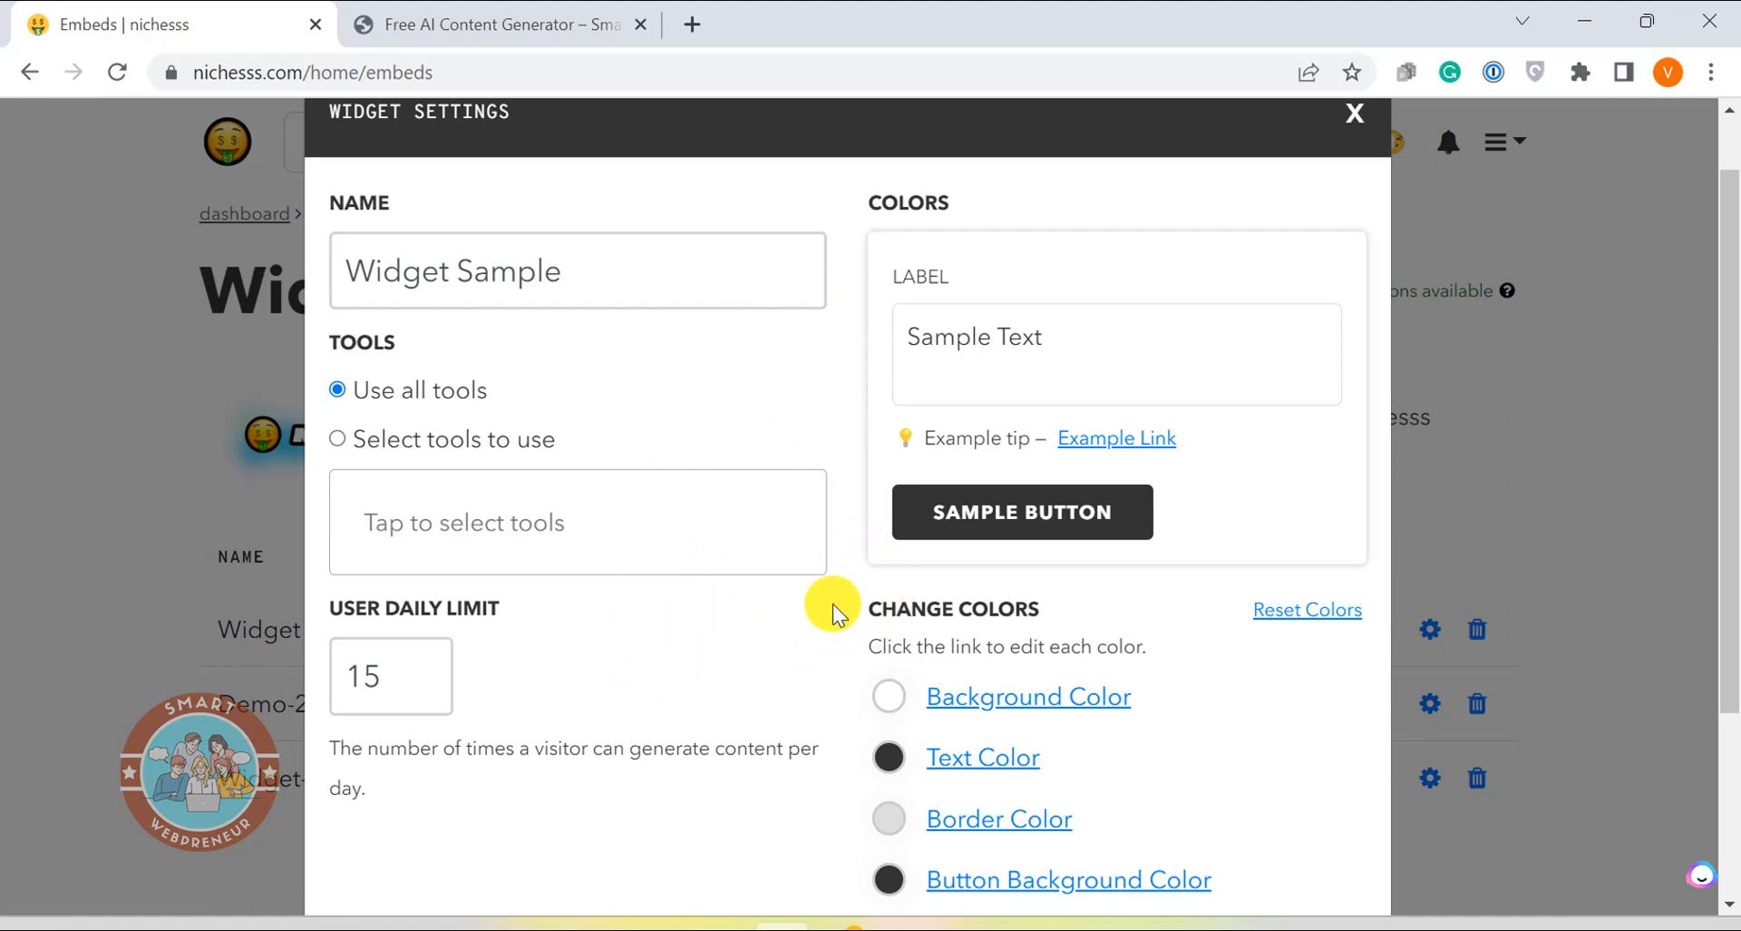
scroll("down", 3)
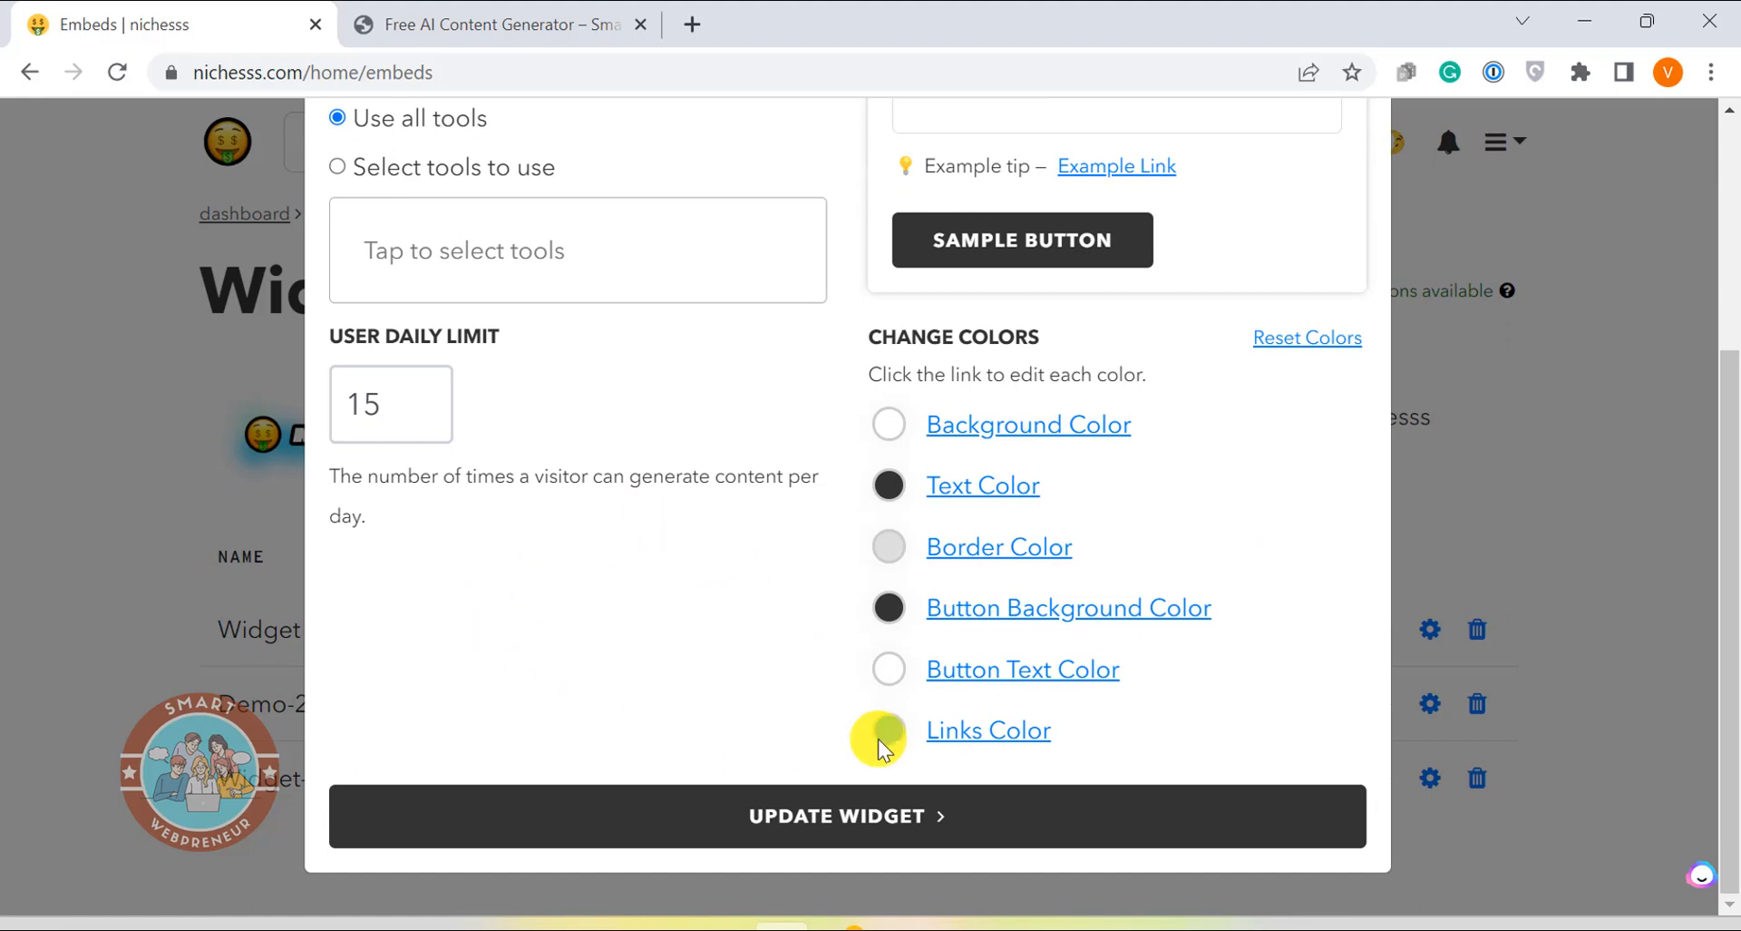
left_click(845, 815)
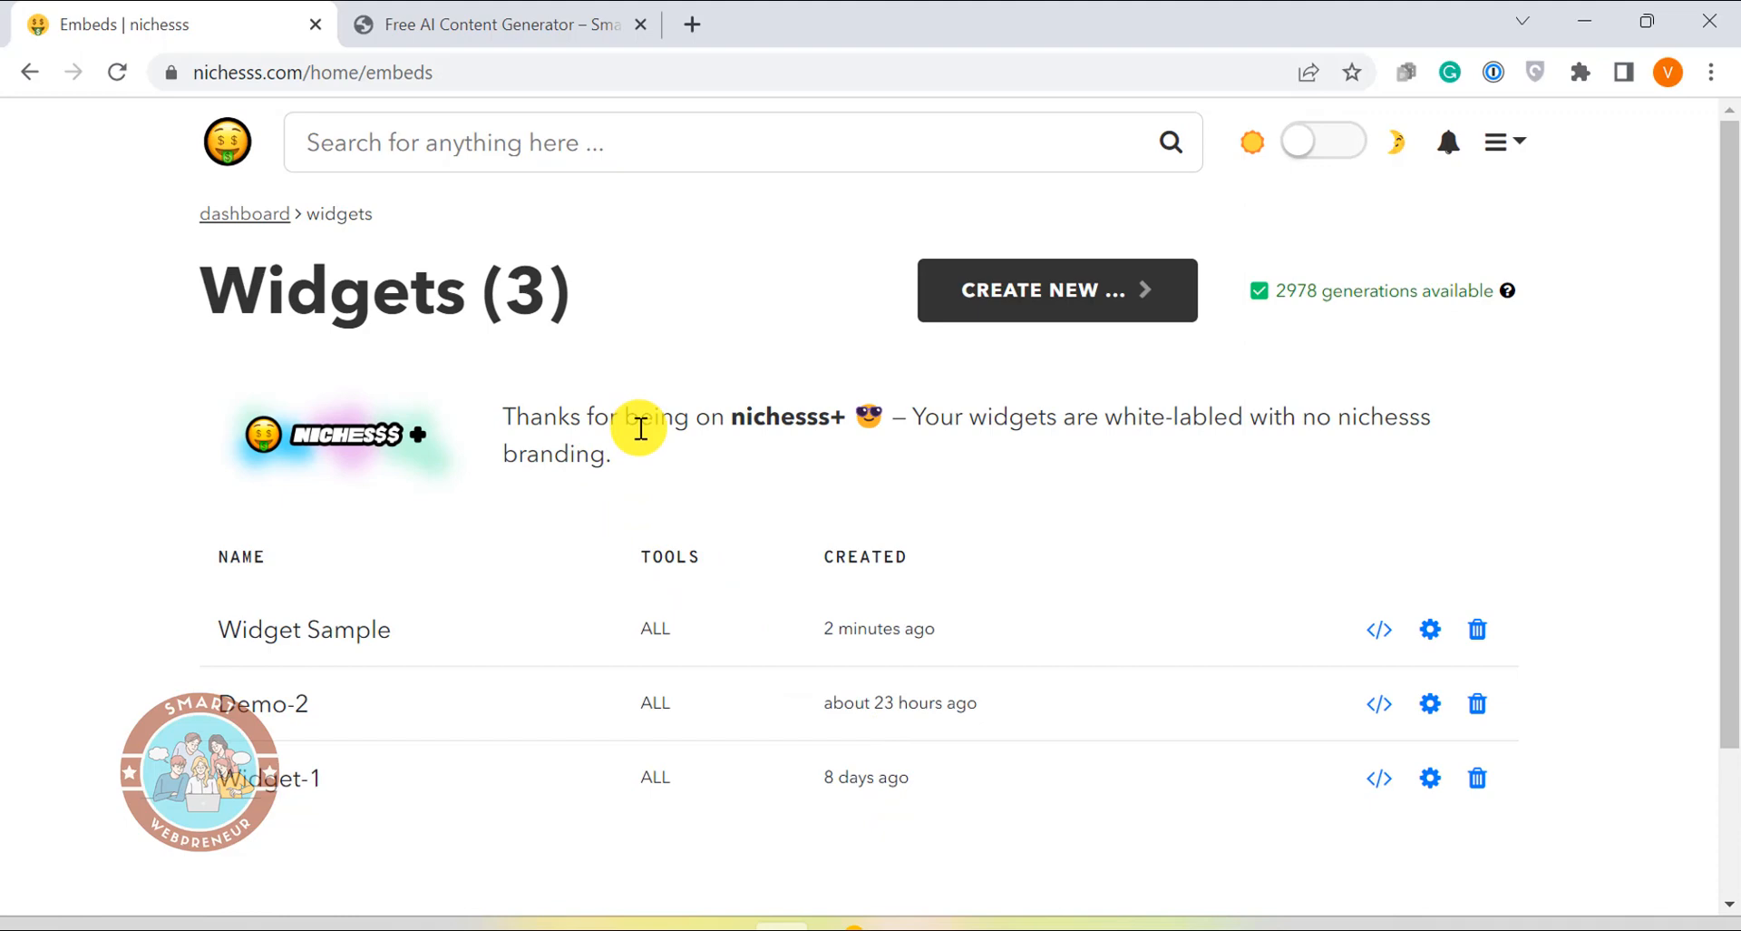
View the Widget Sample embed code, then switch to the smartwebpreneur.com writer page
scroll("down", 3)
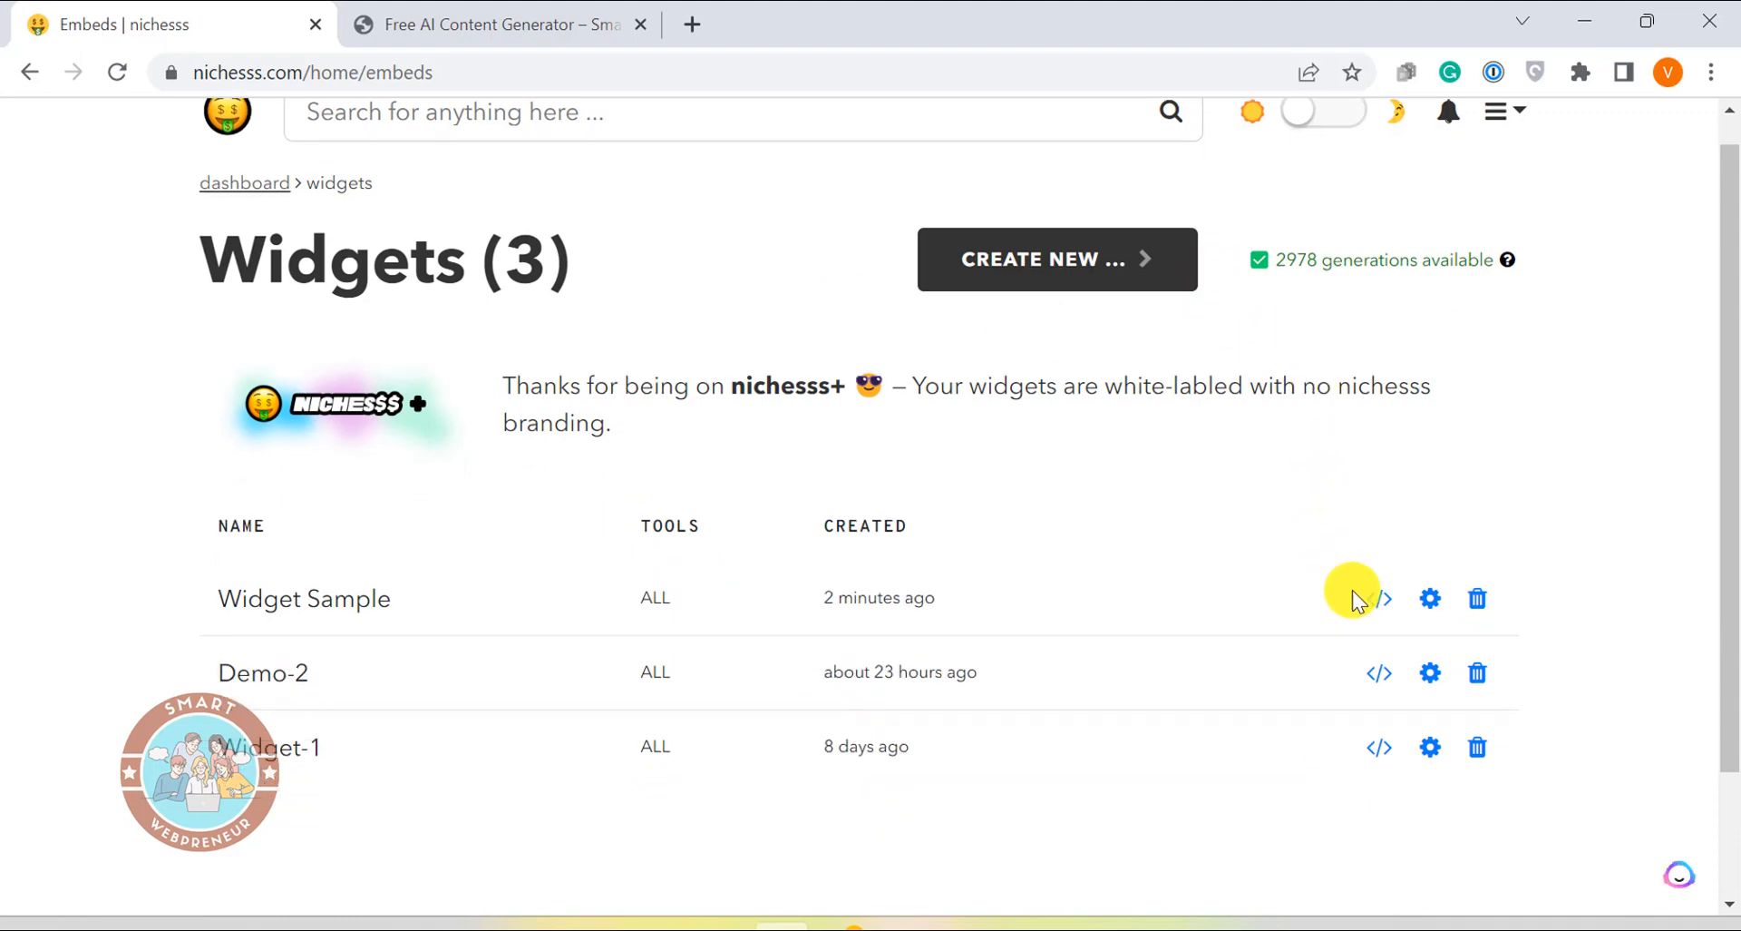
left_click(1379, 598)
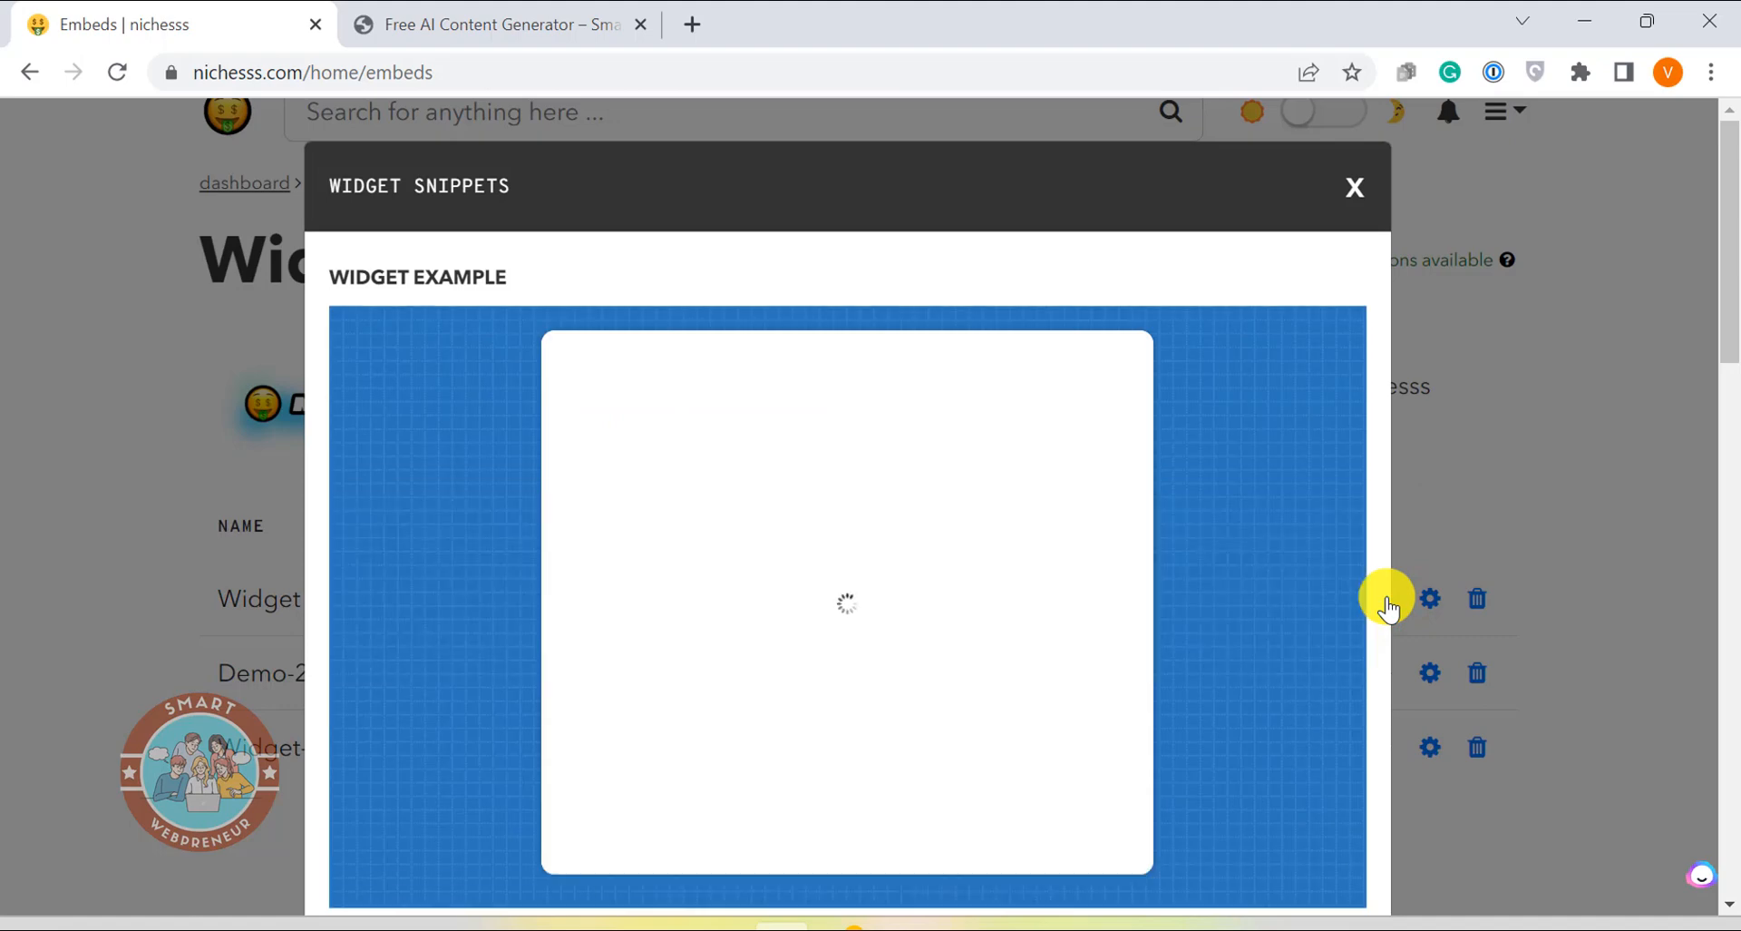
scroll("down", 3)
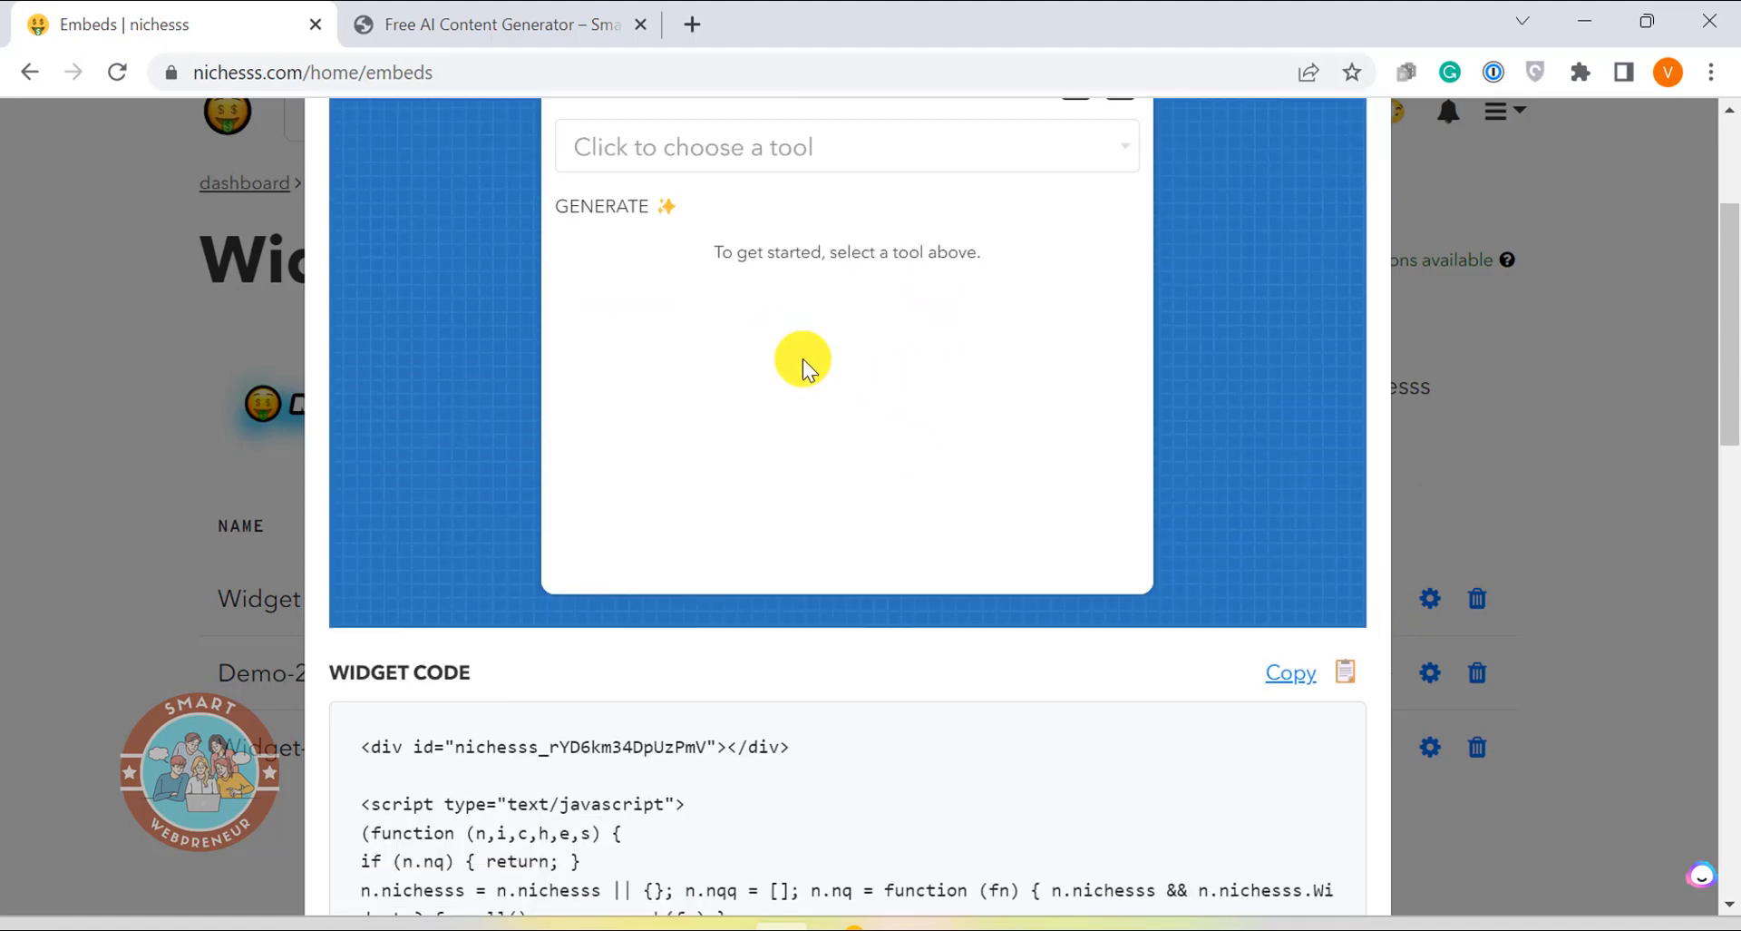
left_click(846, 147)
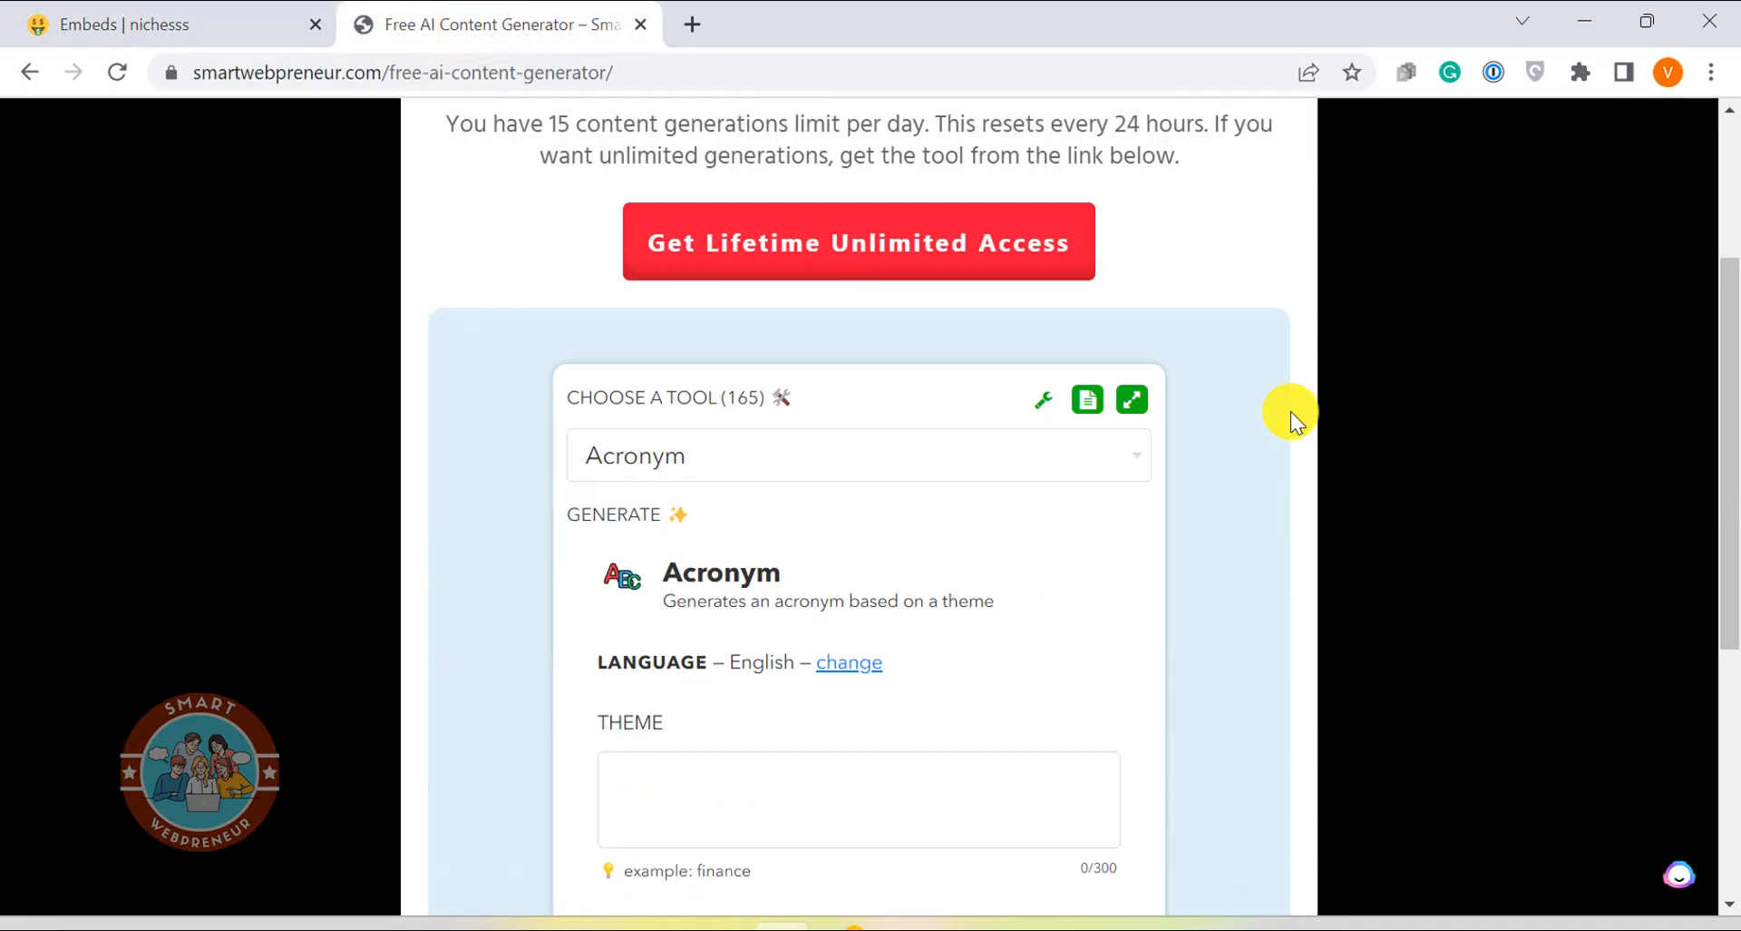
Open the embedded writer's Choose a Tool list and scroll through Acronym, Affirmations, AI Story
left_click(856, 455)
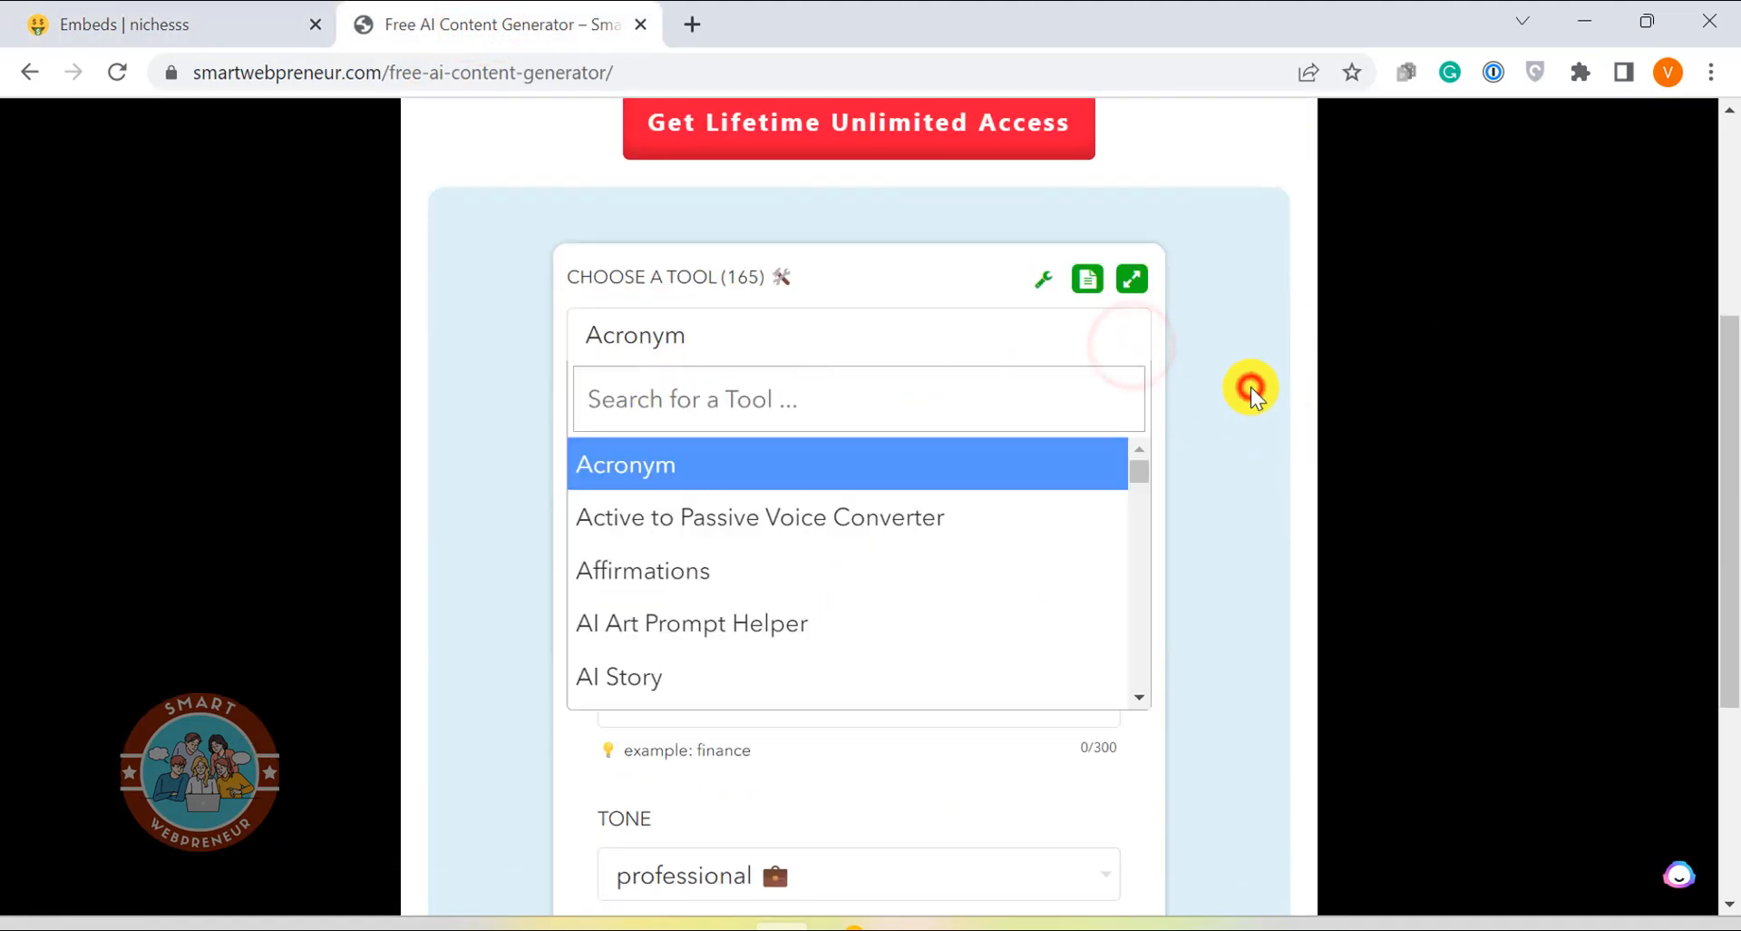
scroll("down", 3)
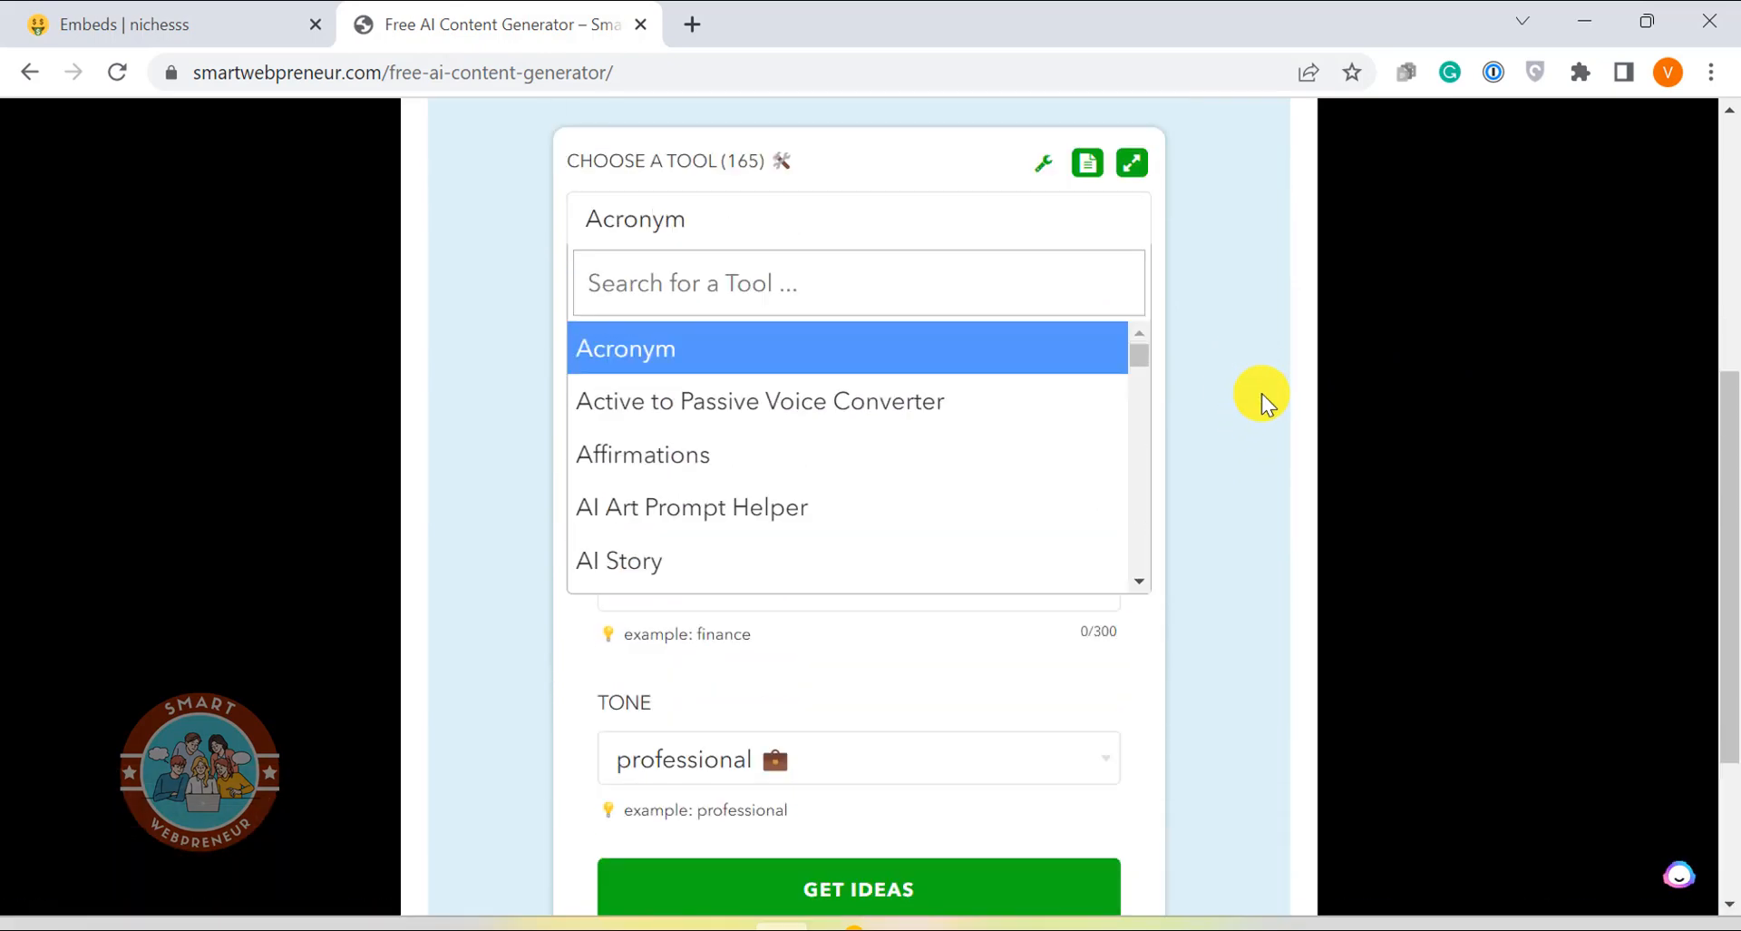
mouse_move(925, 222)
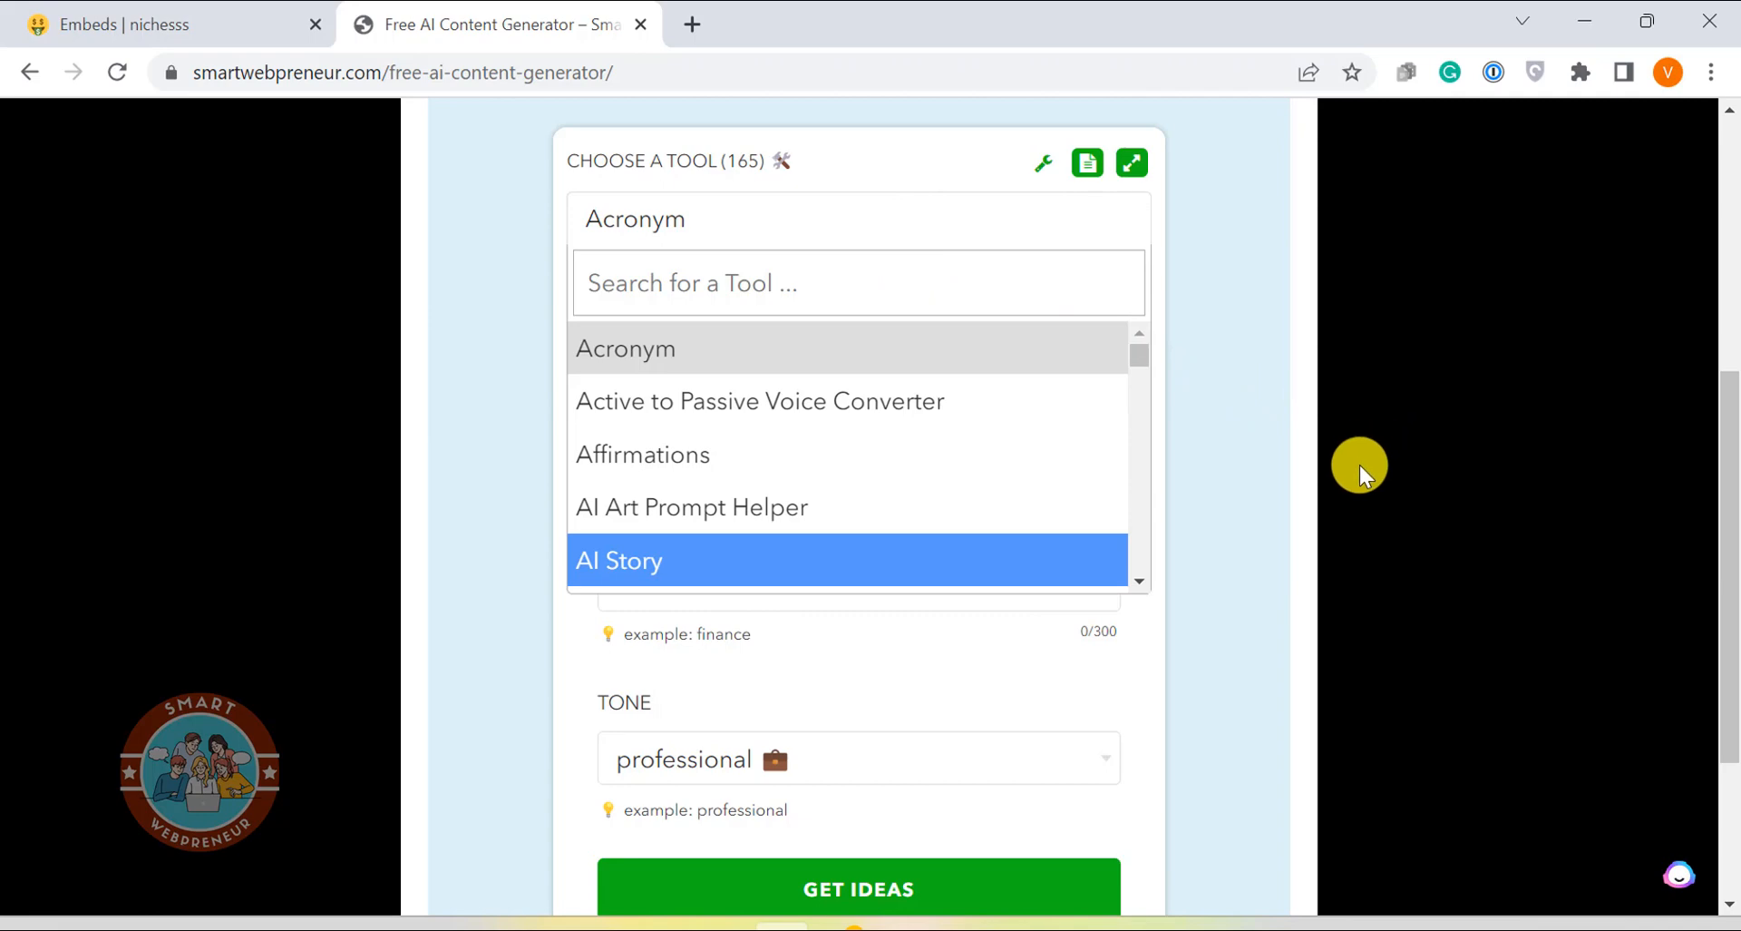
mouse_move(1352, 512)
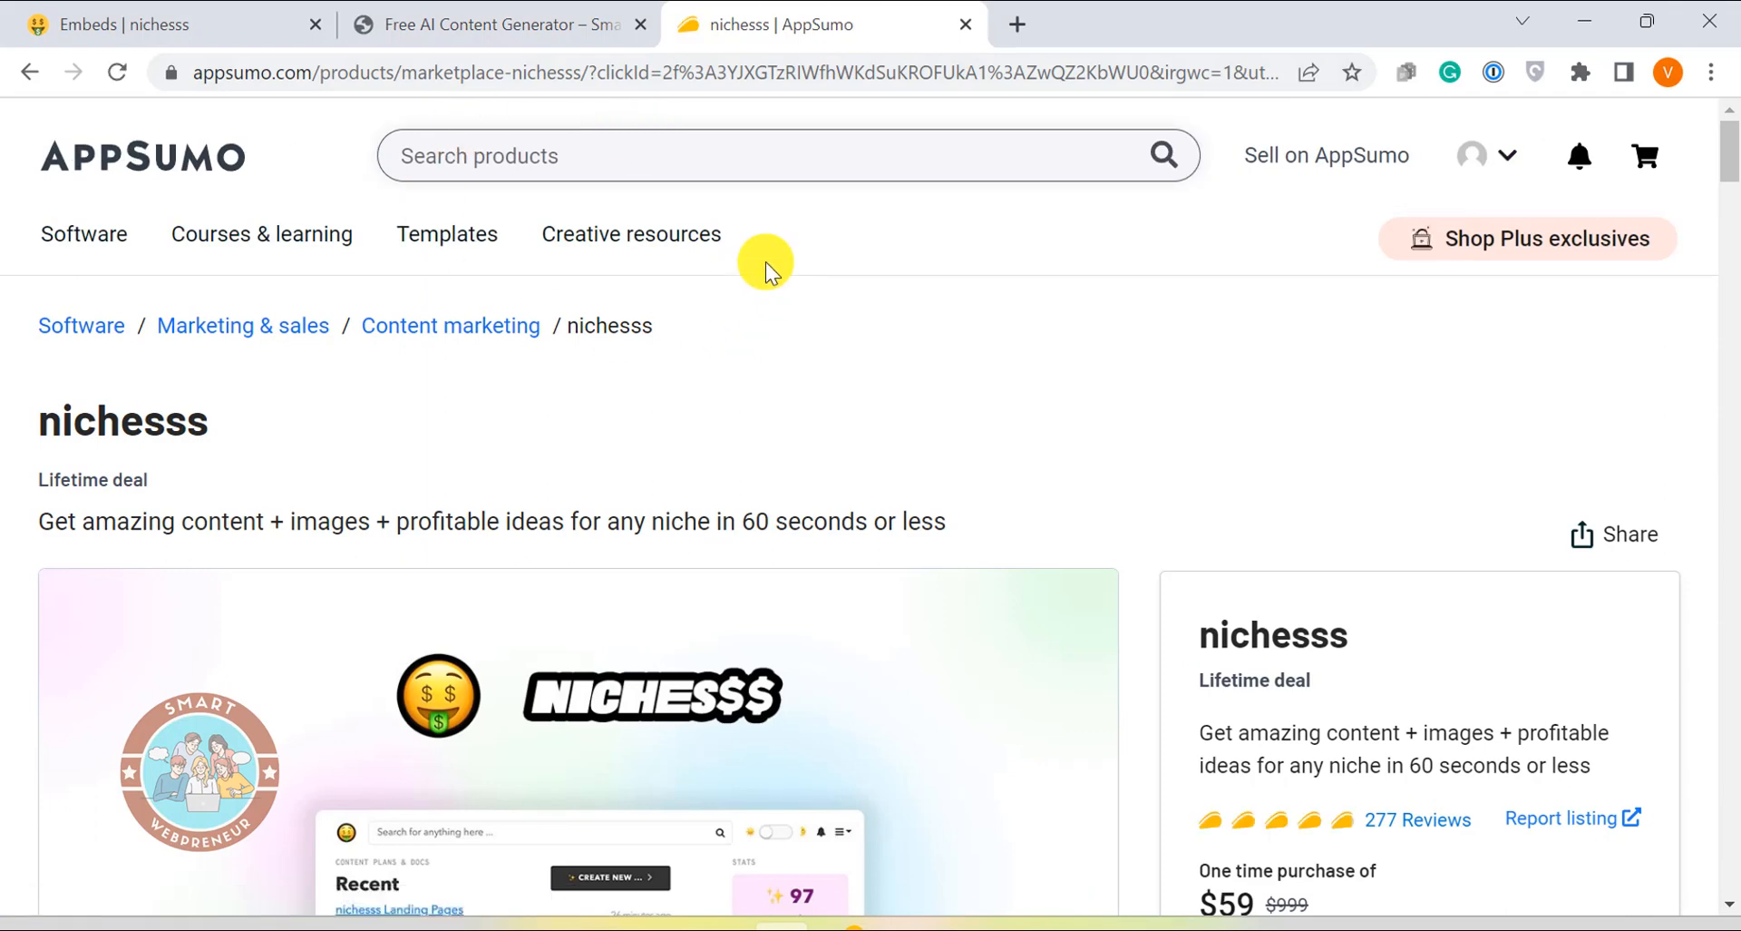
Scroll the AppSumo nichesss listing down to the $59 Buy now price box
scroll("down", 3)
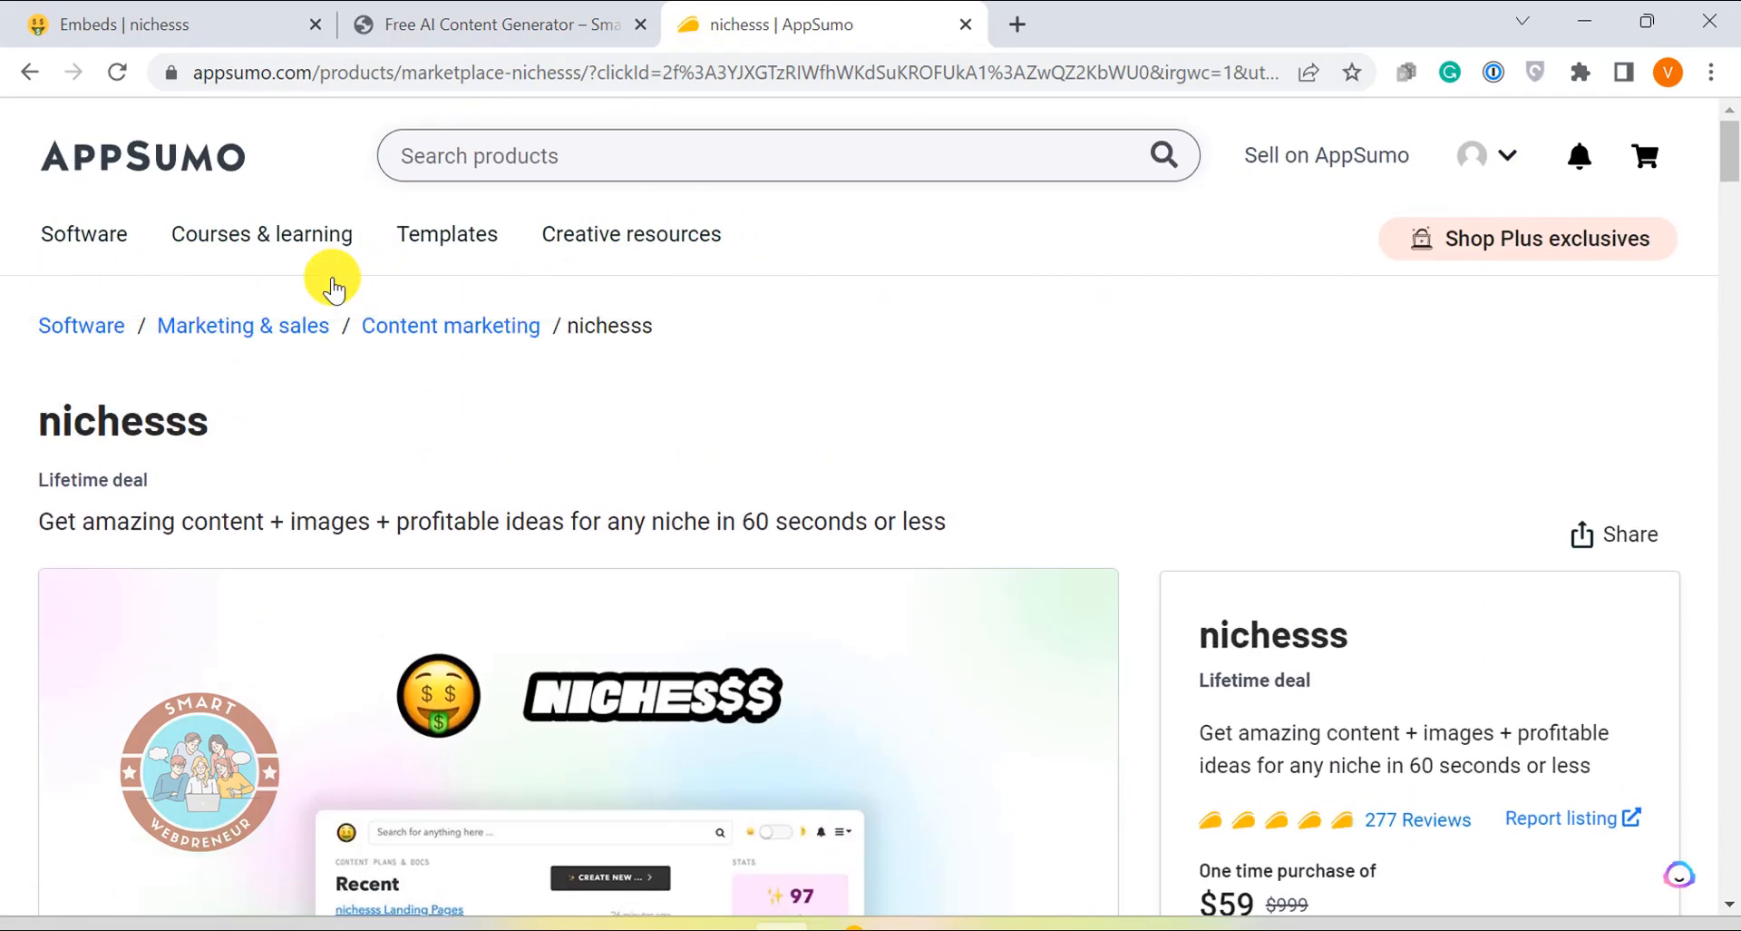
scroll("down", 3)
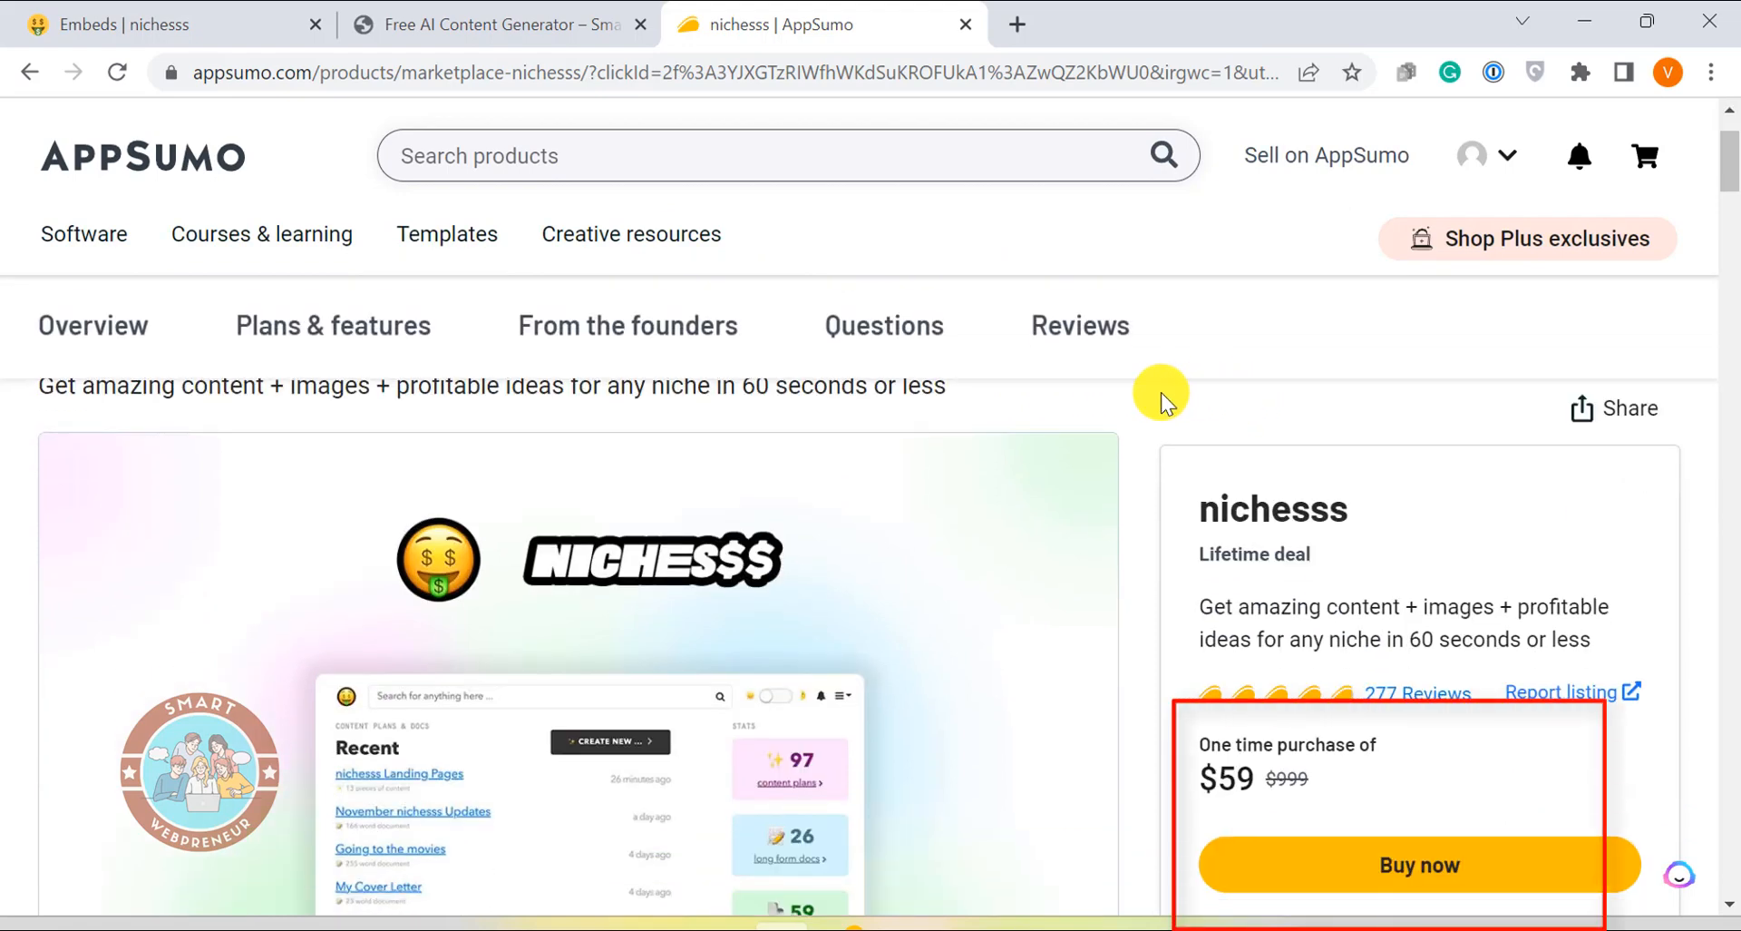
scroll("down", 3)
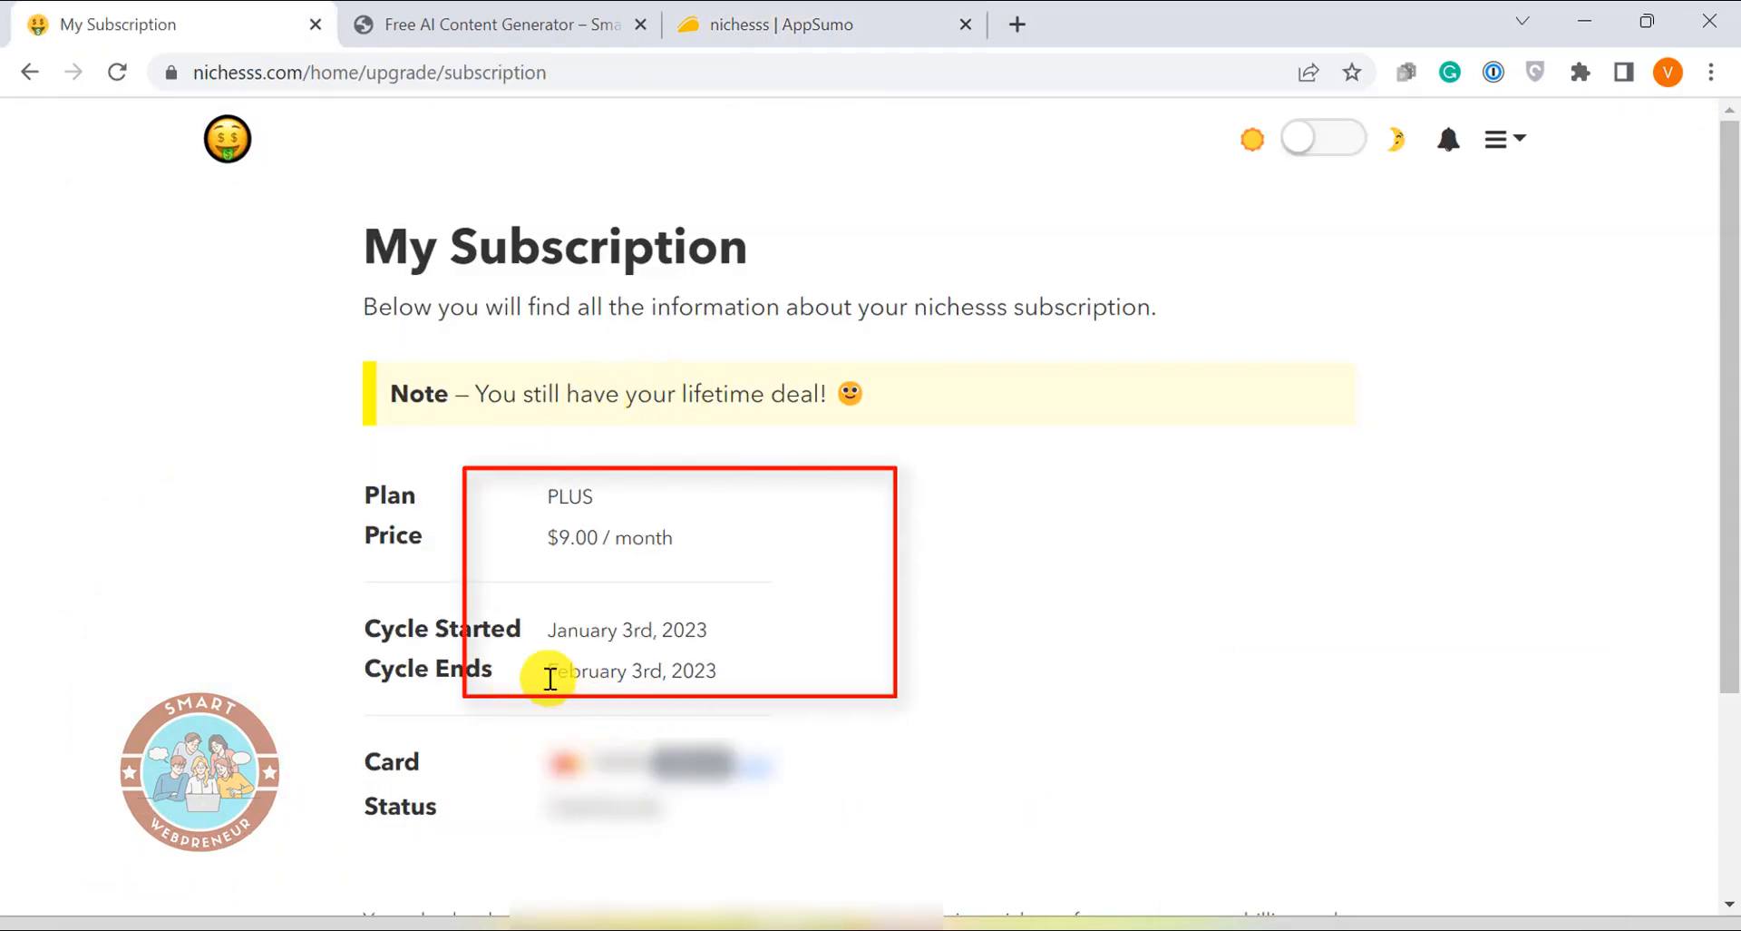
mouse_move(718, 688)
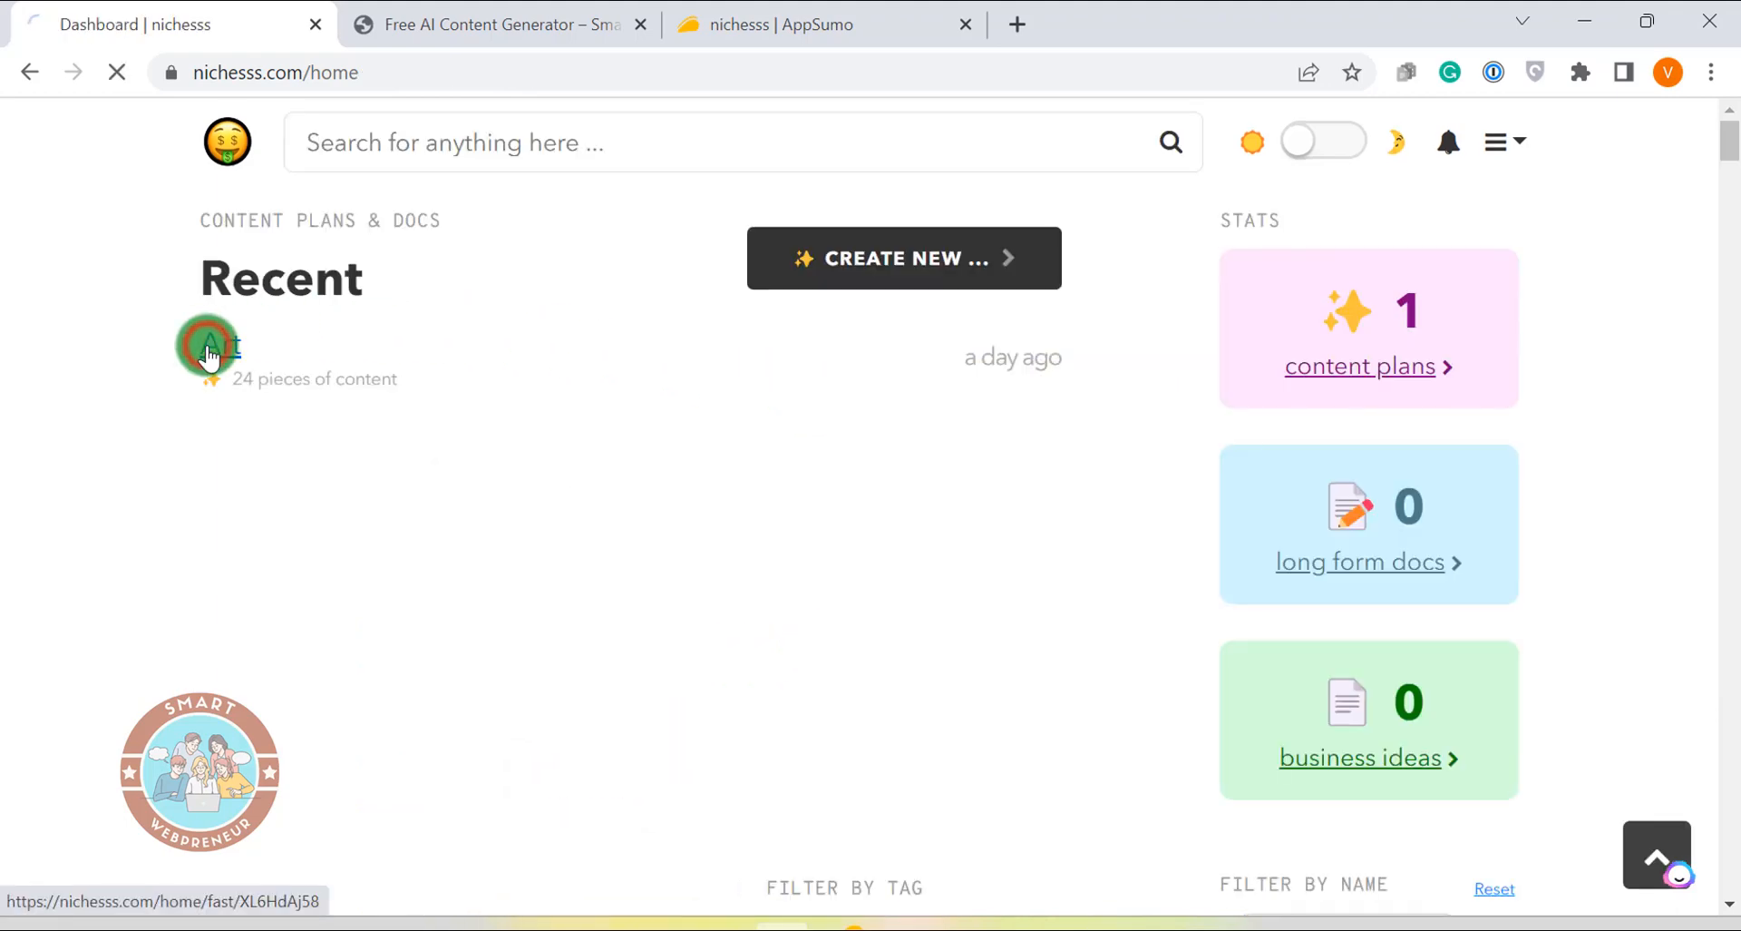
Enter 'beautiful apple garden' as the art idea and generate prompts with Get Content
left_click(212, 344)
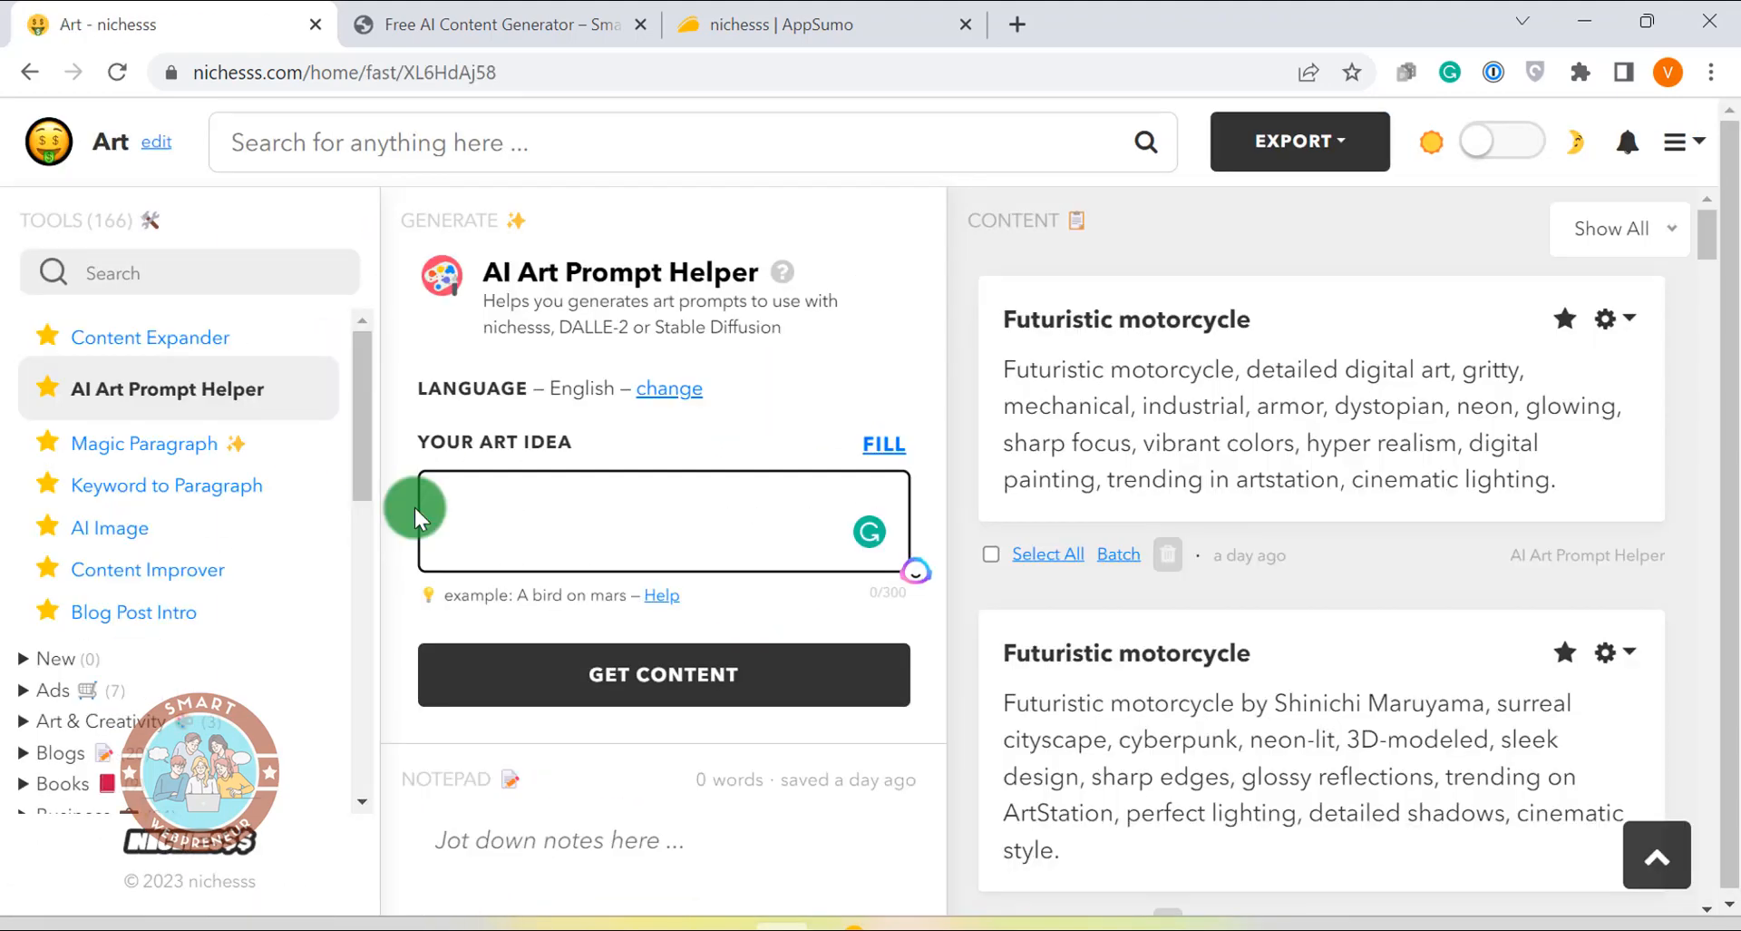
type("beautiful")
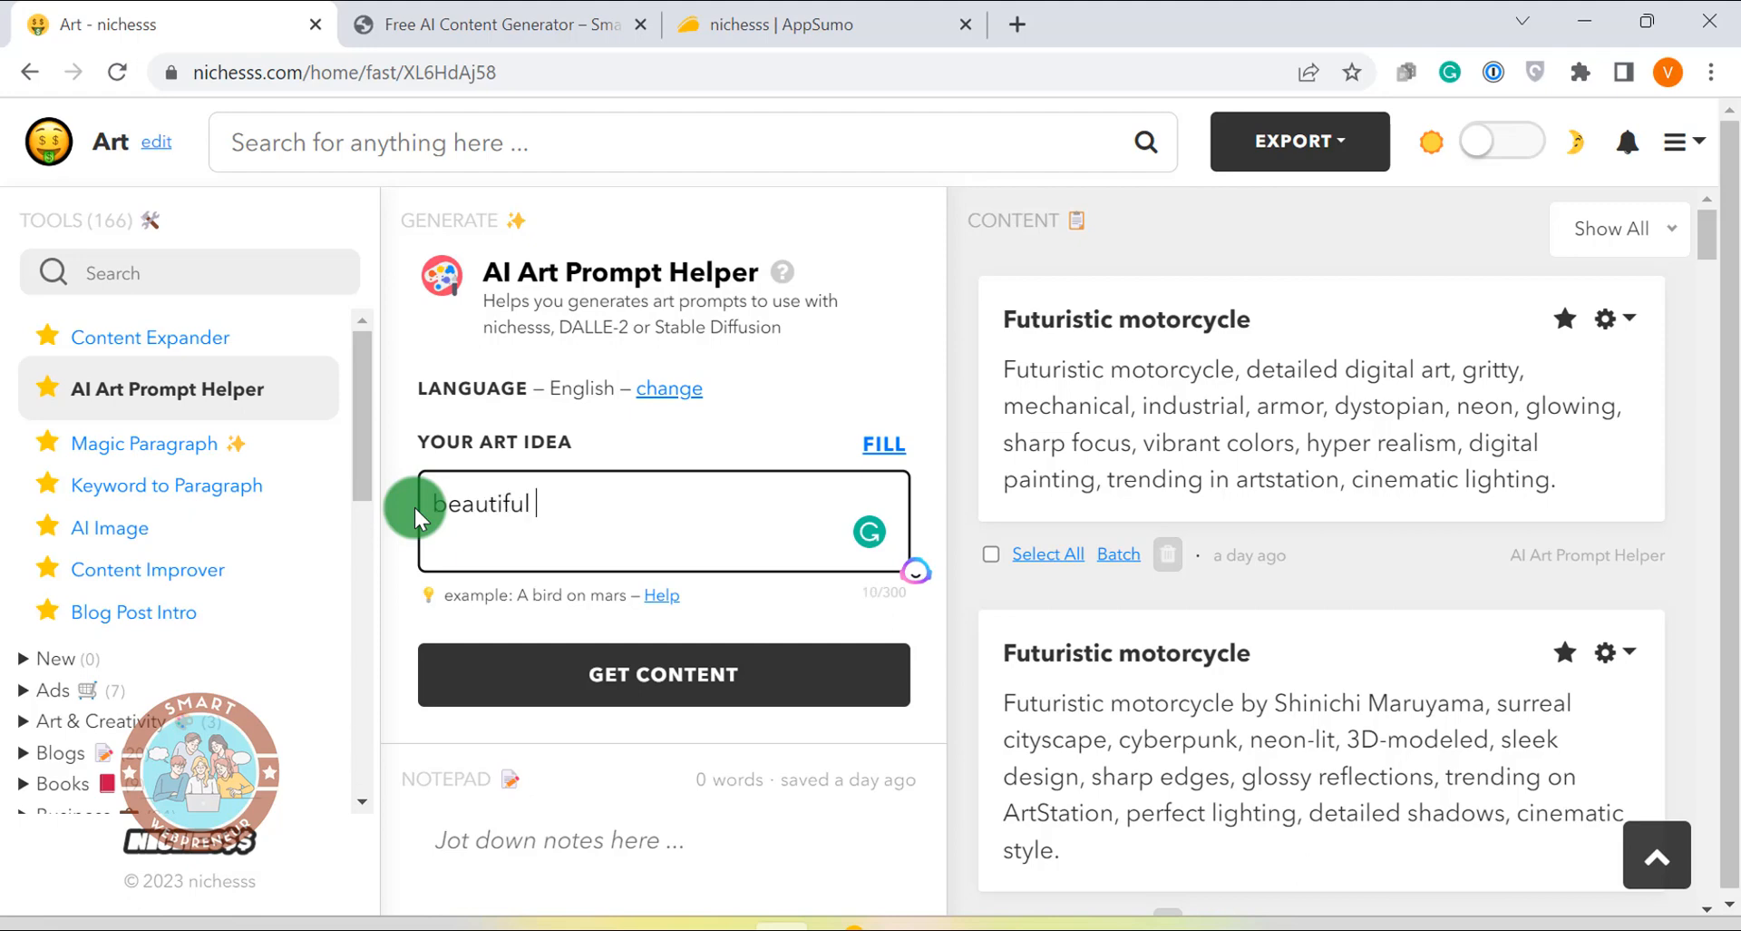
type("apple garden")
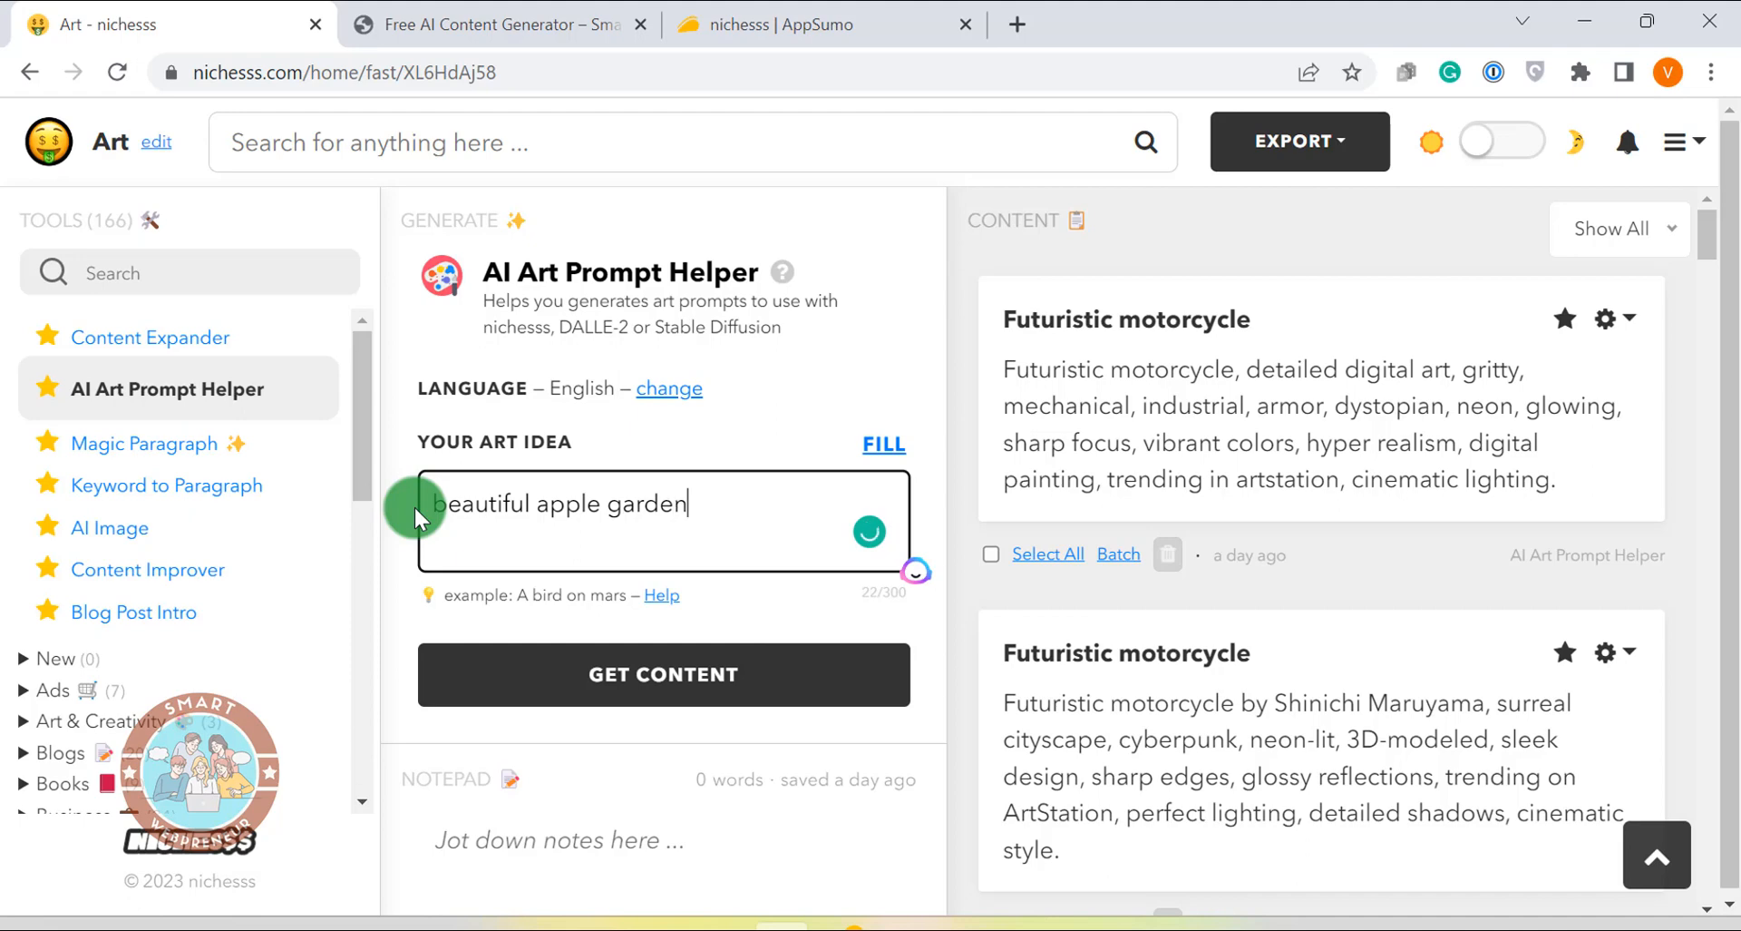
left_click(663, 673)
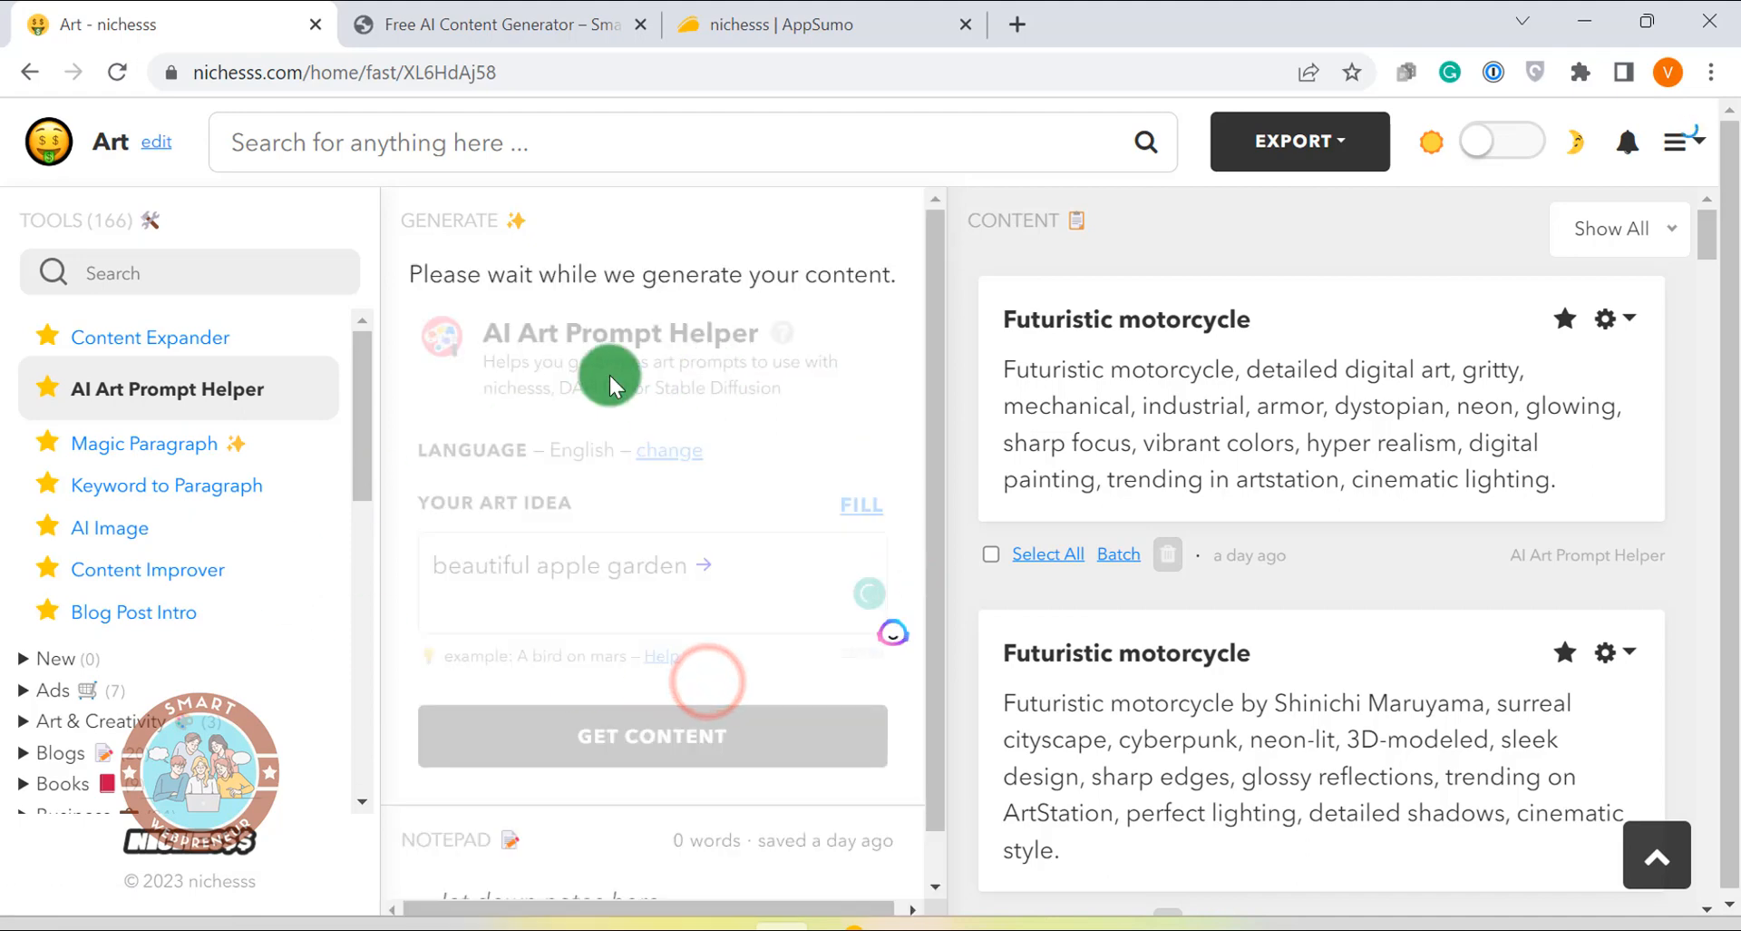
left_click(653, 736)
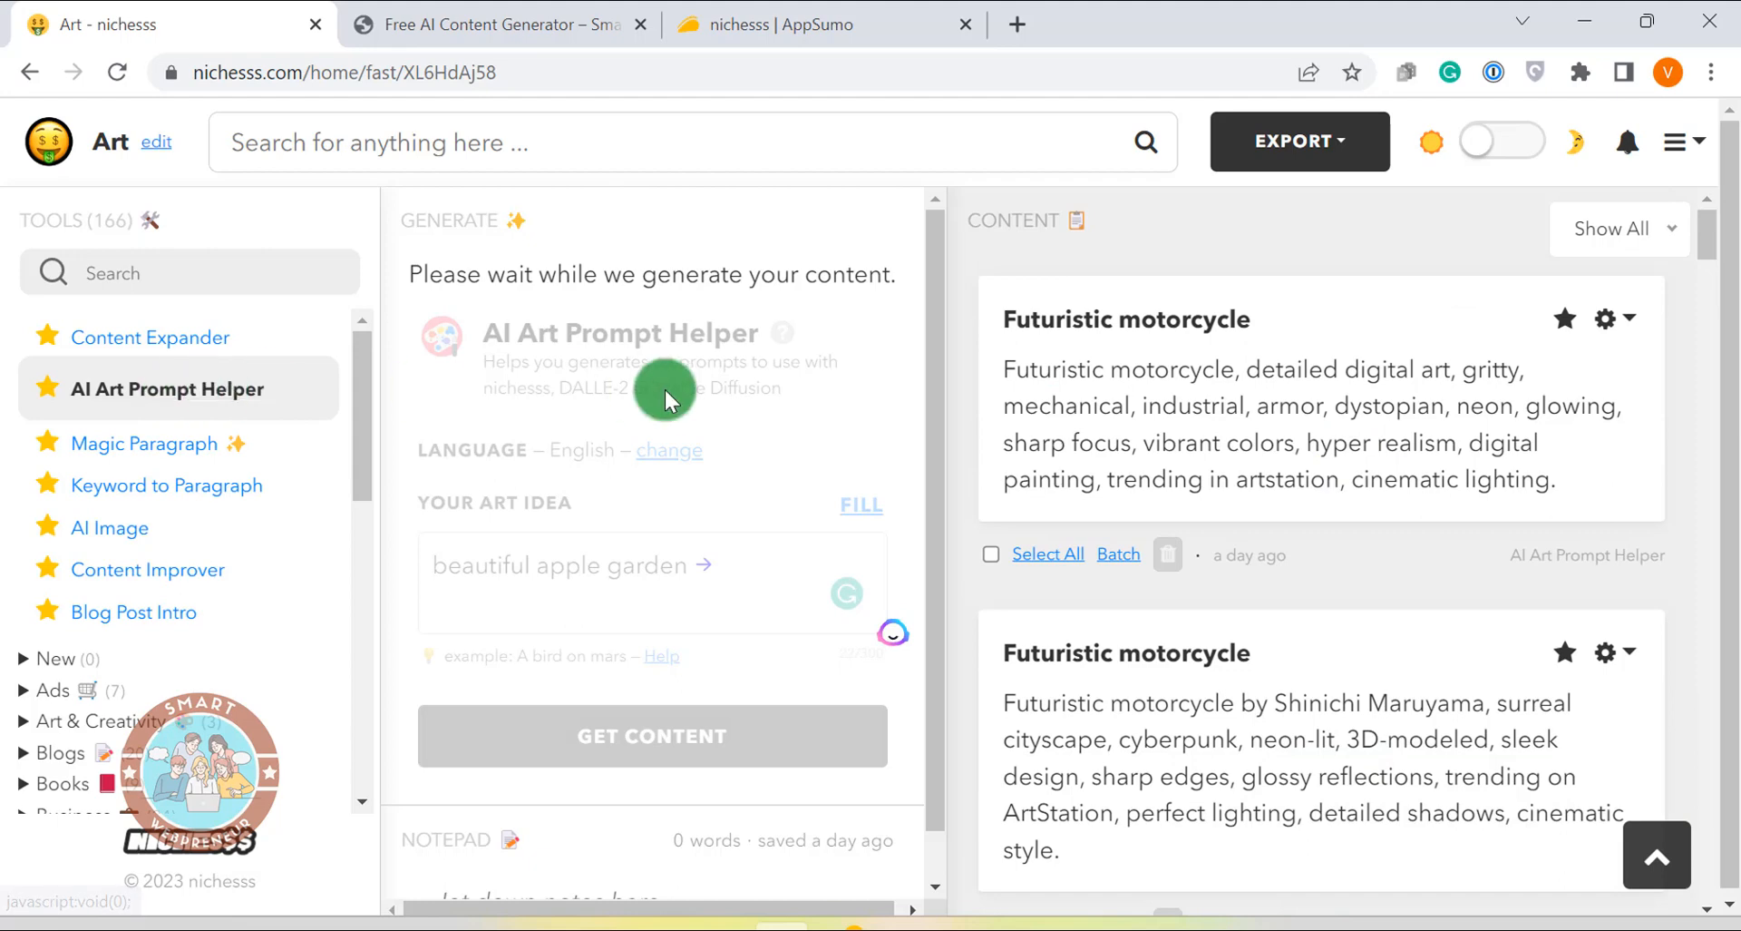
left_click(663, 734)
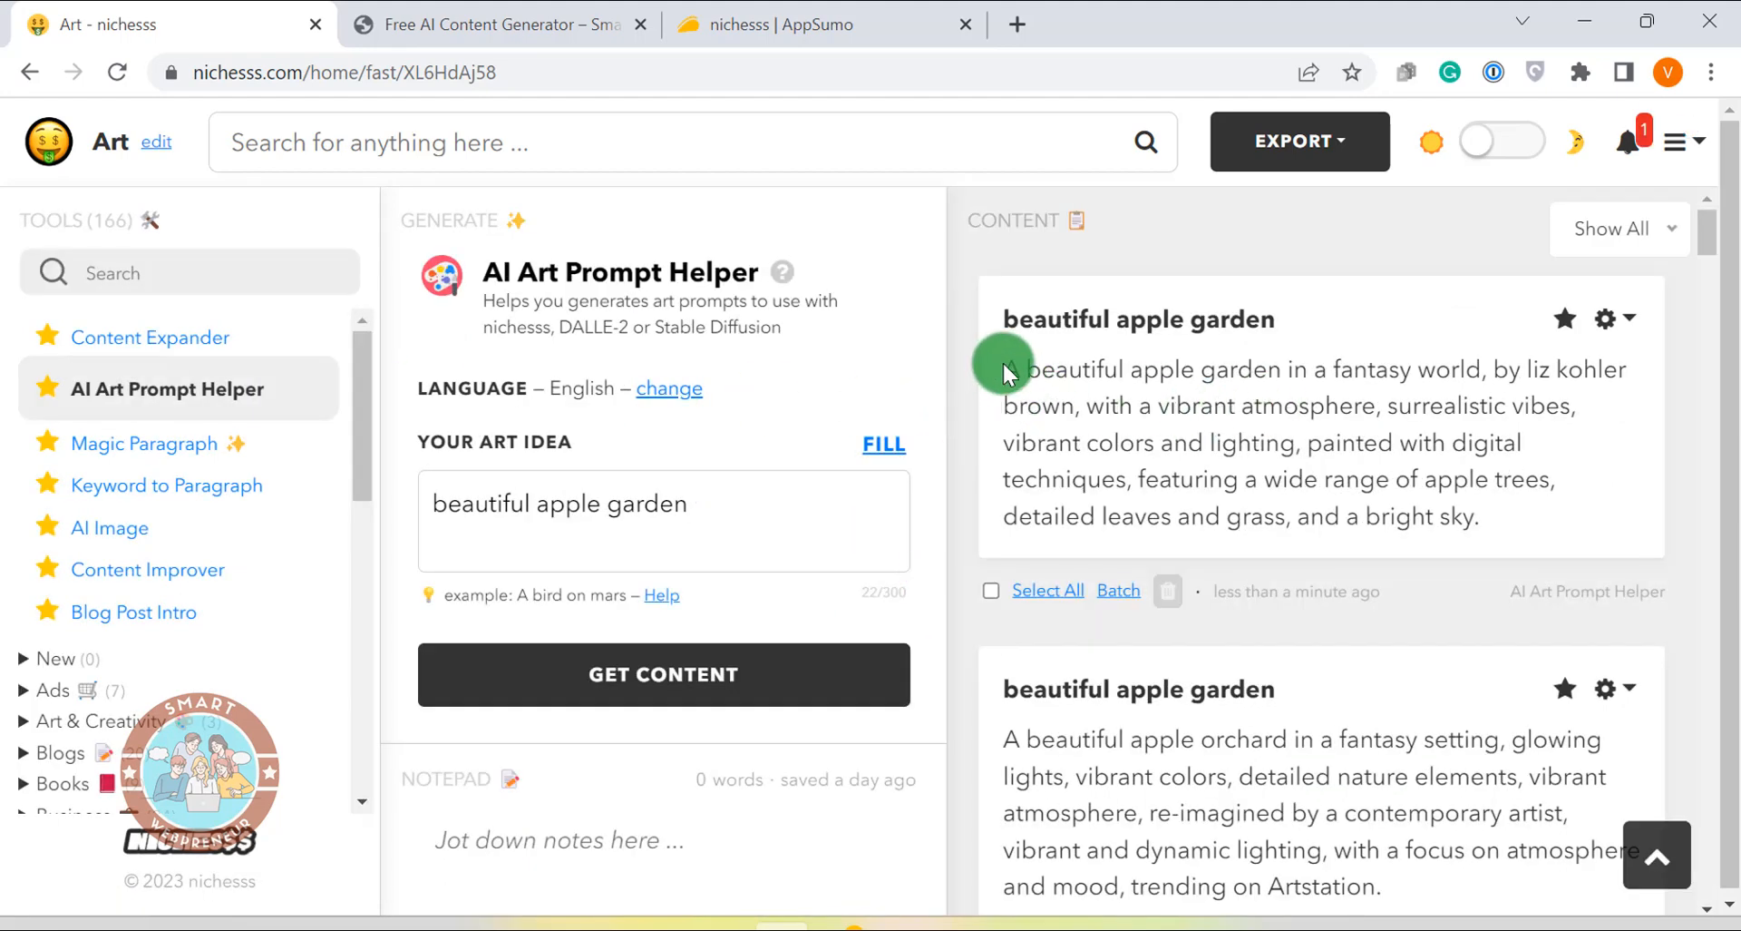